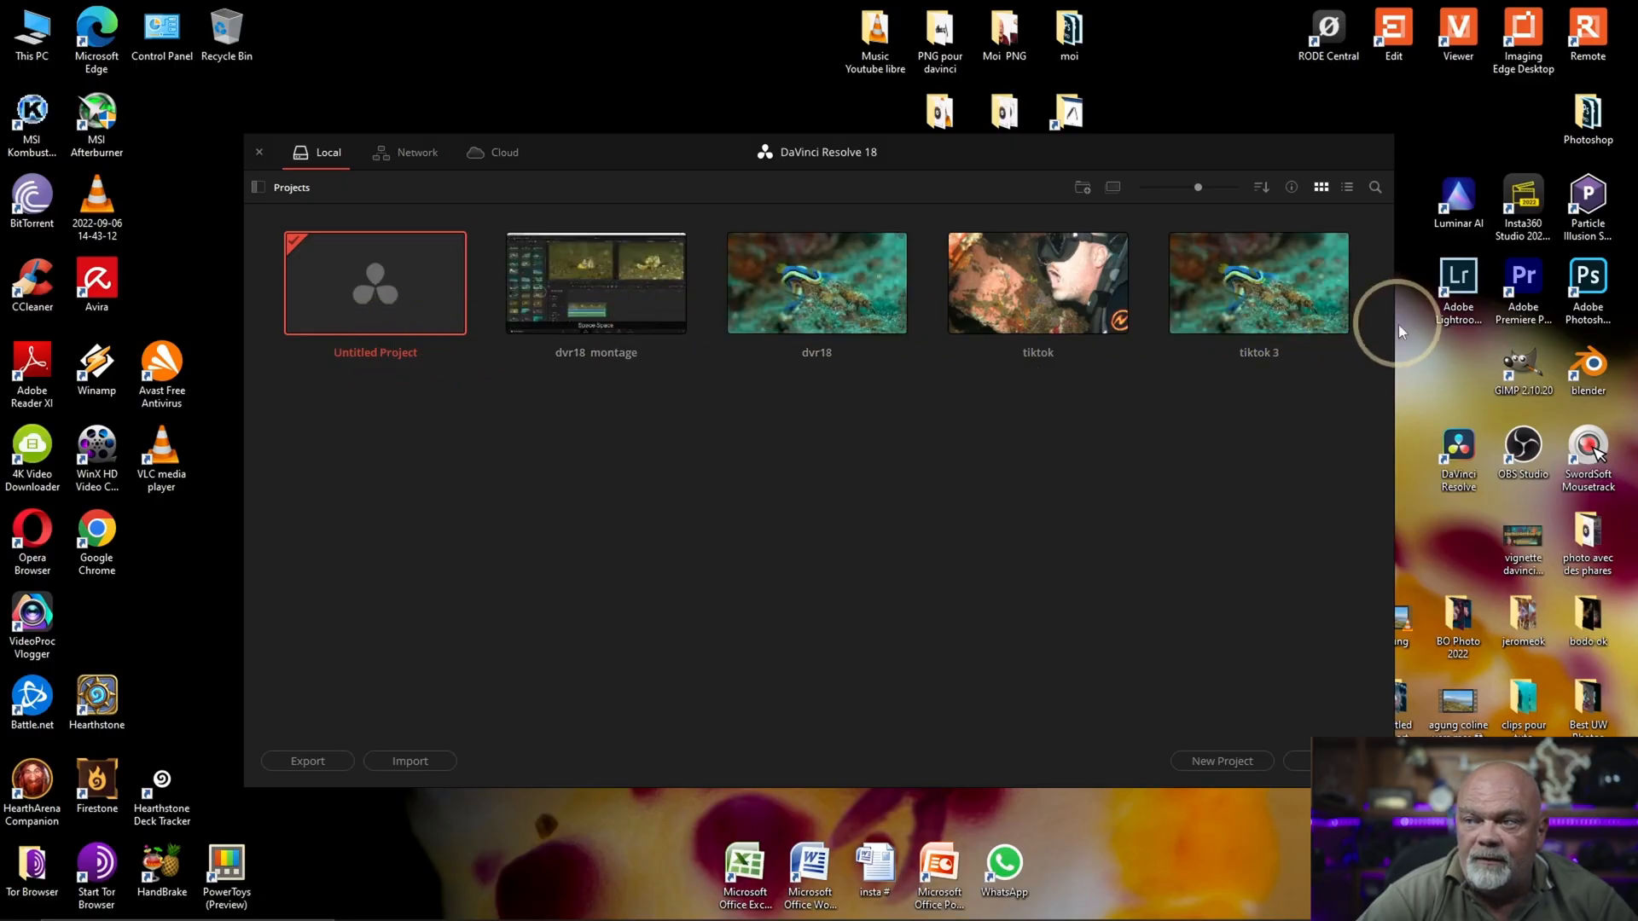
pyautogui.moveTo(1229, 765)
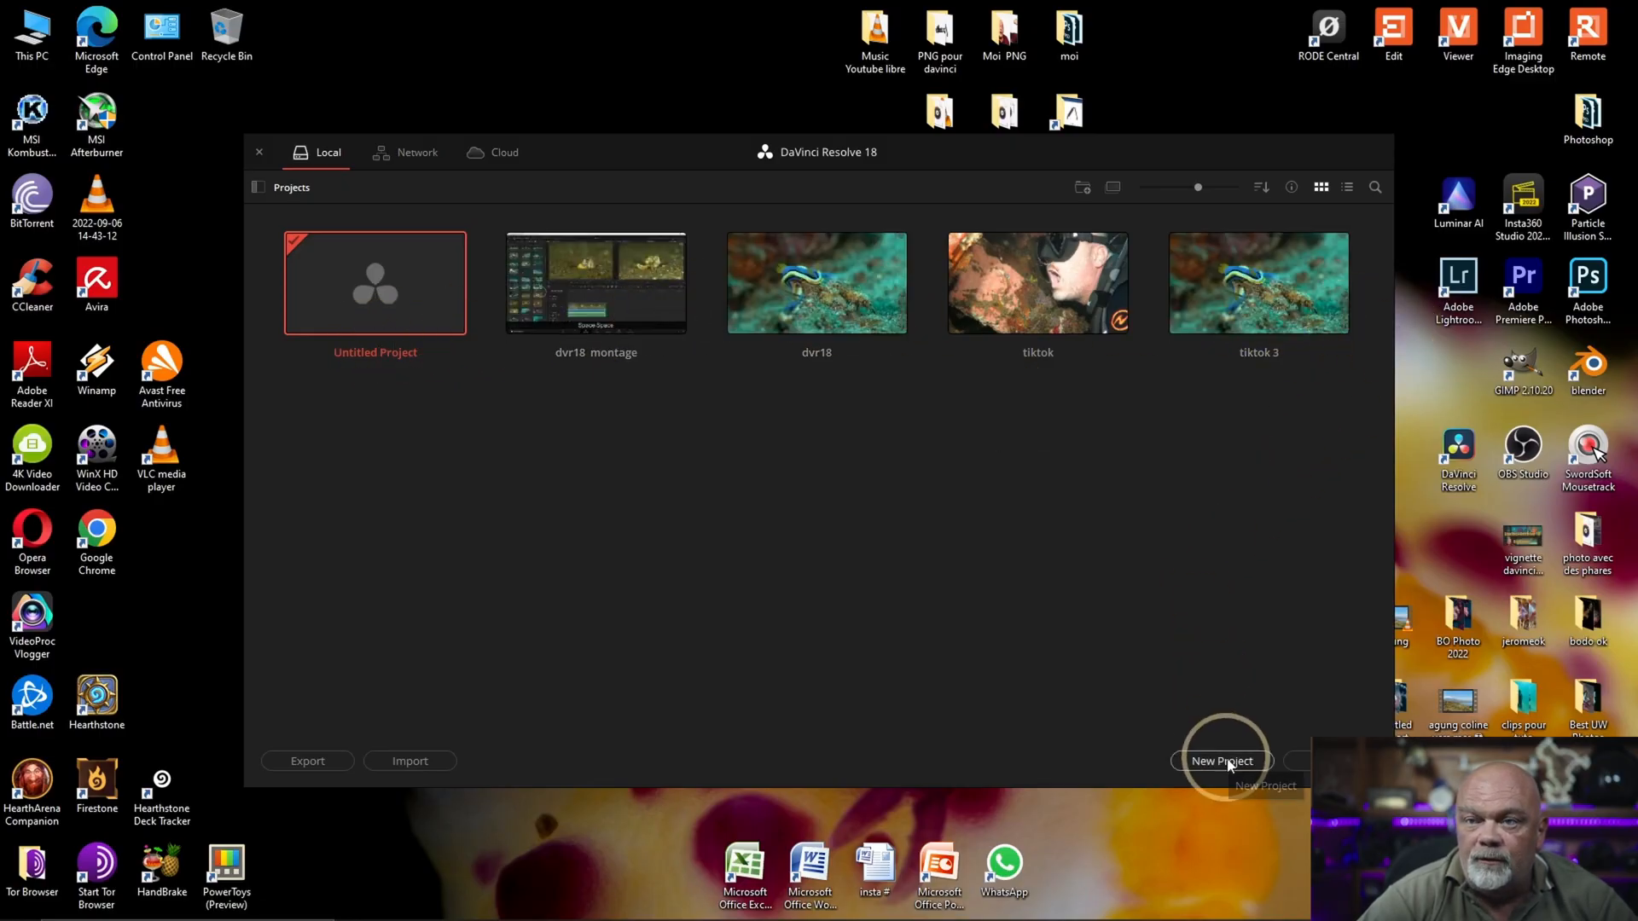
# Step: Create a new project named dvr18e from the Project Manager
pyautogui.click(1222, 761)
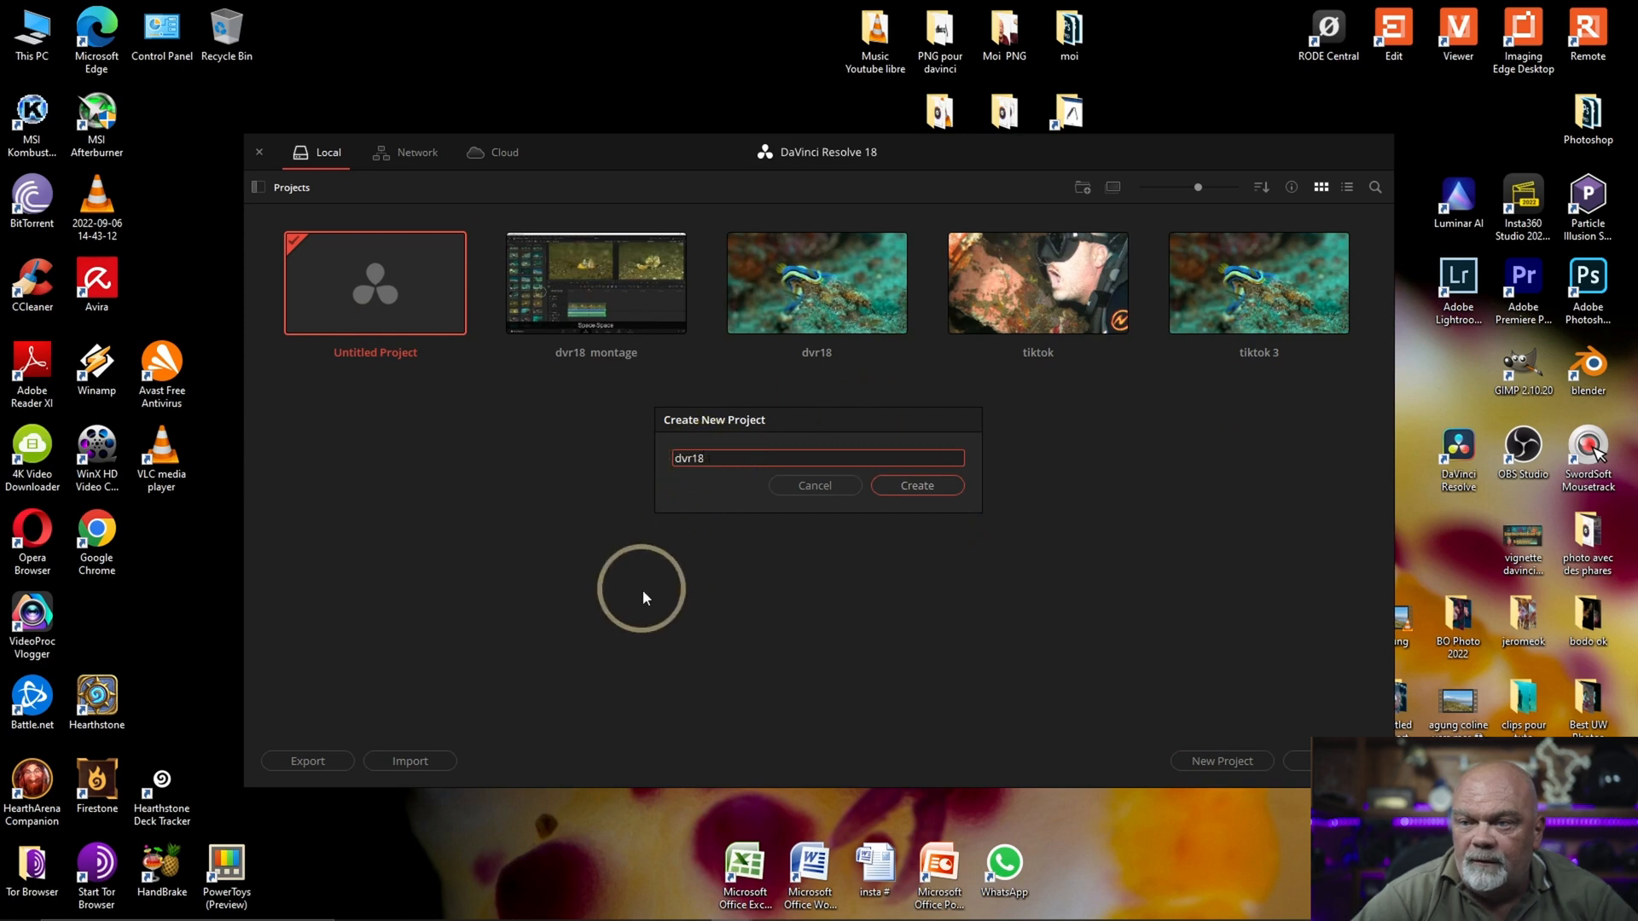
pyautogui.moveTo(608, 601)
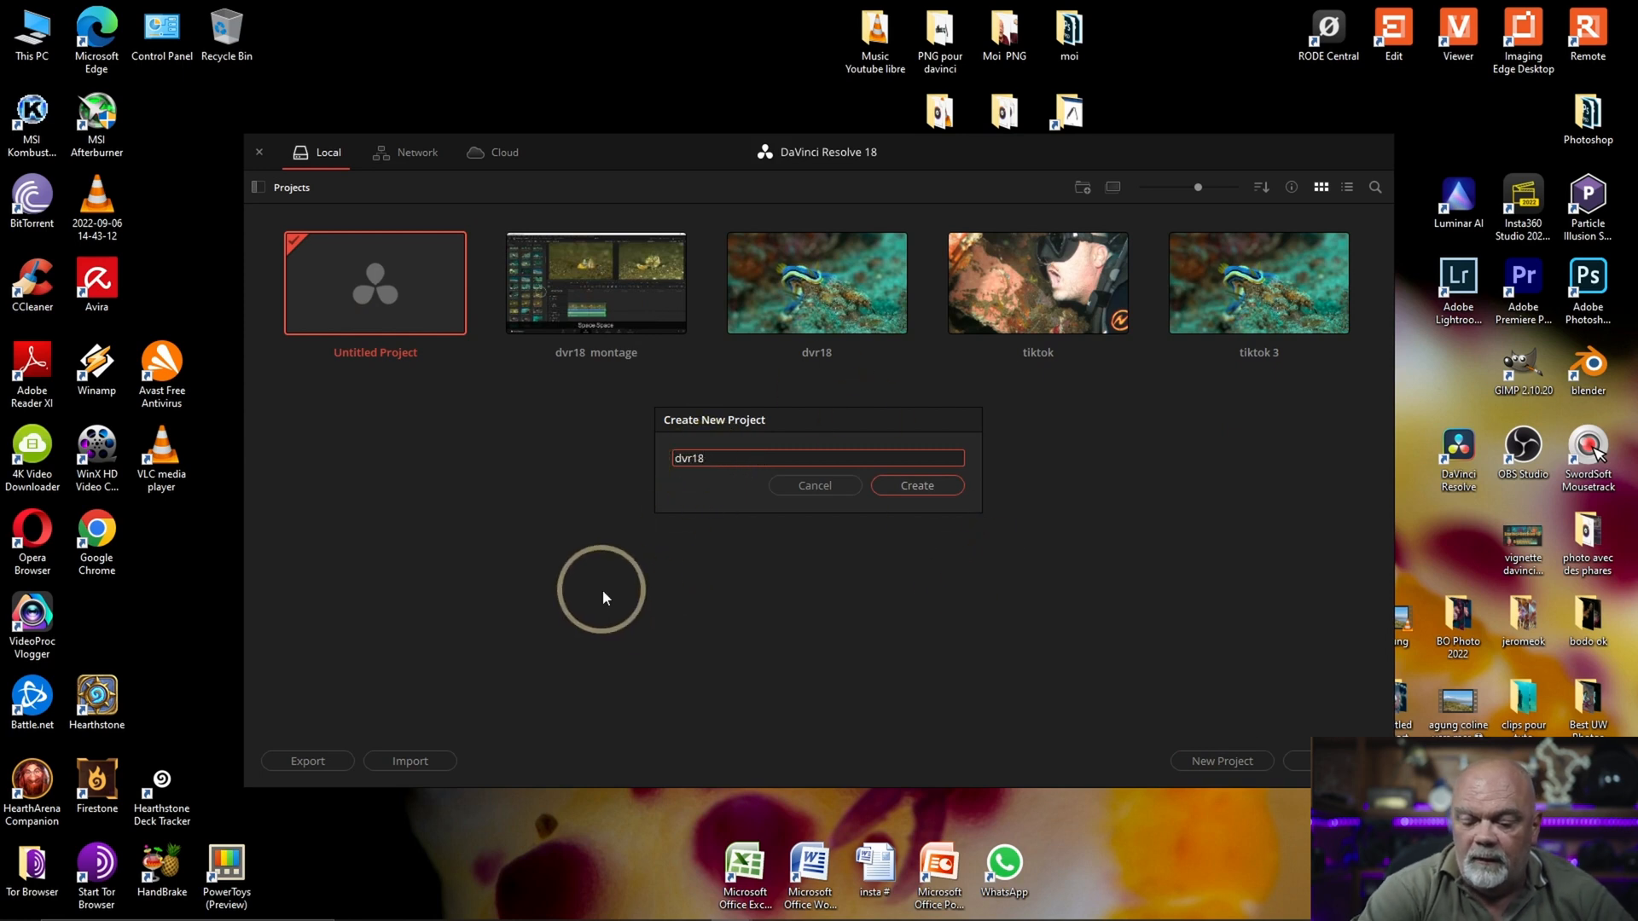
pyautogui.write('e')
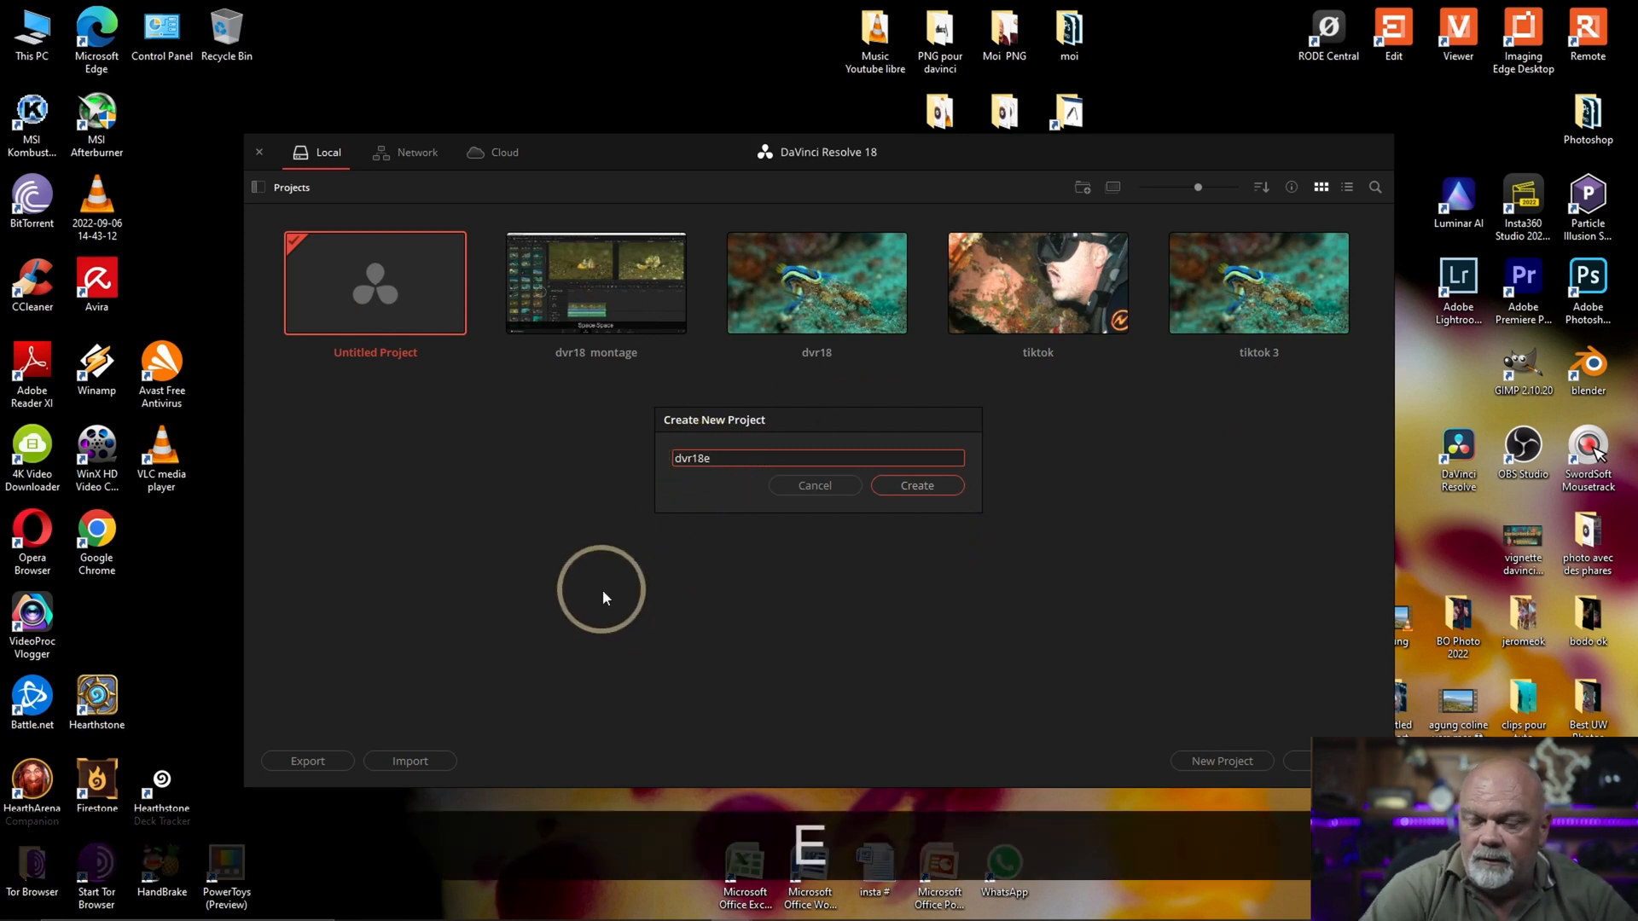
pyautogui.click(916, 484)
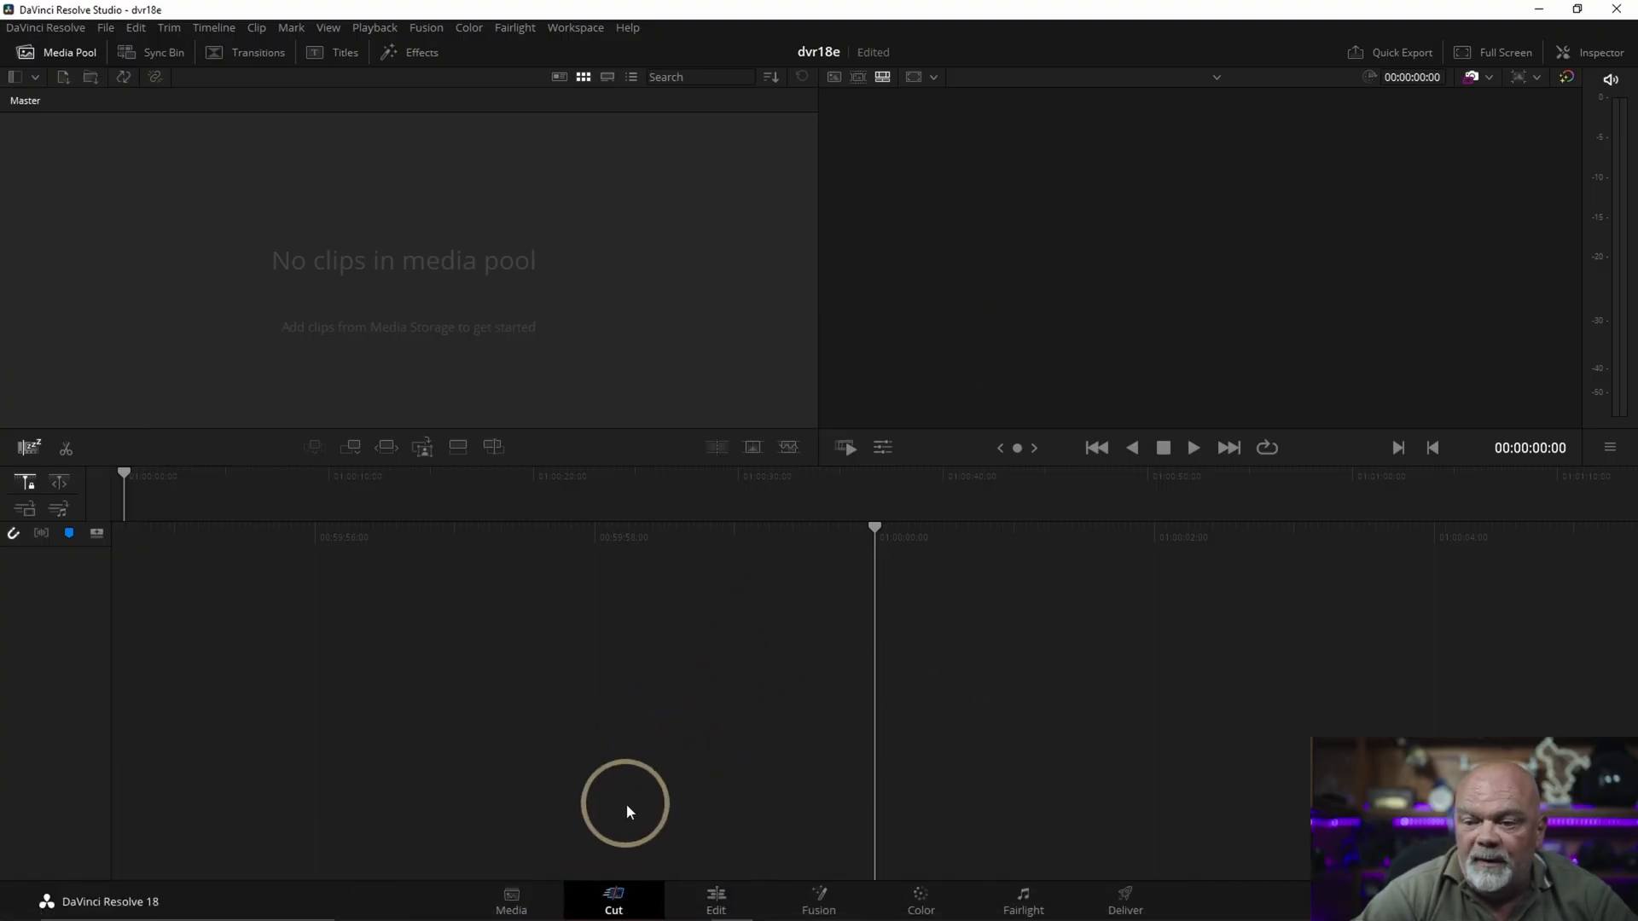
pyautogui.moveTo(708, 856)
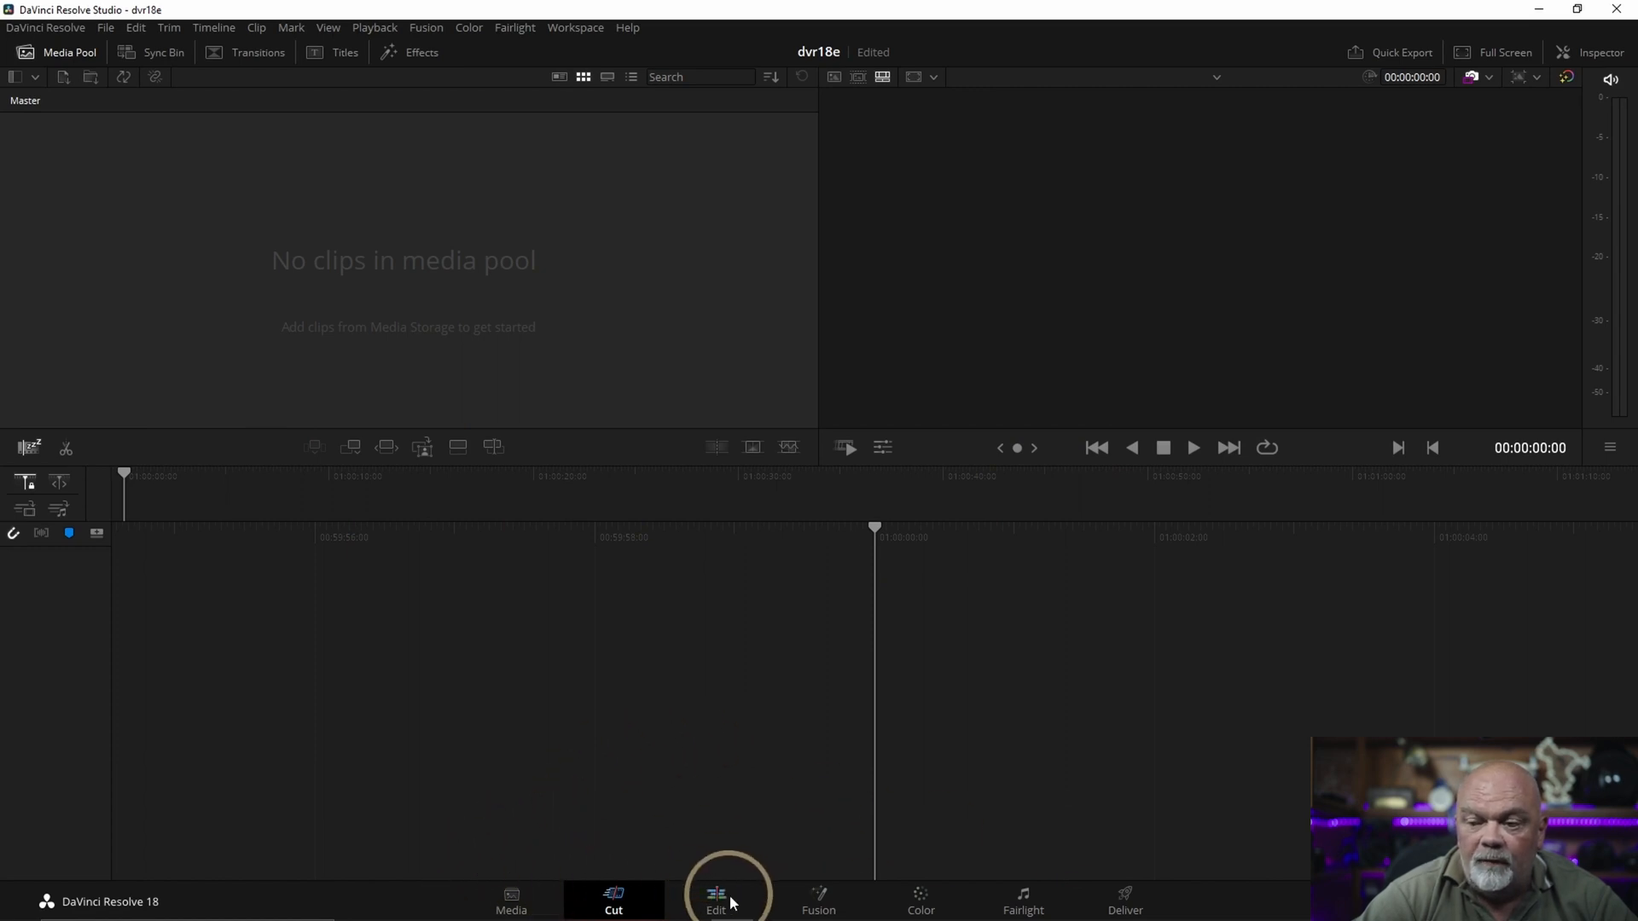
# Step: Switch the dvr18e project to the Edit page
pyautogui.click(717, 911)
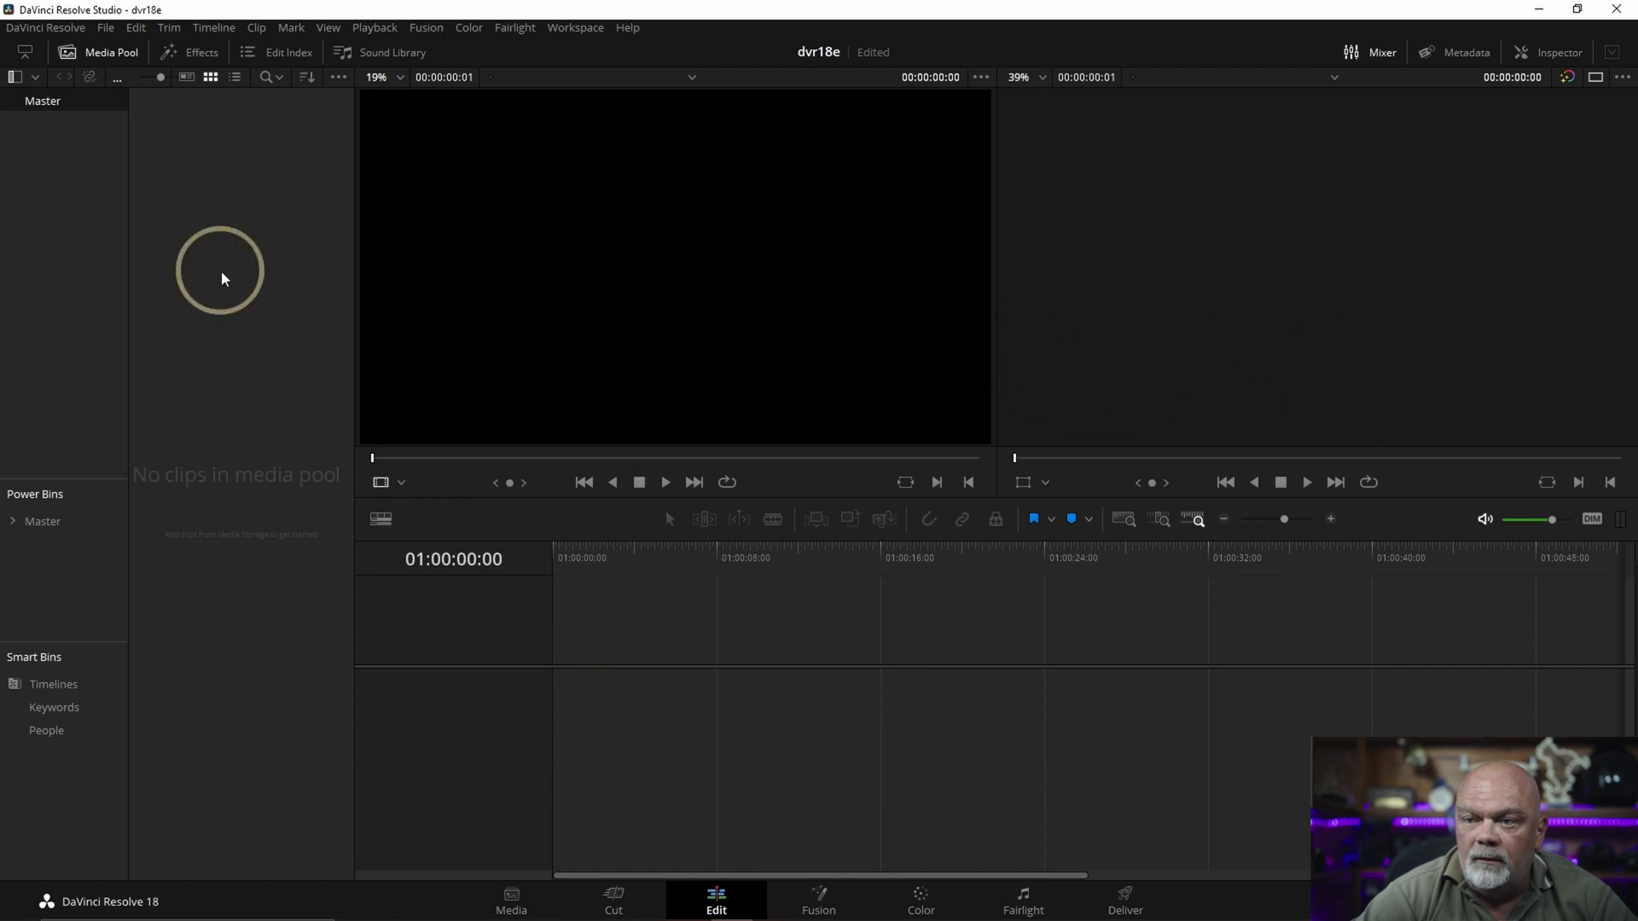
pyautogui.moveTo(409, 580)
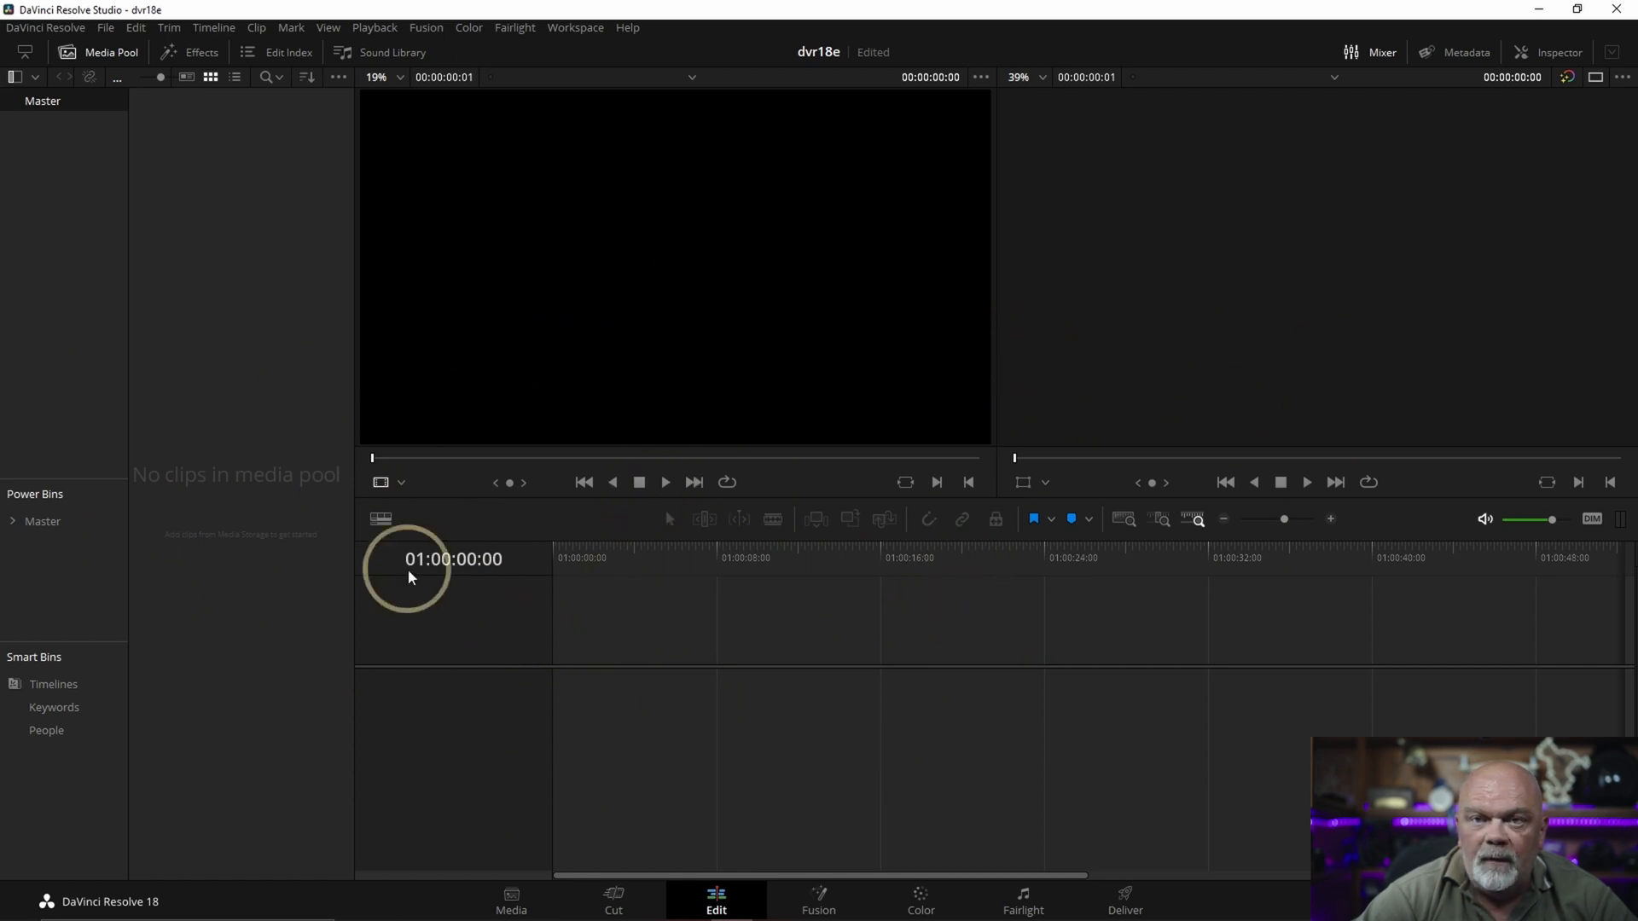
pyautogui.moveTo(959, 386)
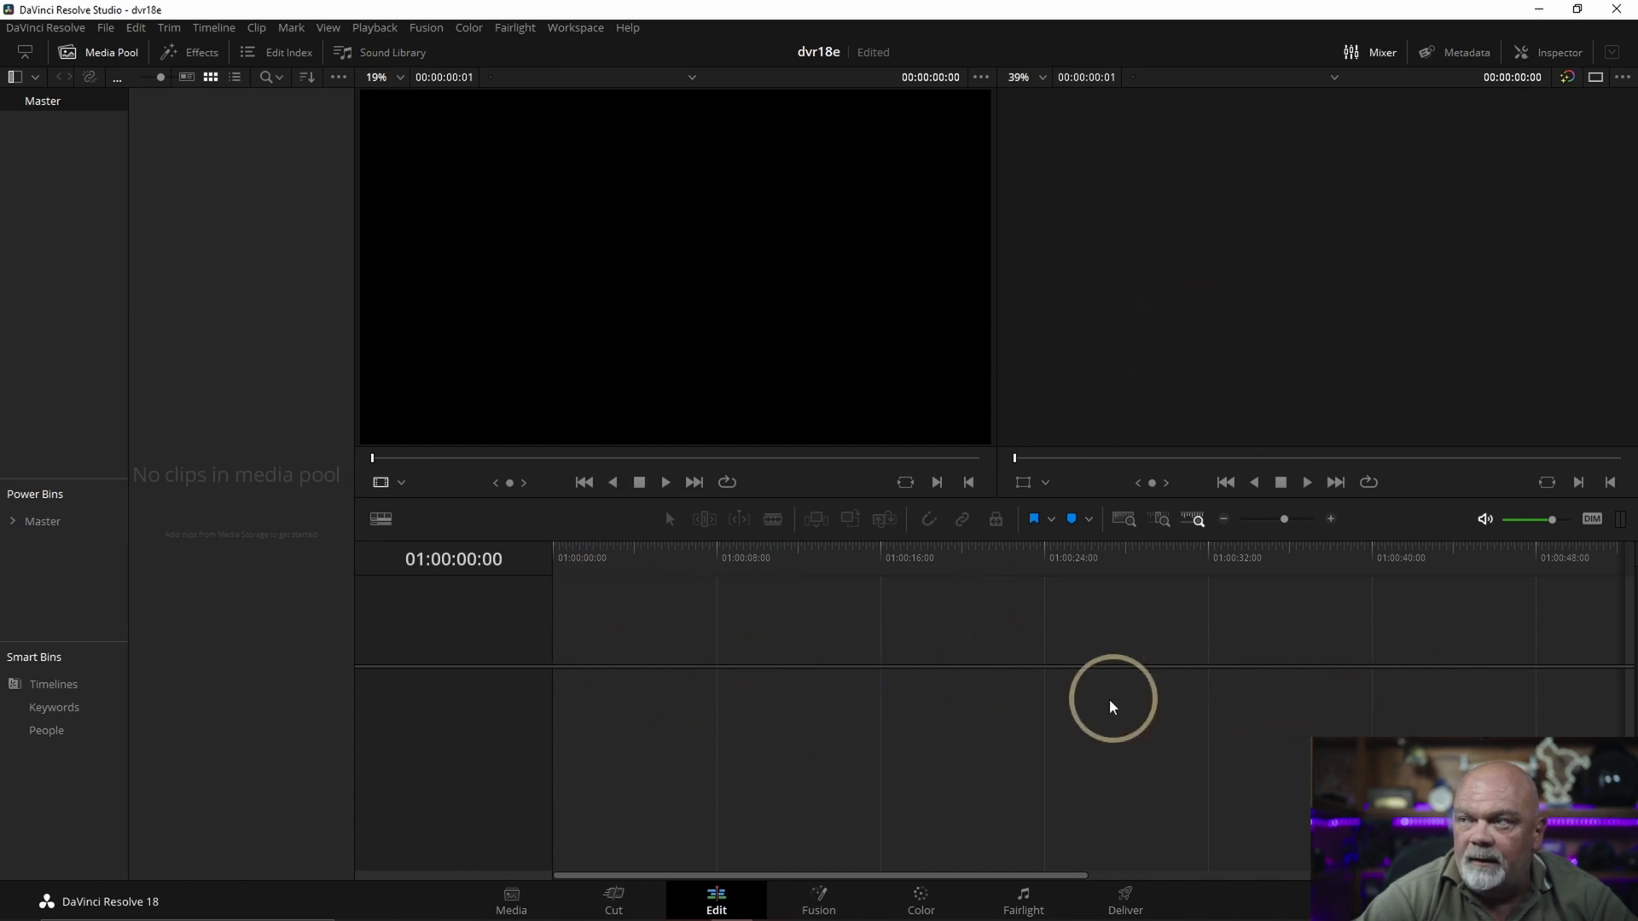
pyautogui.moveTo(147, 642)
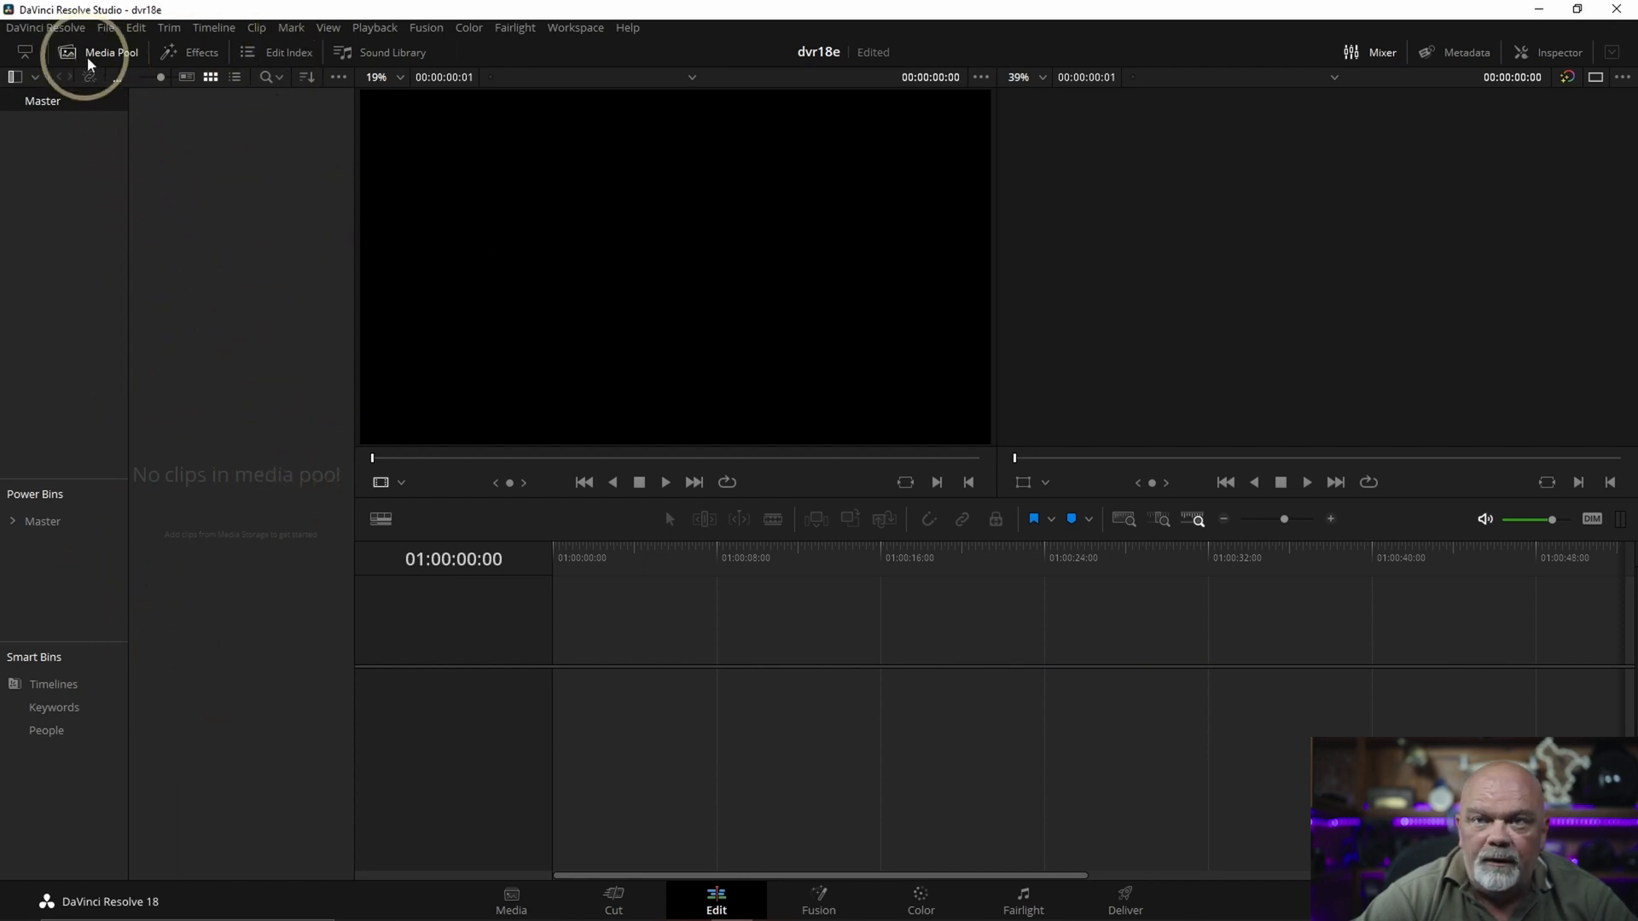
pyautogui.moveTo(290, 266)
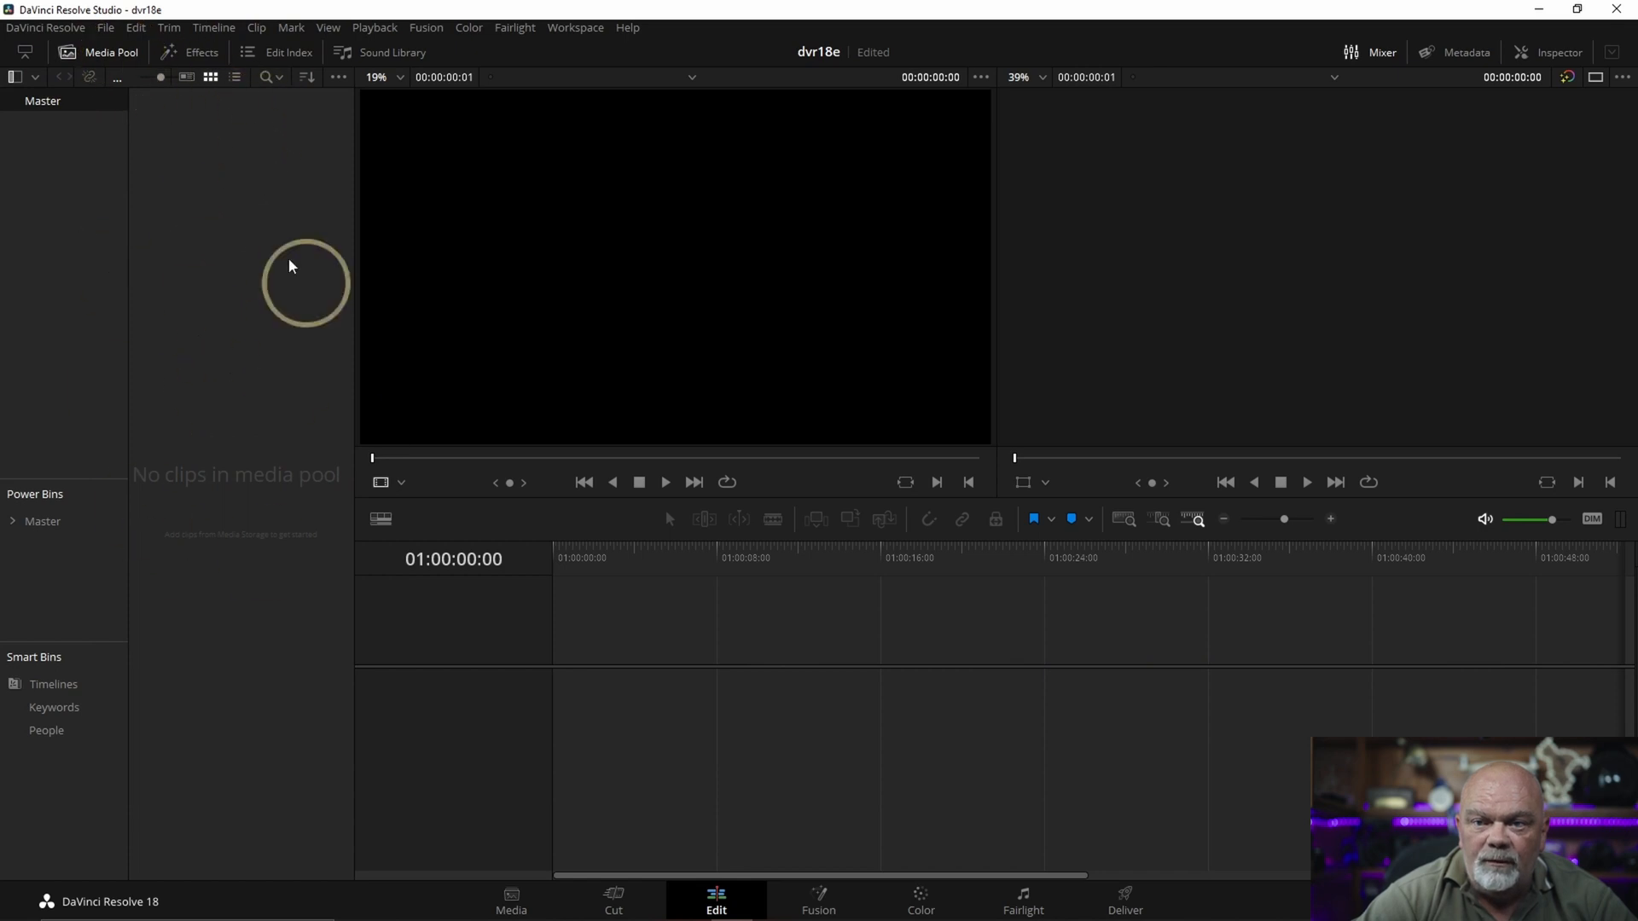
pyautogui.moveTo(536, 481)
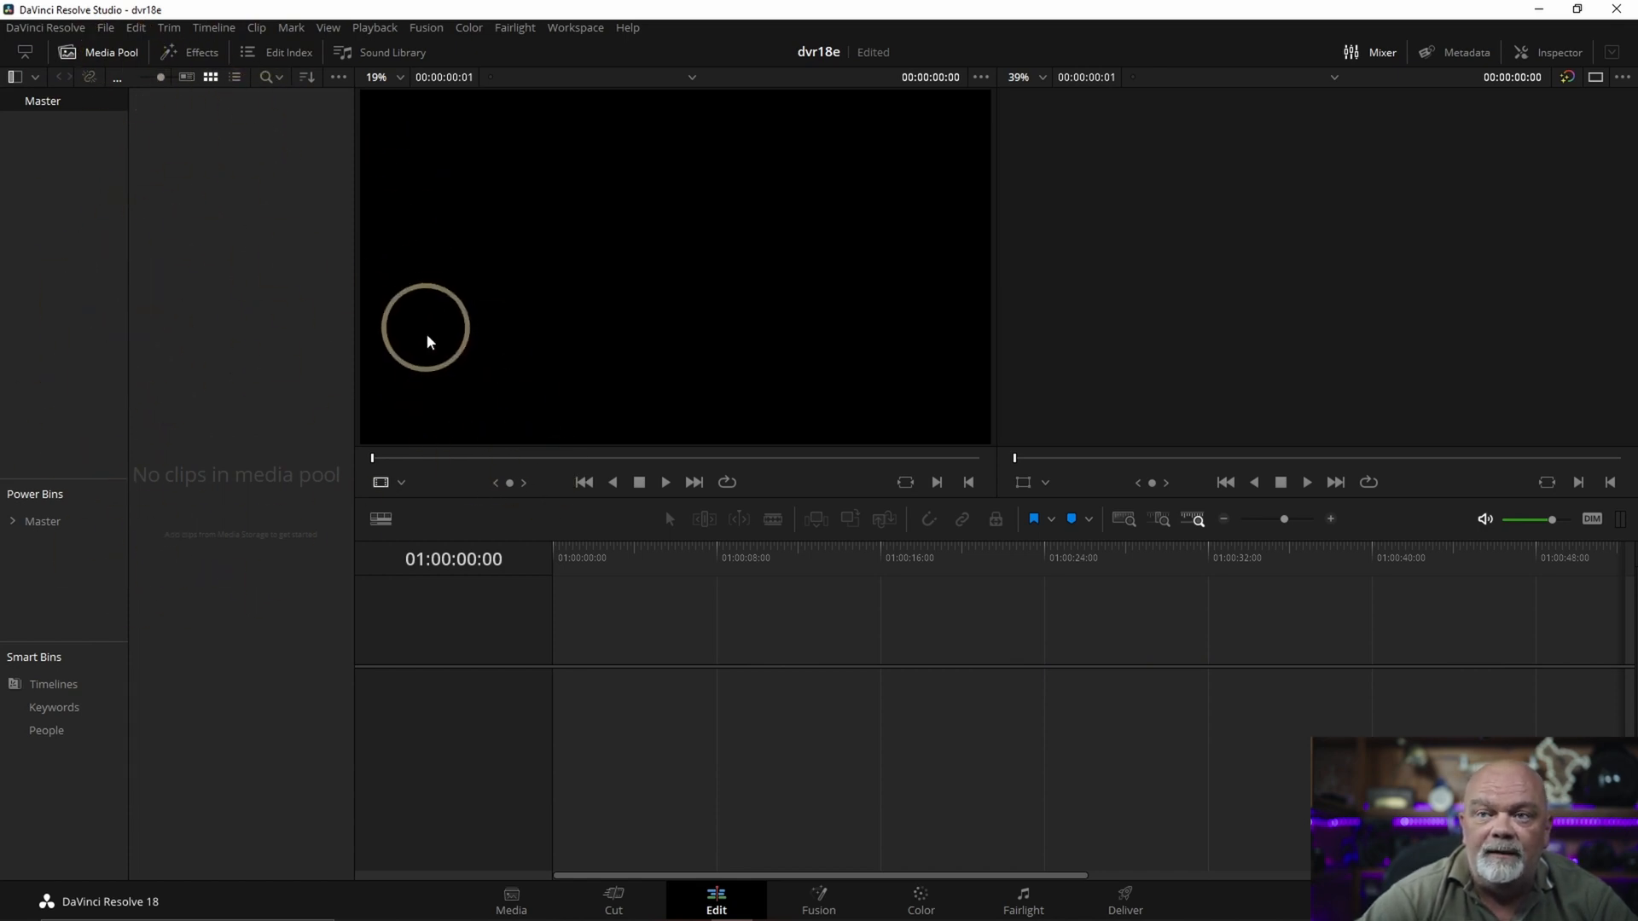
pyautogui.moveTo(242, 323)
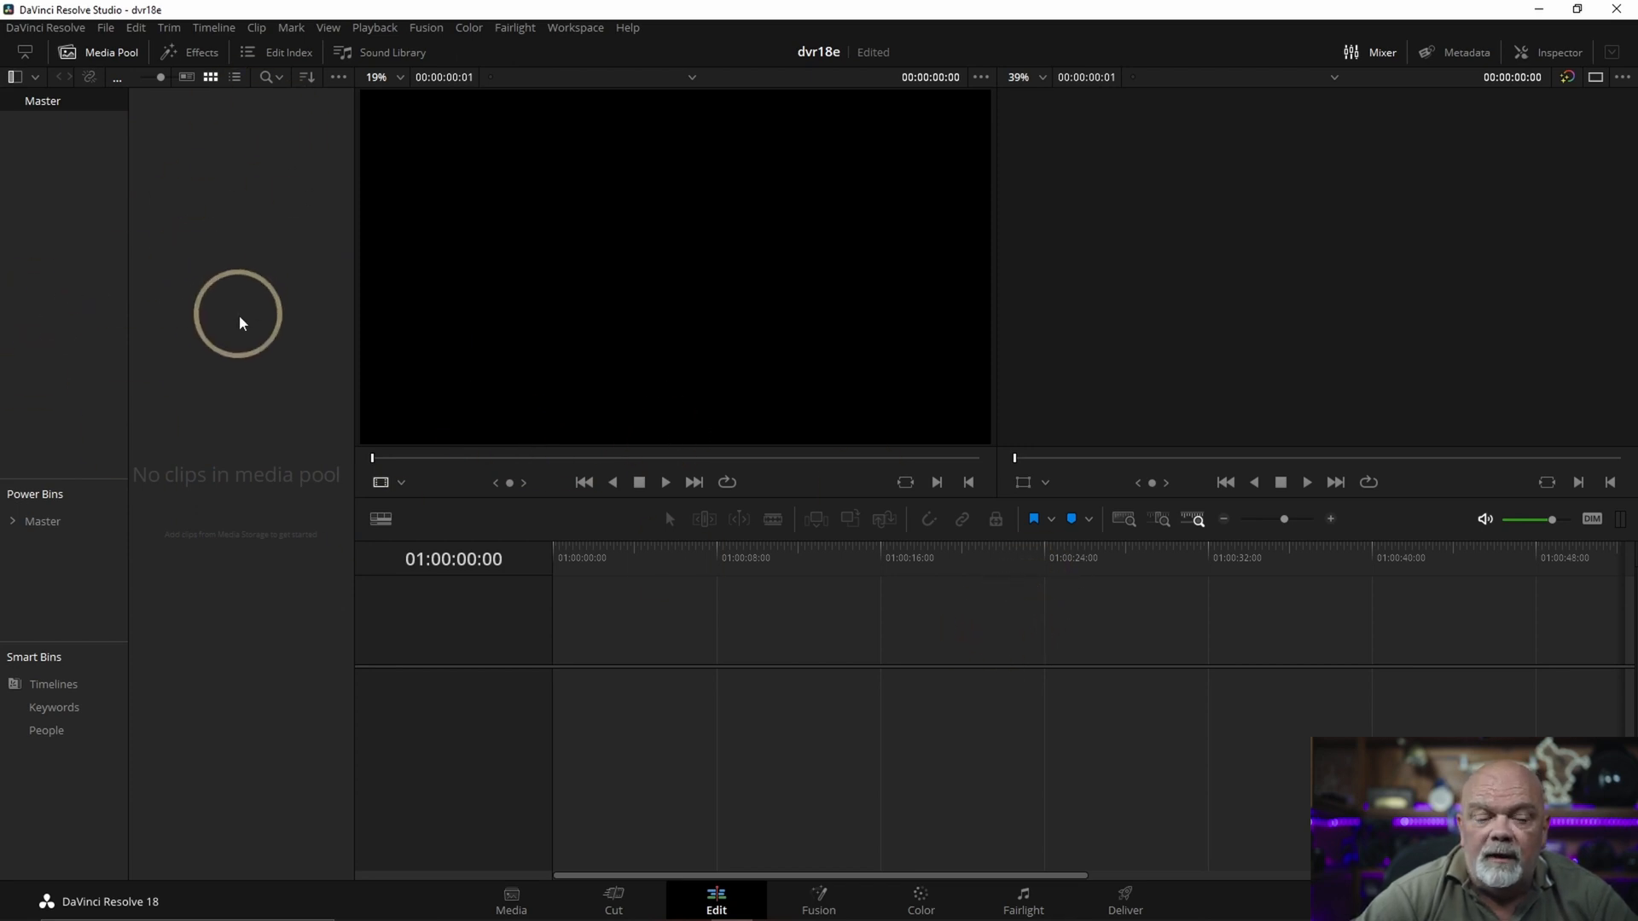
pyautogui.moveTo(235, 333)
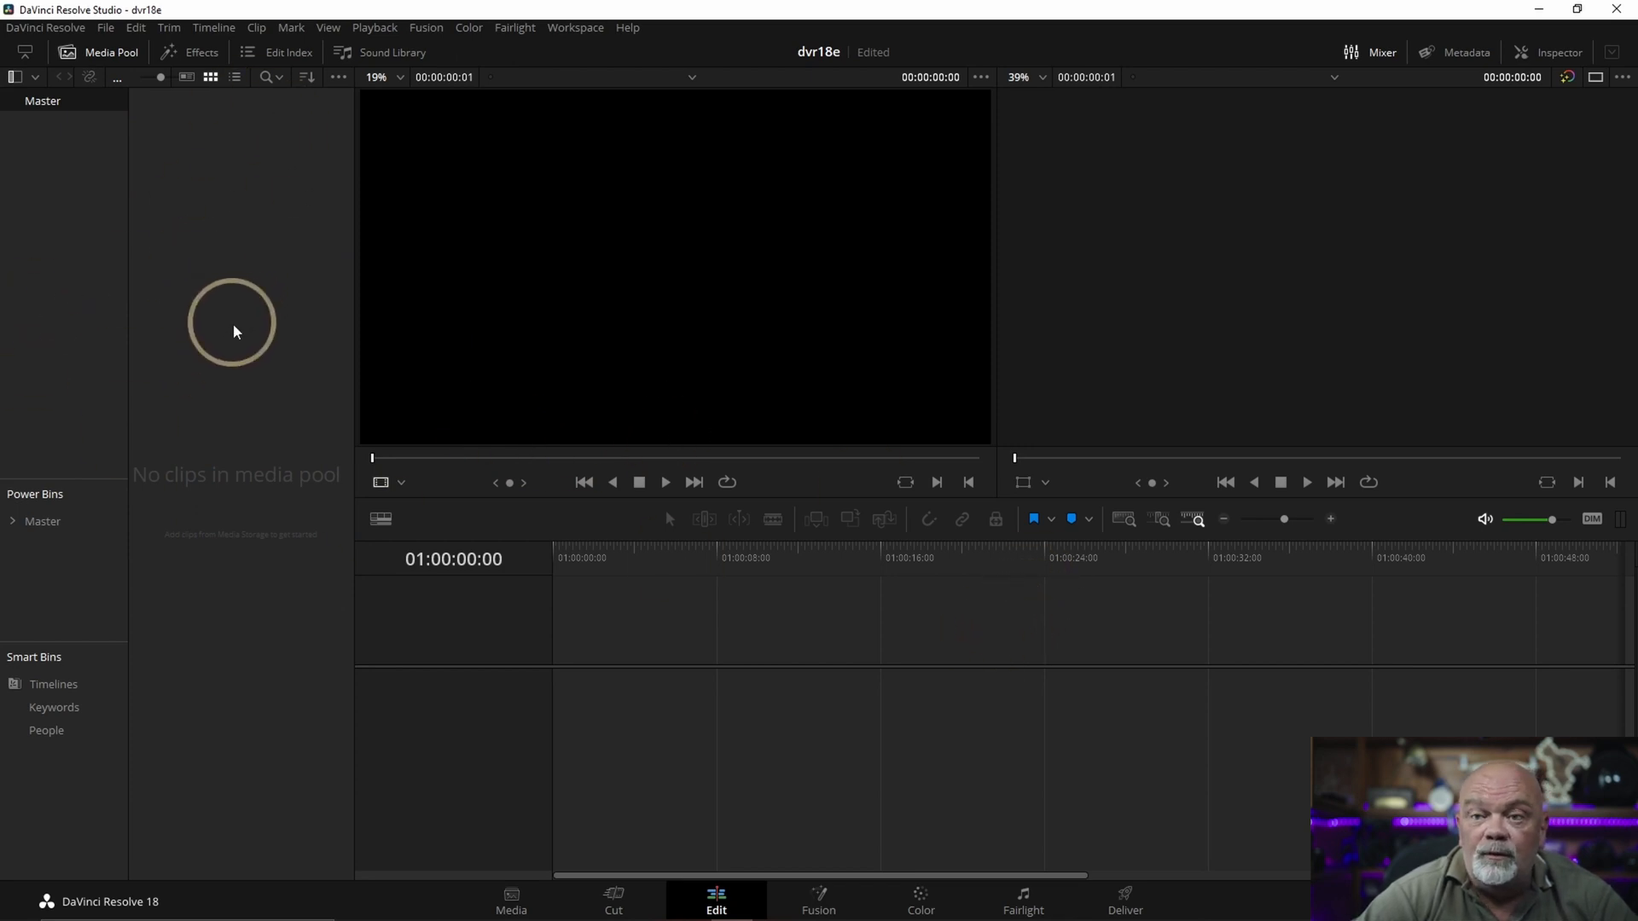
pyautogui.moveTo(239, 326)
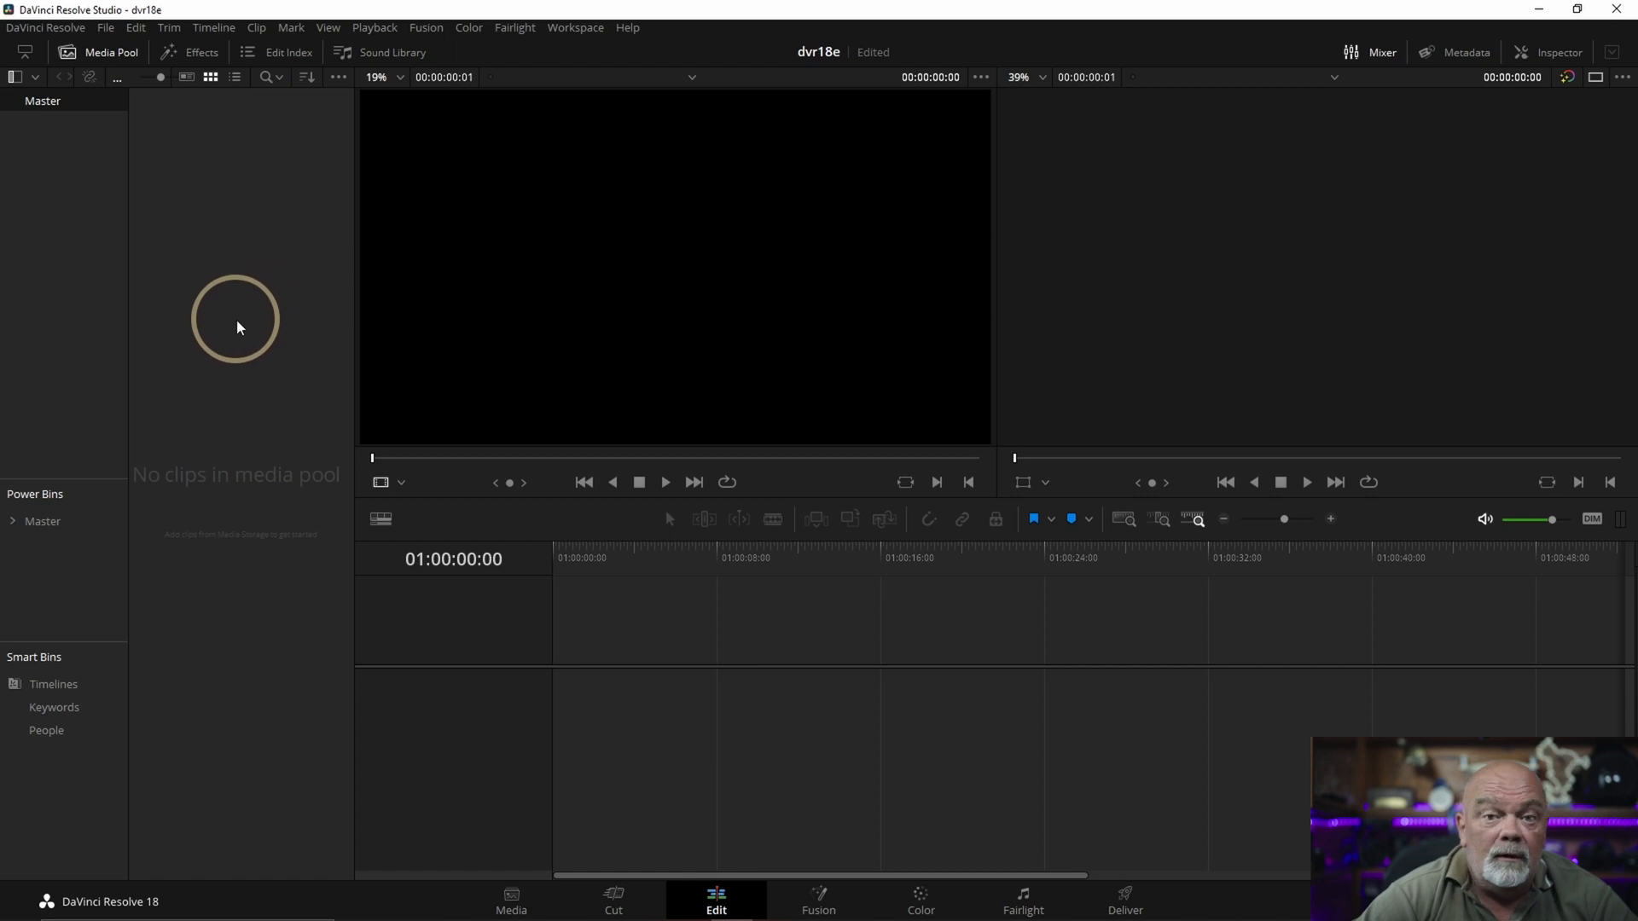
pyautogui.moveTo(242, 351)
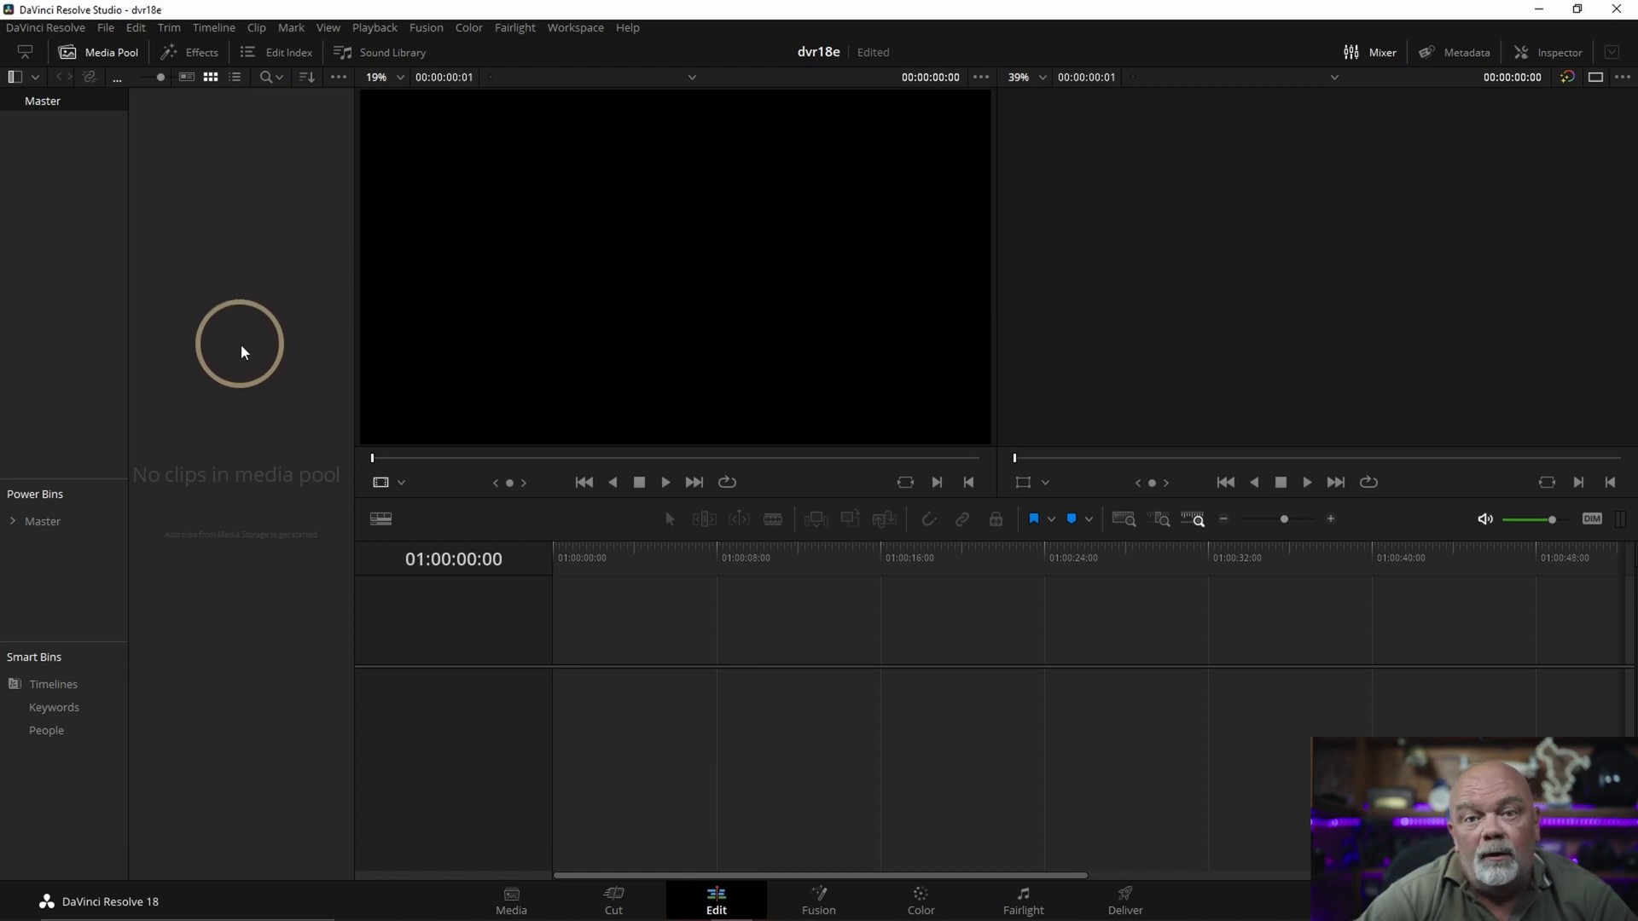
pyautogui.moveTo(65, 76)
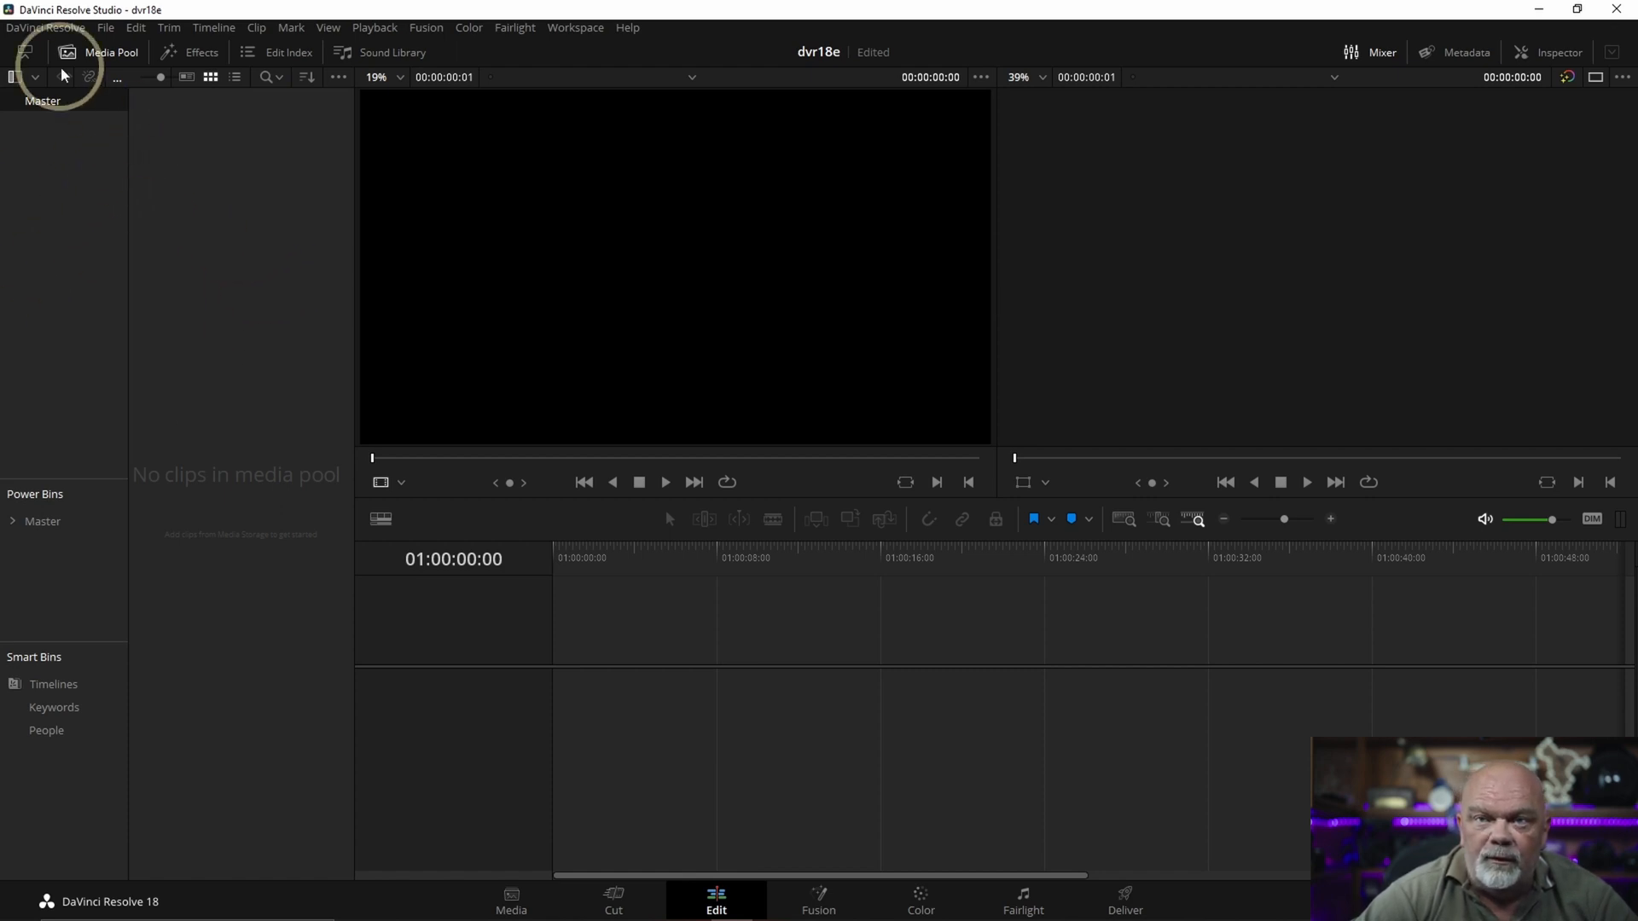
pyautogui.moveTo(53, 24)
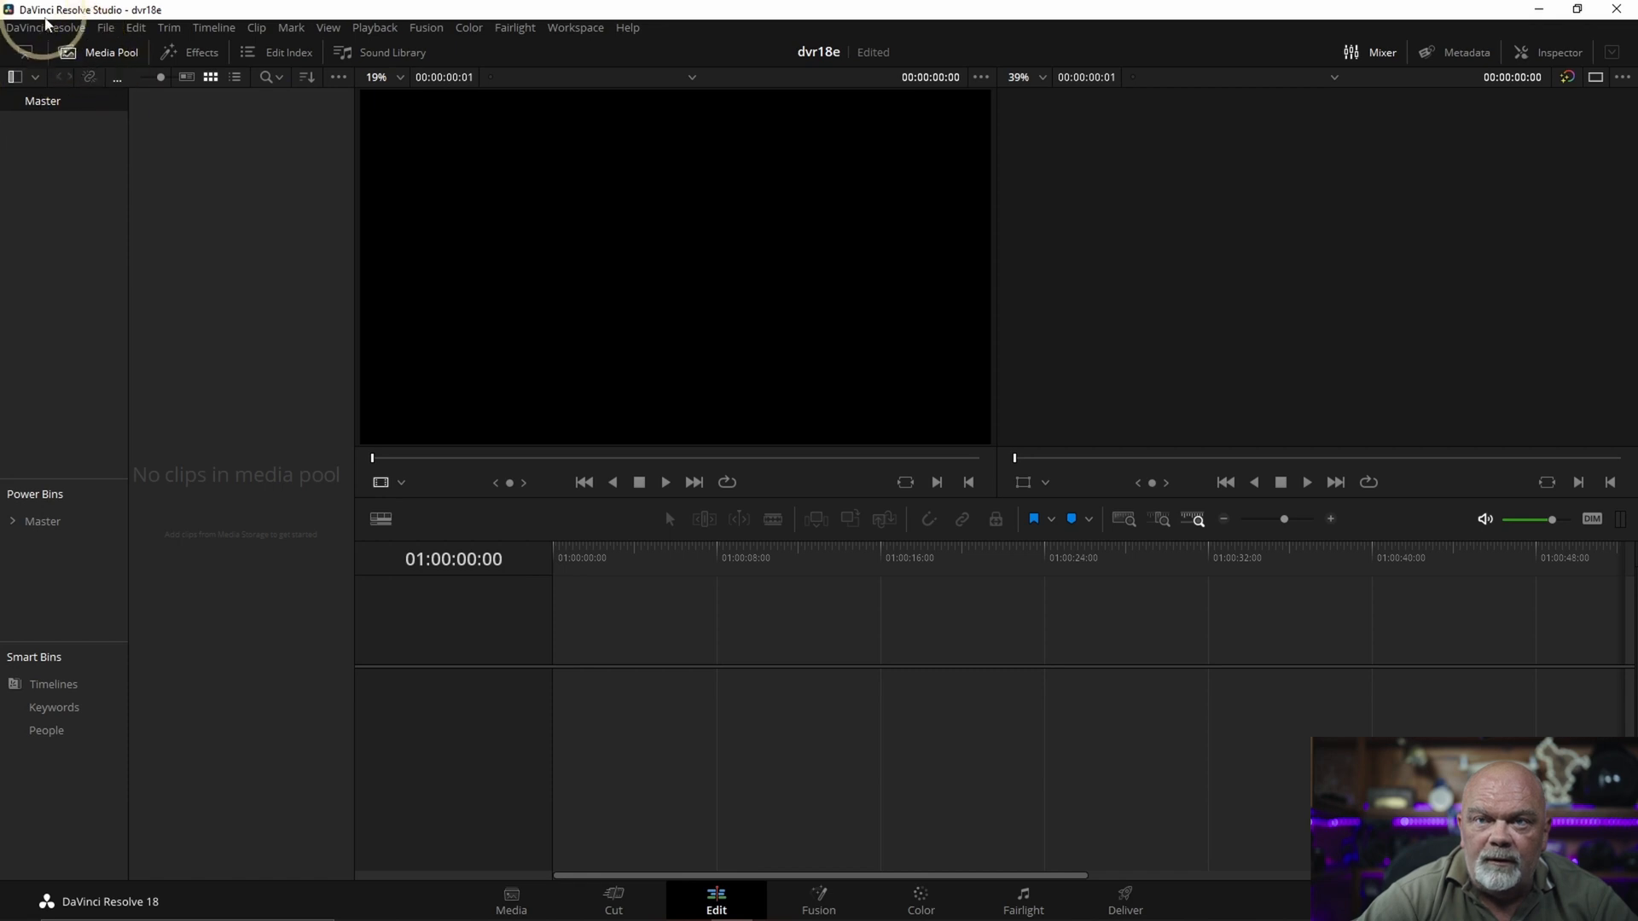
# Step: Import four underwater clips from Extreme SSD (E:) > clips for dvr 18 tutorial and change the frame rate to match
pyautogui.click(109, 28)
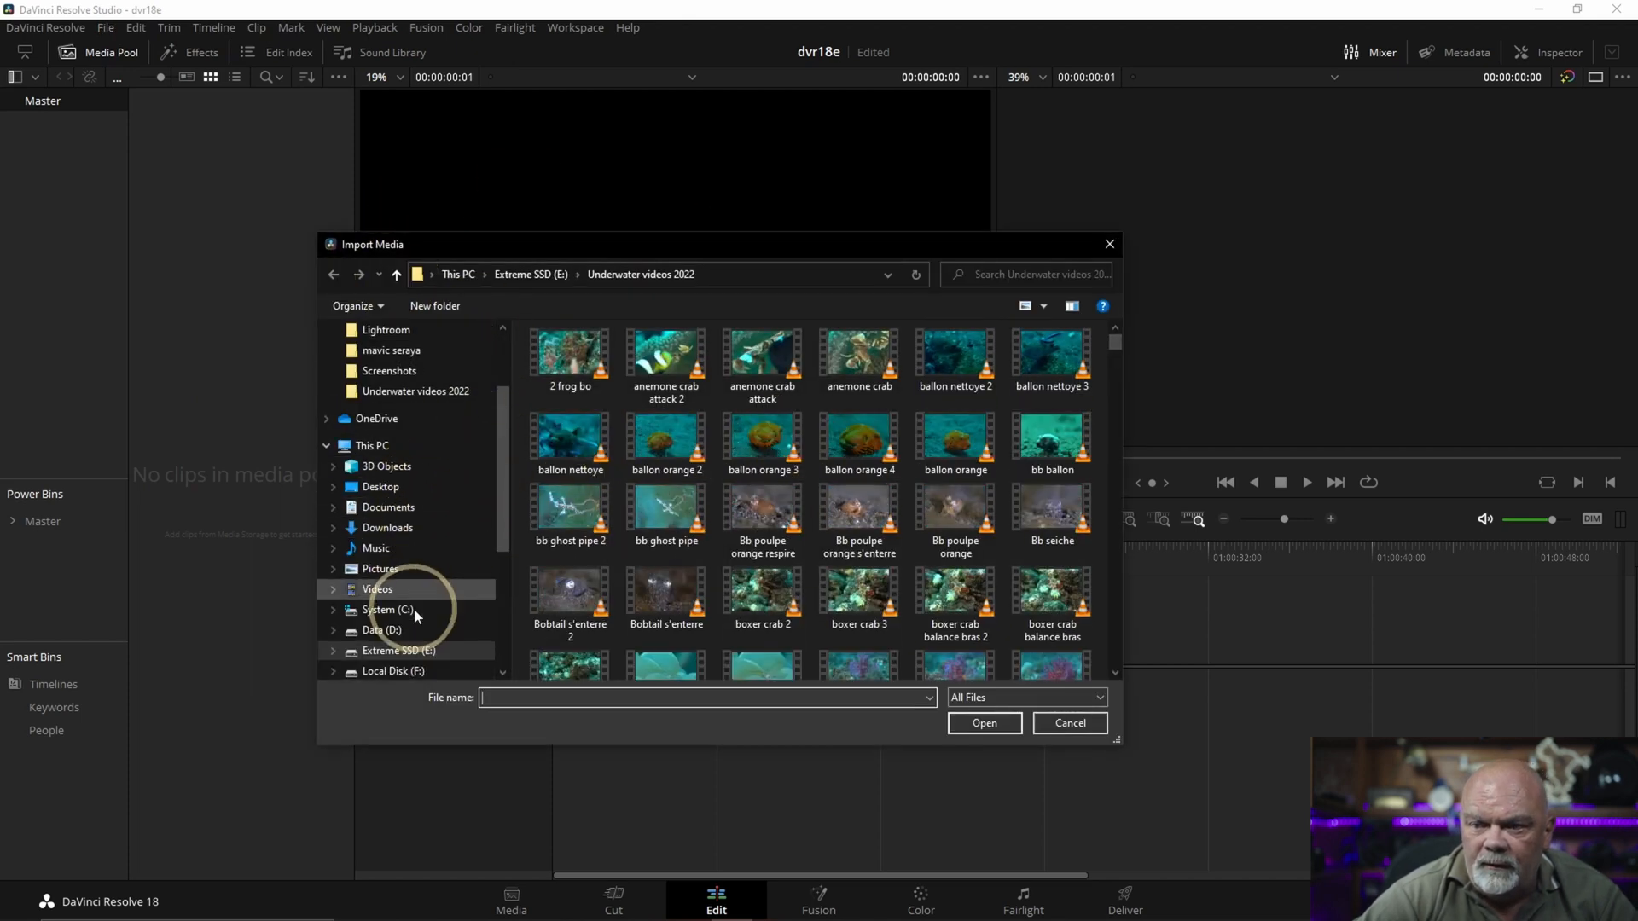
pyautogui.click(399, 609)
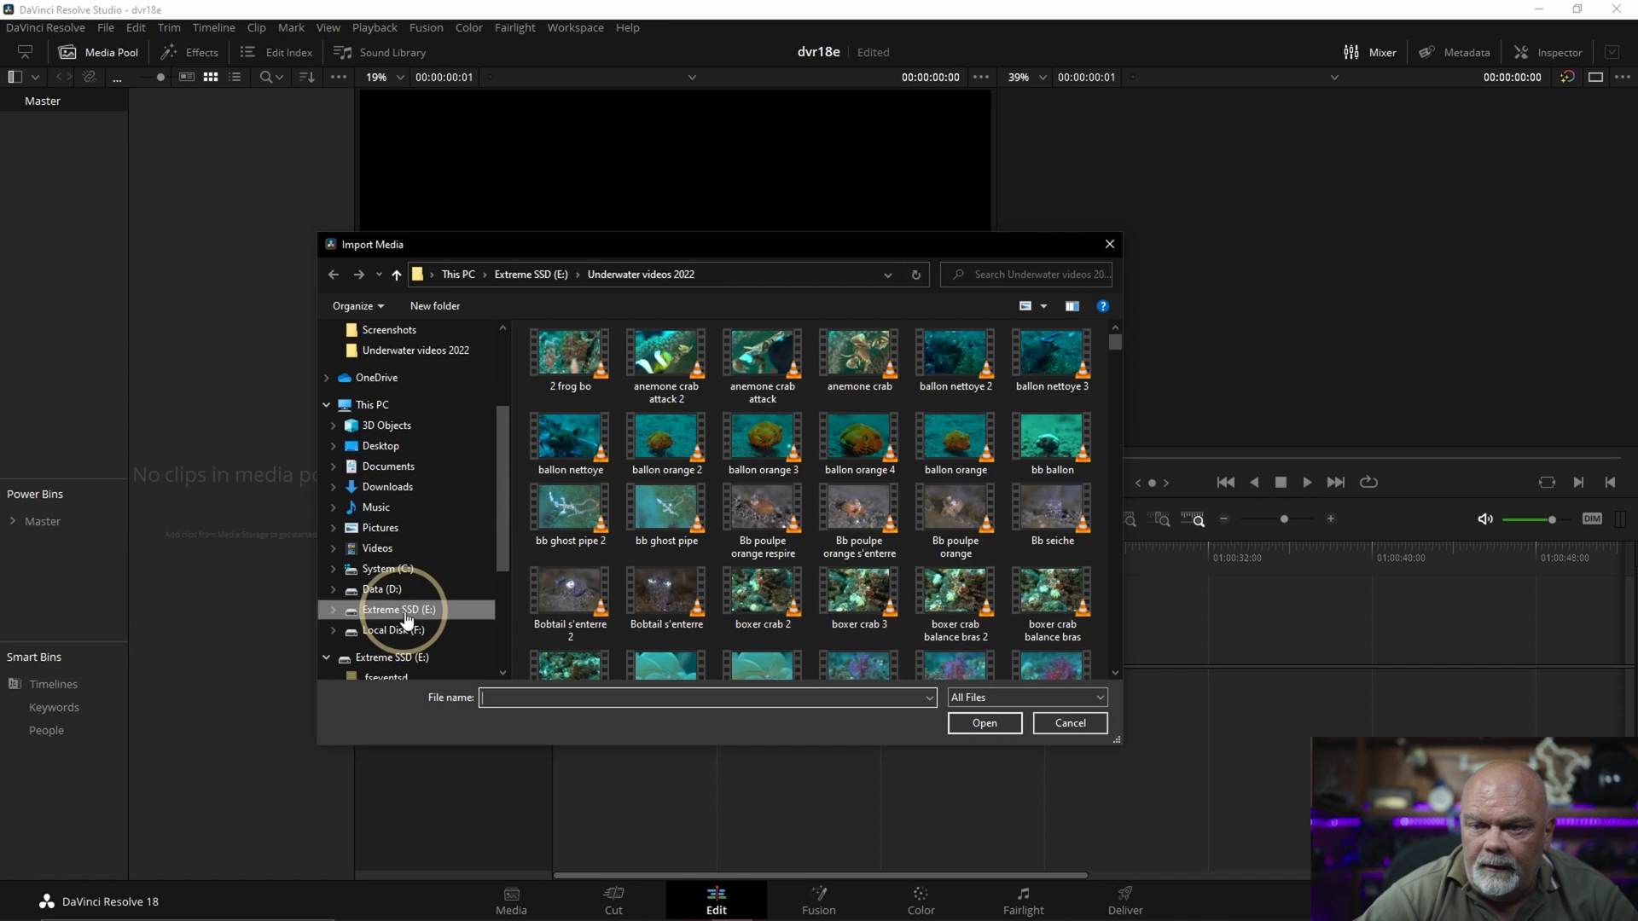
pyautogui.click(399, 609)
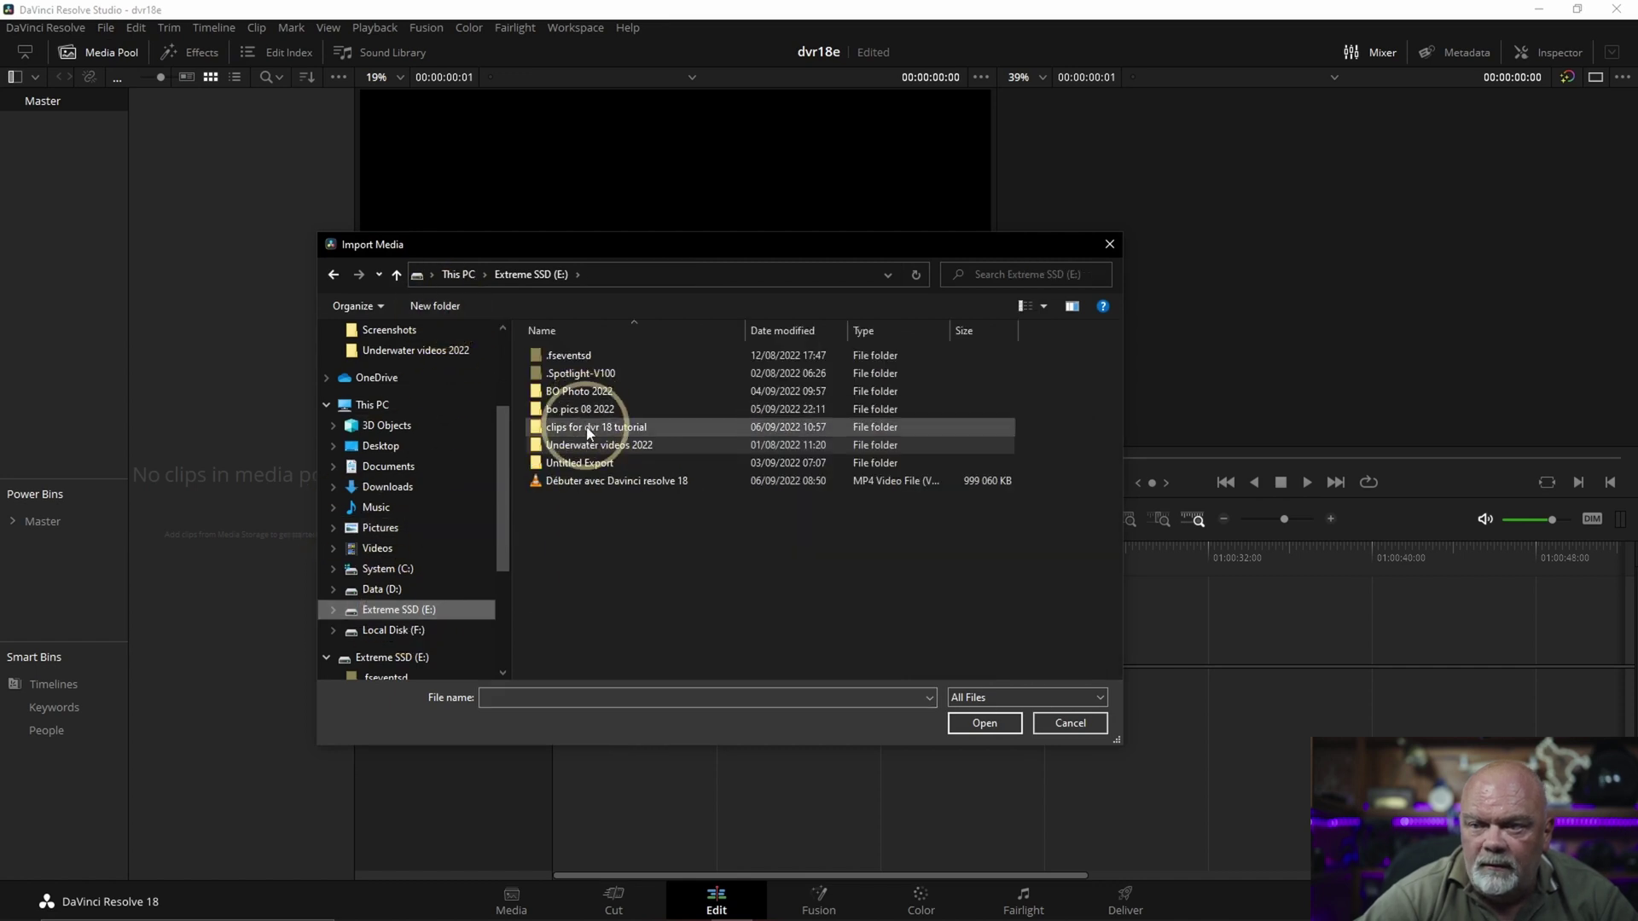
pyautogui.doubleClick(597, 427)
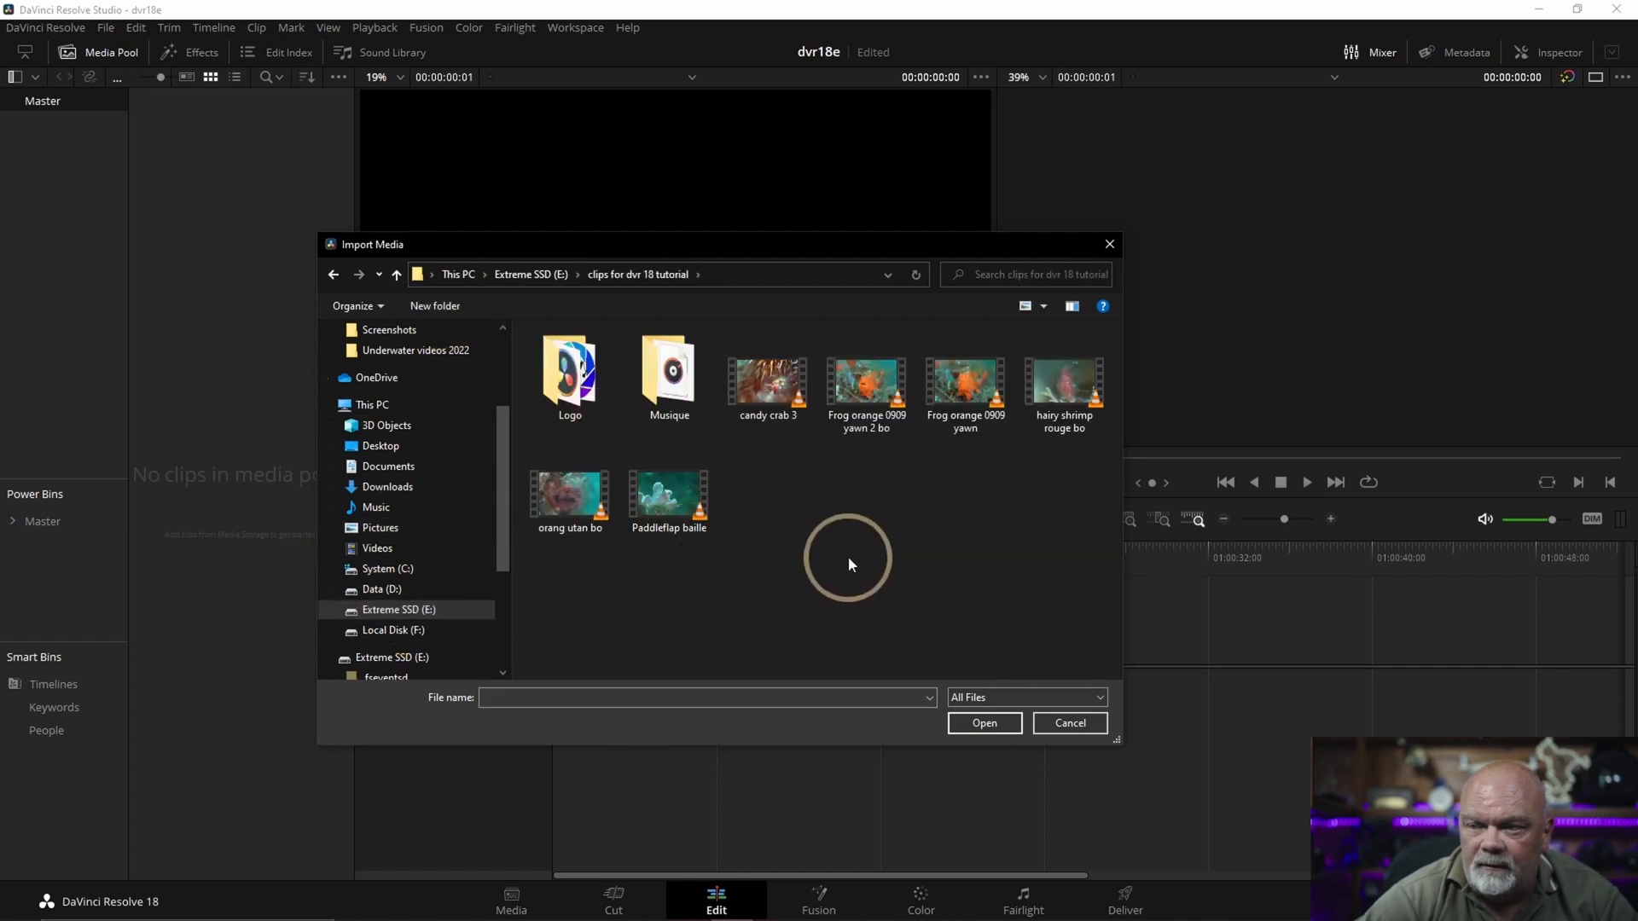
pyautogui.click(669, 495)
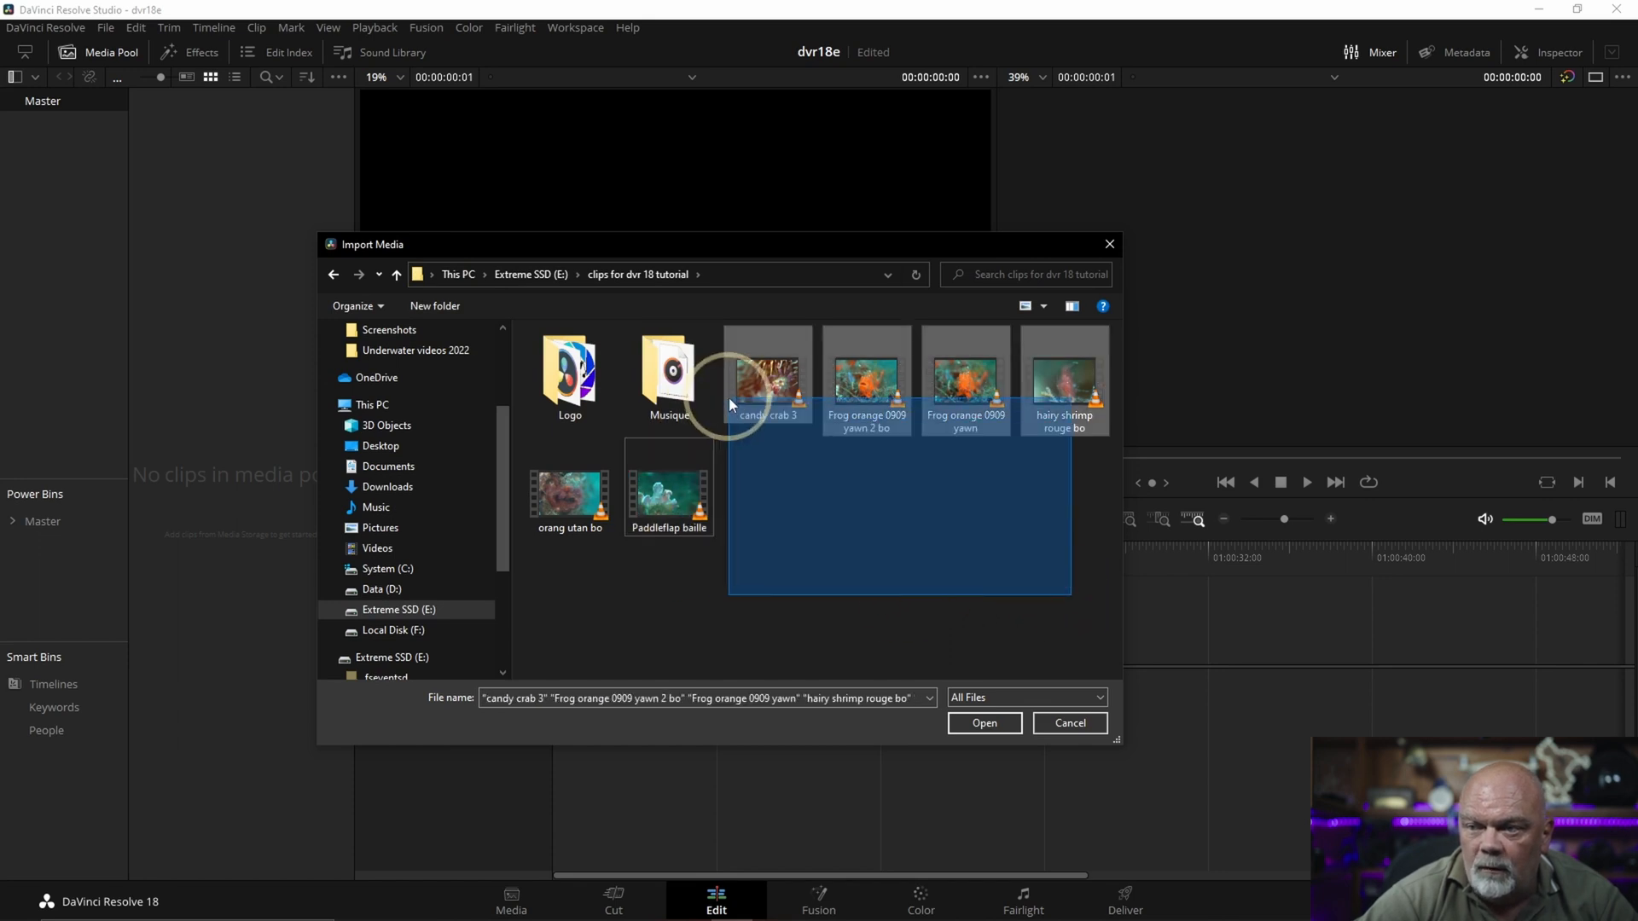
pyautogui.click(985, 723)
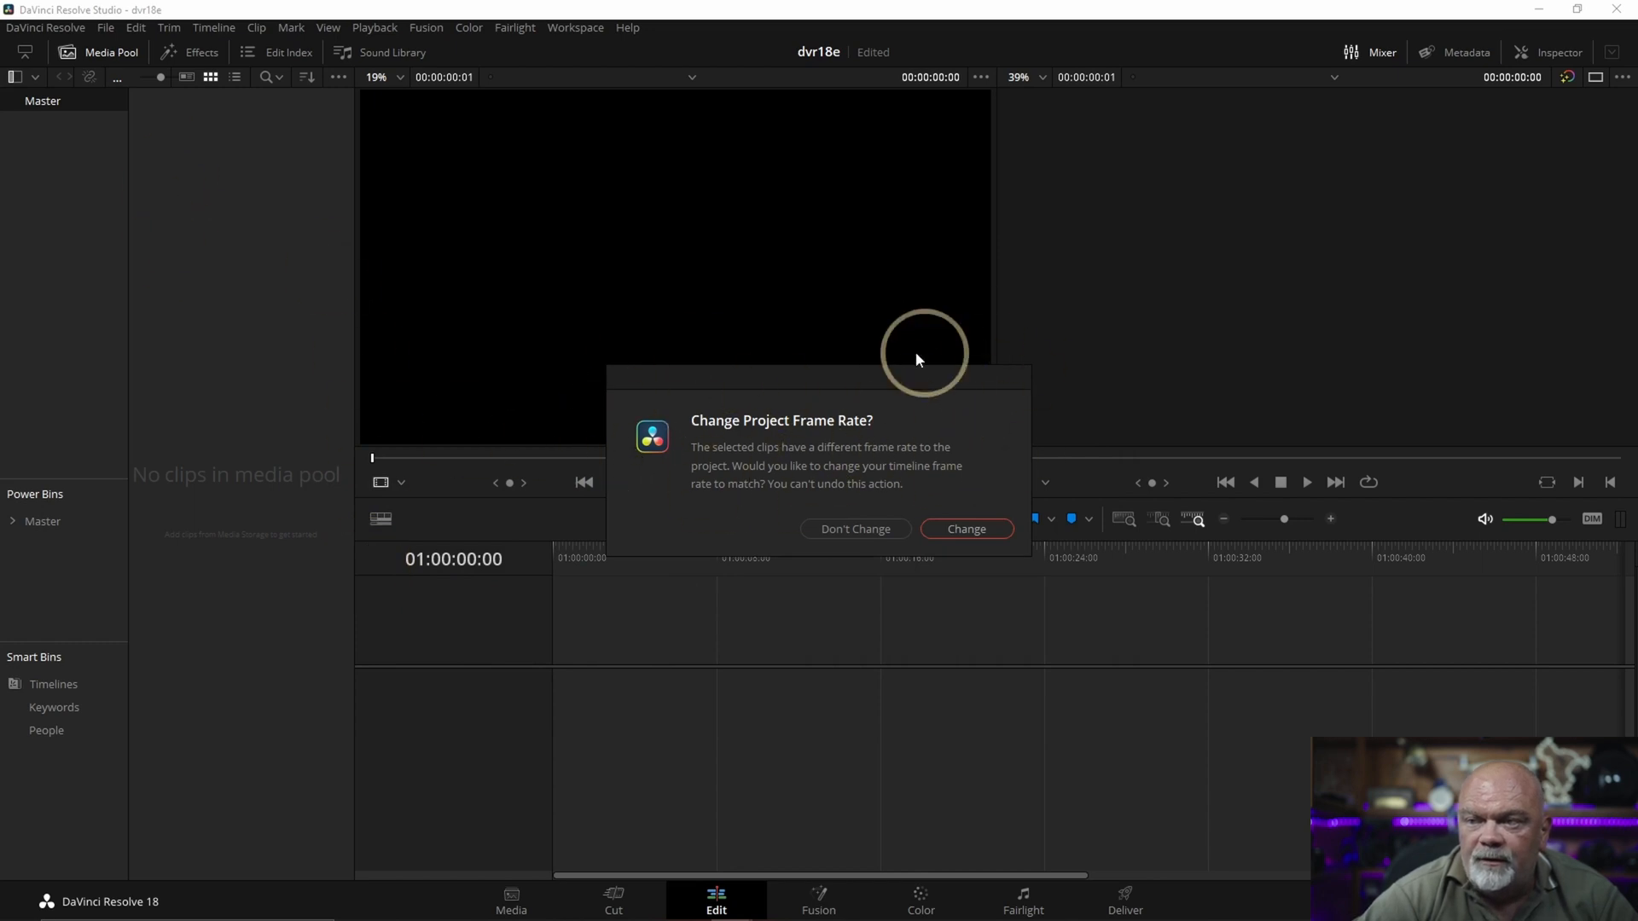
pyautogui.moveTo(145, 288)
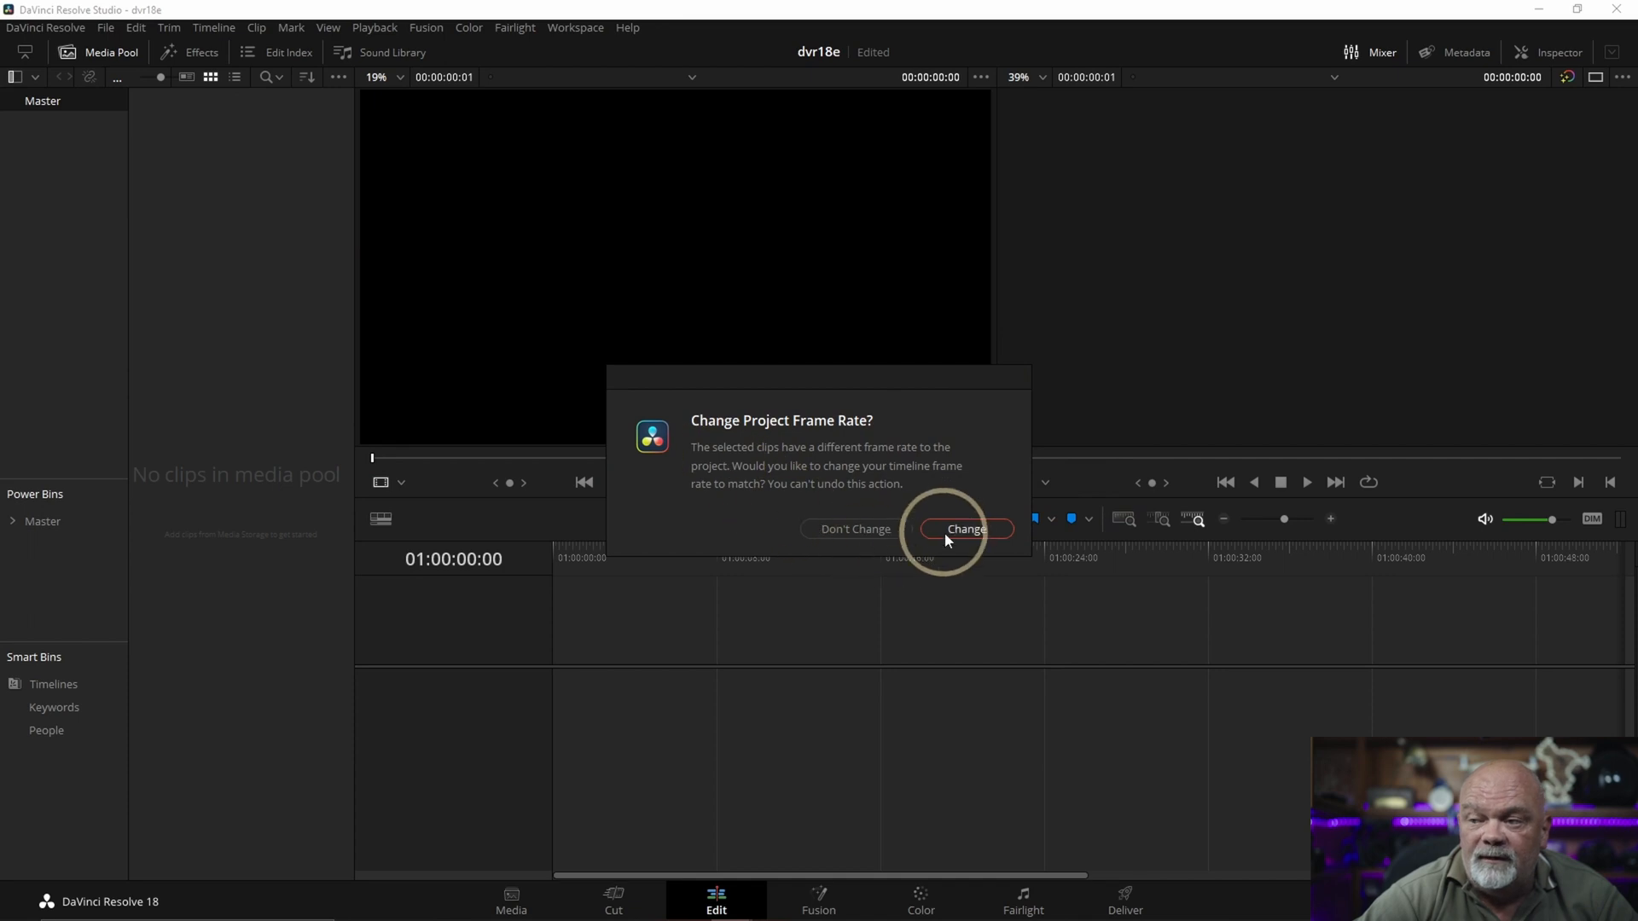
pyautogui.click(965, 529)
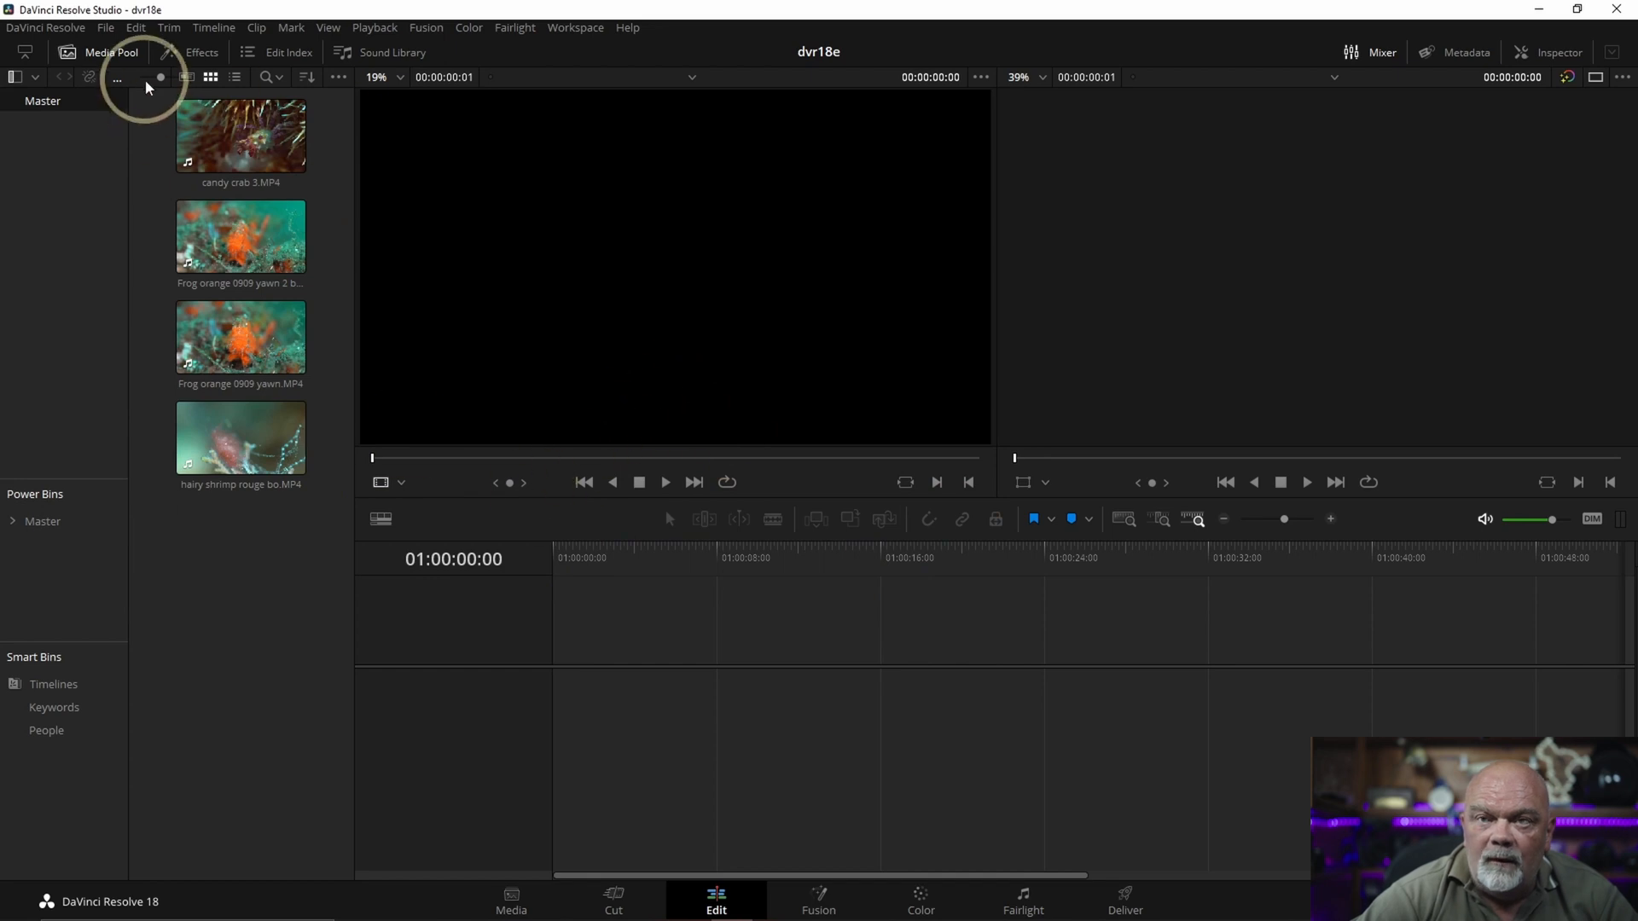
# Step: Import the six underwater clips via File > Import > Media, then delete them from the media pool
pyautogui.click(125, 27)
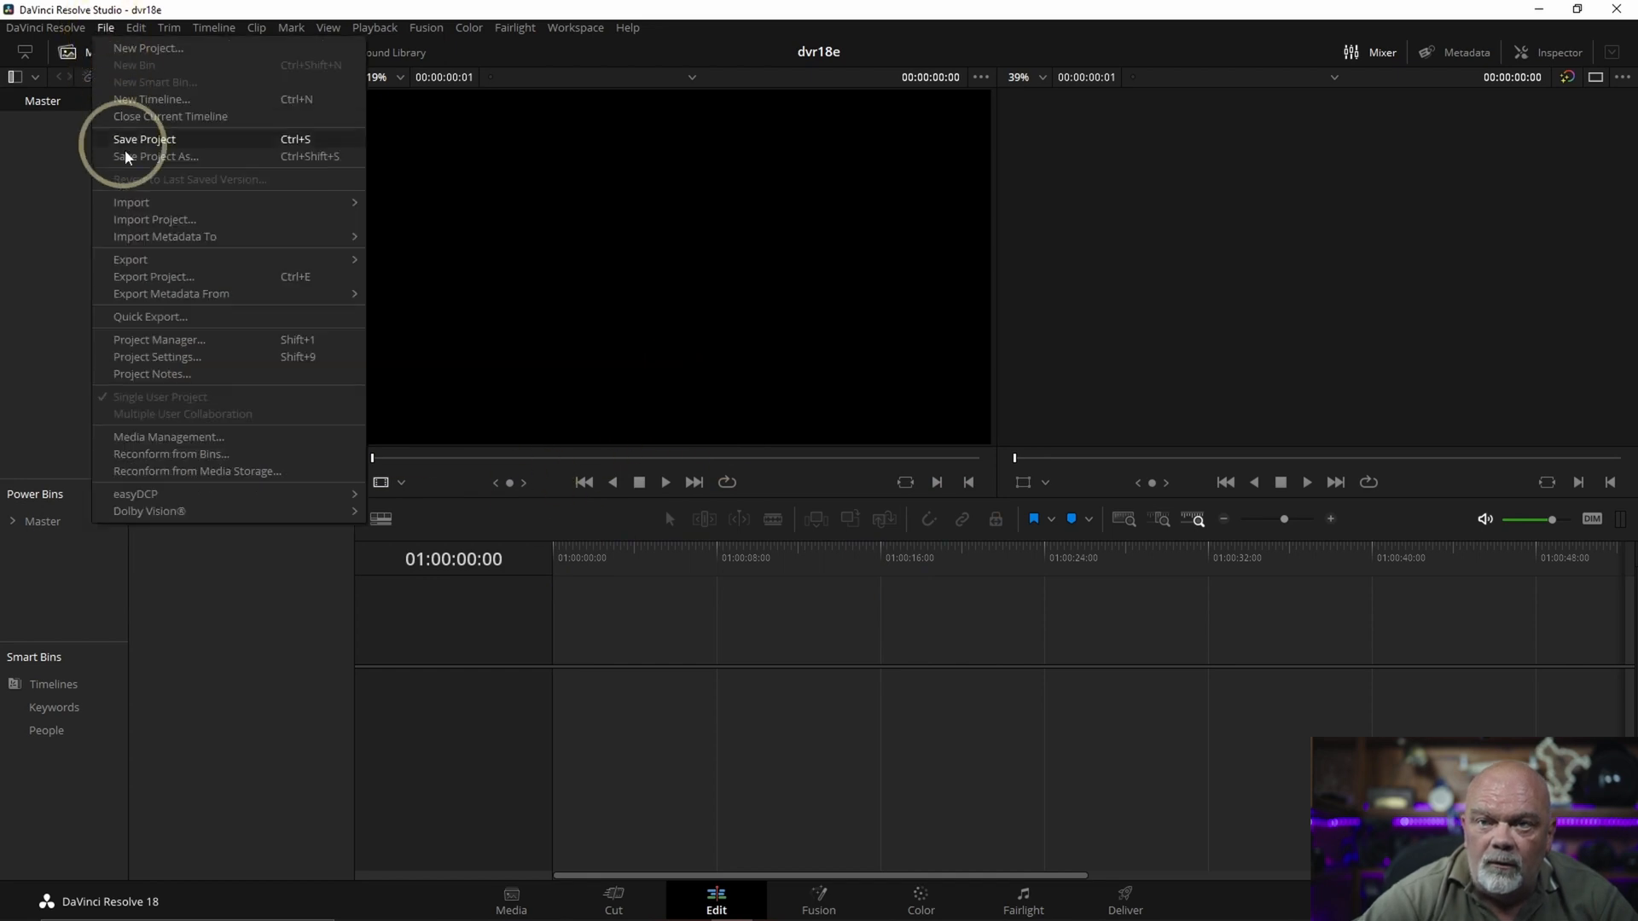
pyautogui.moveTo(131, 201)
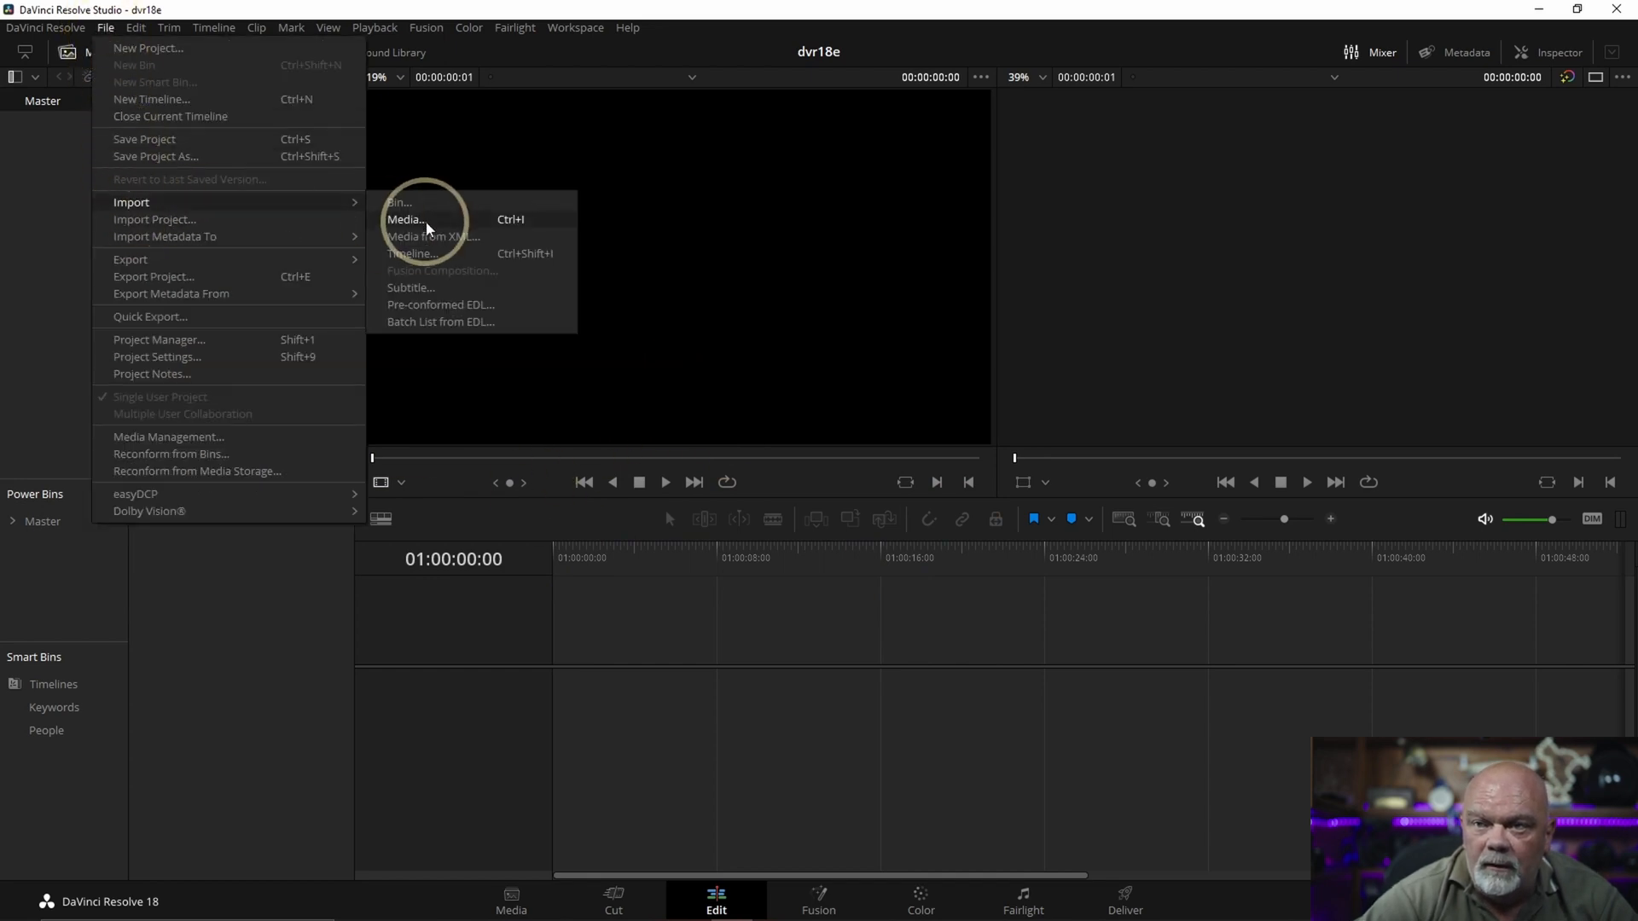
pyautogui.click(406, 220)
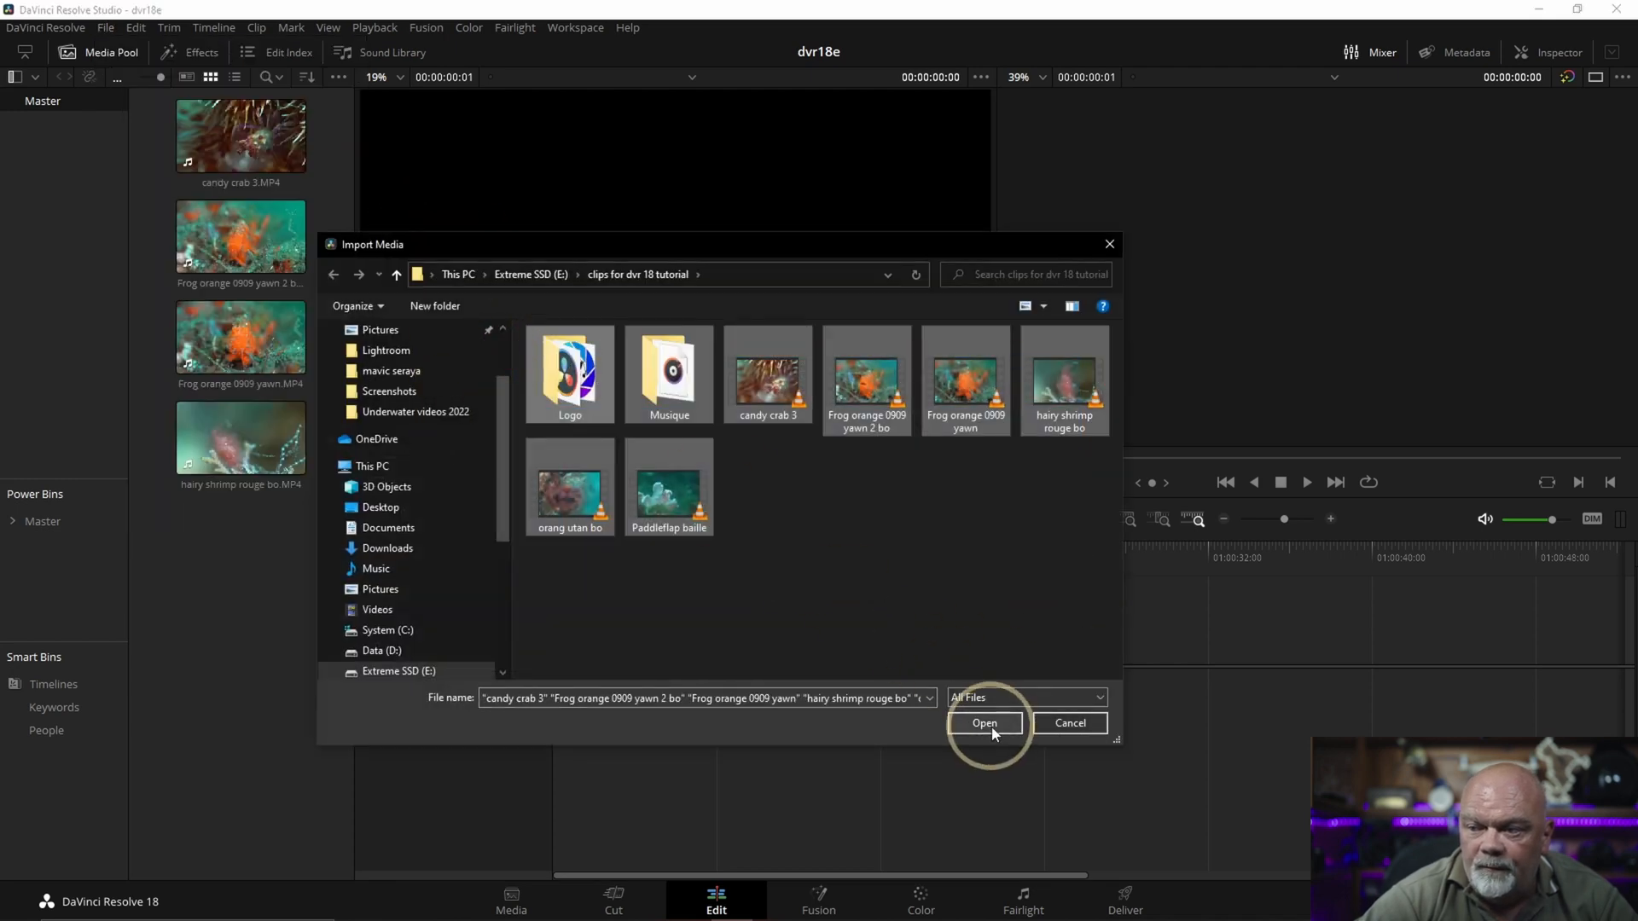
pyautogui.click(985, 724)
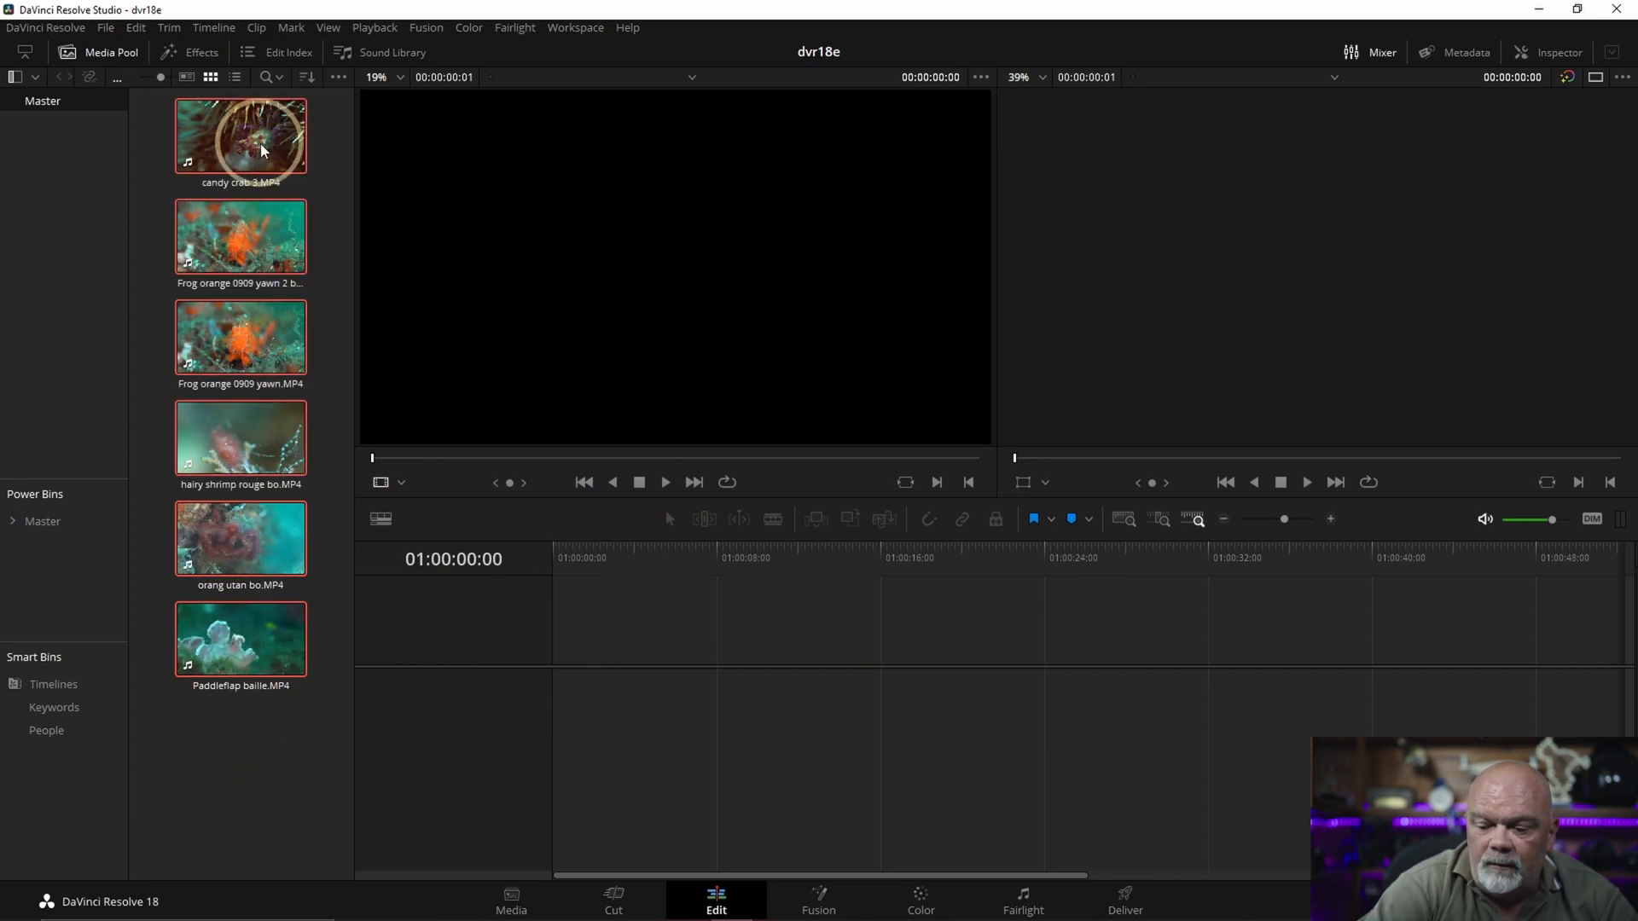
pyautogui.press('Backspace')
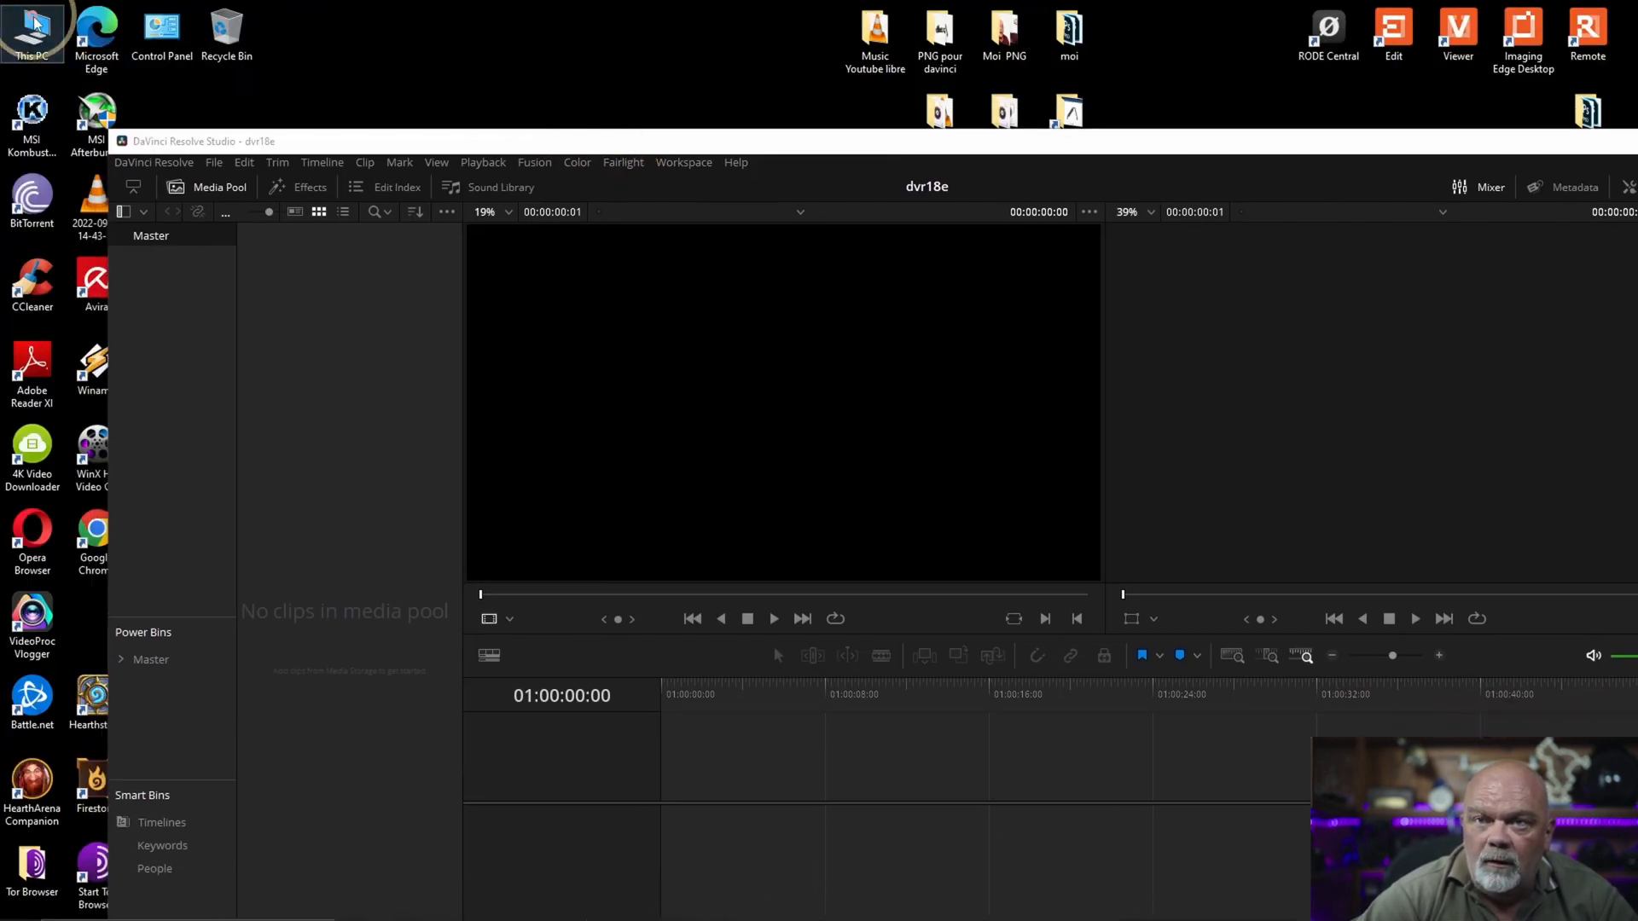
# Step: Drag the clips for dvr 18 tutorial folder from Extreme SSD (E:) into the media pool
pyautogui.doubleClick(28, 28)
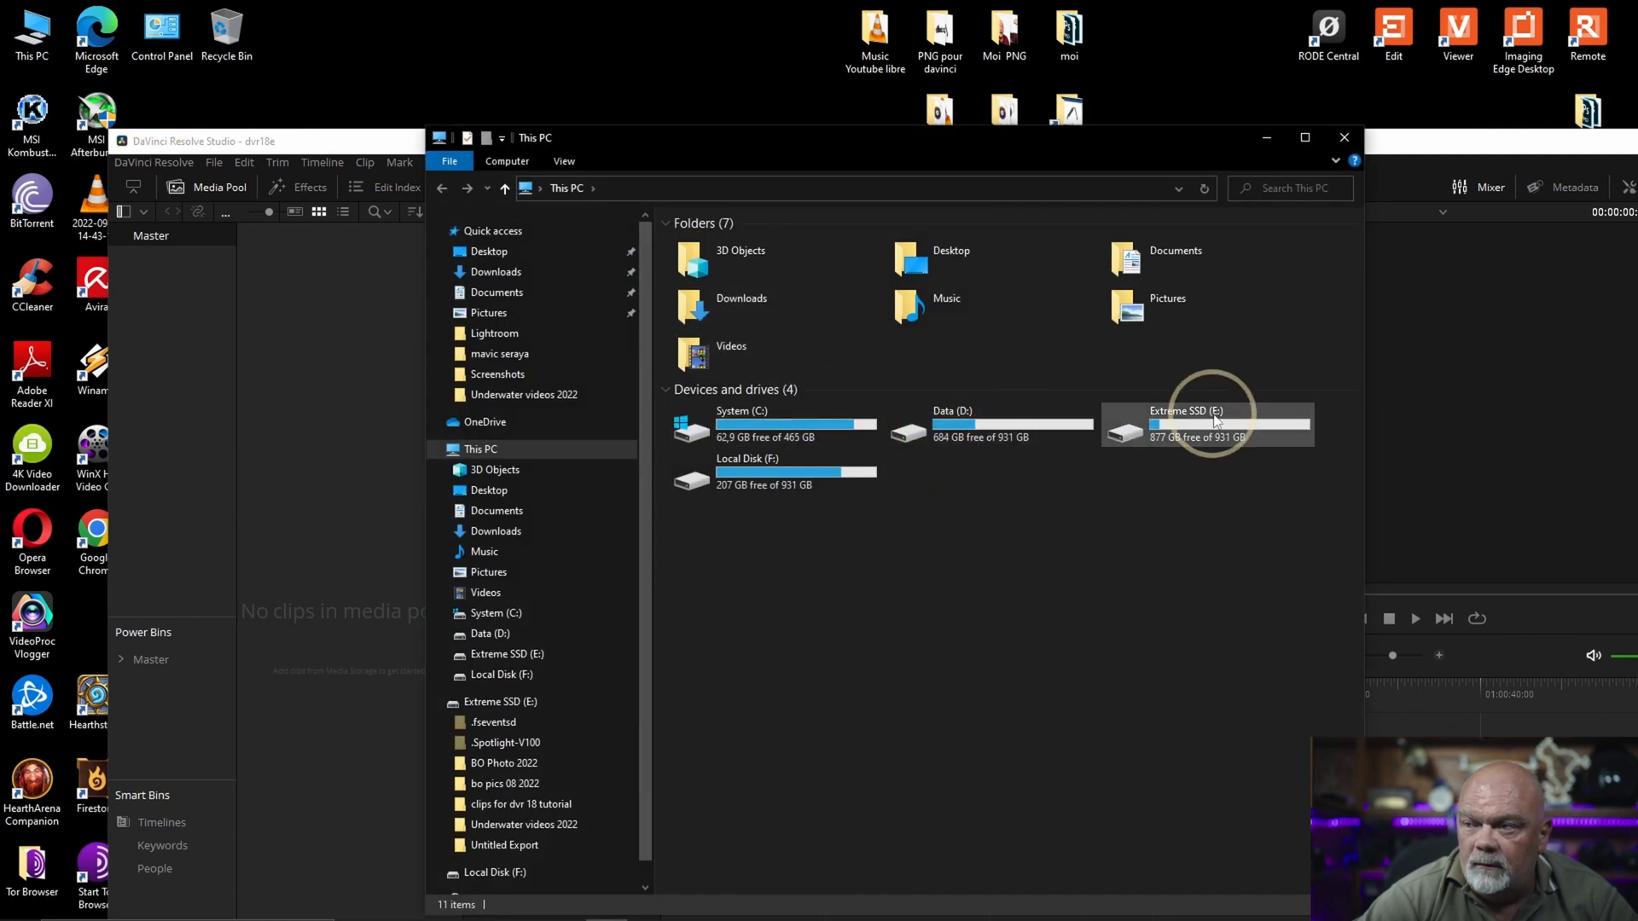
pyautogui.doubleClick(1206, 423)
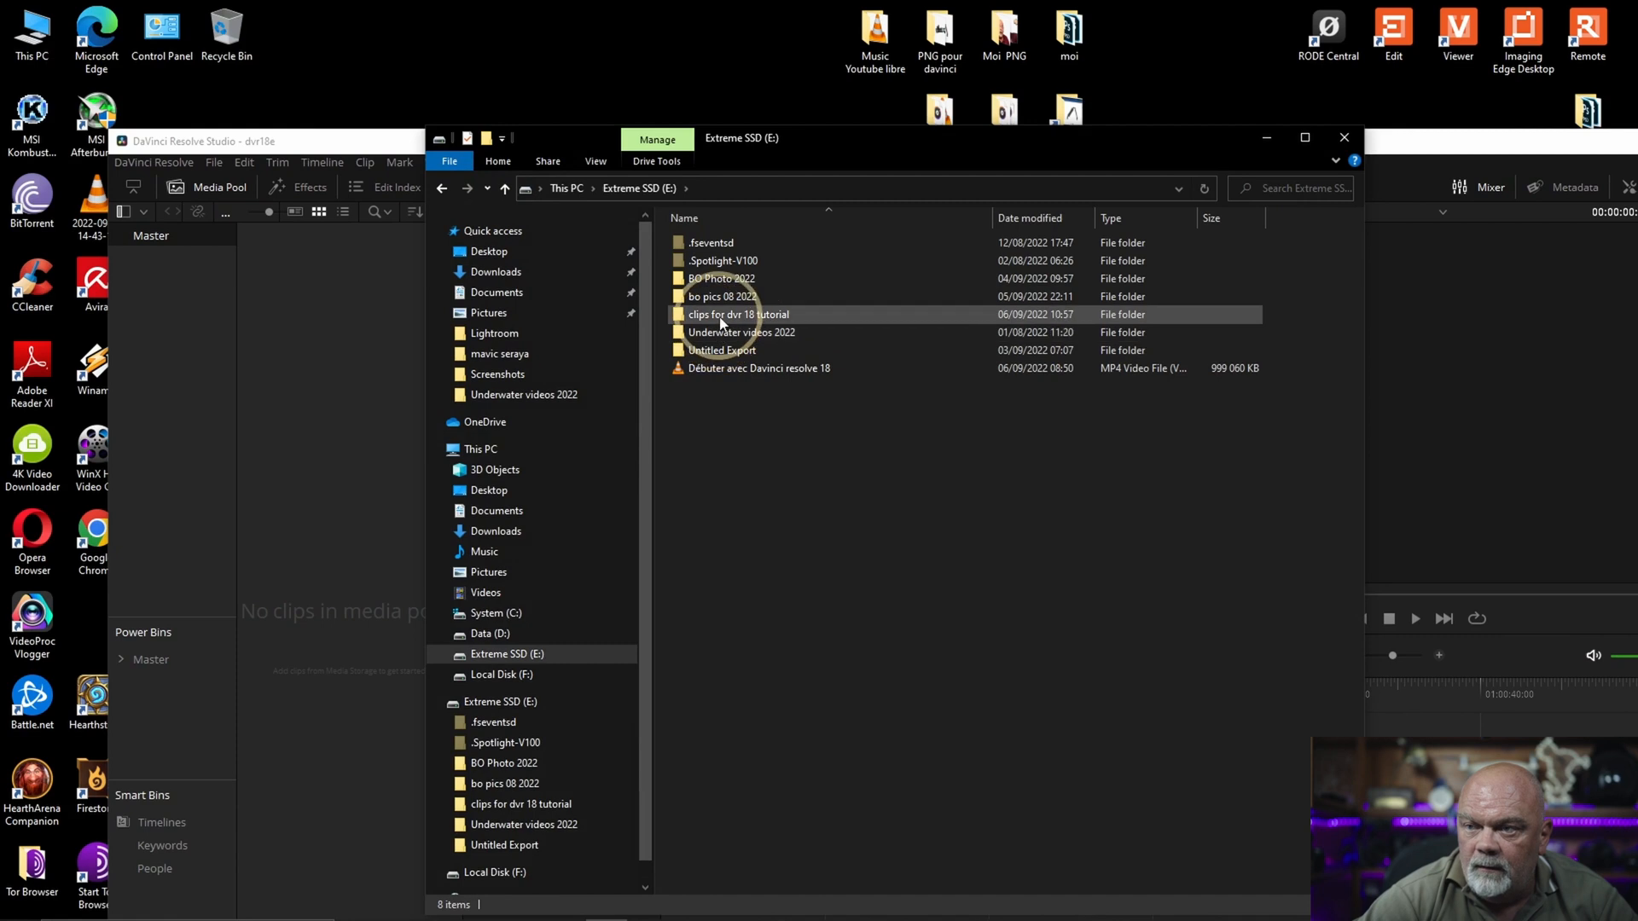
pyautogui.moveTo(739, 314); pyautogui.dragTo(310, 314)
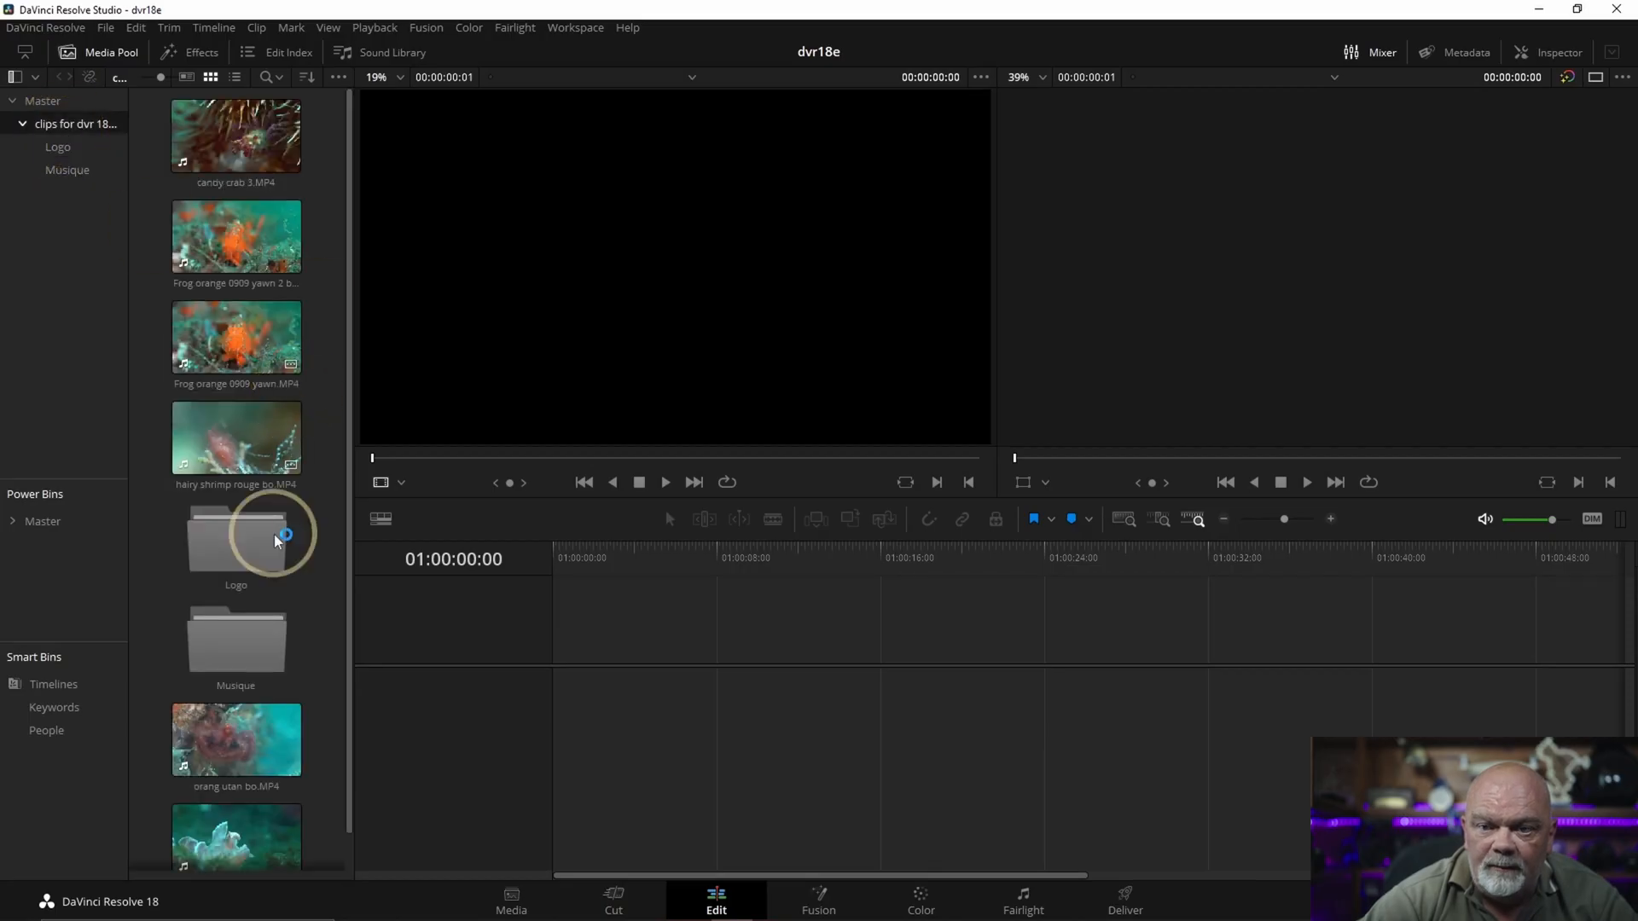
# Step: Expand the Master power bin to list text, clip ajustement and Best UW Photos bins
pyautogui.click(236, 739)
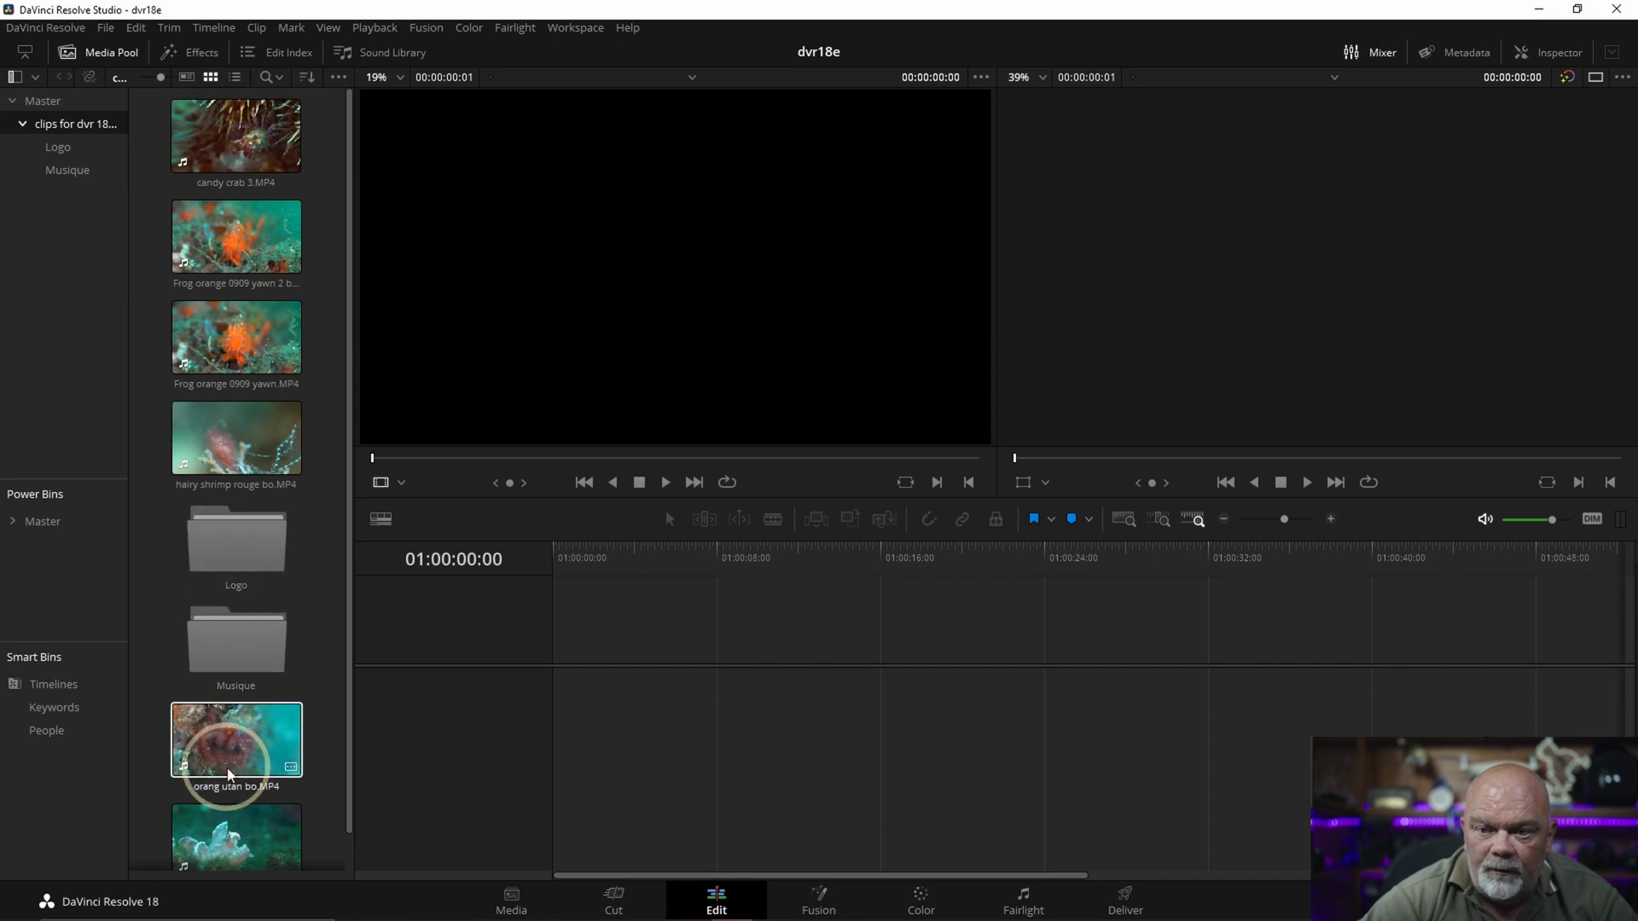
pyautogui.scroll(-3)
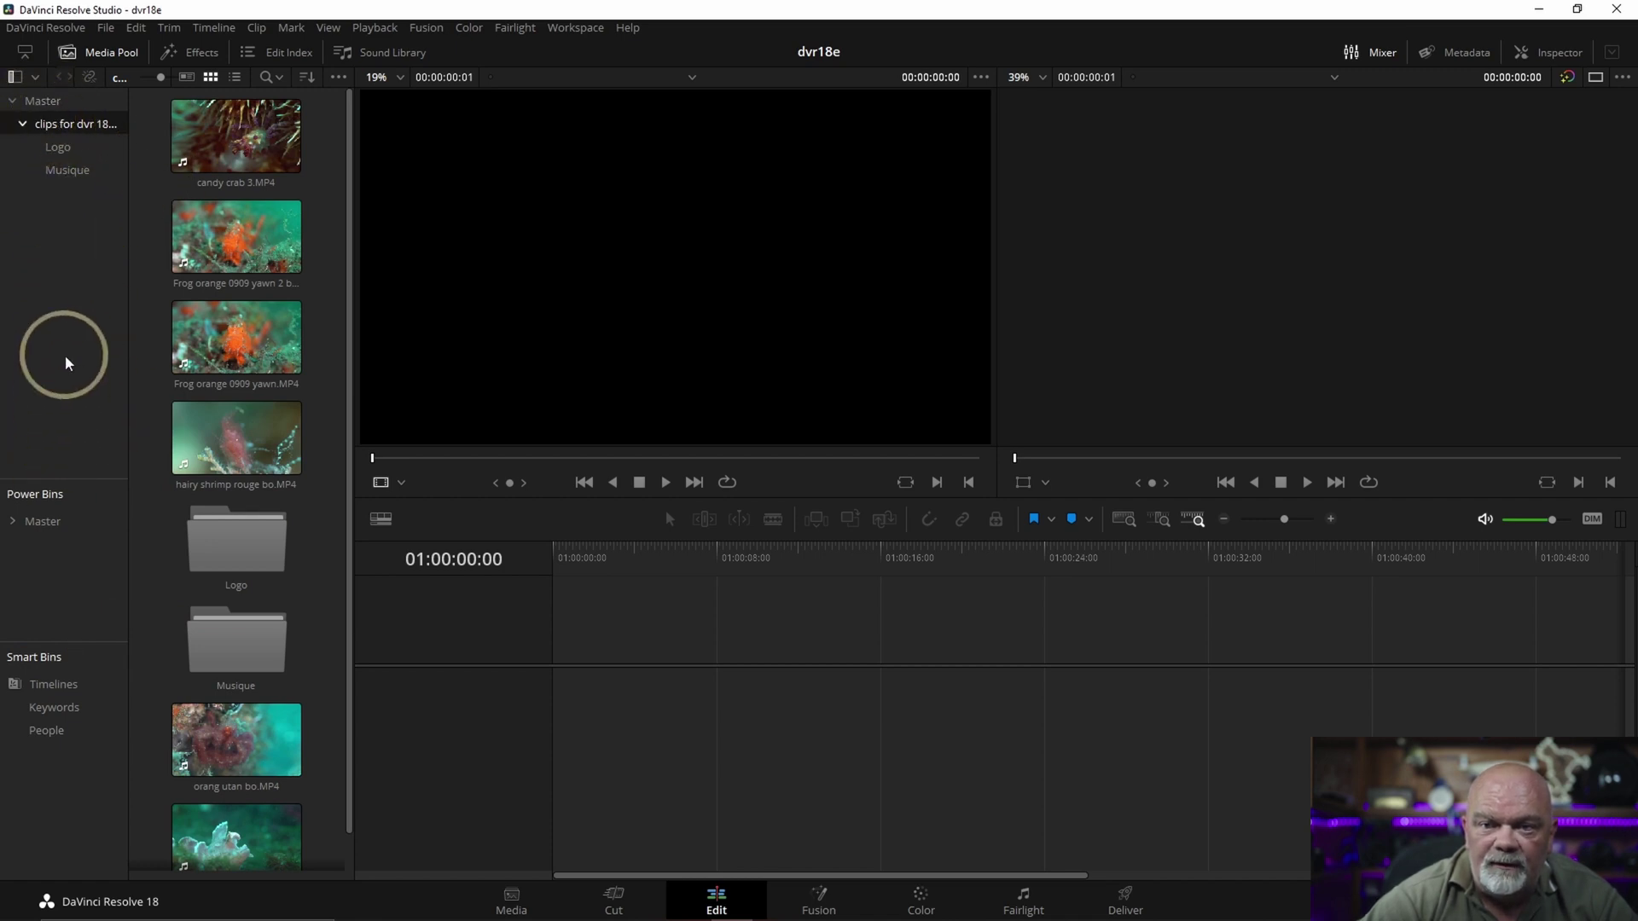
pyautogui.moveTo(20, 526)
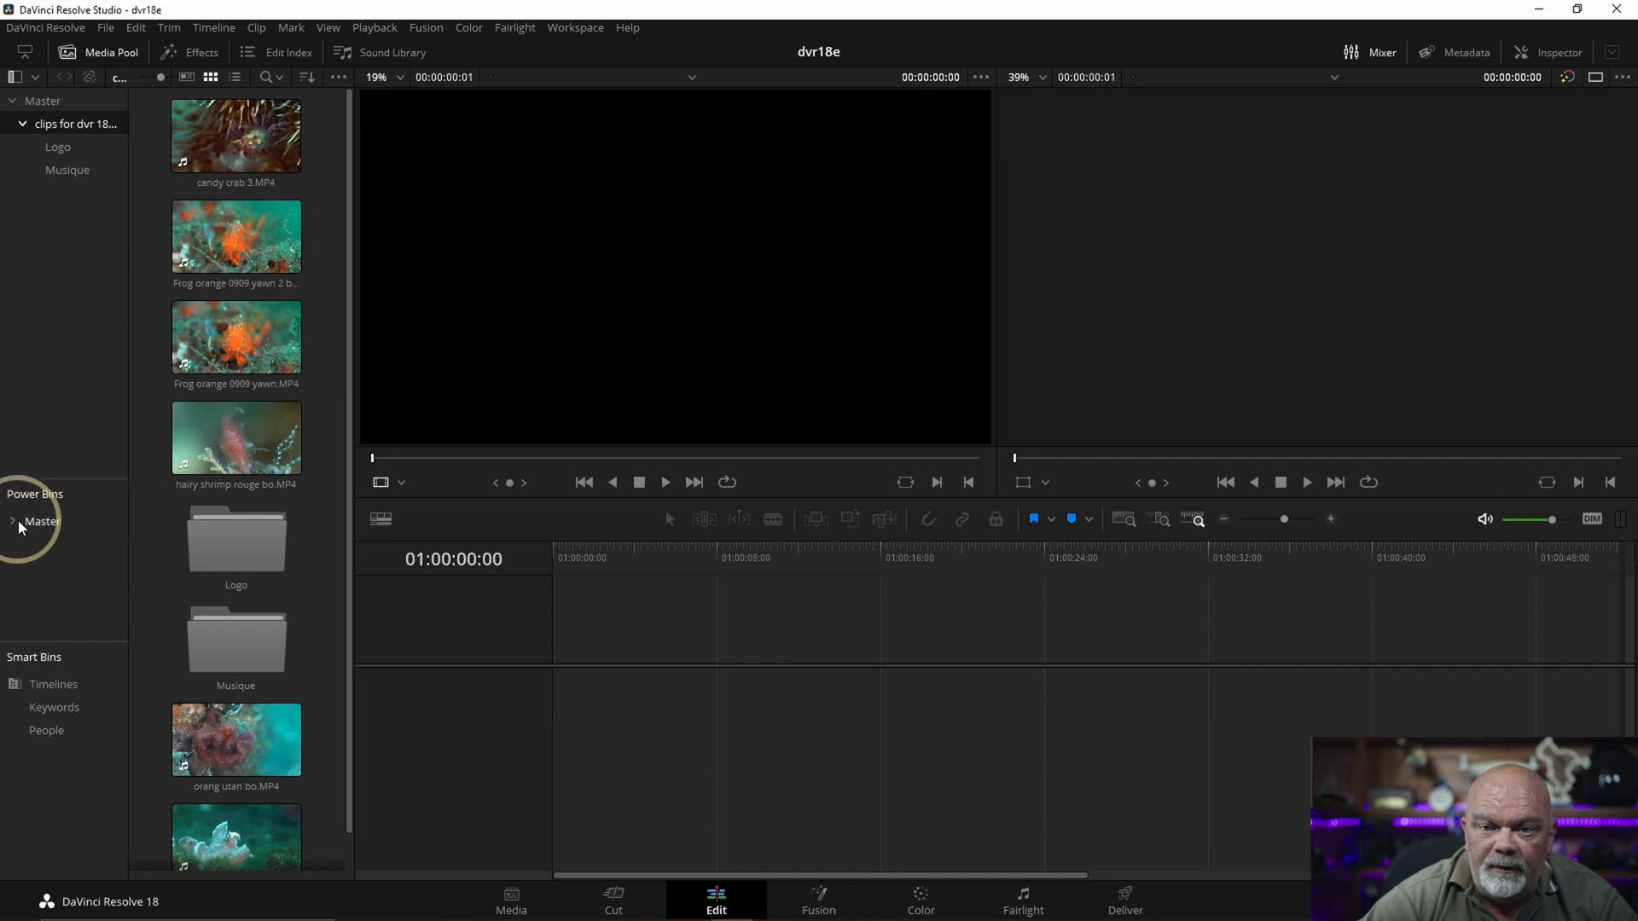
pyautogui.click(11, 523)
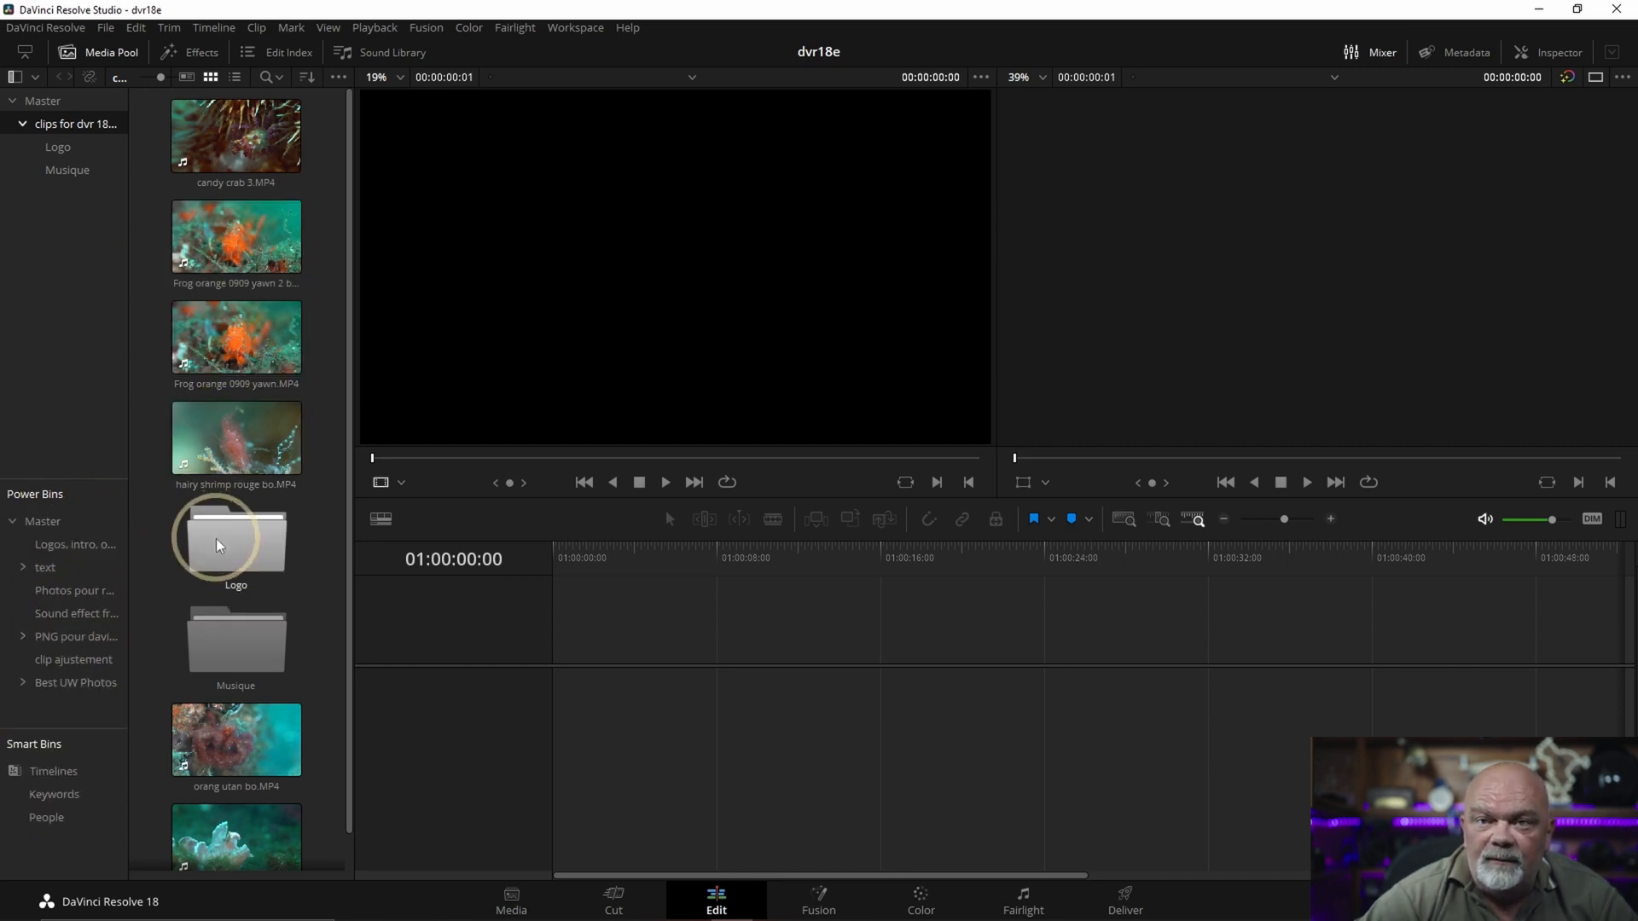
# Step: Hide the bin list and cycle Metadata and List views before returning to thumbnails
pyautogui.click(235, 741)
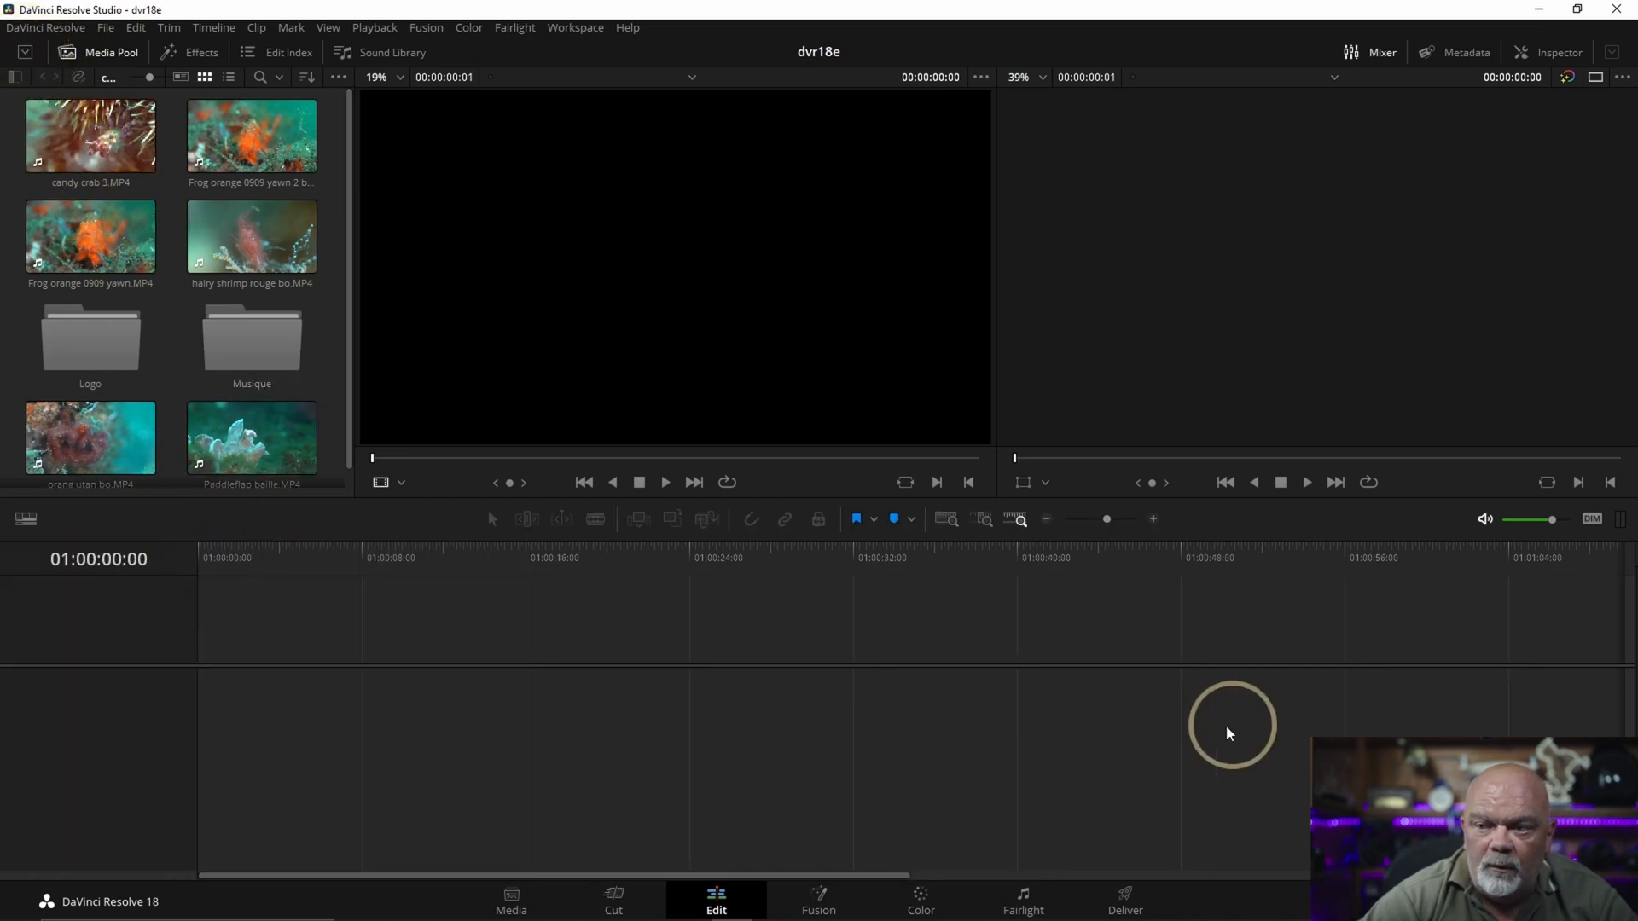
pyautogui.moveTo(164, 499)
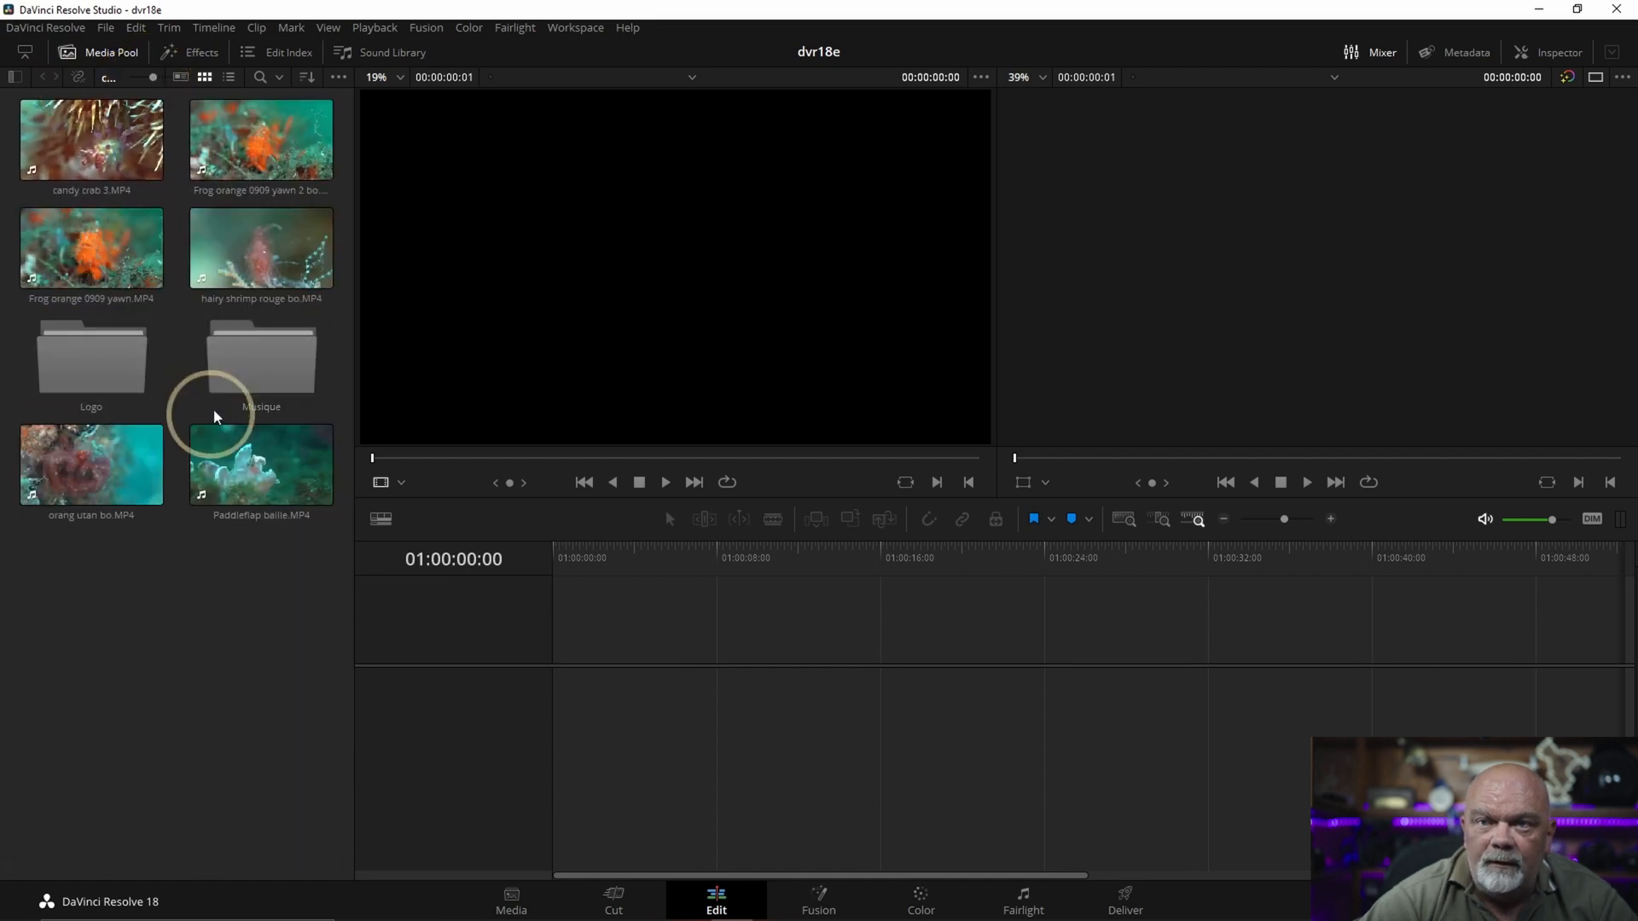
pyautogui.click(229, 79)
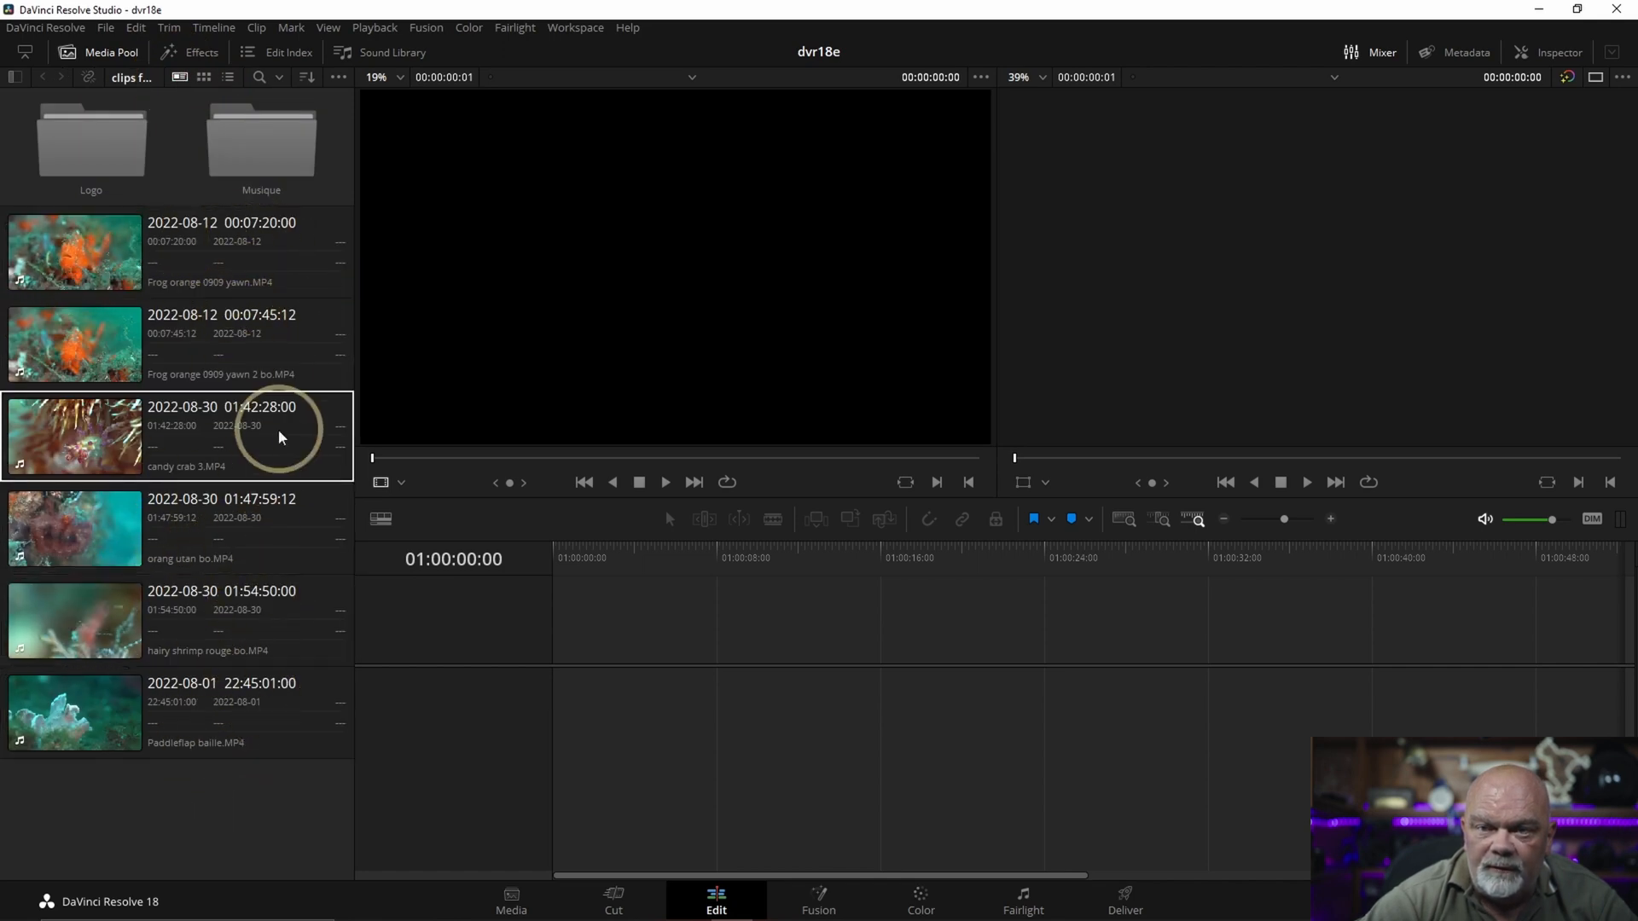
pyautogui.click(228, 78)
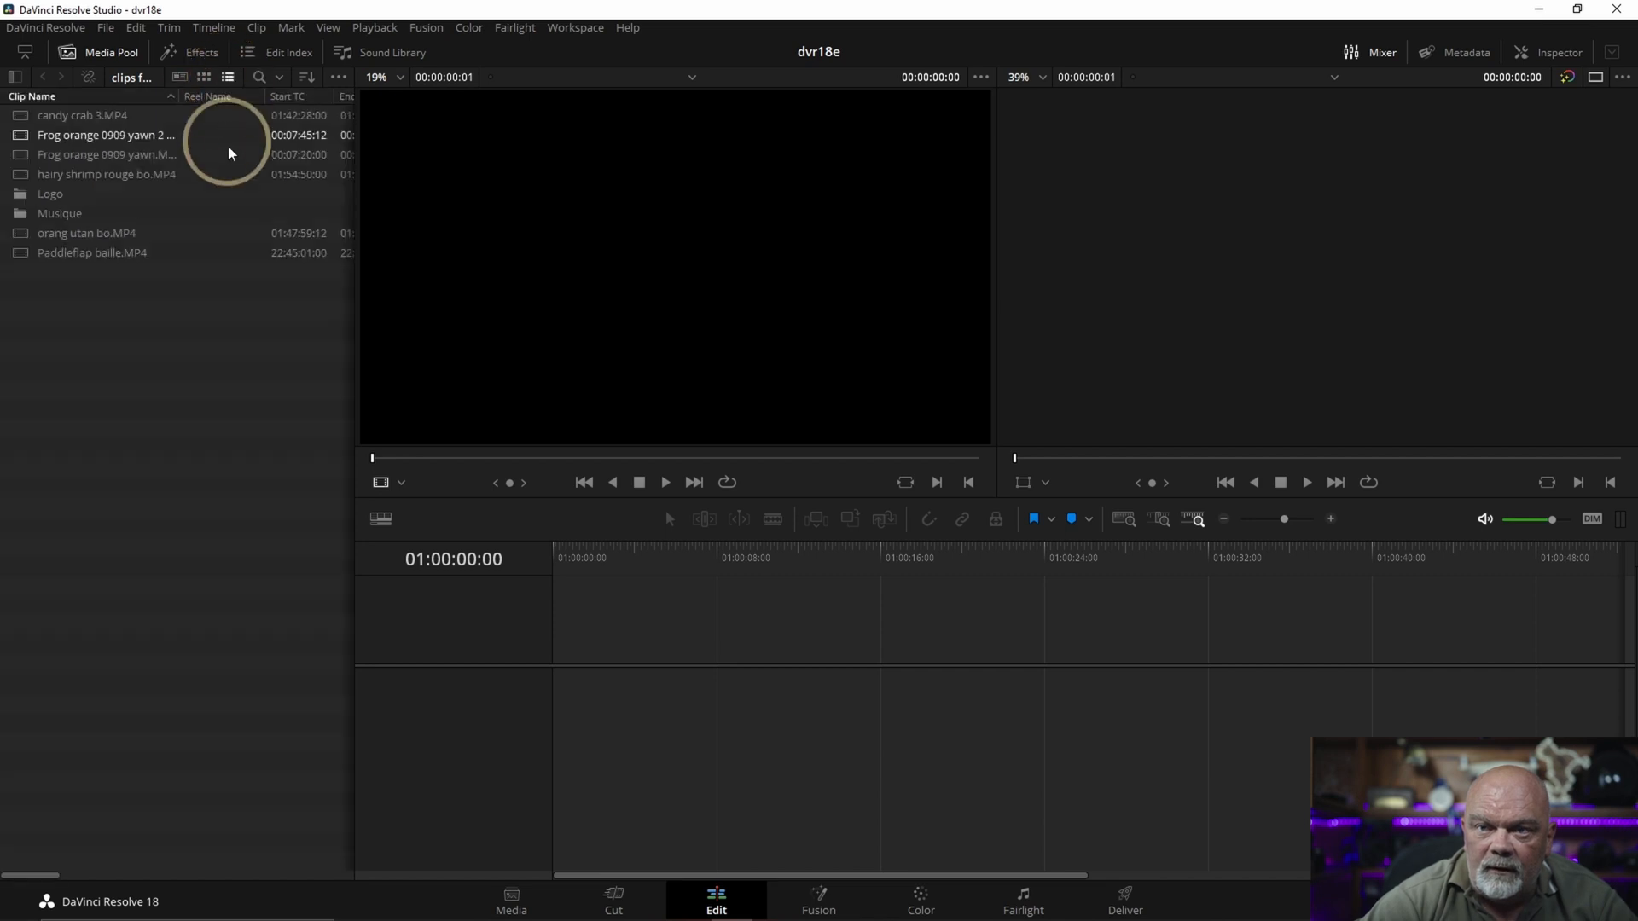
pyautogui.click(199, 77)
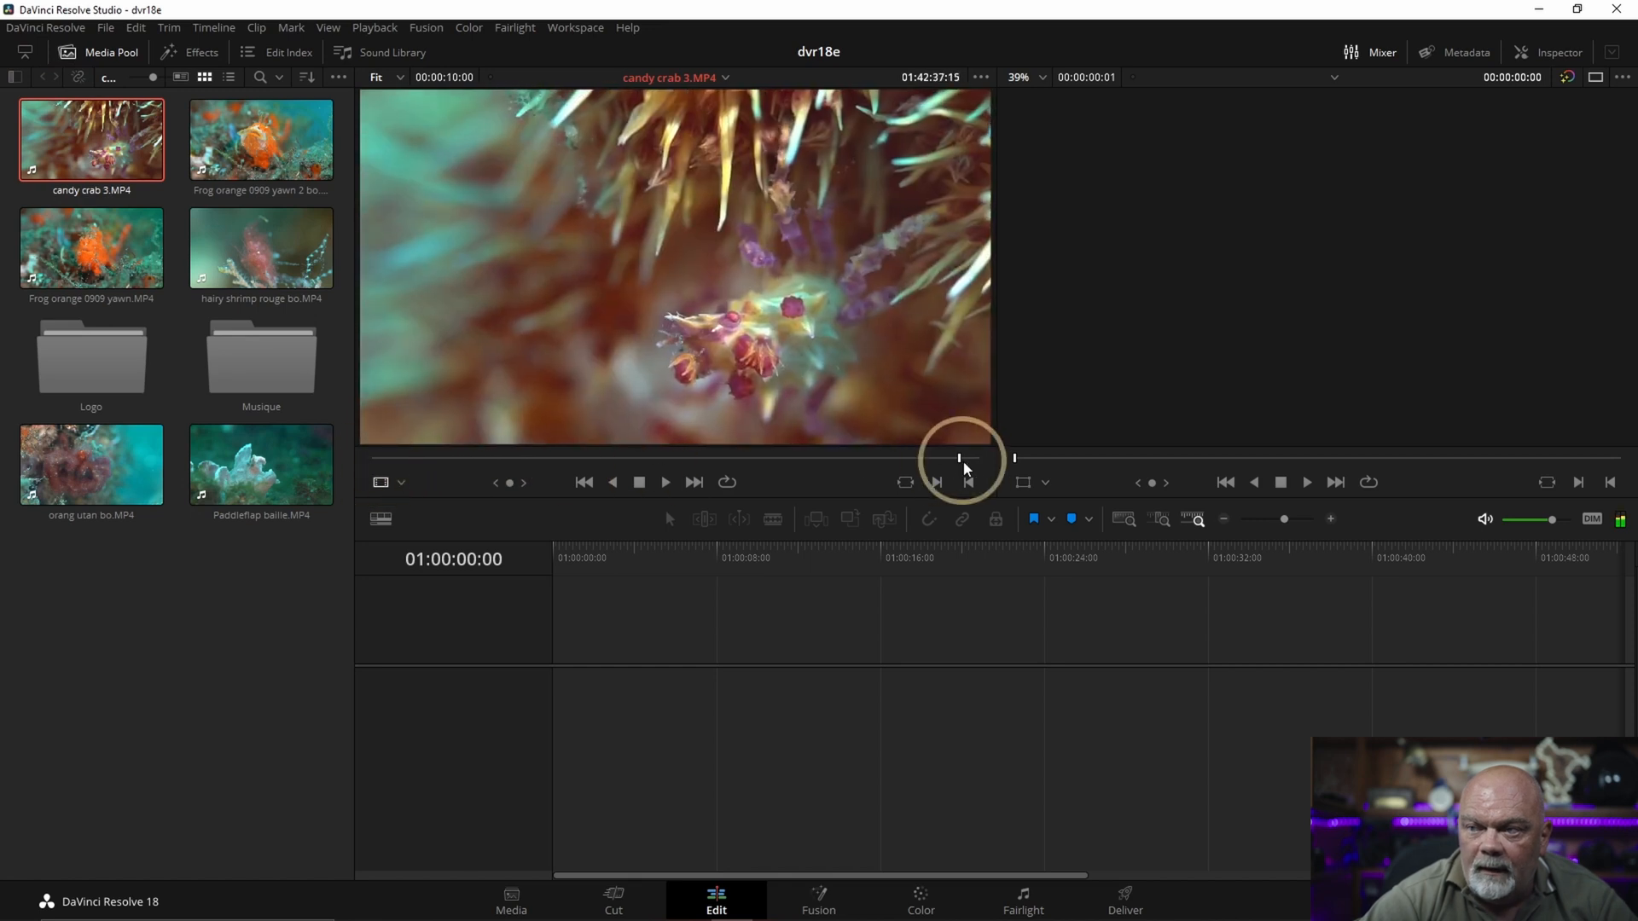
# Step: Scrub to a later point in the candy crab 3 clip in the source viewer
pyautogui.click(260, 140)
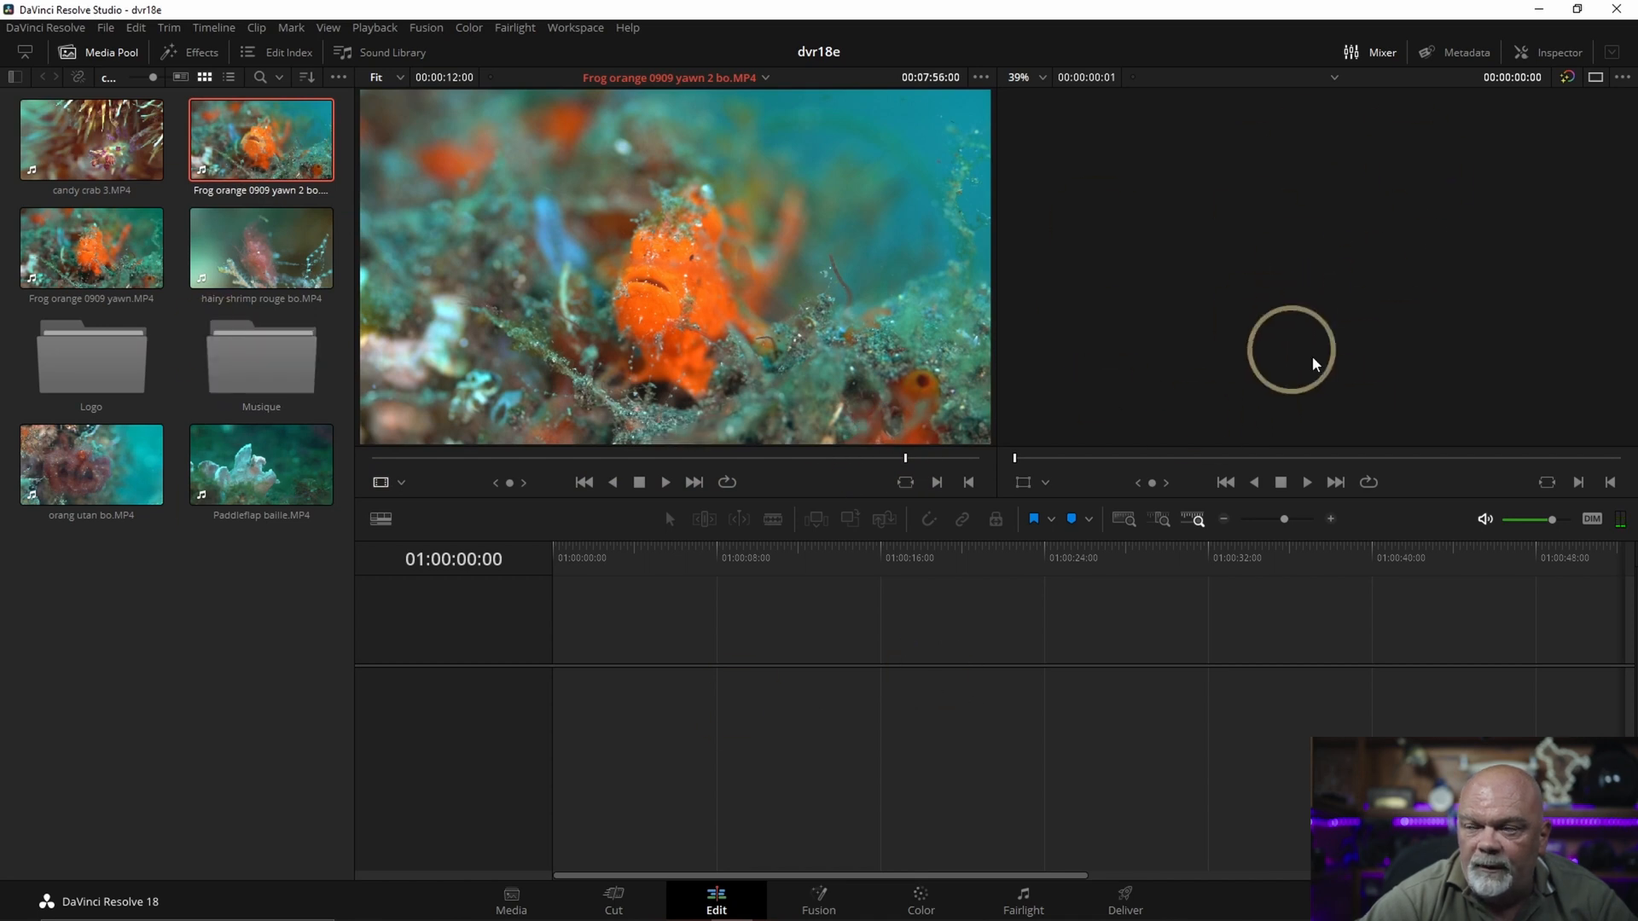
pyautogui.moveTo(1000, 700)
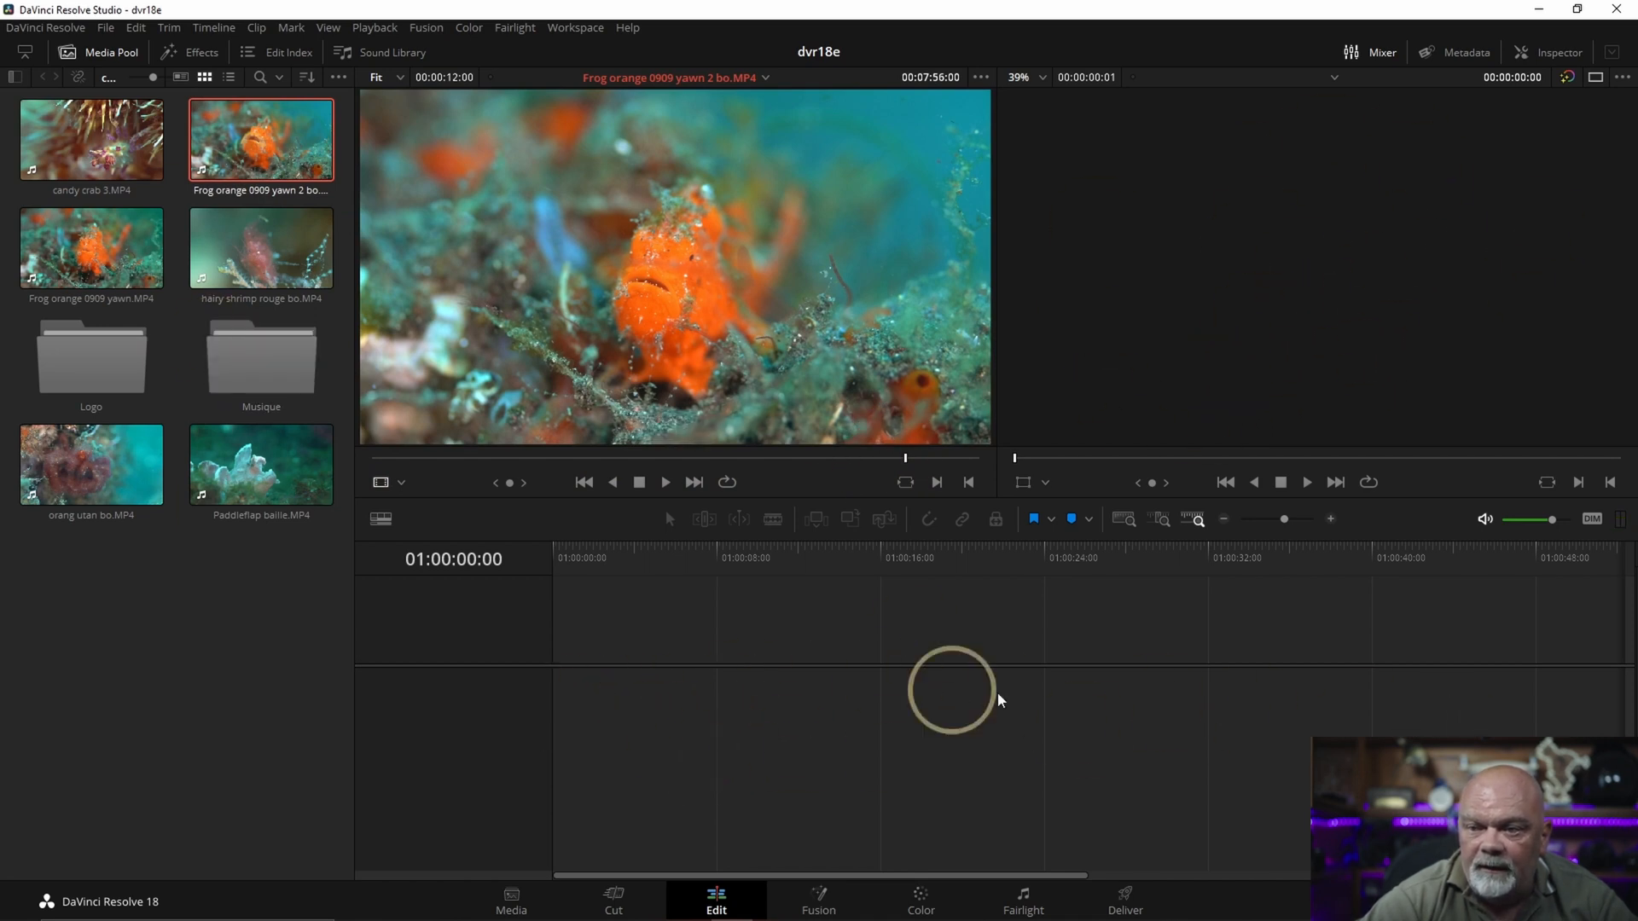
pyautogui.moveTo(732, 589)
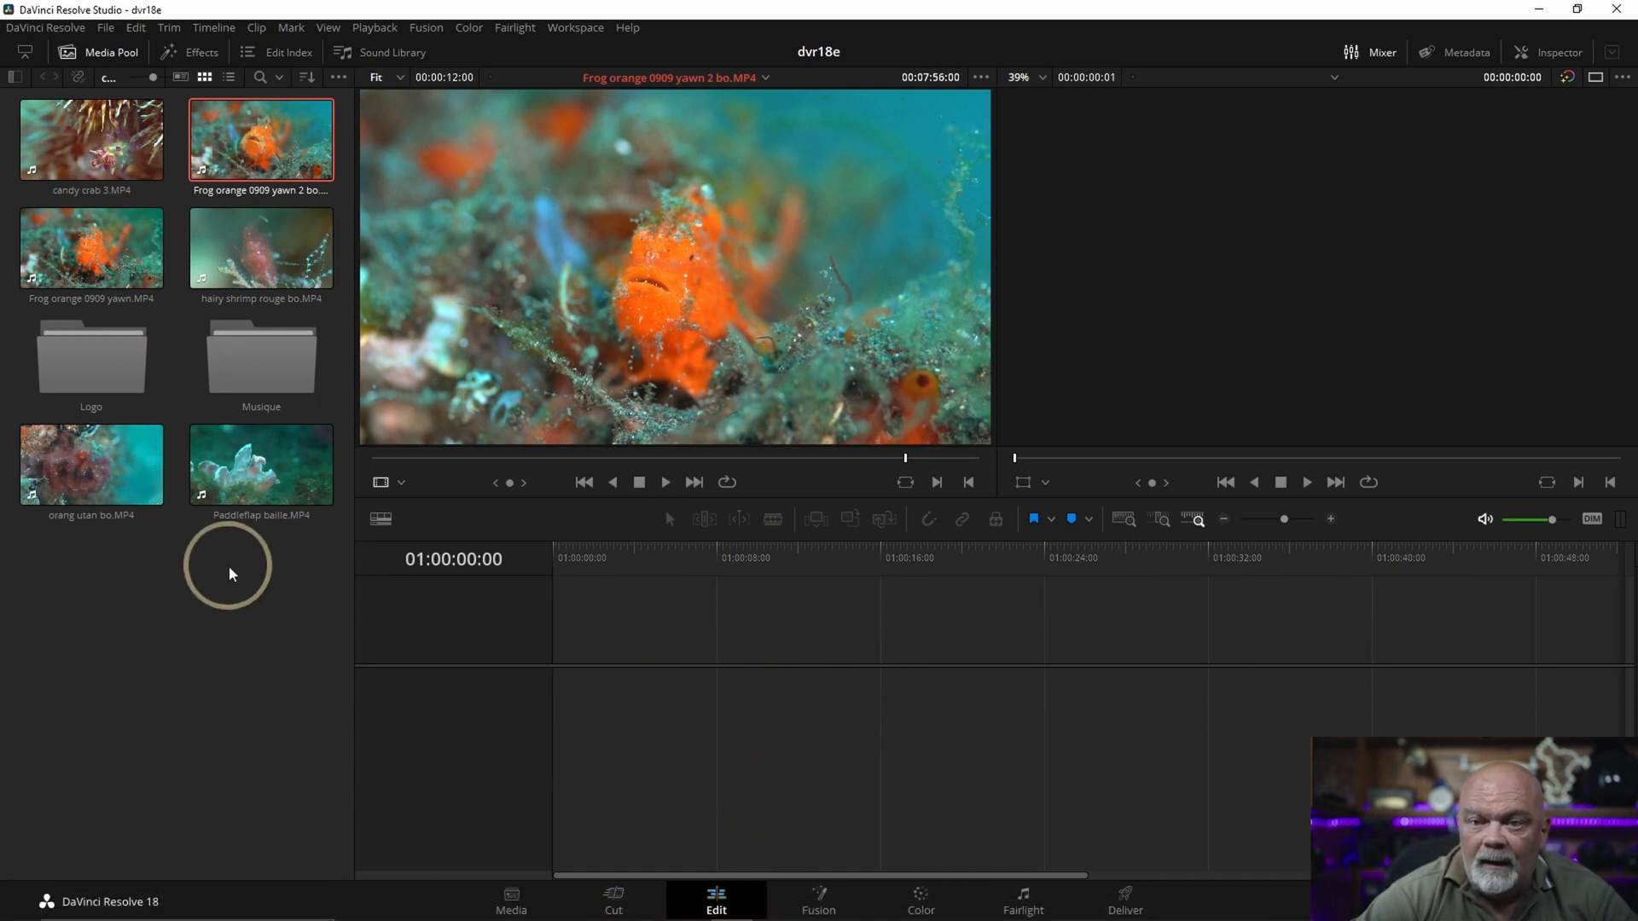
pyautogui.moveTo(382, 675)
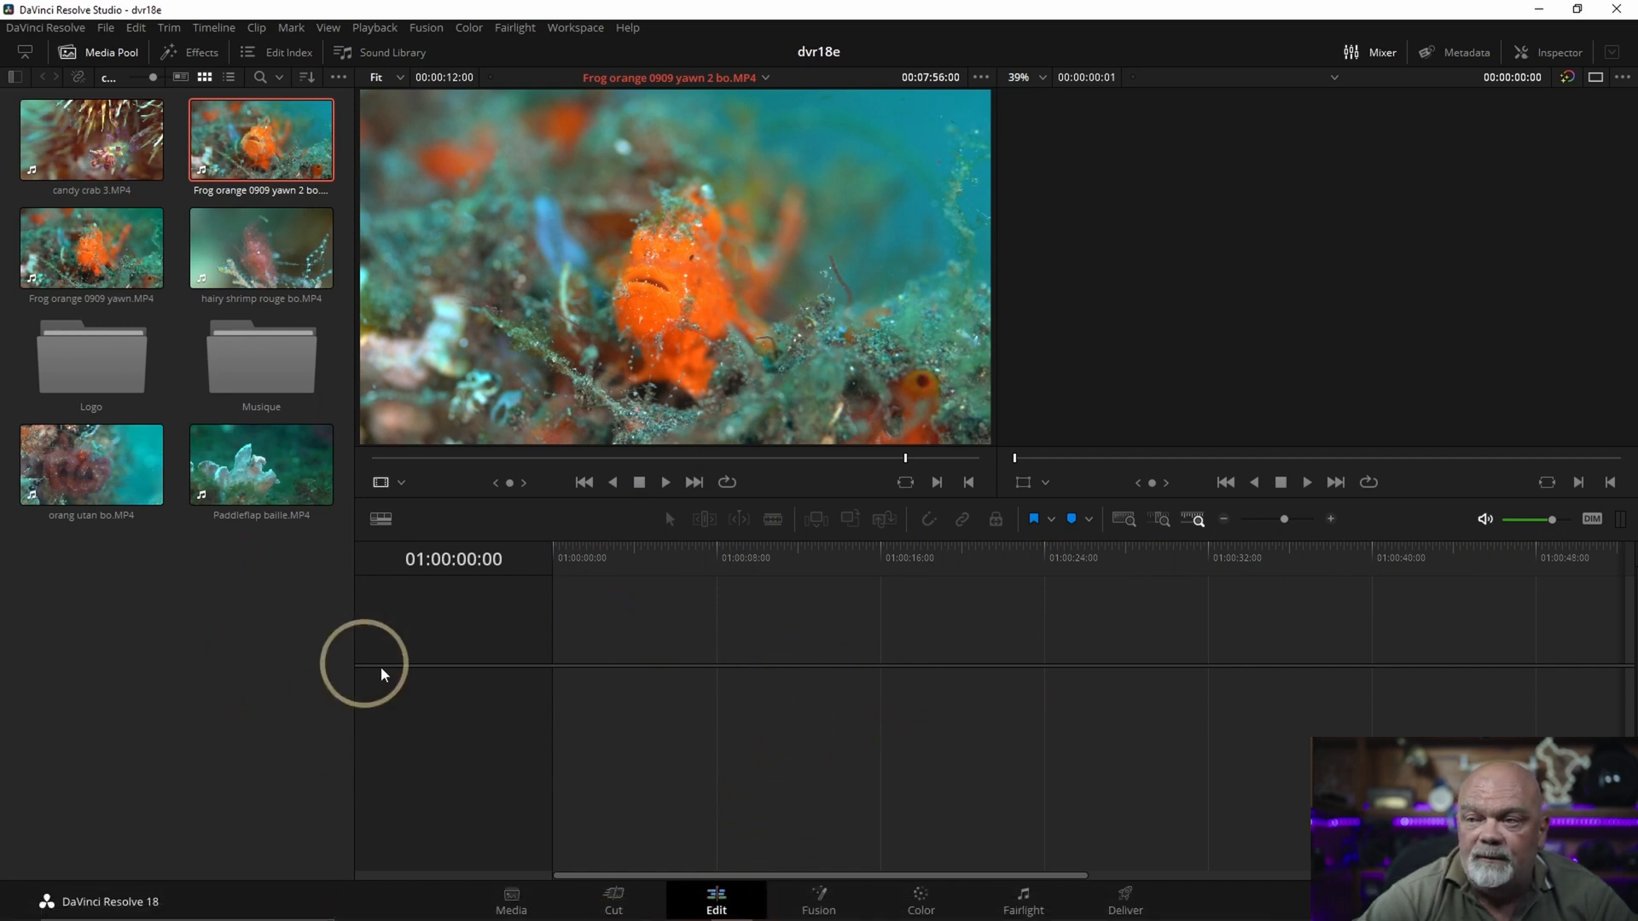
pyautogui.moveTo(930, 644)
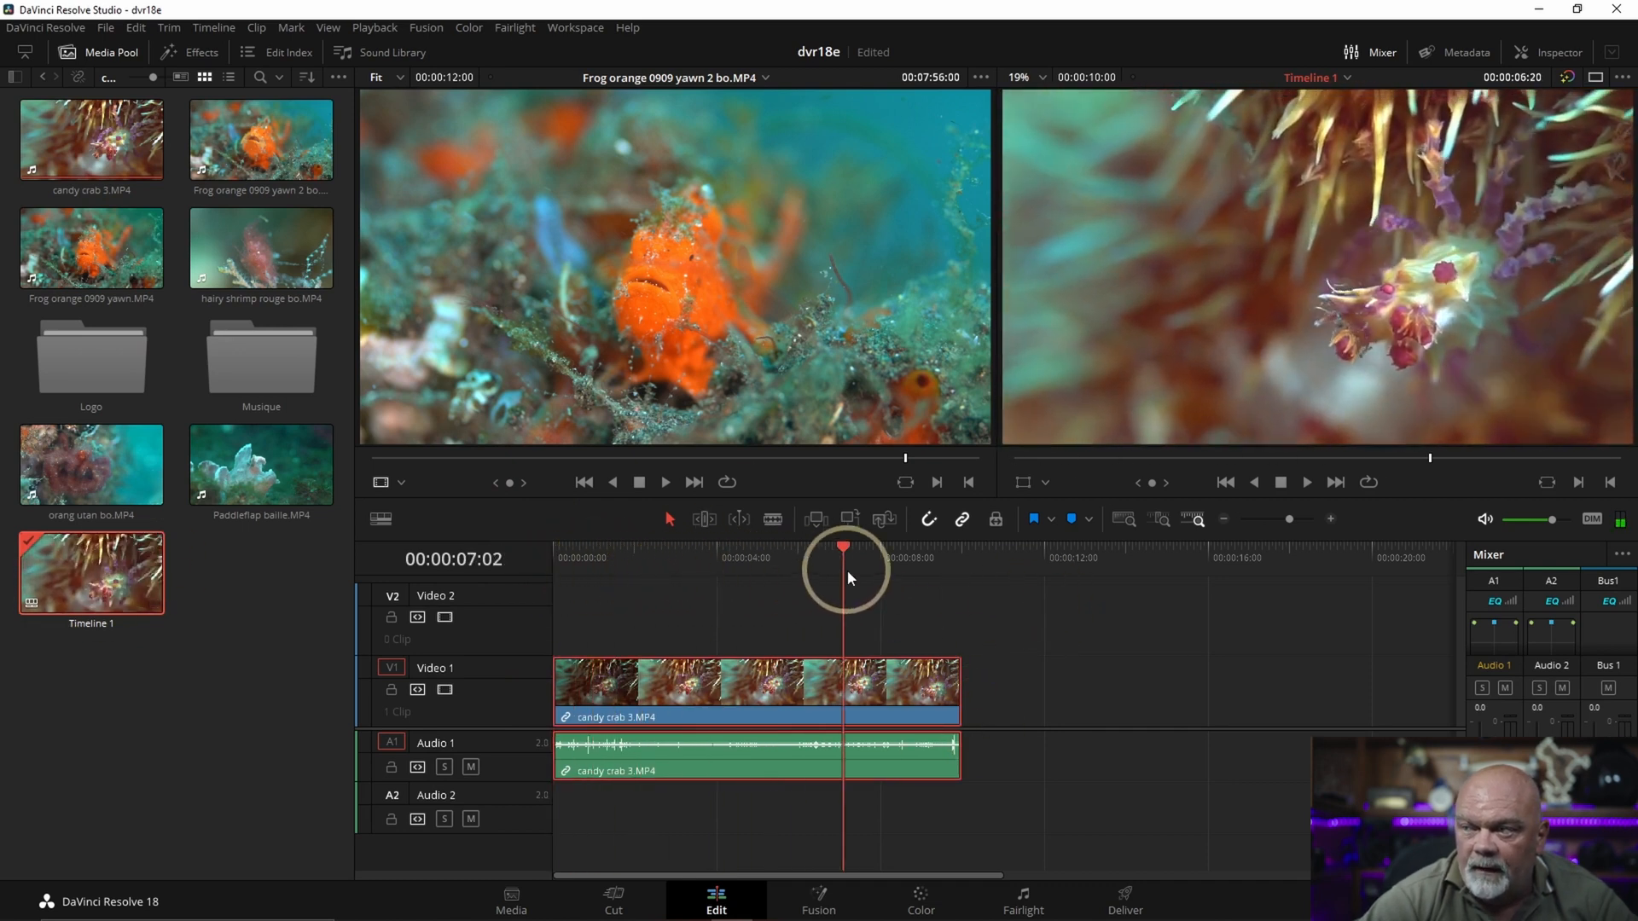
# Step: Move the Timeline 1 playhead to about 00:00:01:22 on the candy crab 3 clip
pyautogui.click(630, 549)
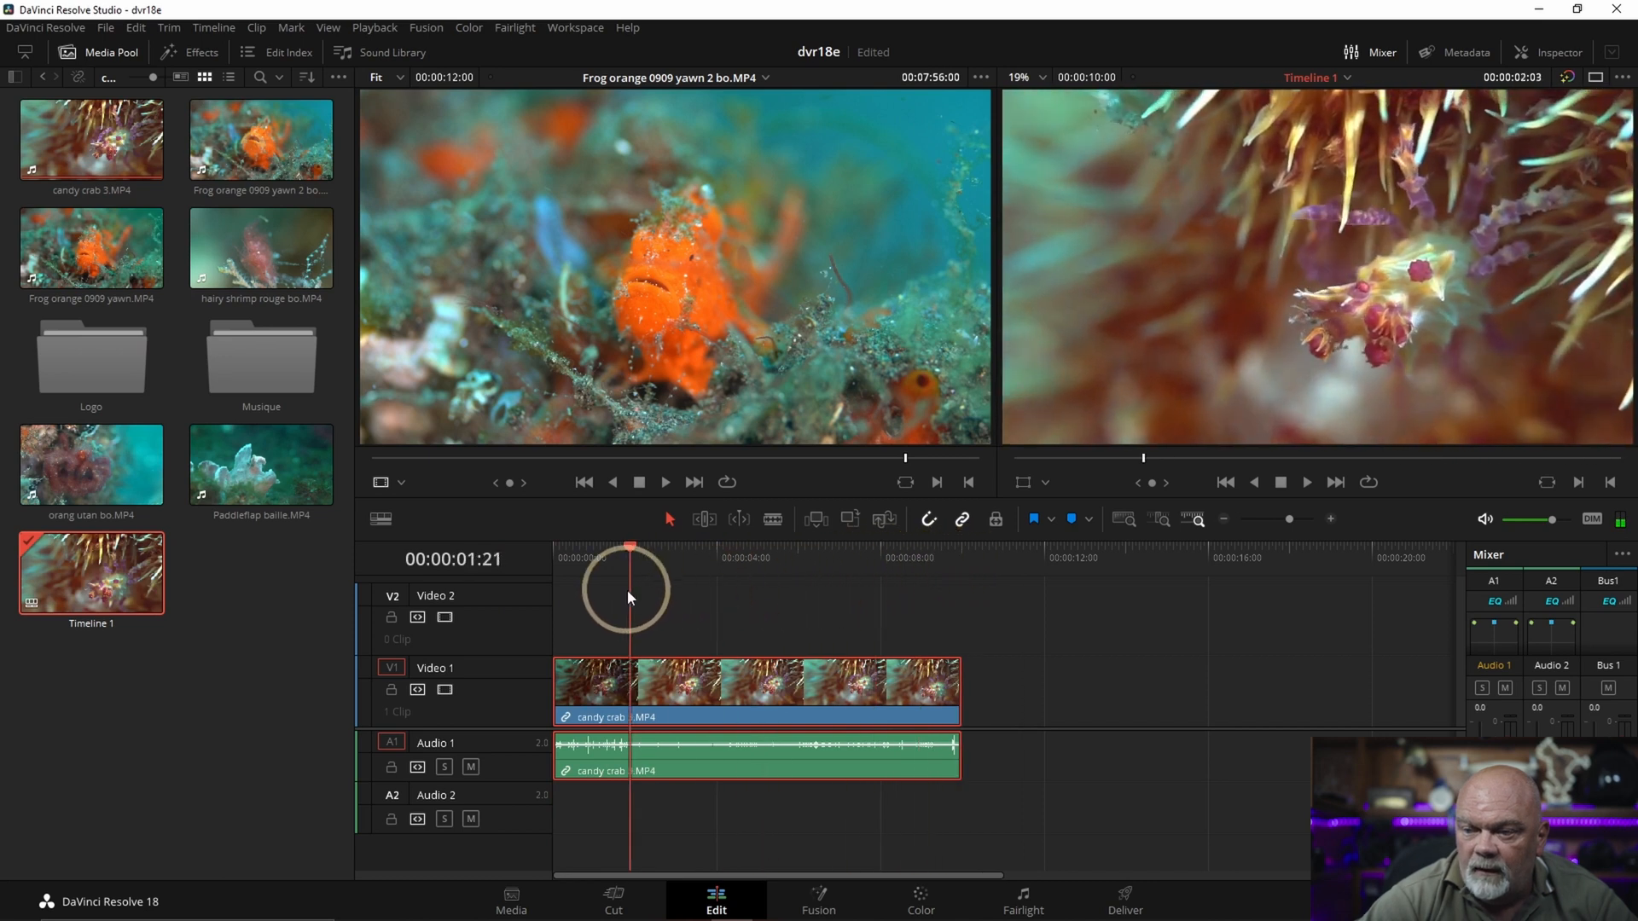
pyautogui.click(706, 558)
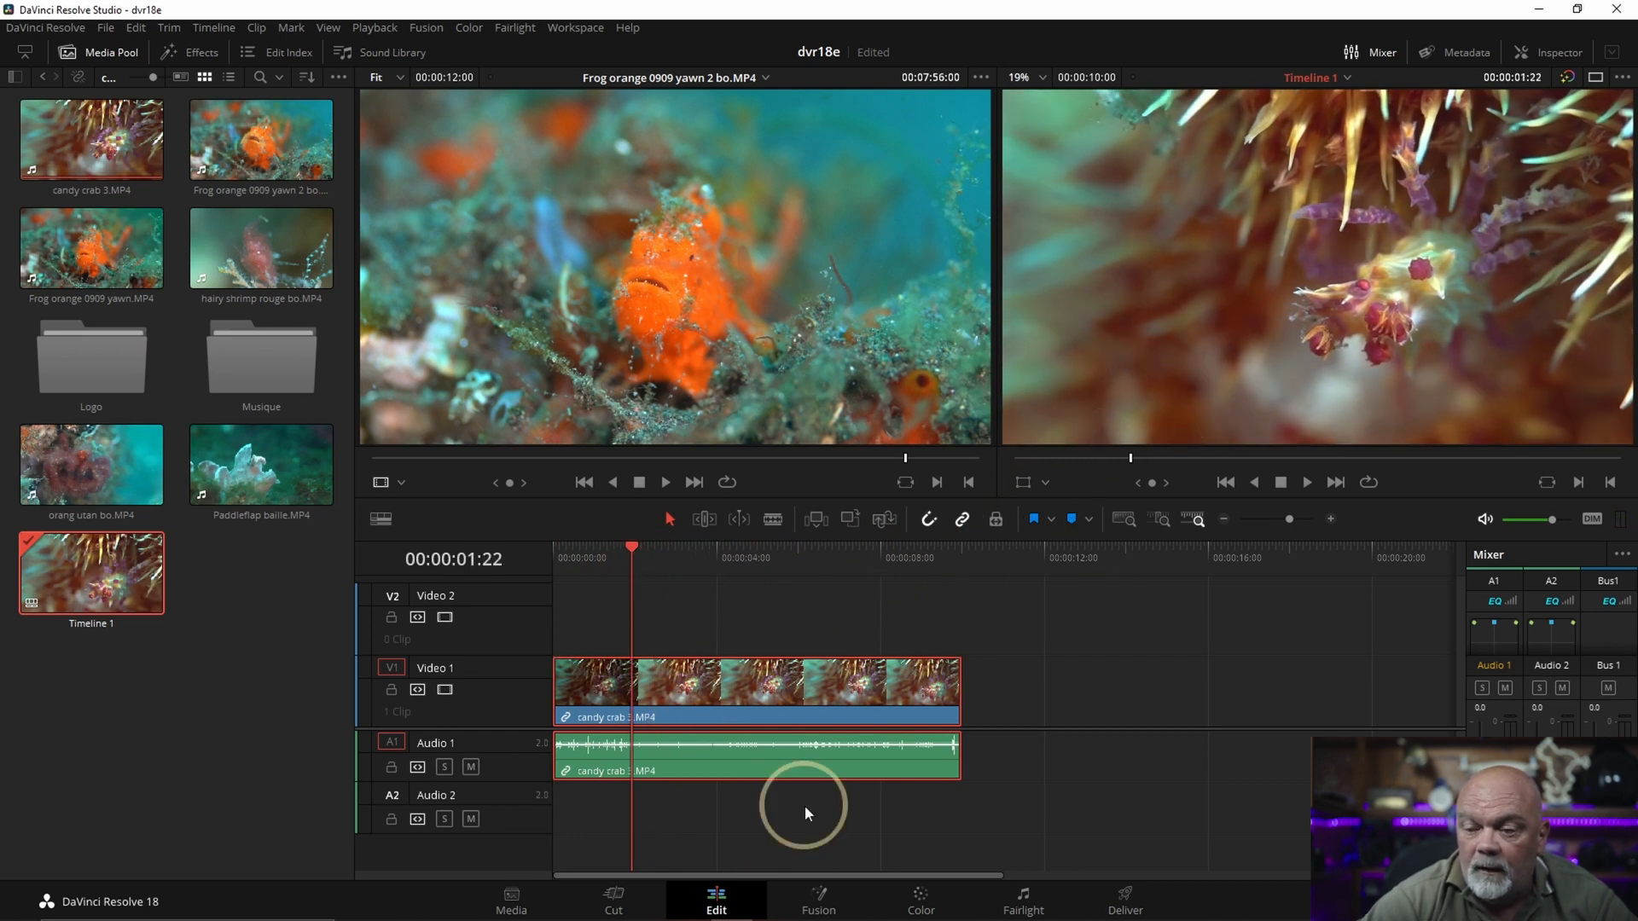
pyautogui.moveTo(588, 765)
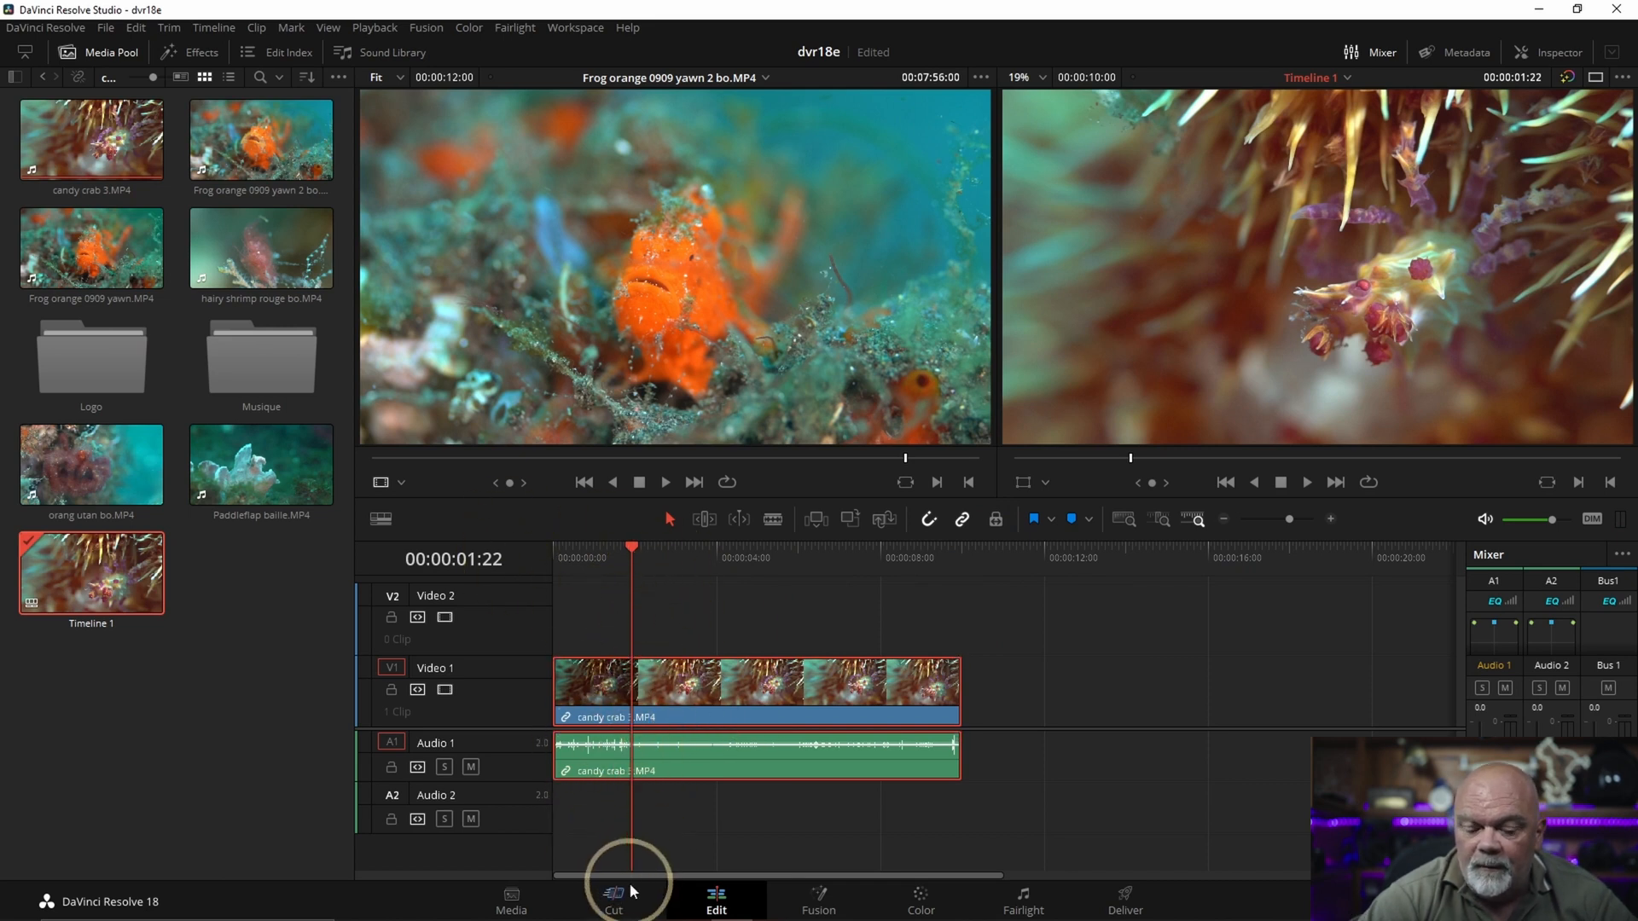
# Step: Split the candy crab clip at the playhead with Ctrl+B, delete the first piece, then undo
pyautogui.press('ctrl')
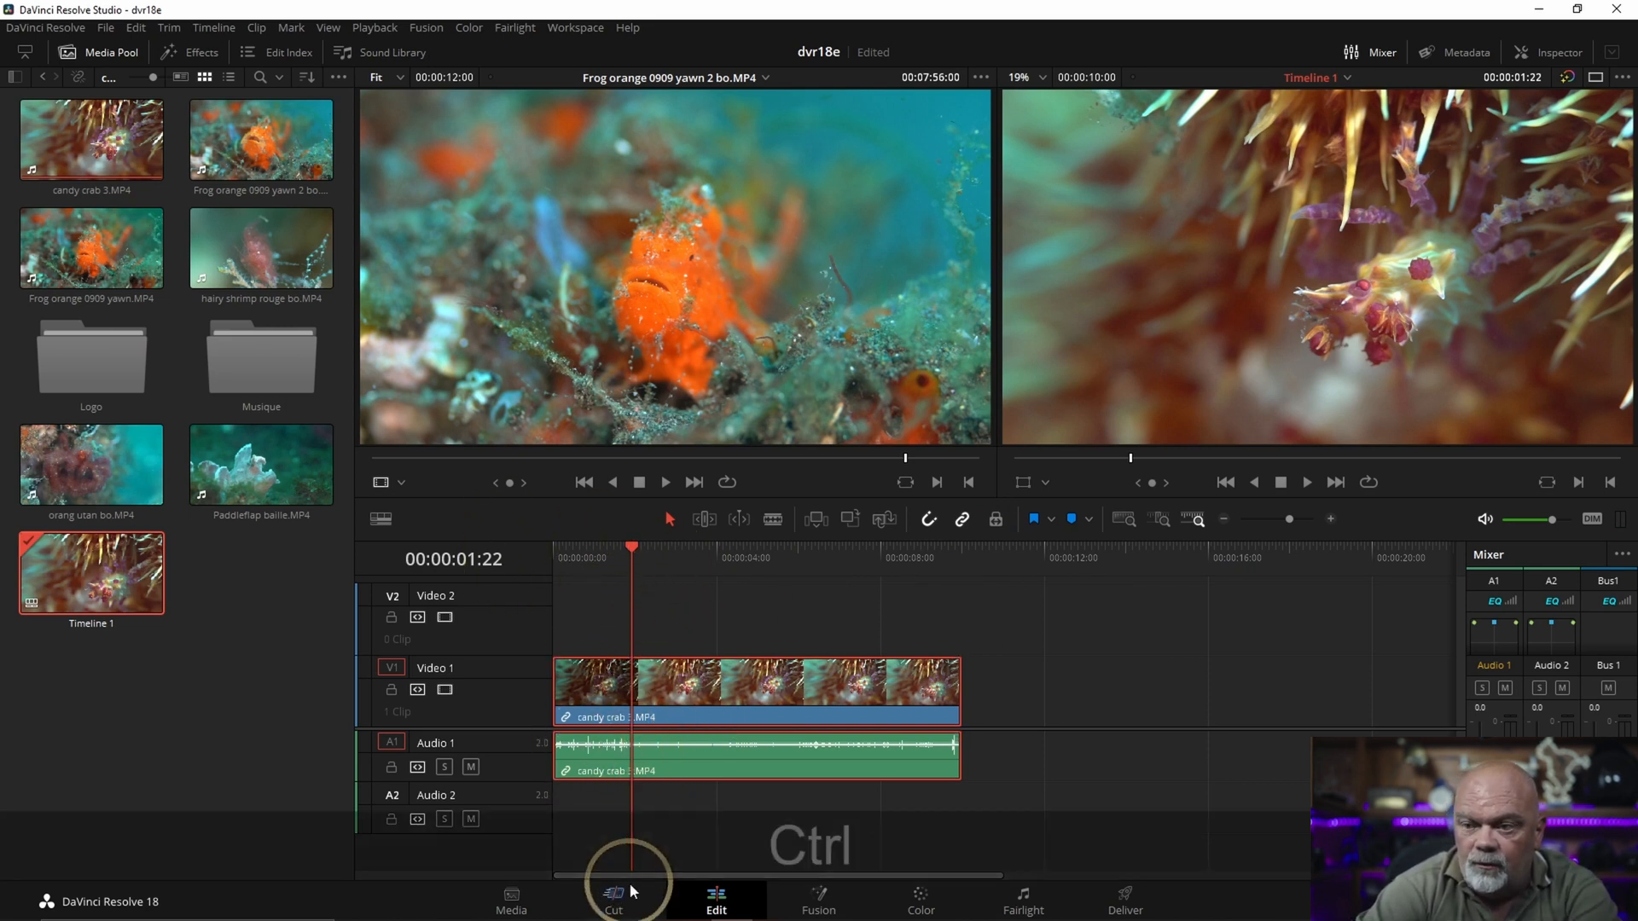
pyautogui.press('Ctrl+B')
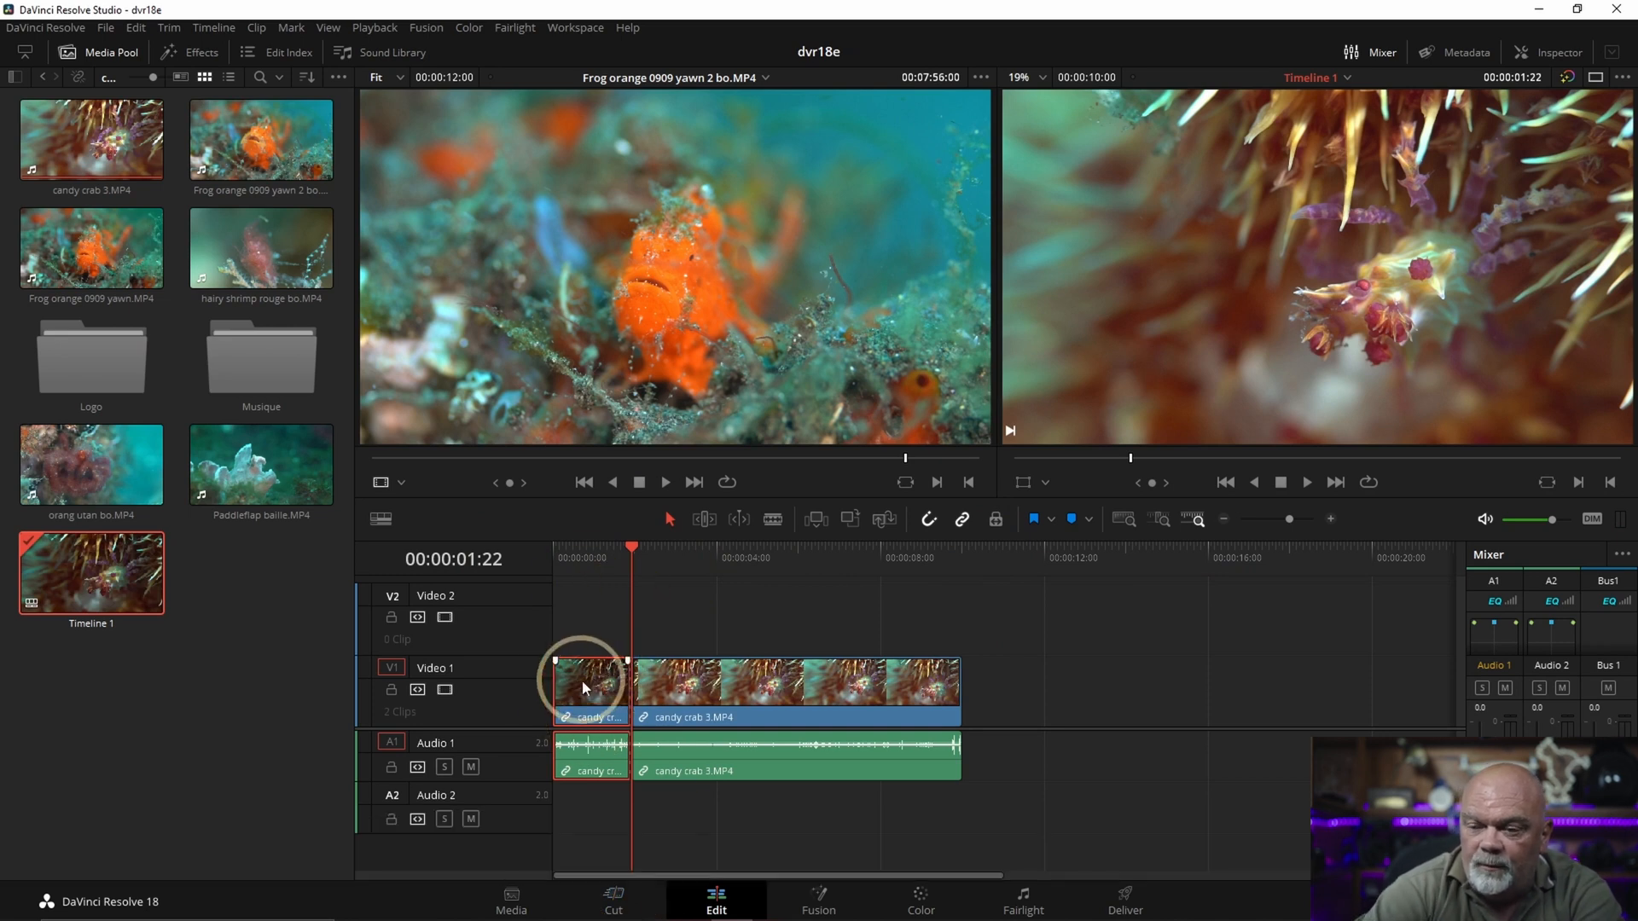
pyautogui.press('Backspace')
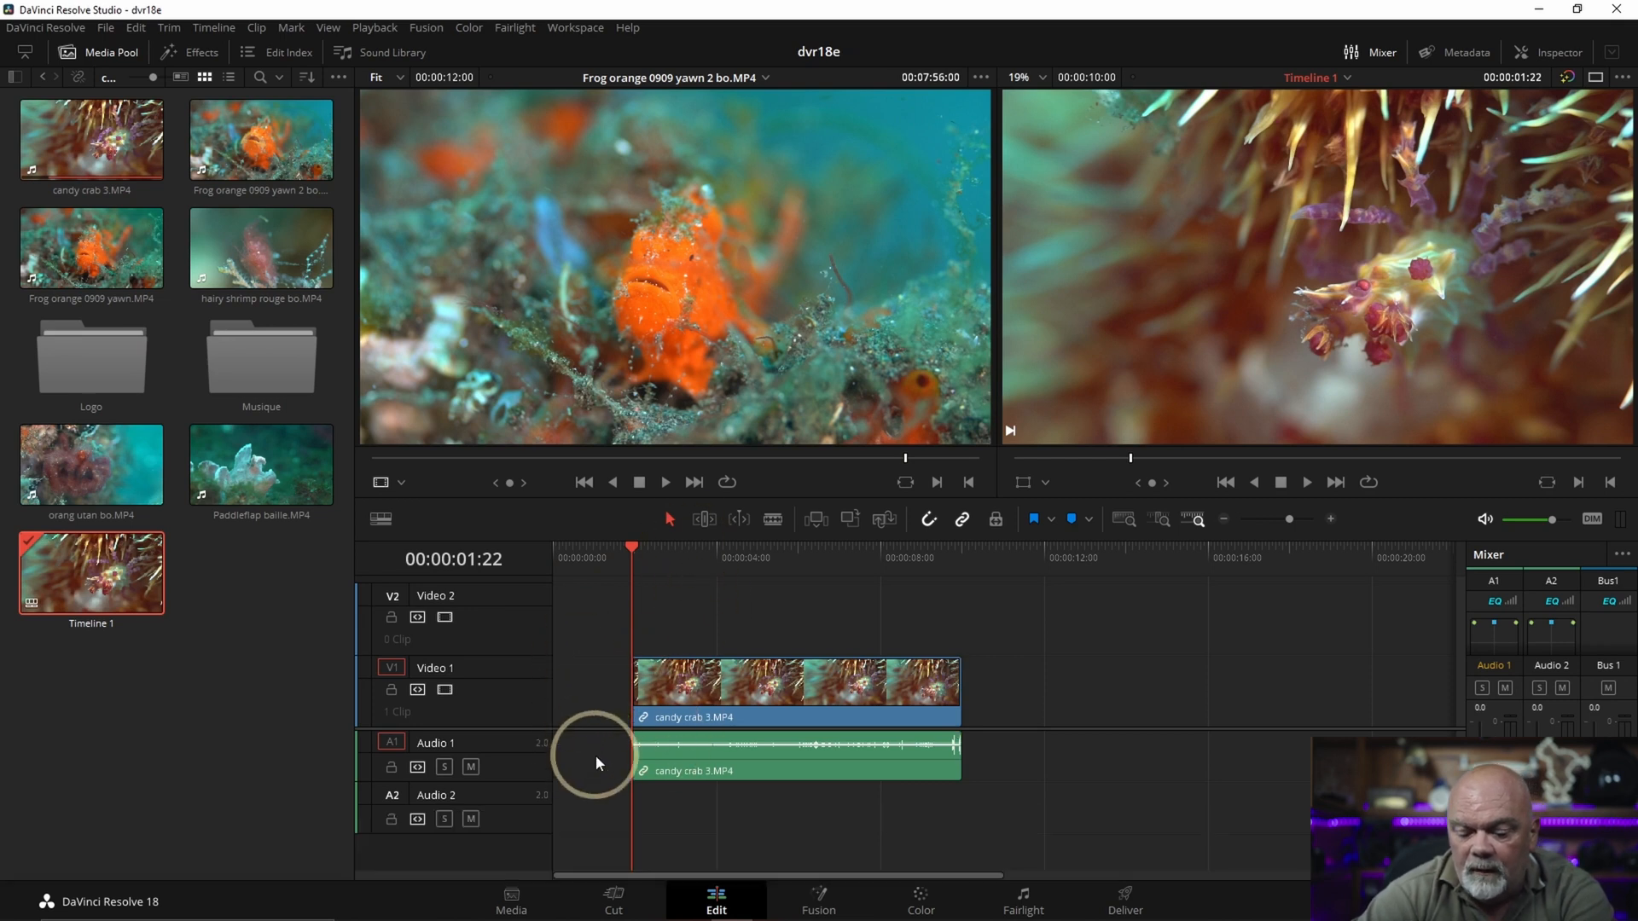
pyautogui.press('Ctrl+Z')
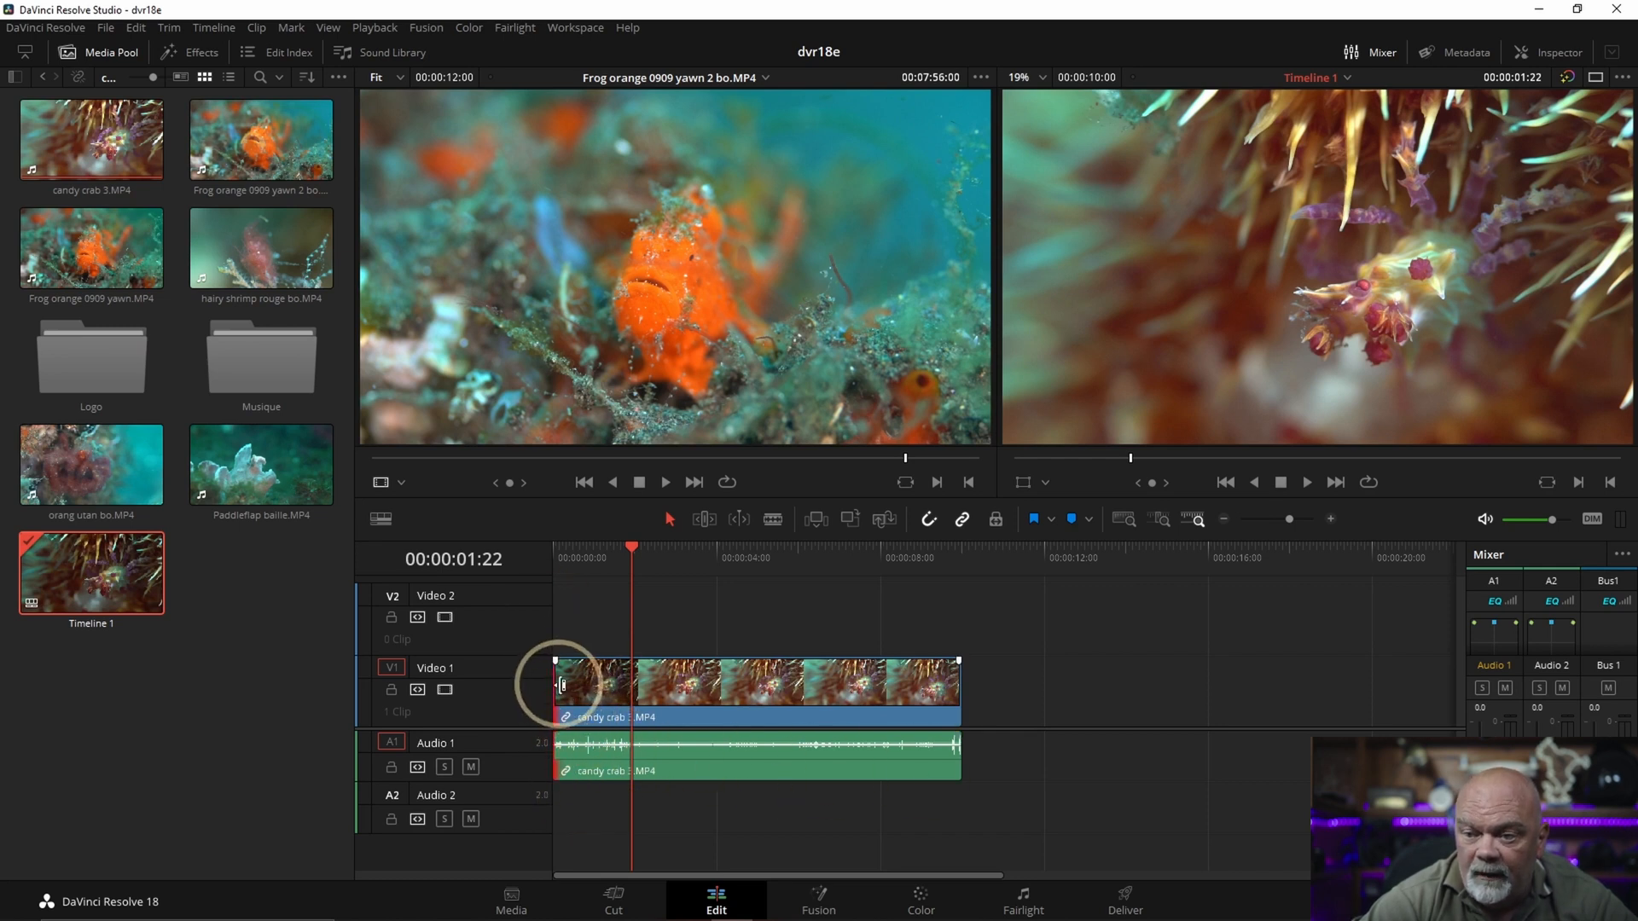
# Step: Trim the start of the candy crab clip by dragging its head inward
pyautogui.moveTo(565, 690); pyautogui.dragTo(653, 690)
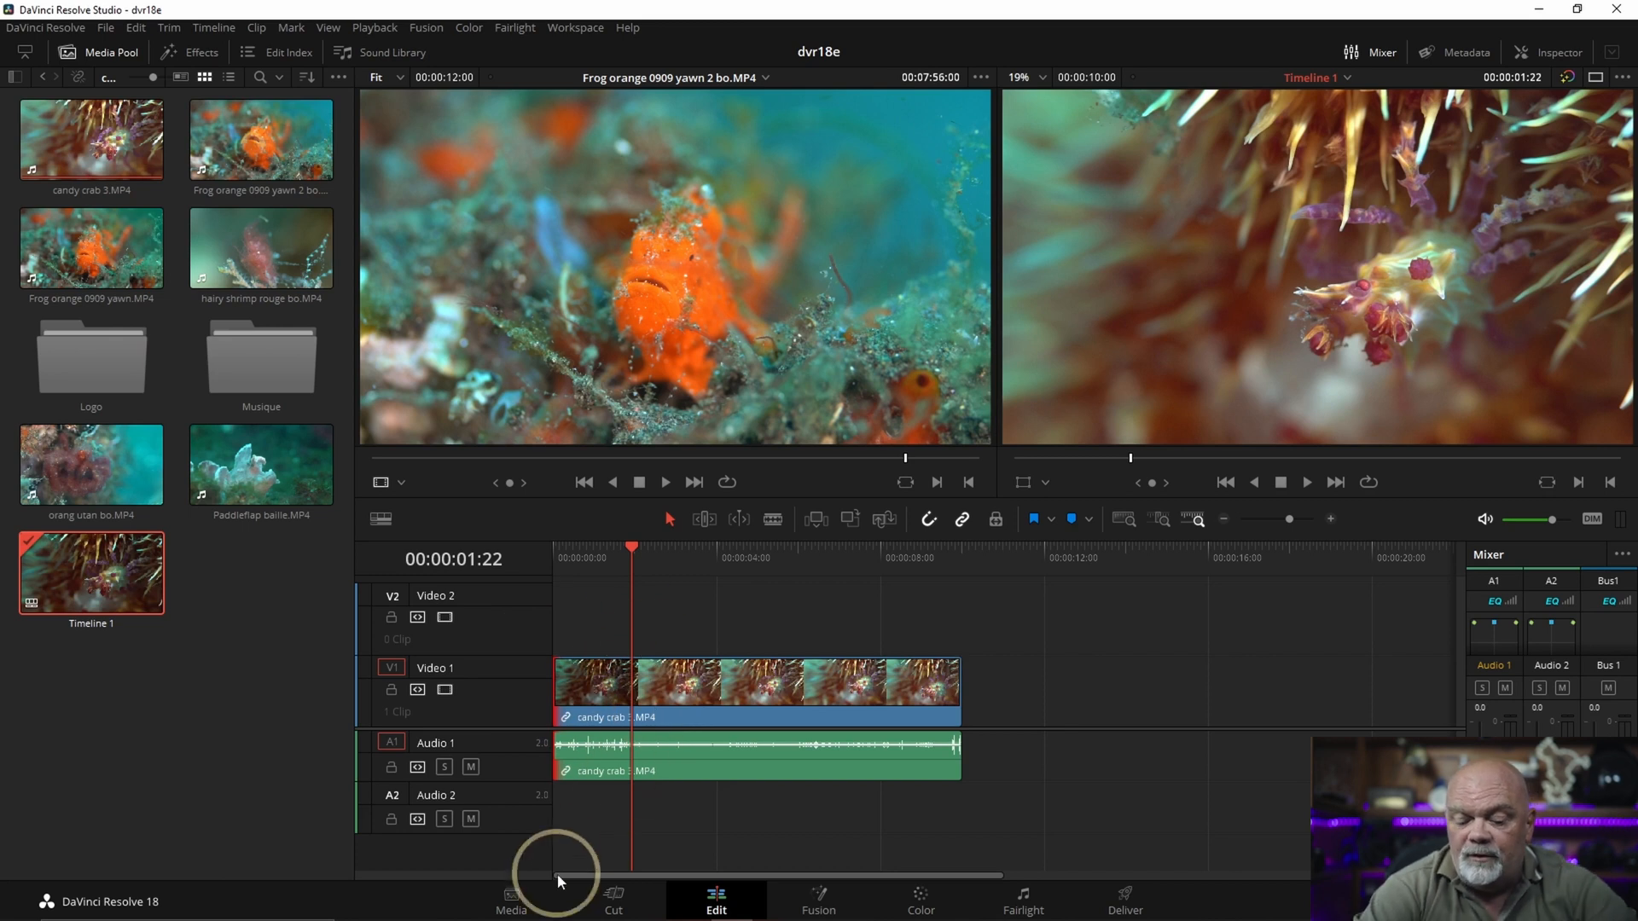
pyautogui.press('Ctrl+Shift')
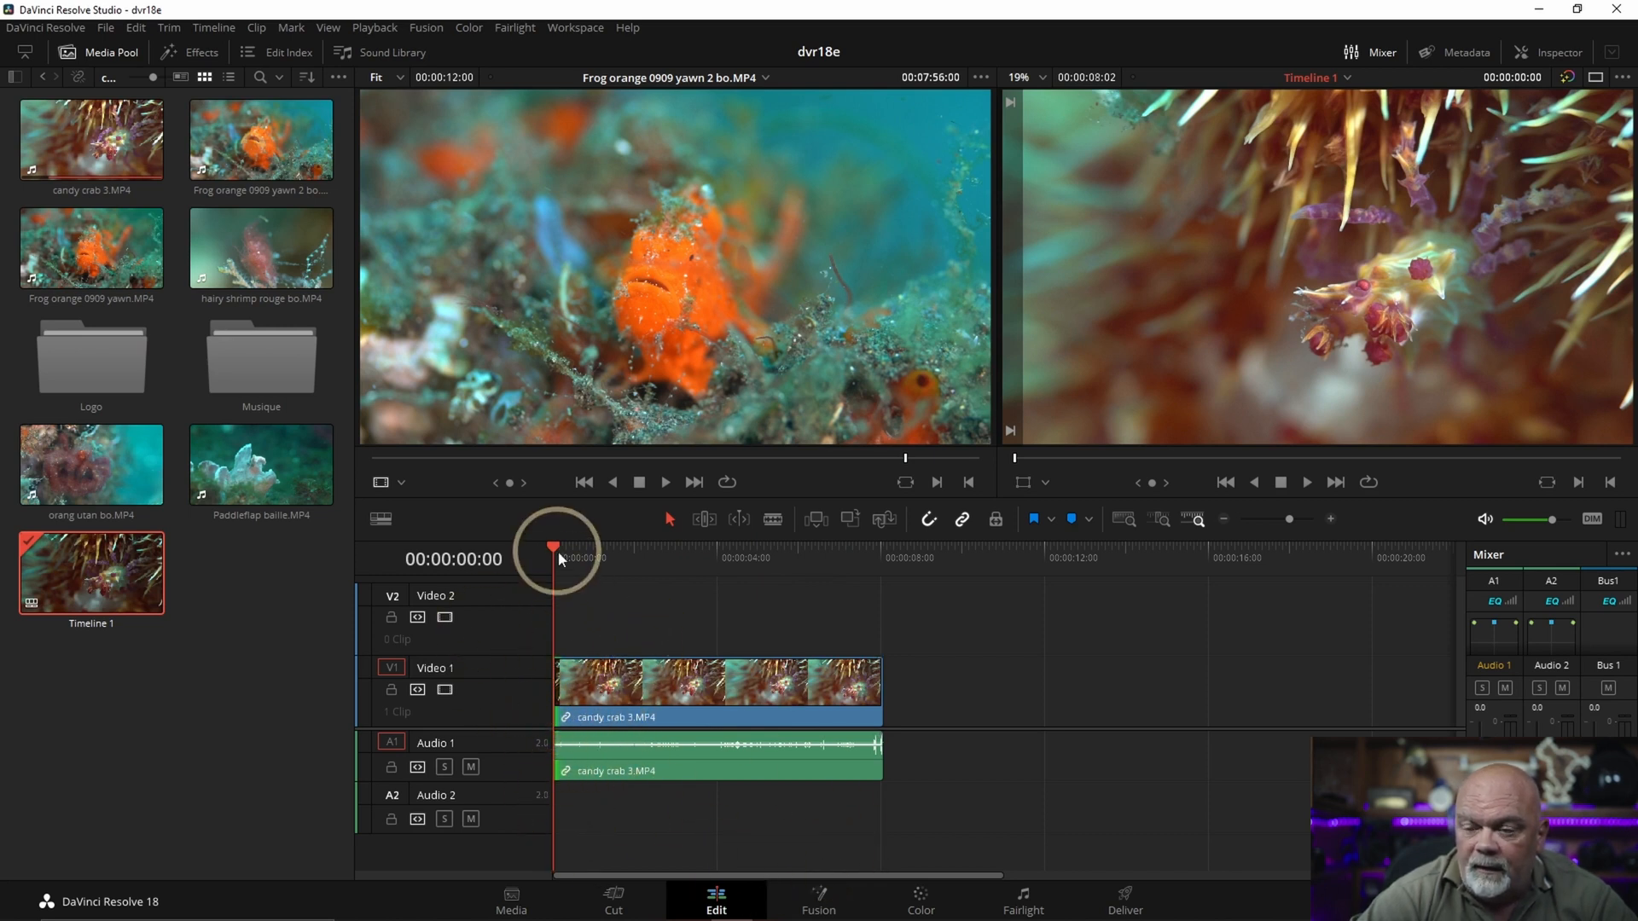
# Step: Park the playhead at 00:00:06:23 and ripple-trim candy crab 3's end to it
pyautogui.press('Space')
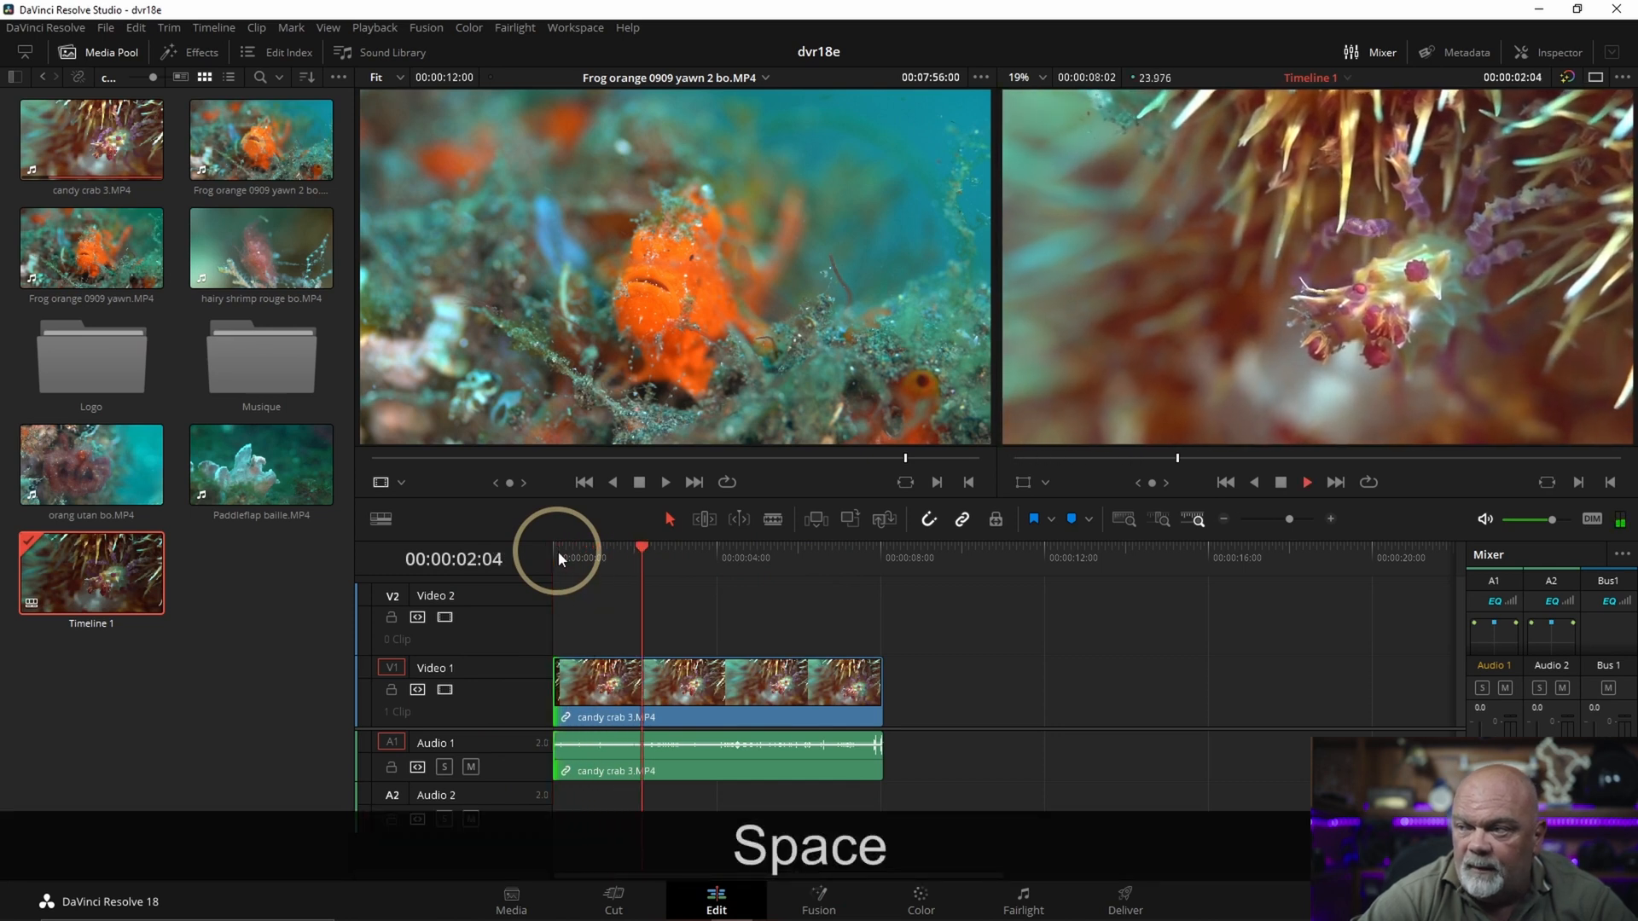
pyautogui.press('space')
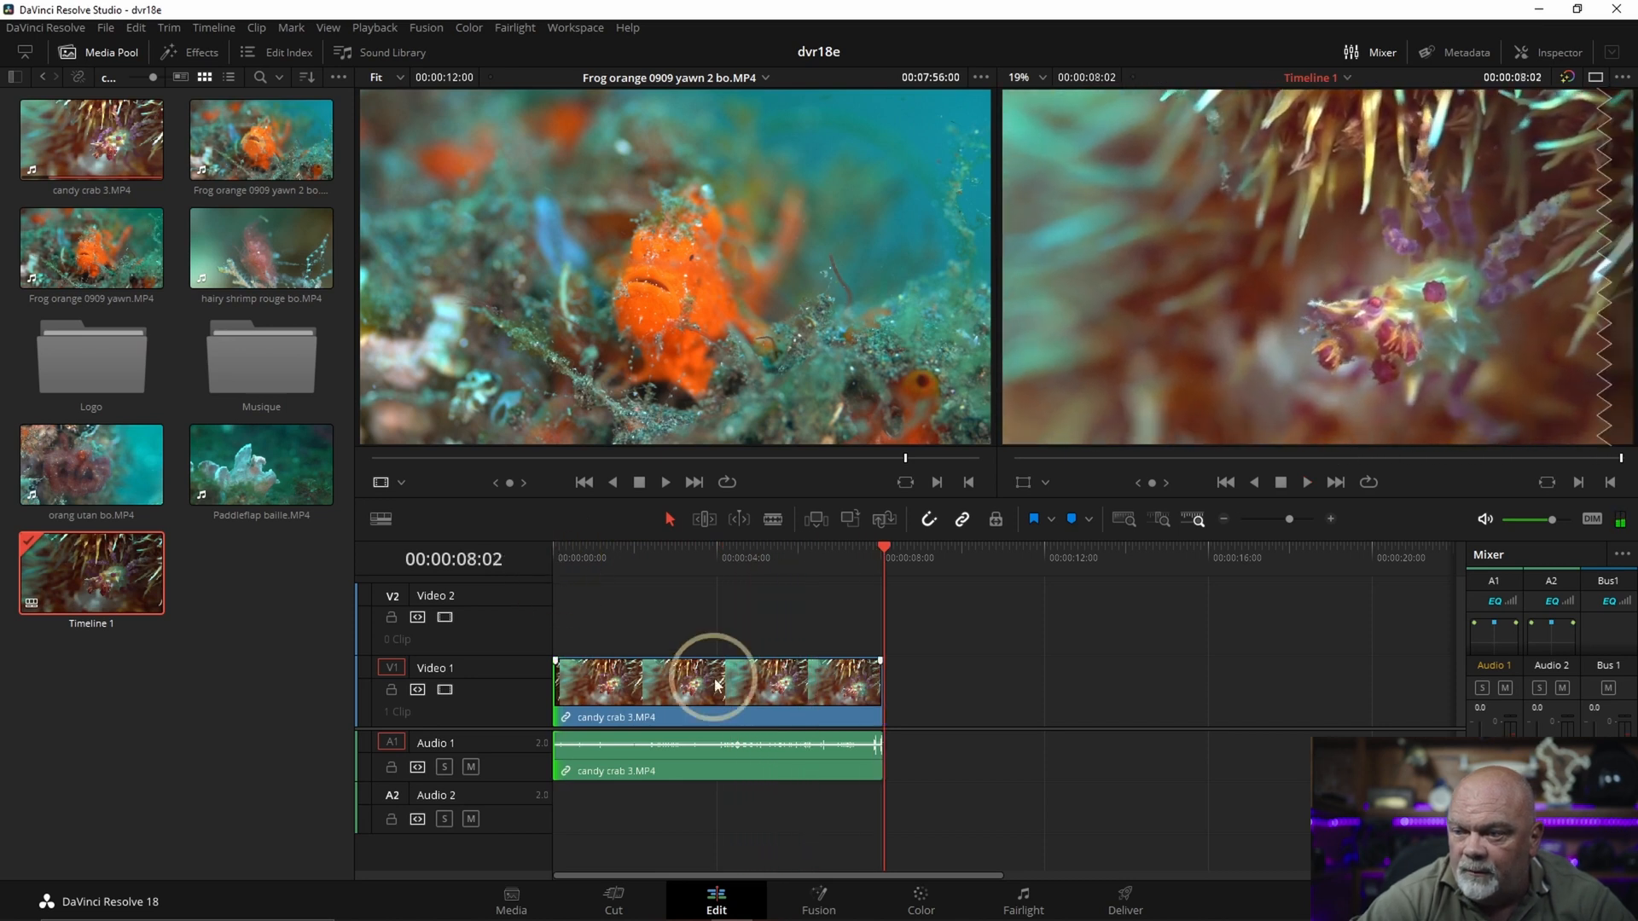
pyautogui.click(839, 553)
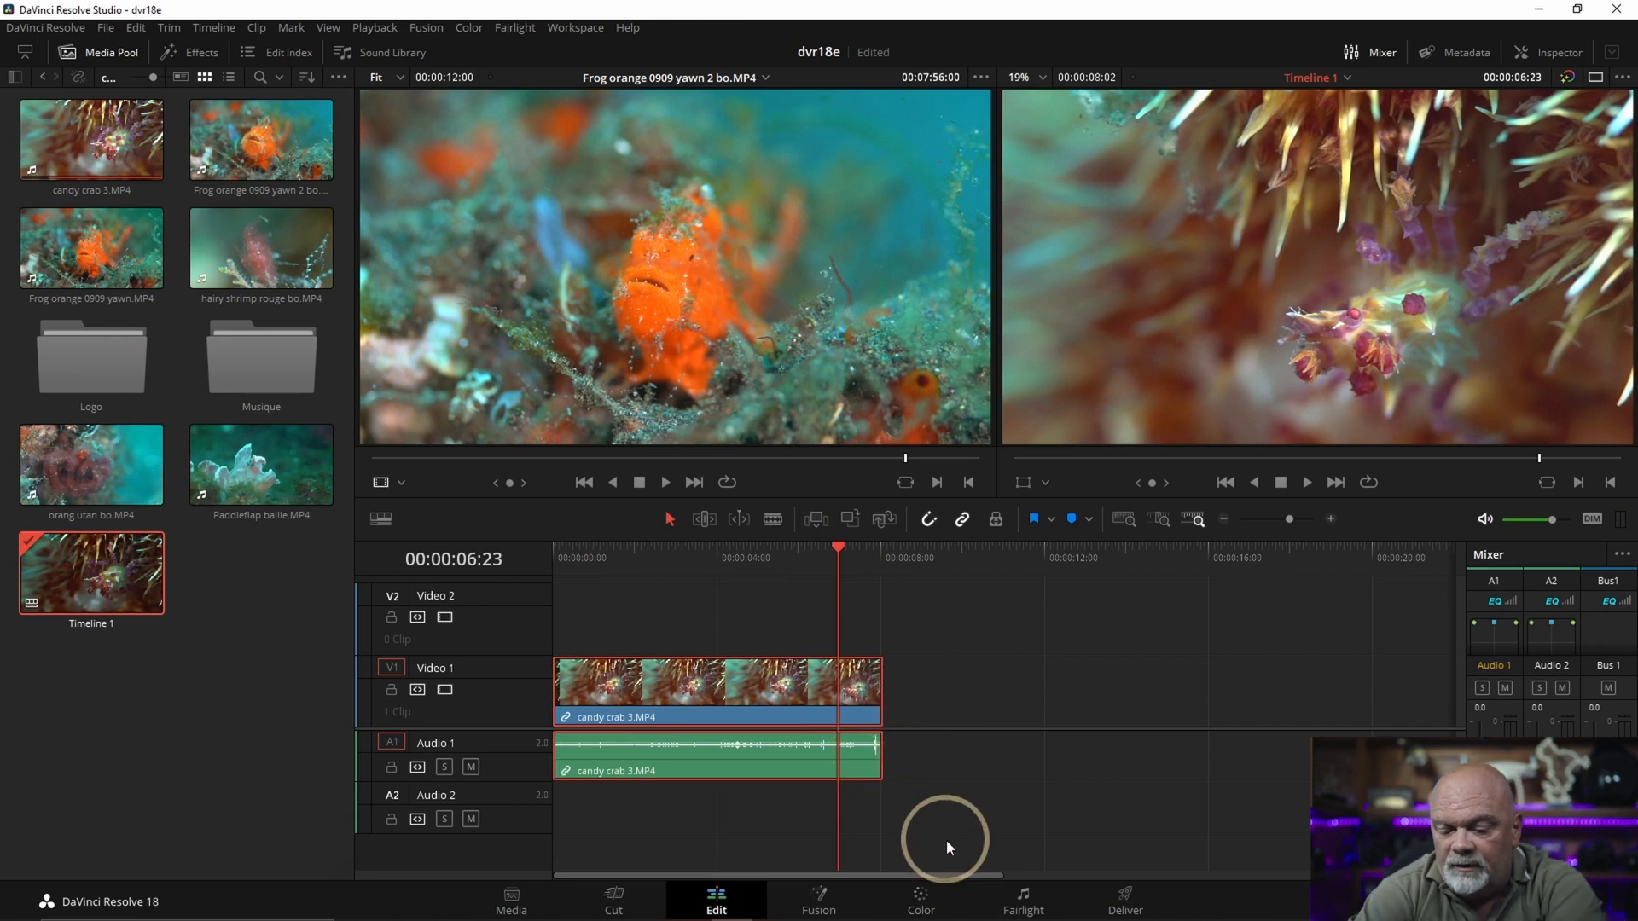
pyautogui.press('Ctrl+Shift+]')
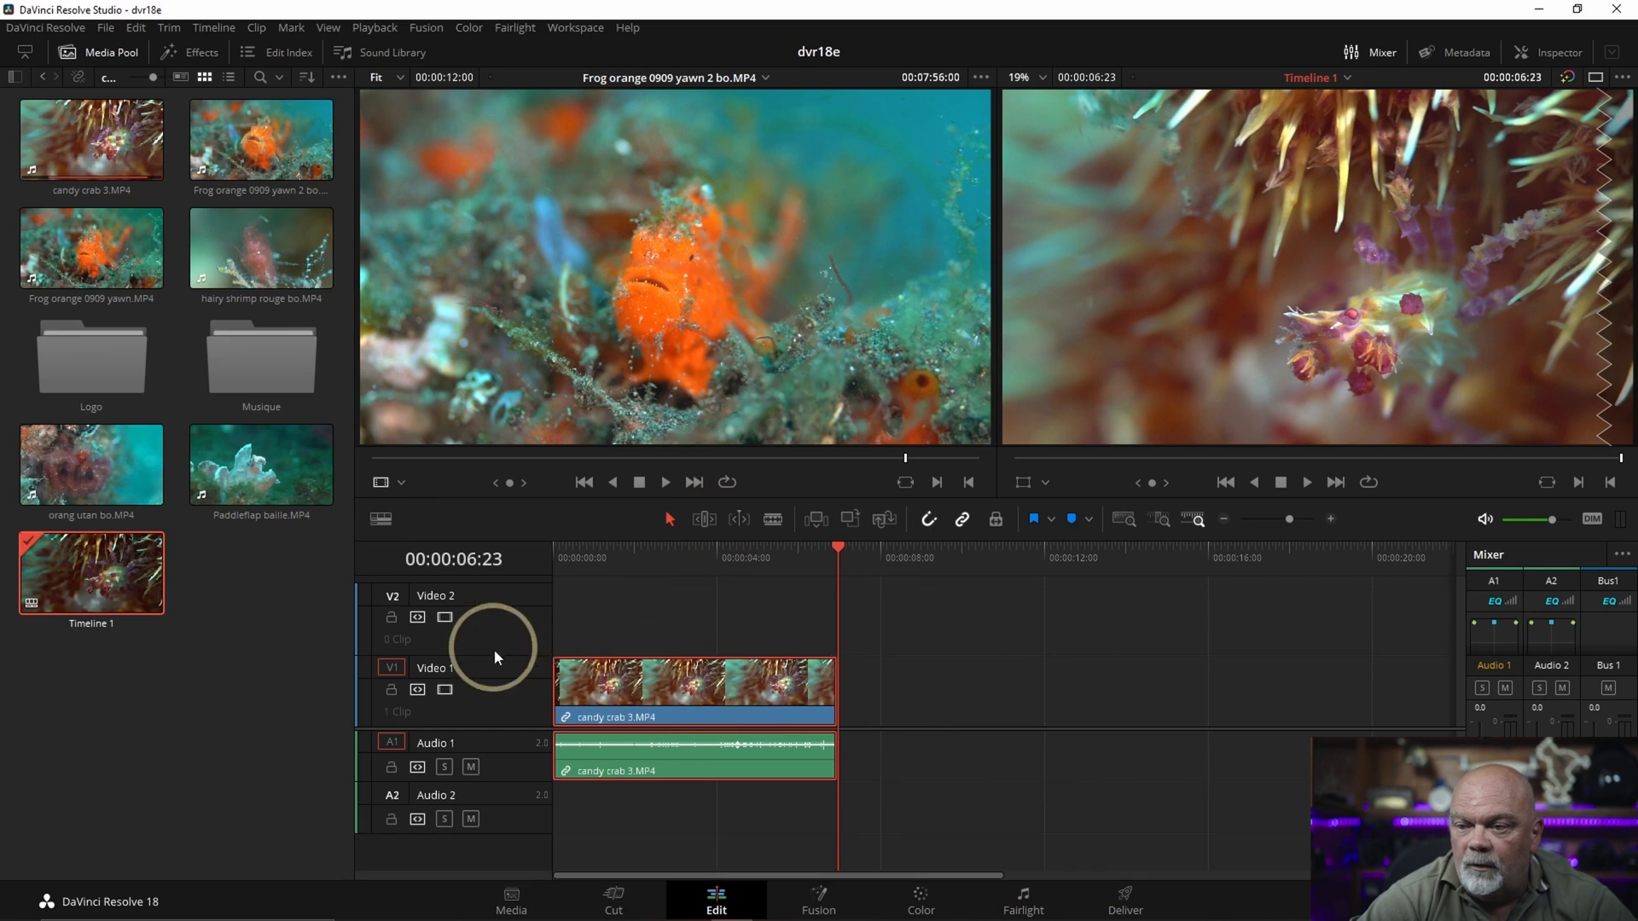
pyautogui.moveTo(328, 423)
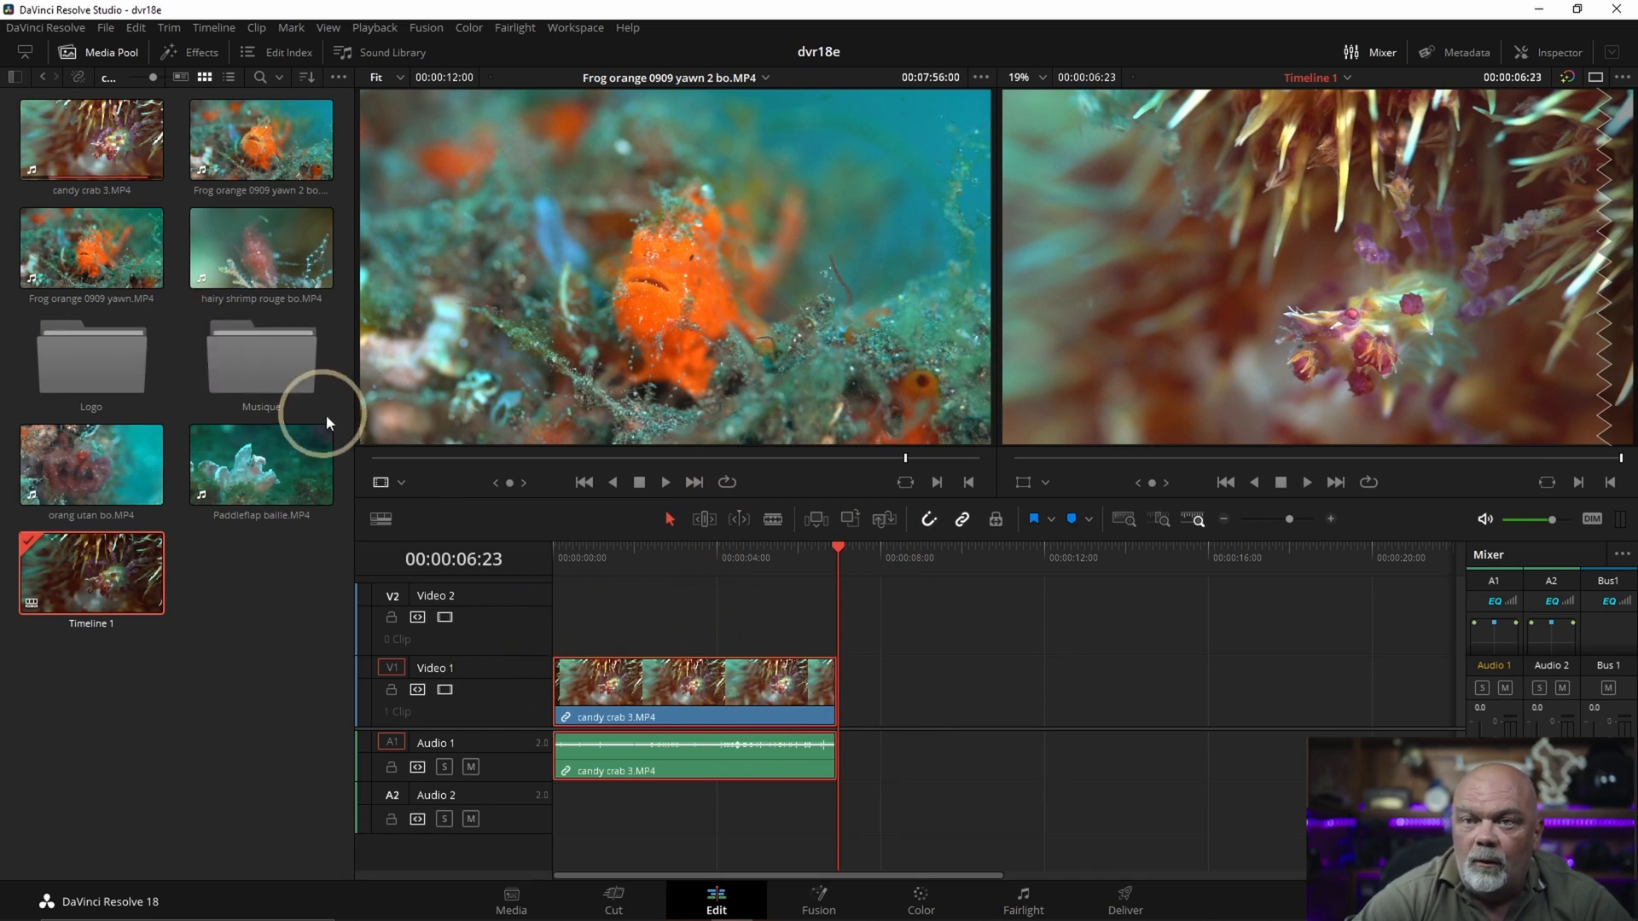
pyautogui.click(259, 249)
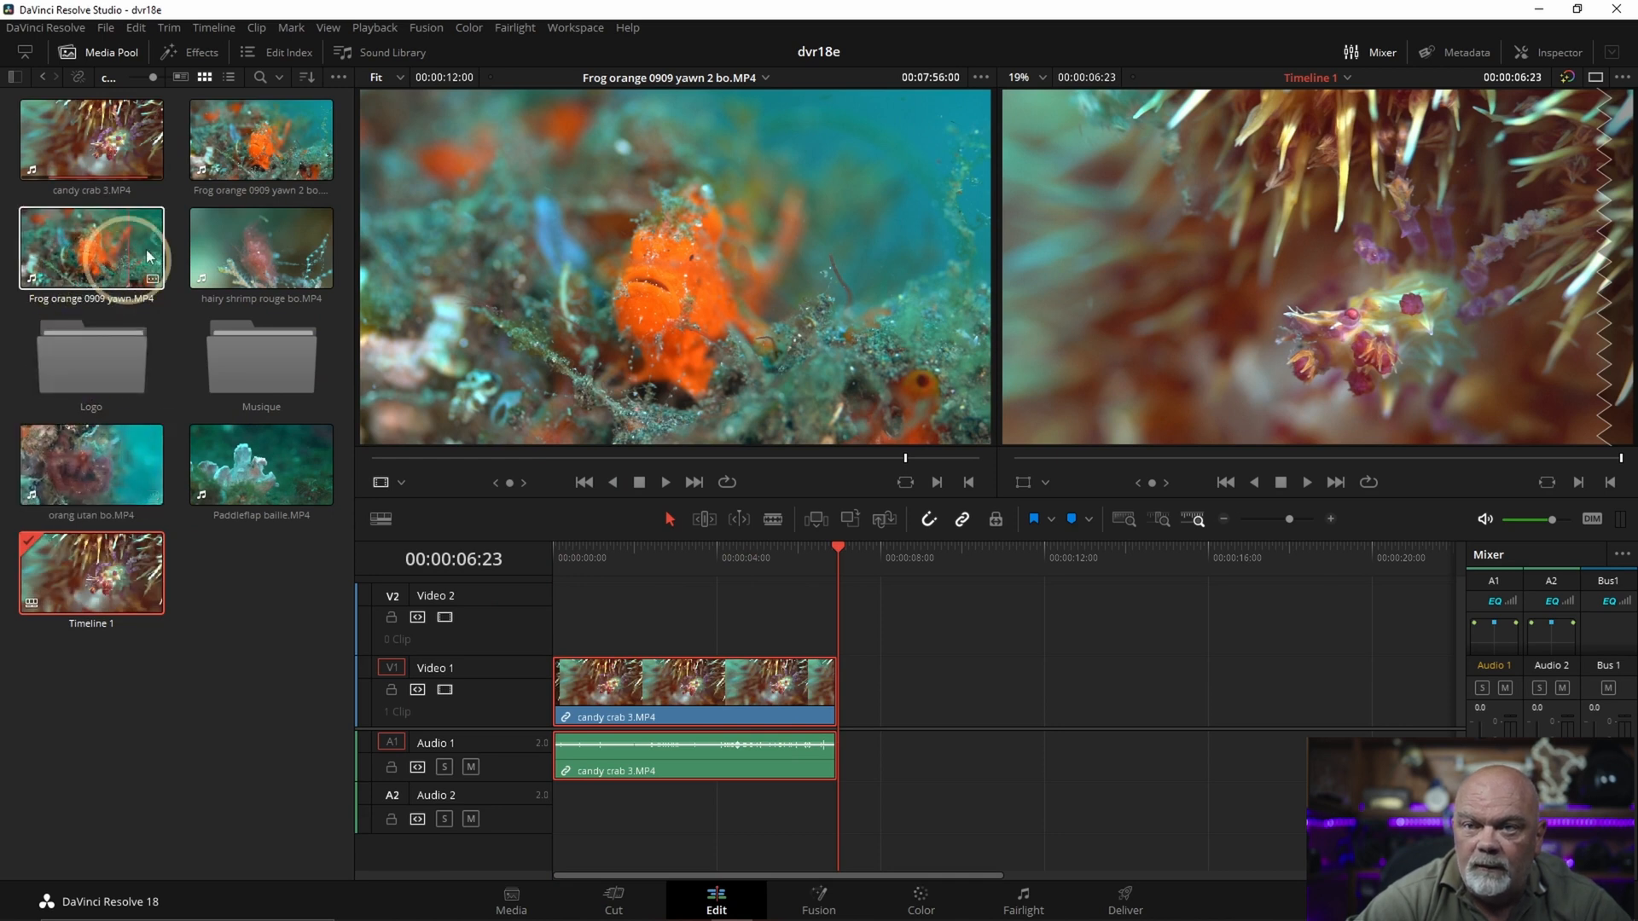
# Step: Load Frog orange 0909 yawn 2 in the source viewer and mark a seven-second In/Out range
pyautogui.click(259, 140)
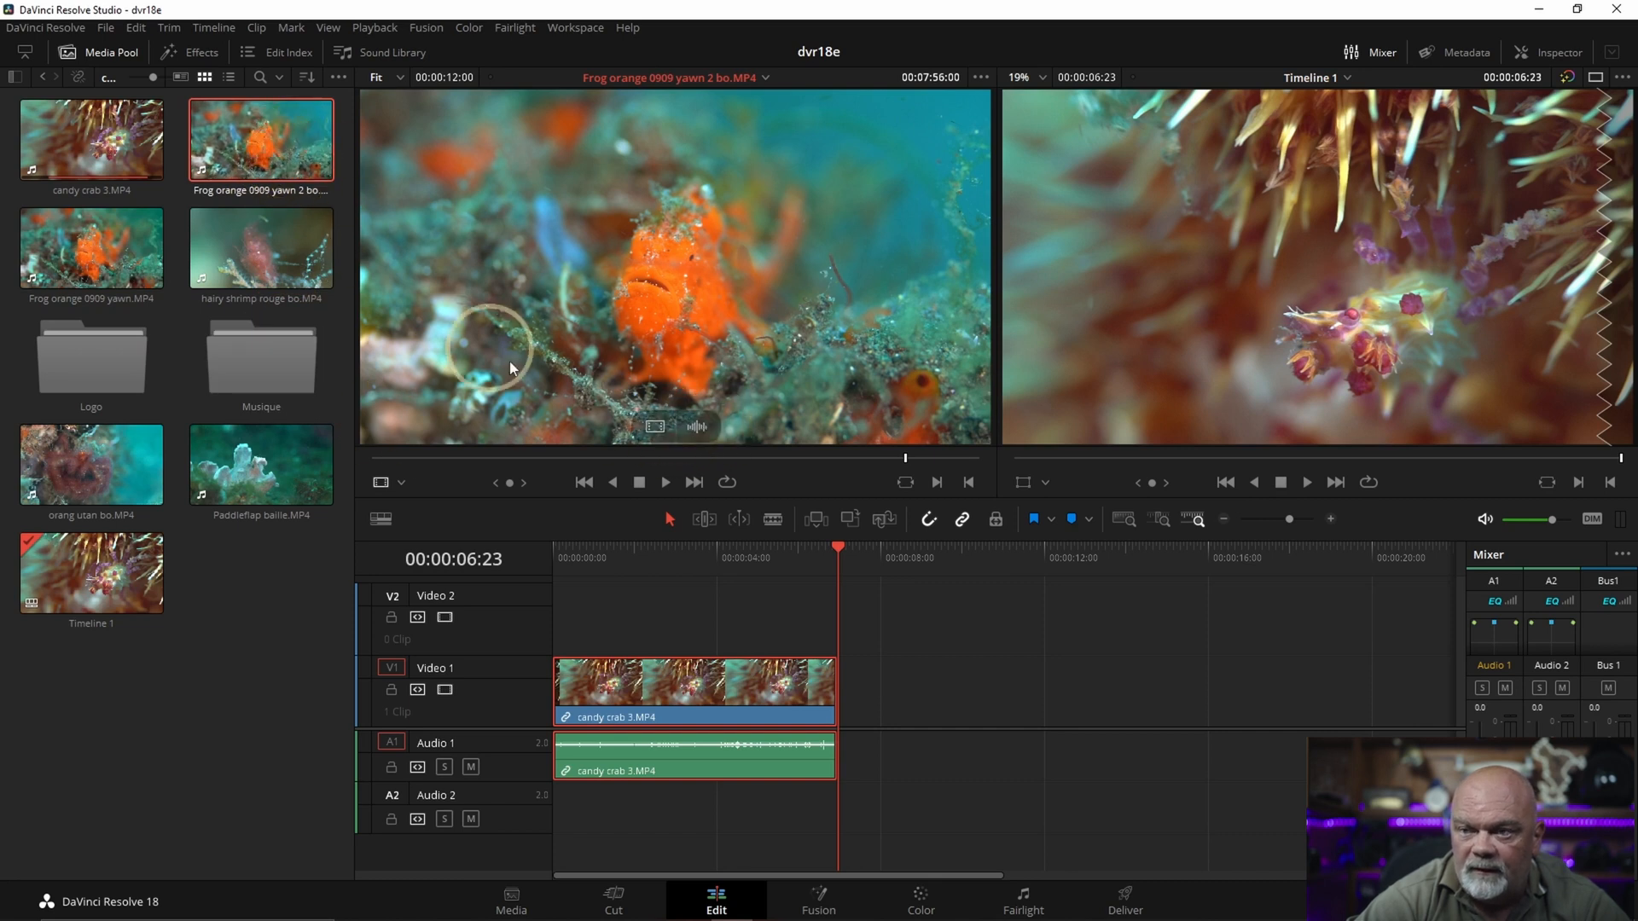
pyautogui.press('Space')
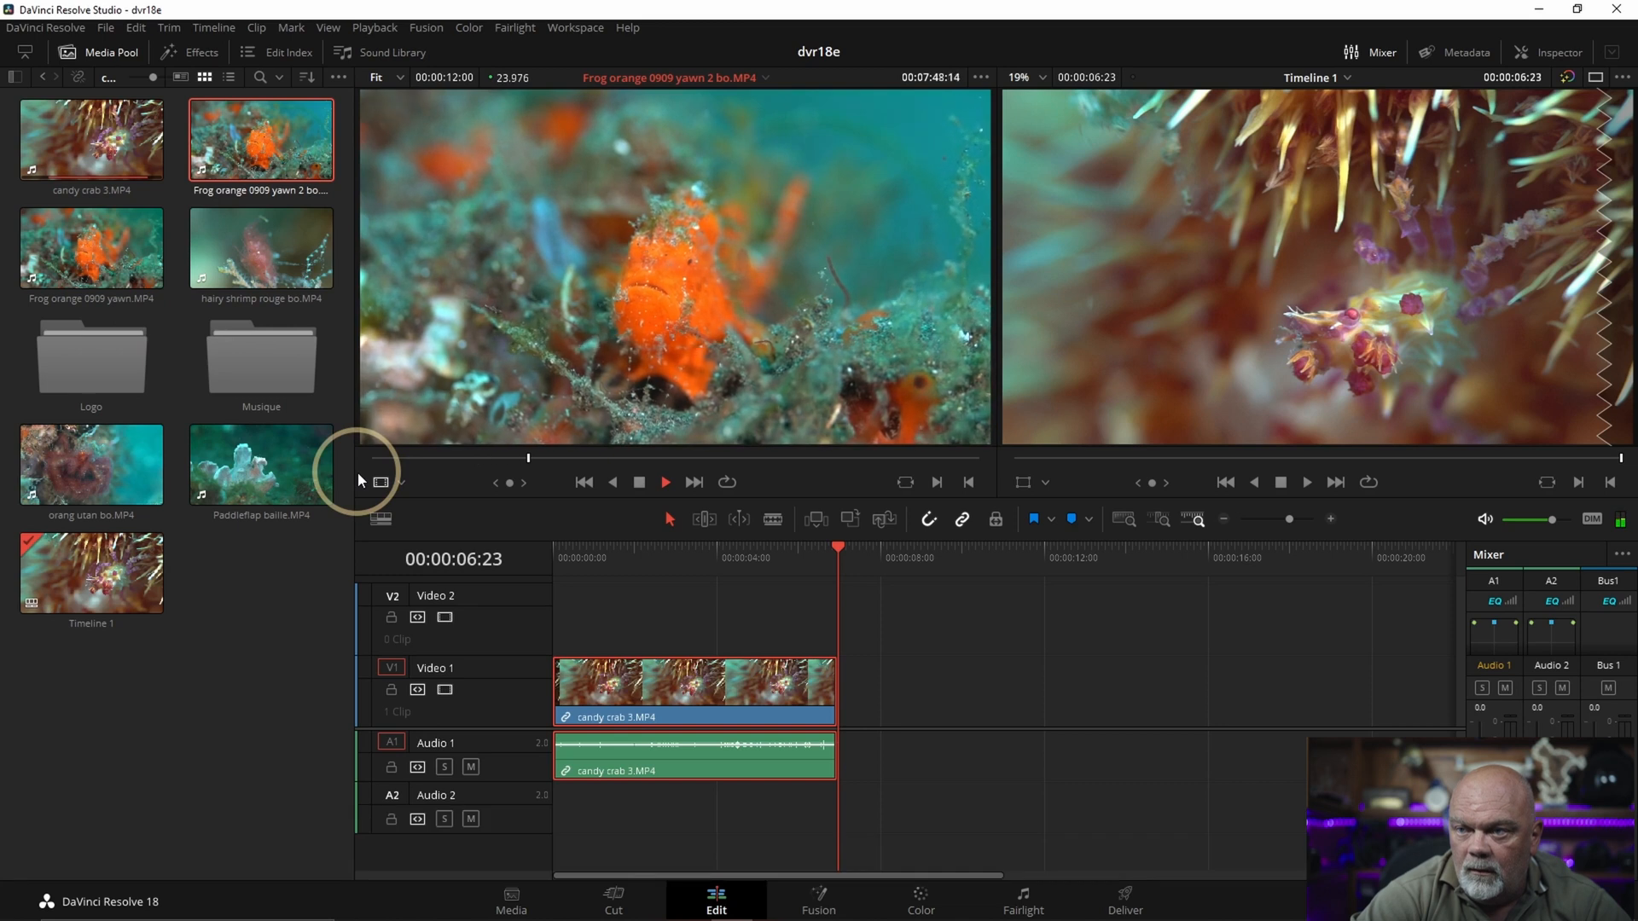
pyautogui.press('Space')
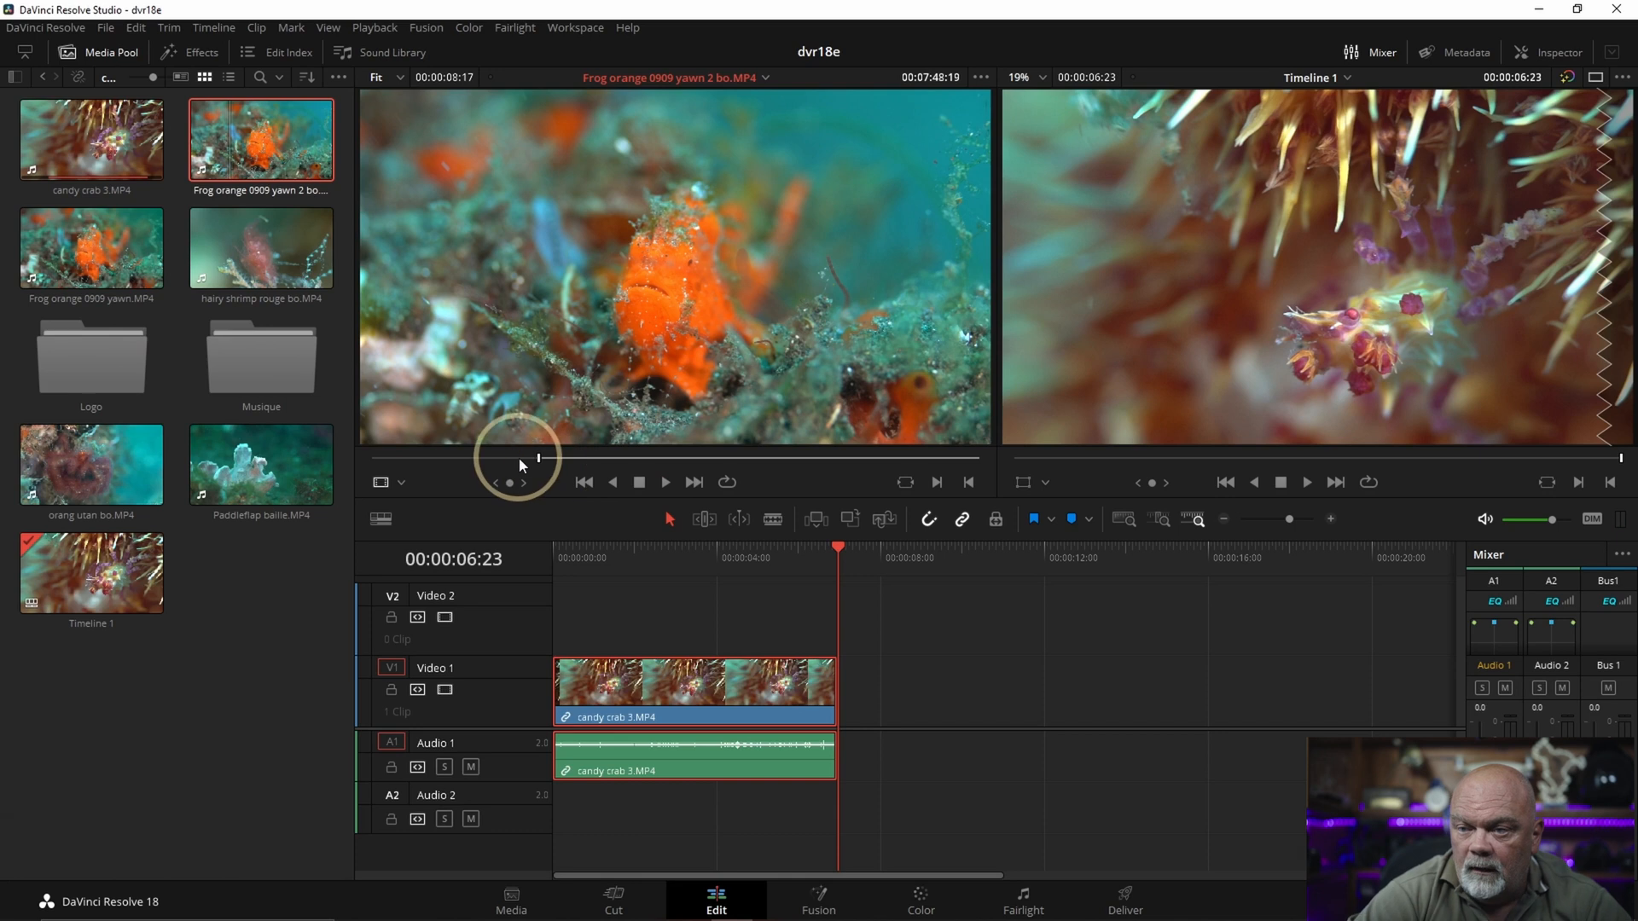
pyautogui.press('space')
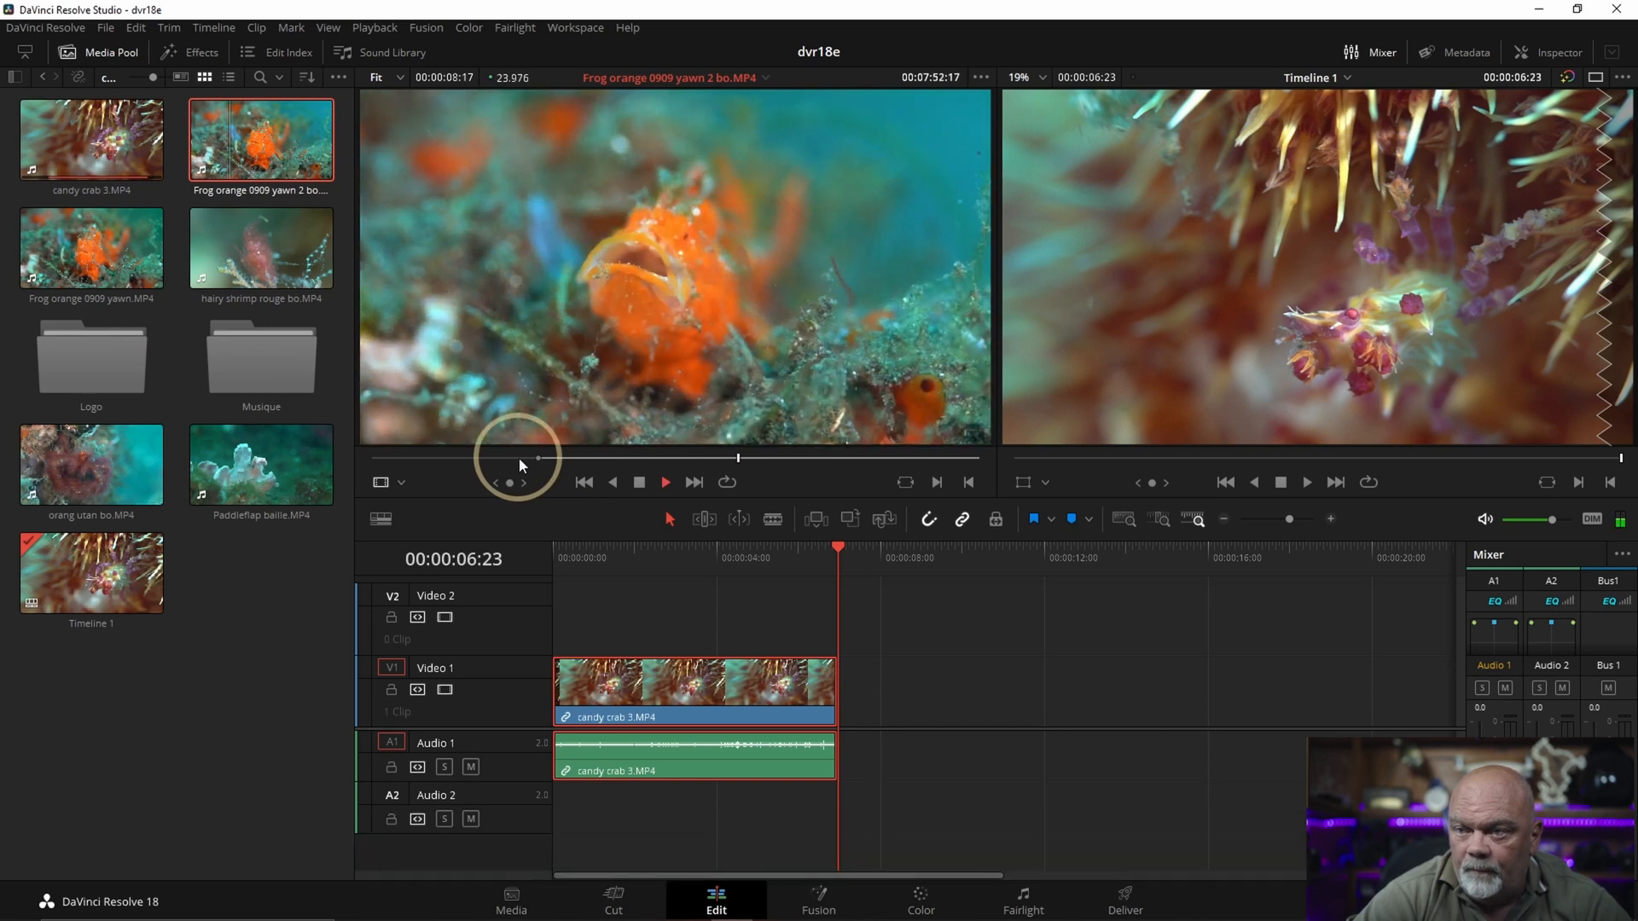
pyautogui.press('Space')
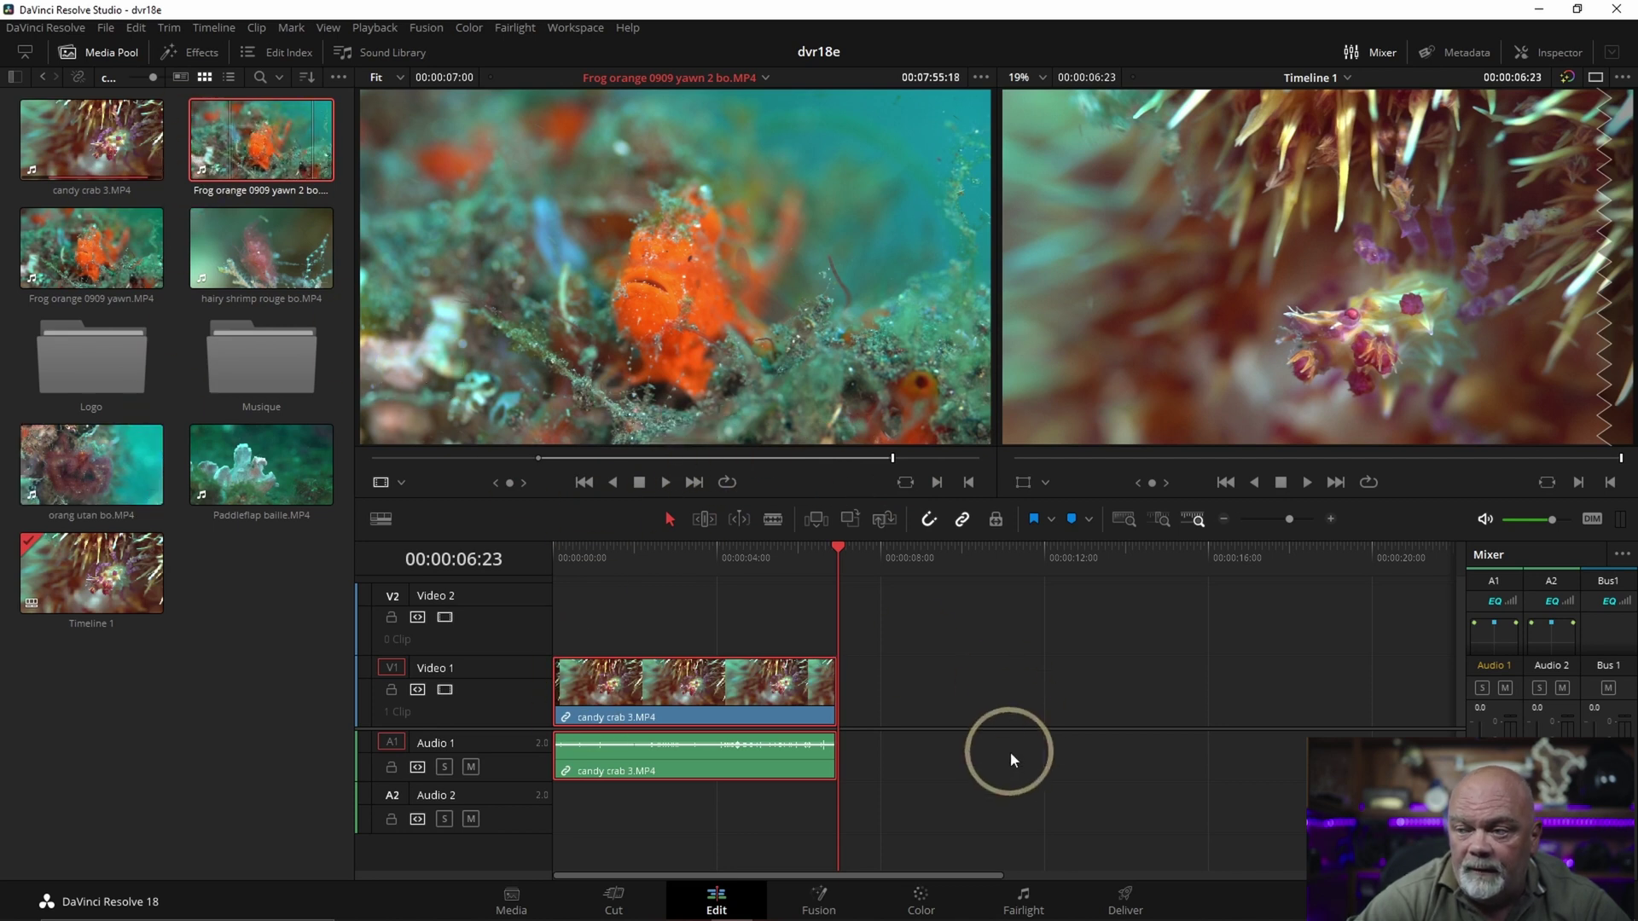
pyautogui.moveTo(396, 329)
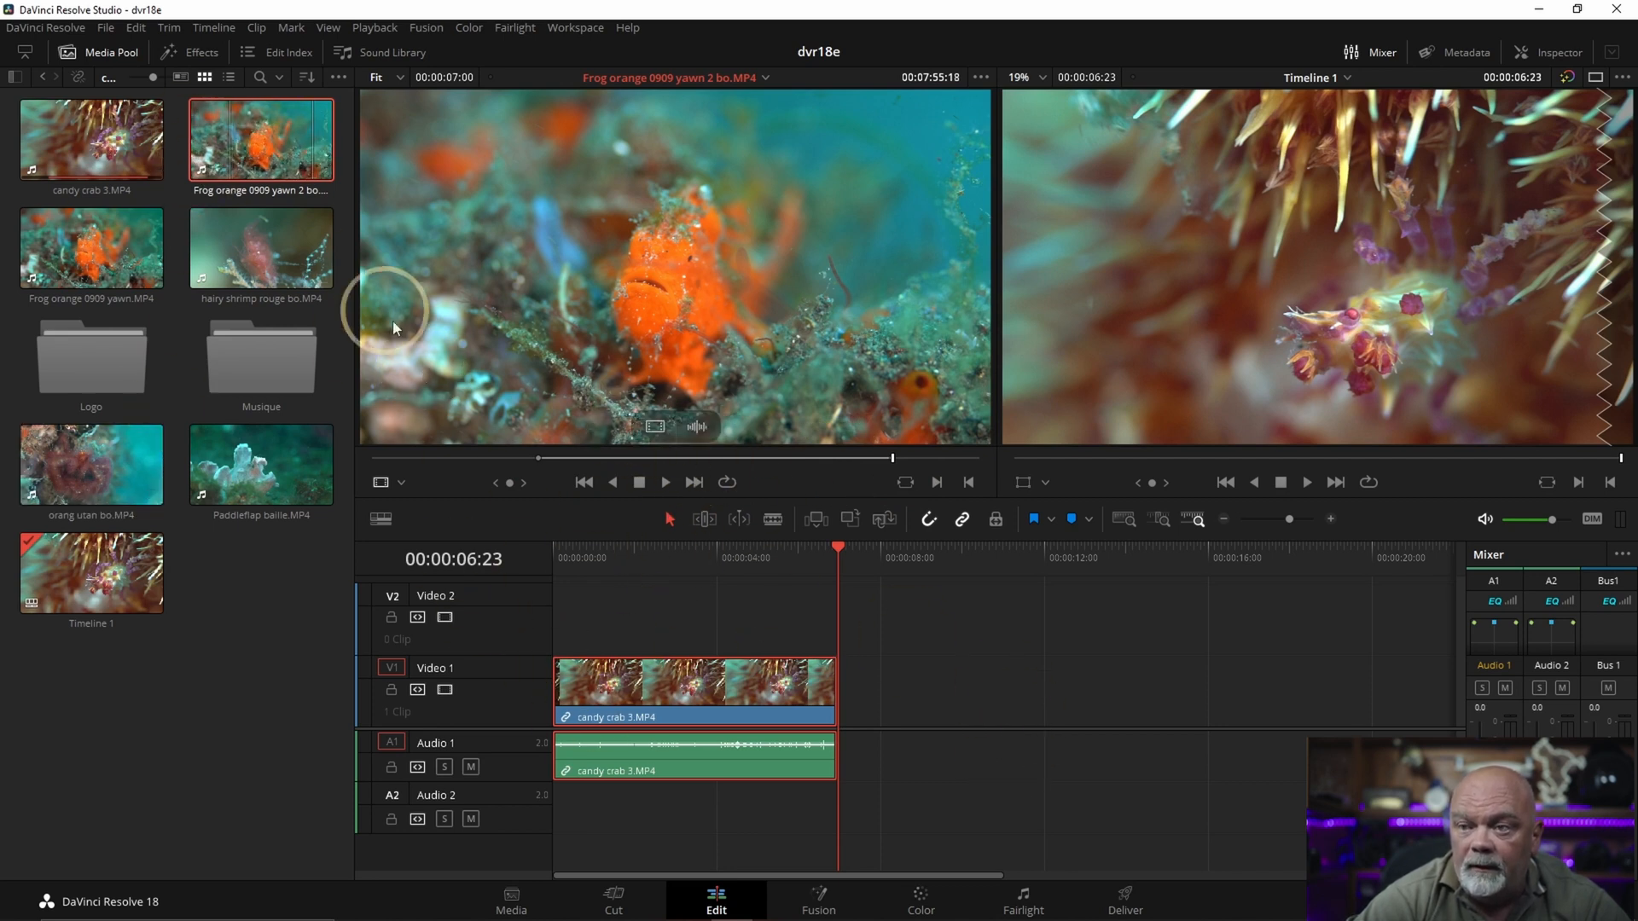
pyautogui.moveTo(700, 391)
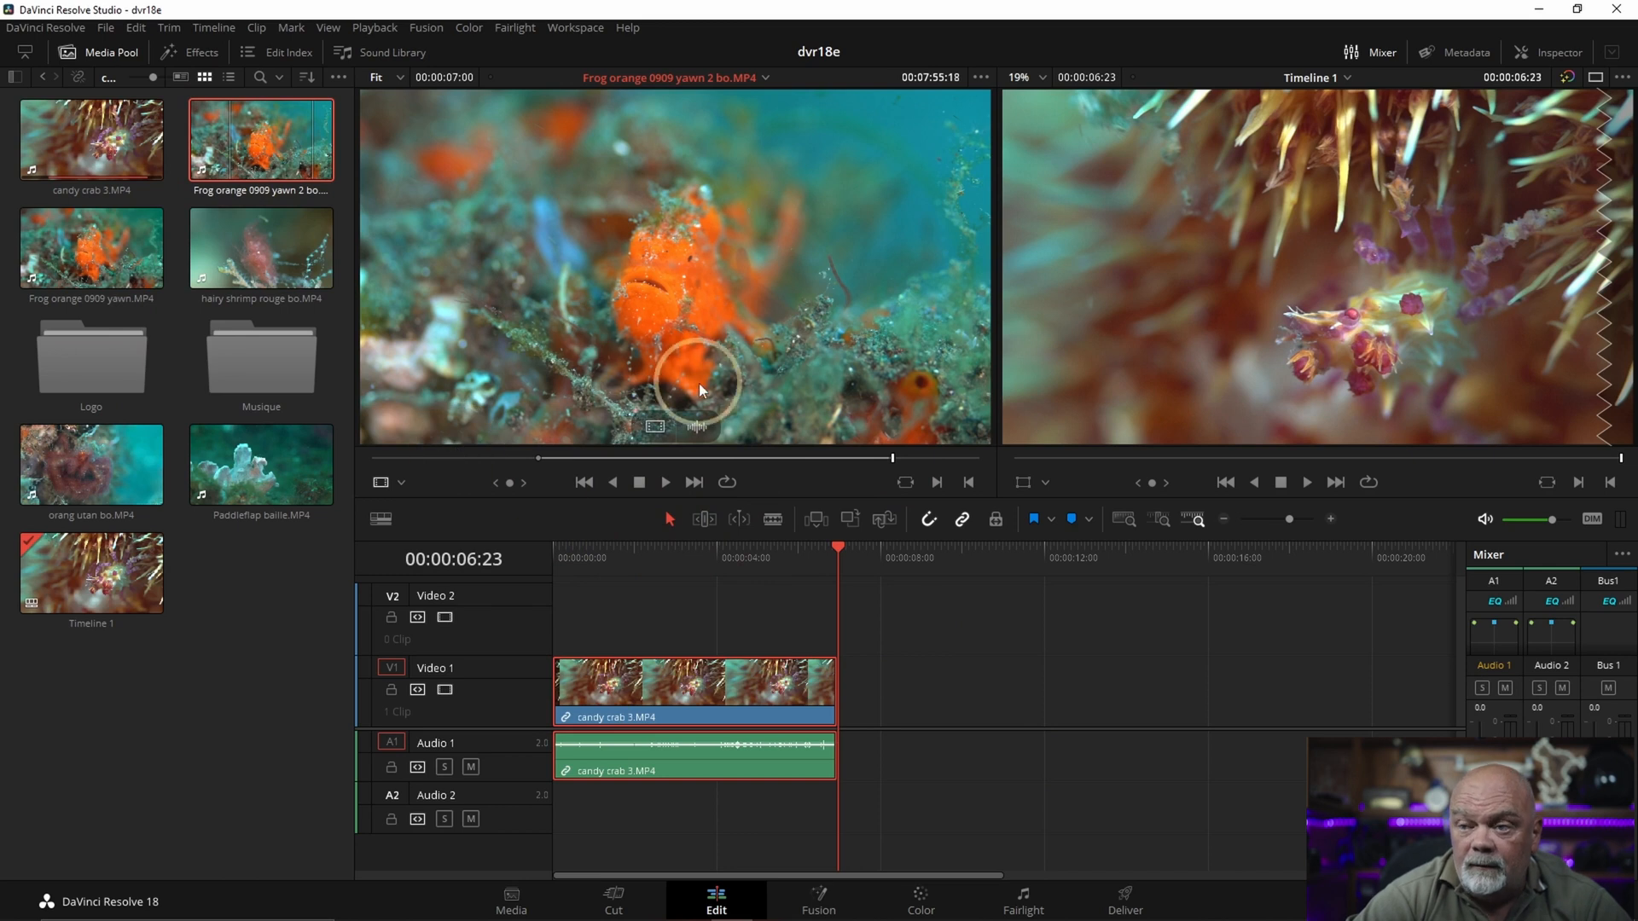
pyautogui.moveTo(800, 382)
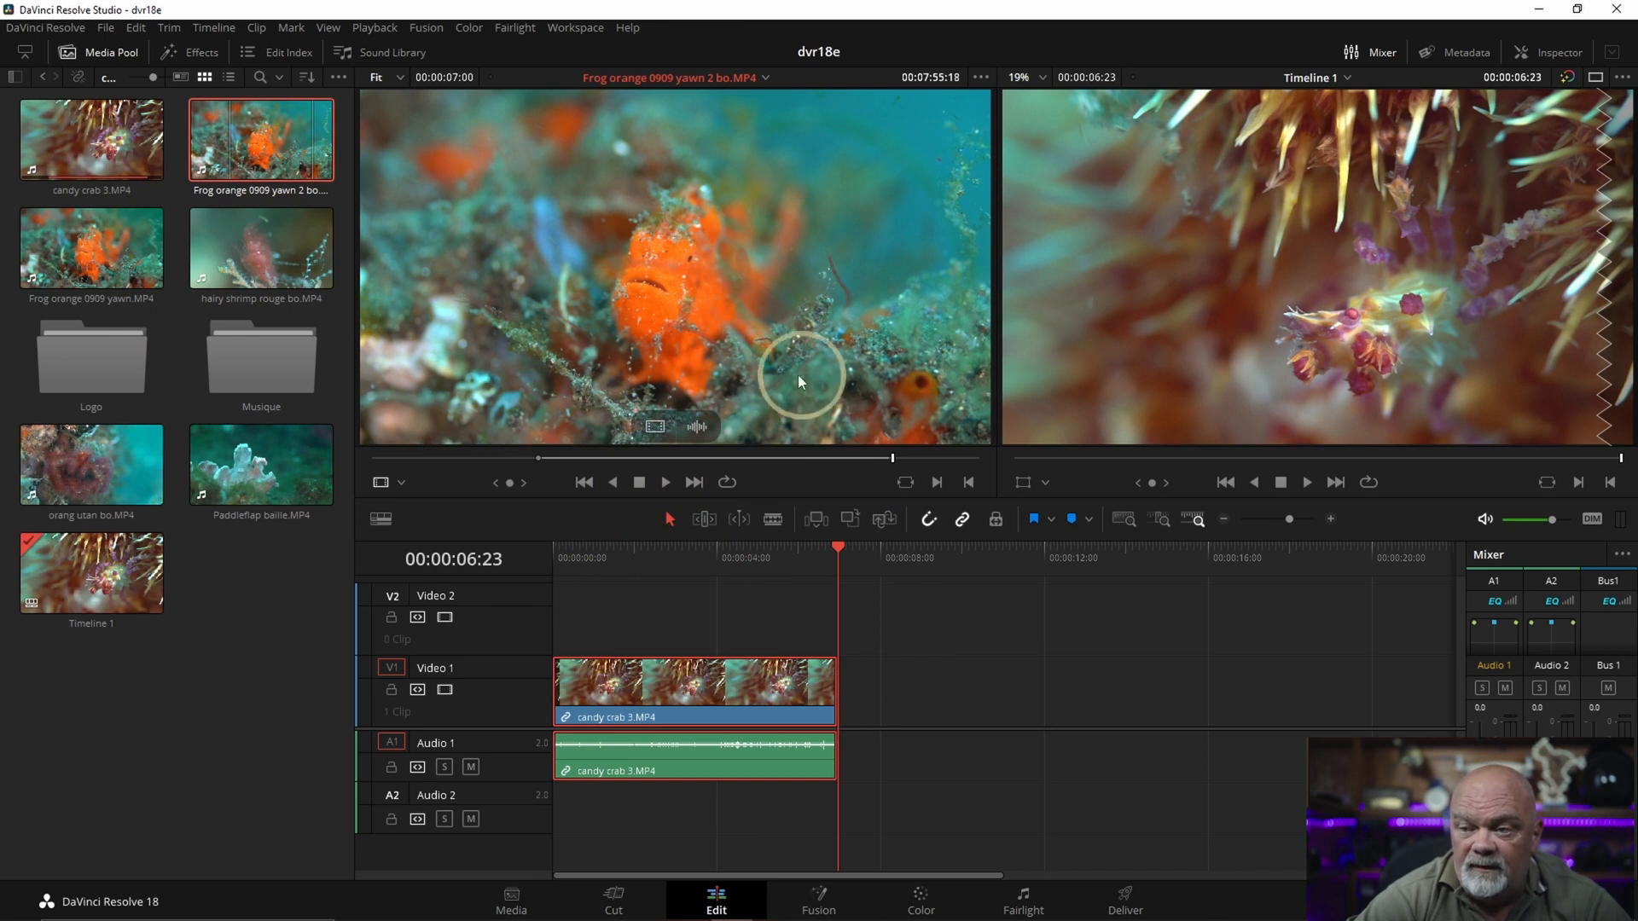
pyautogui.moveTo(1317, 430)
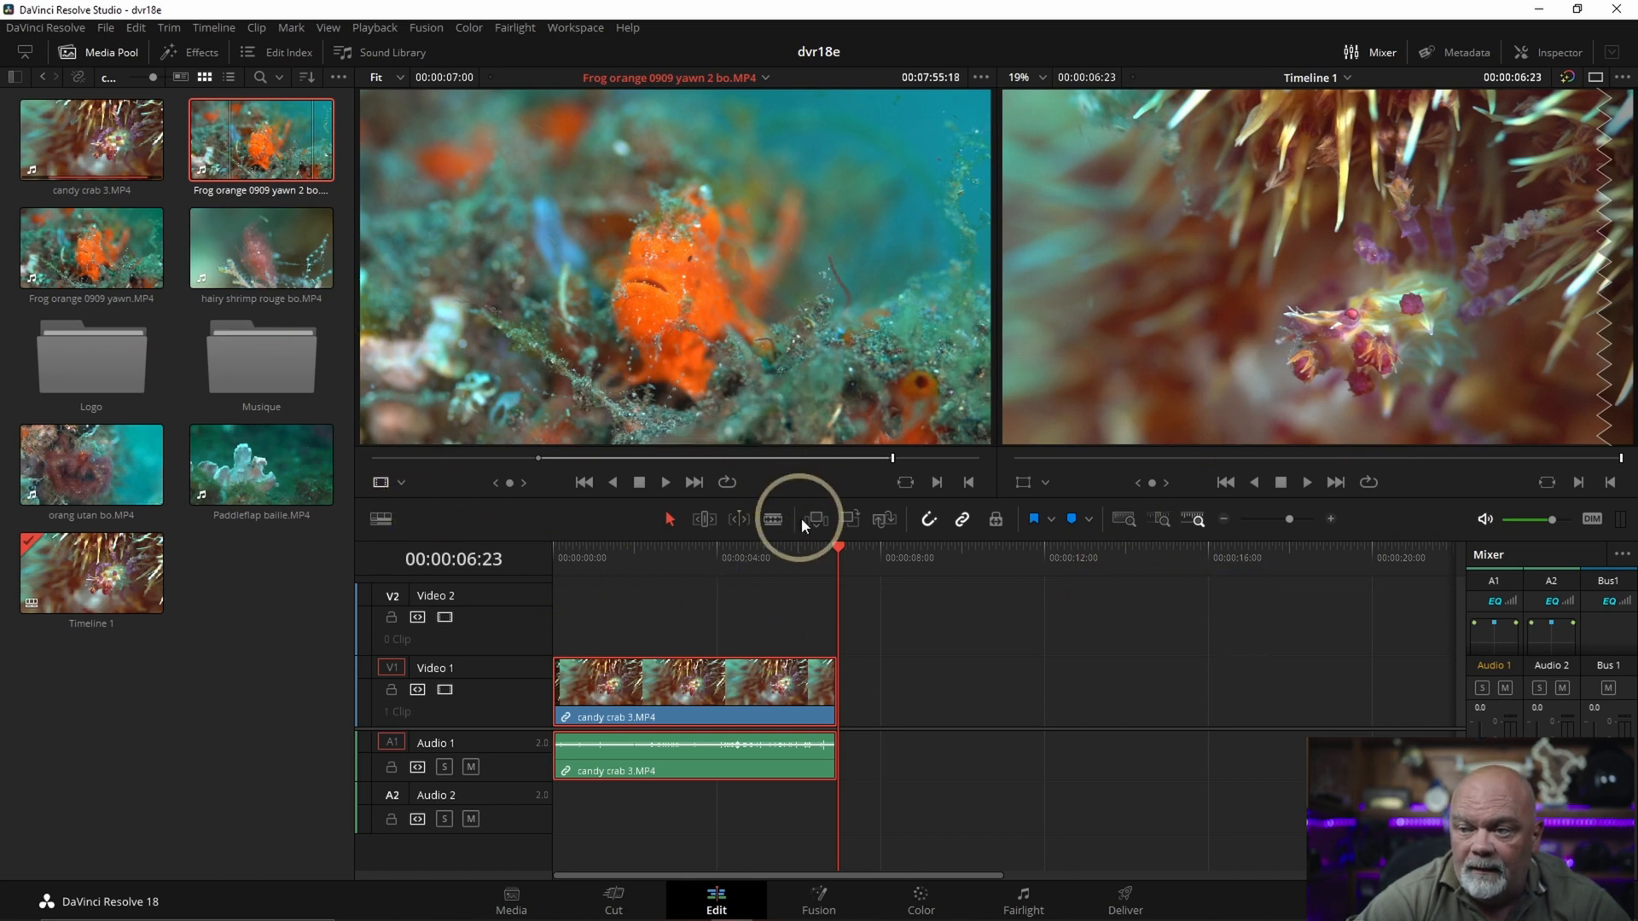
# Step: Insert the frog section onto the timeline, then undo the insert with Ctrl+Z
pyautogui.click(813, 519)
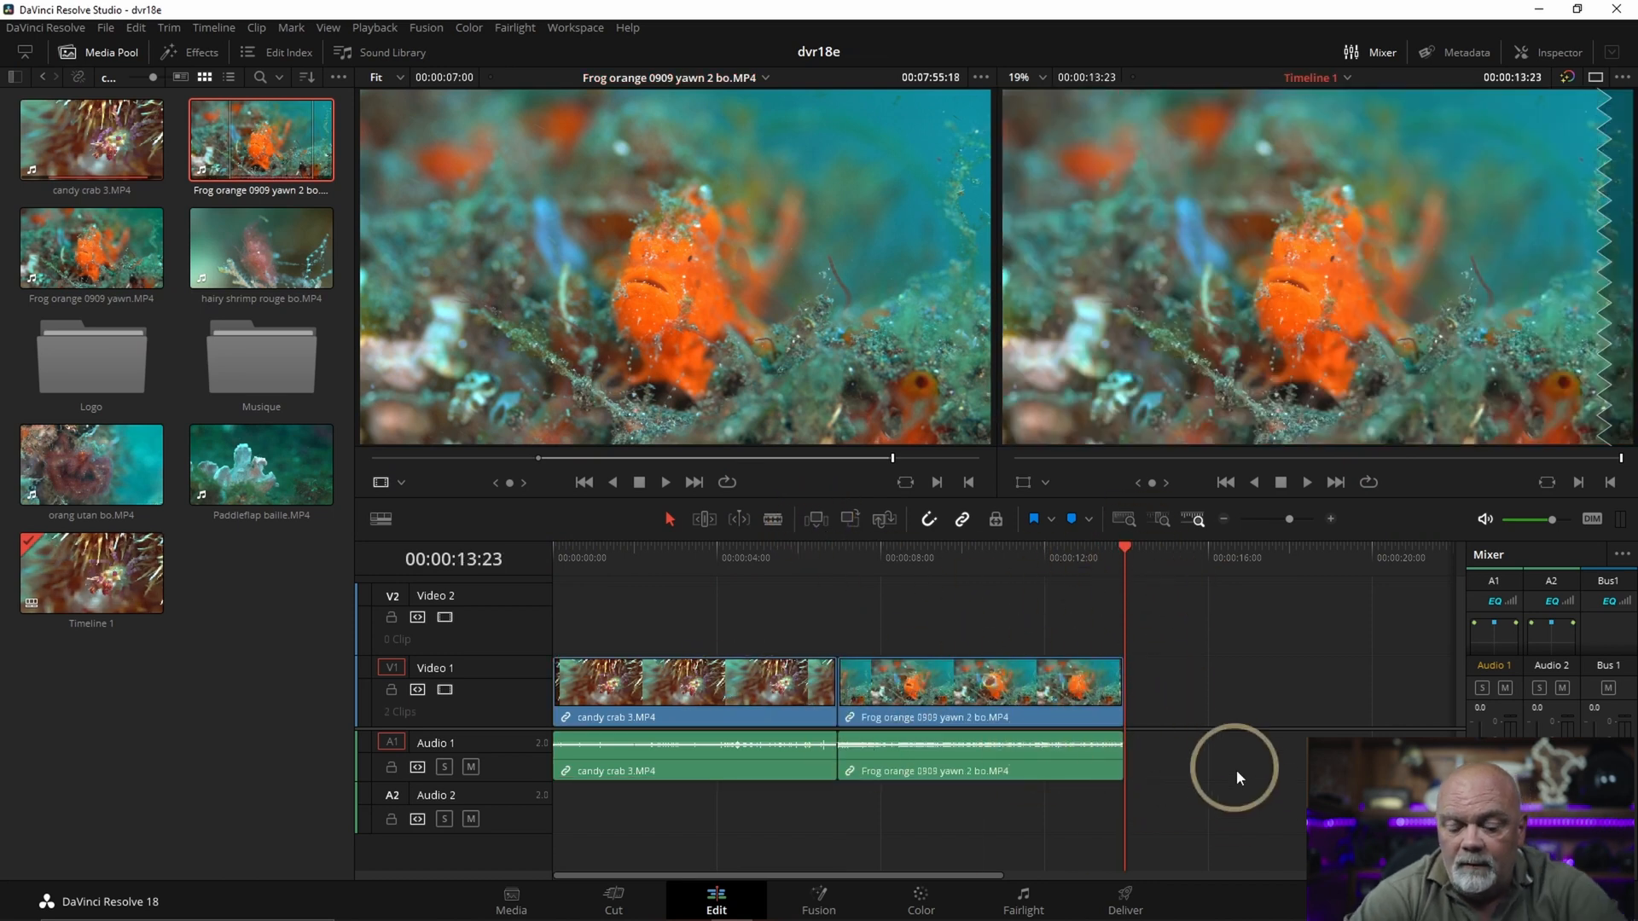
pyautogui.press('Ctrl+Z')
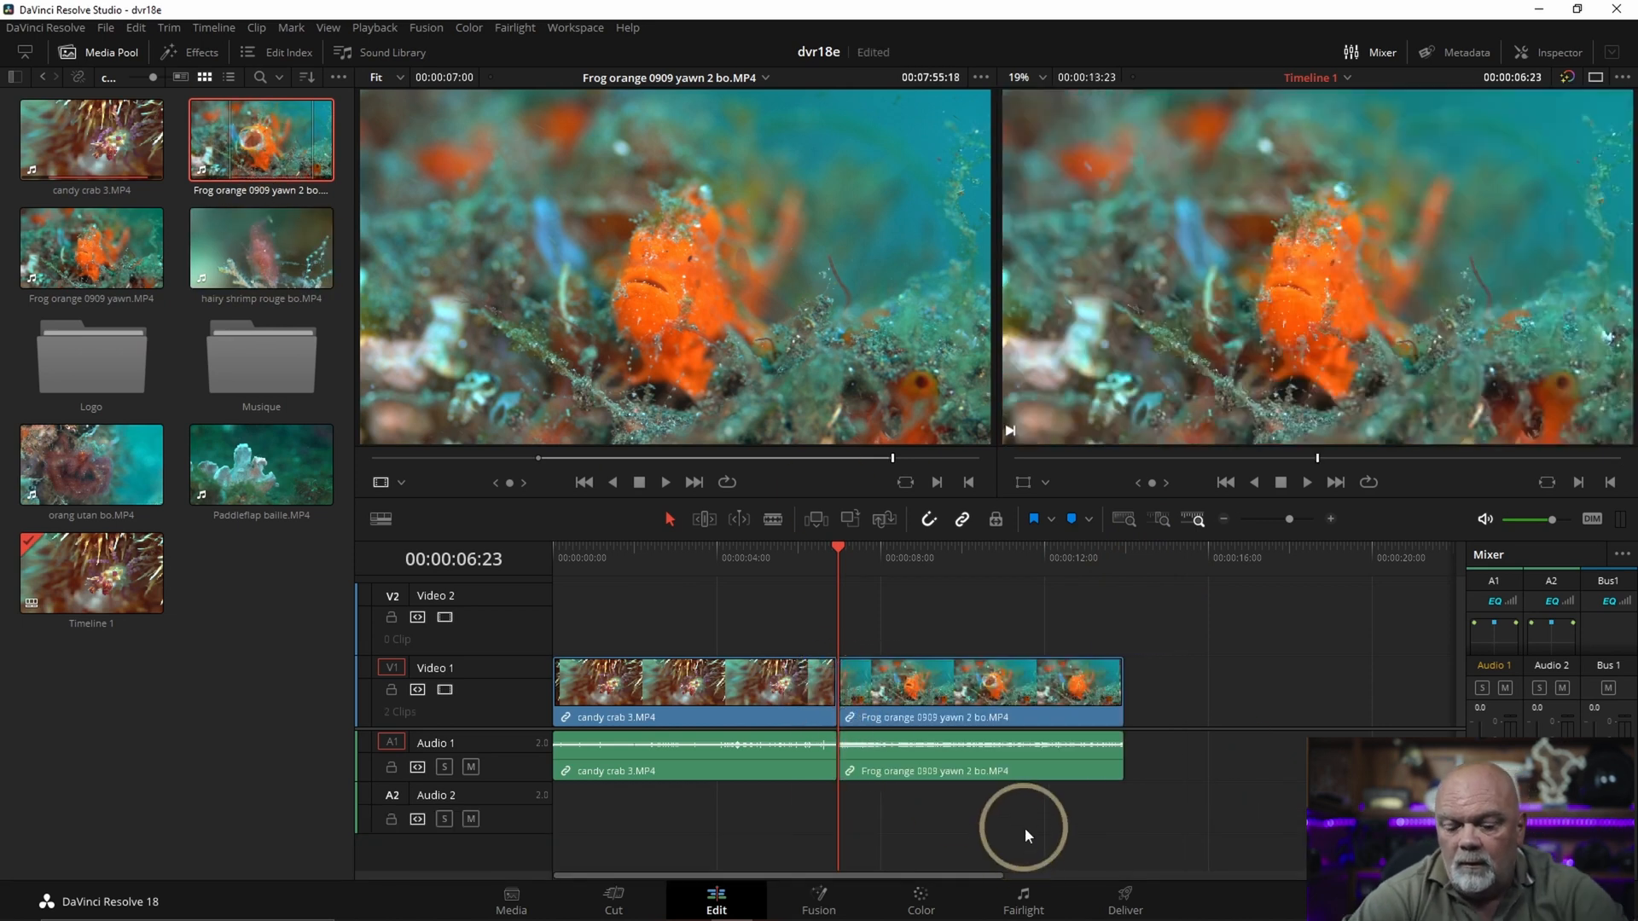
pyautogui.press('Ctrl+Z')
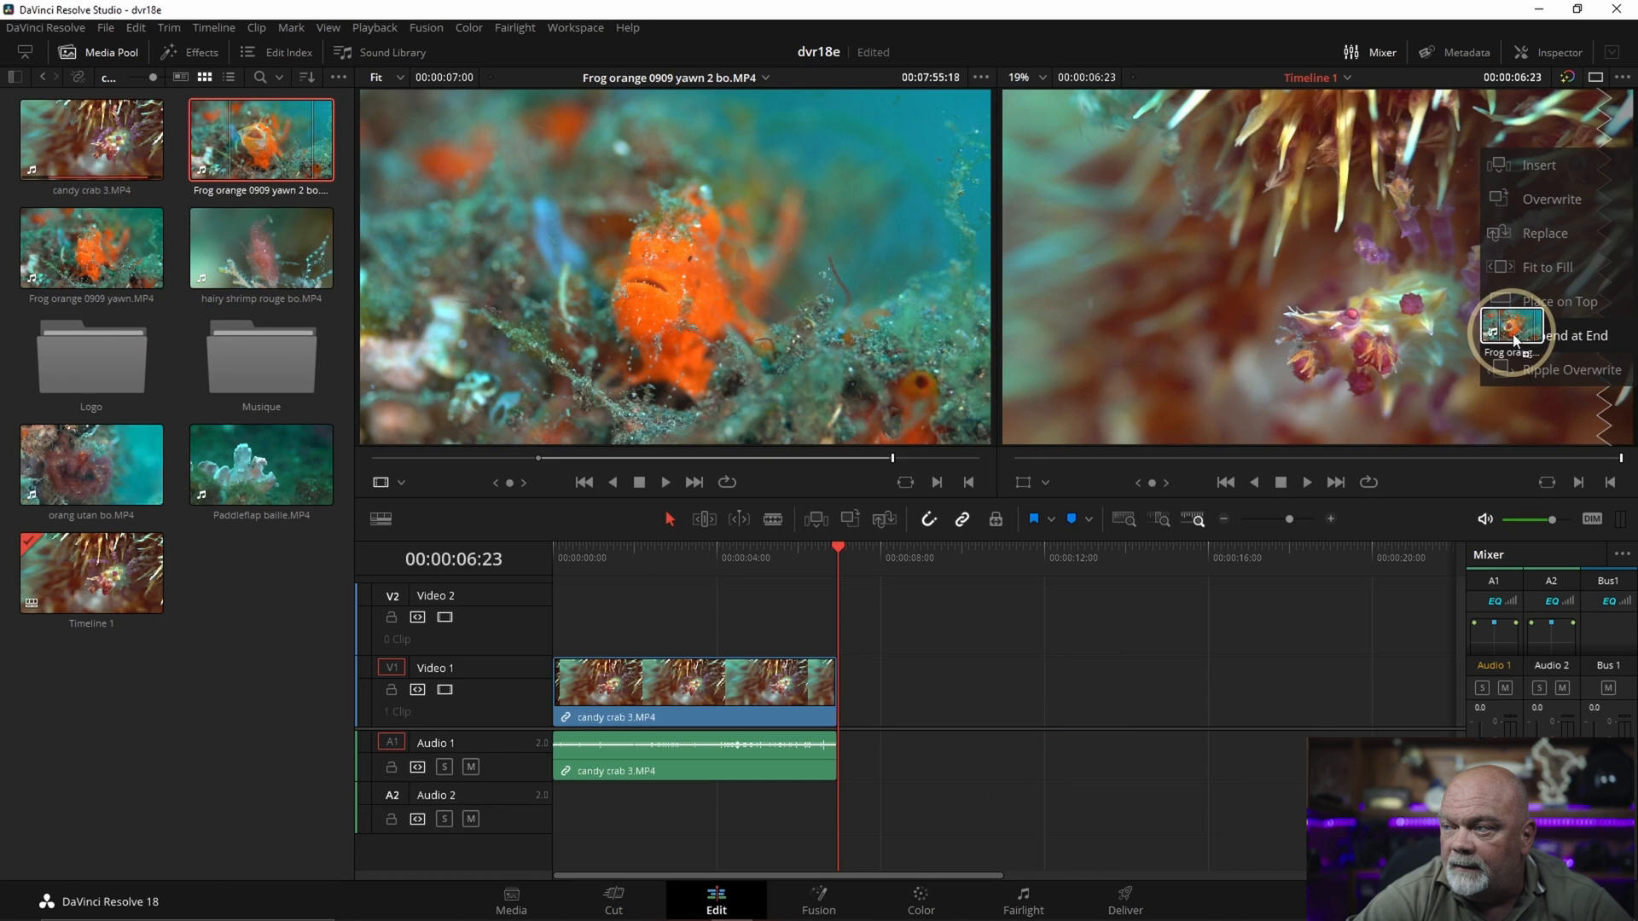
# Step: Append the marked frog section at the end, right after candy crab 3
pyautogui.click(1582, 335)
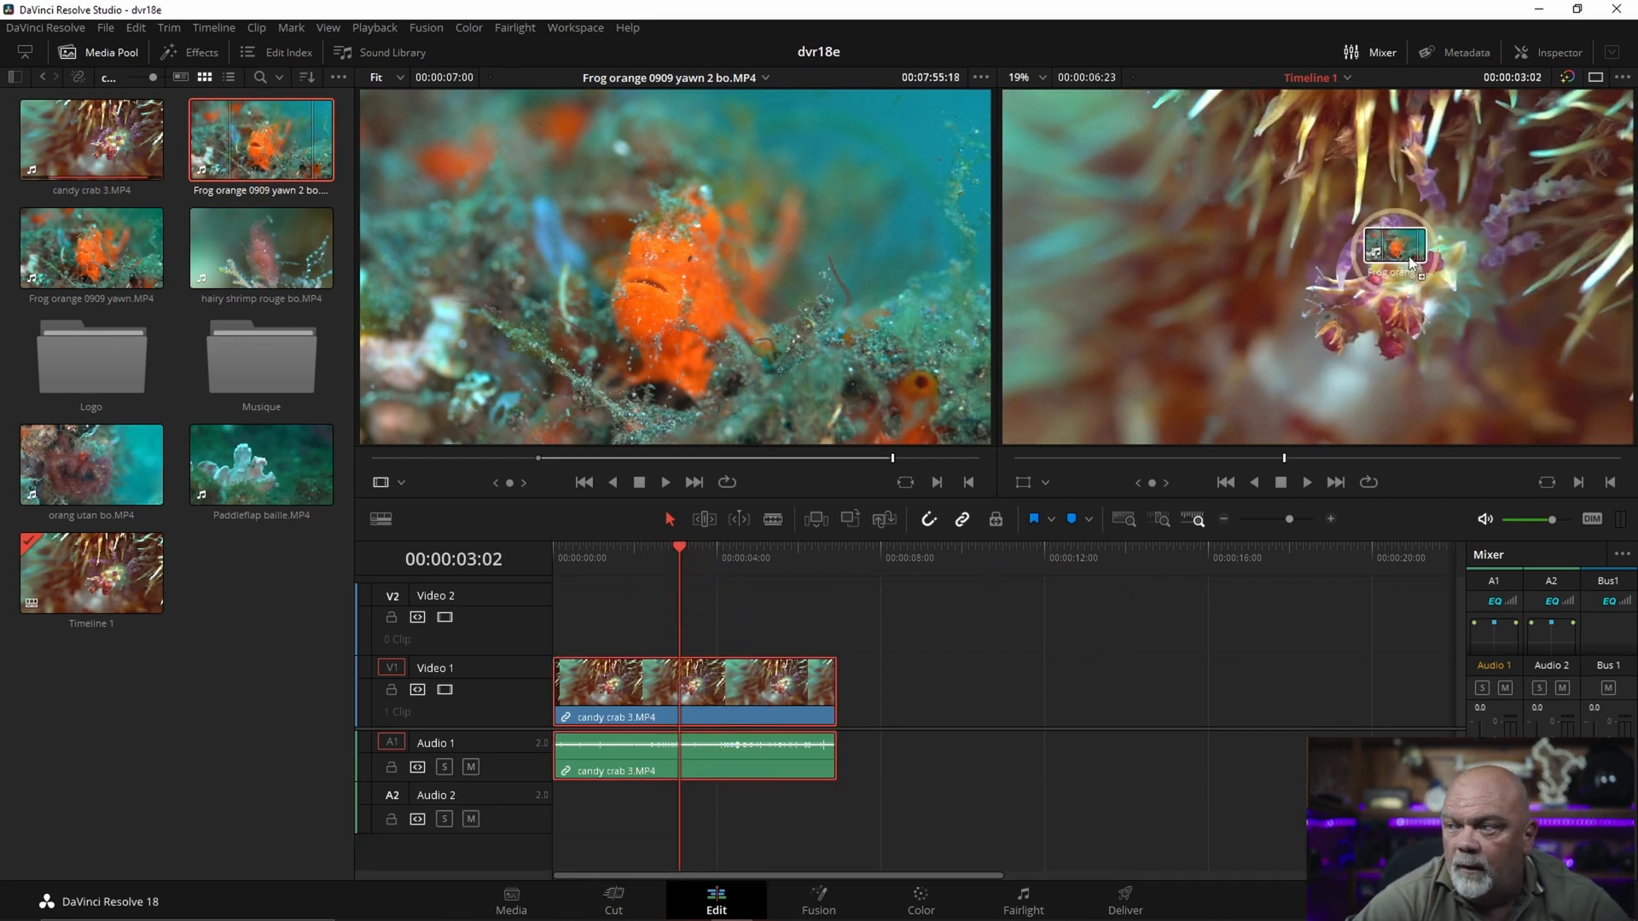
pyautogui.click(1566, 334)
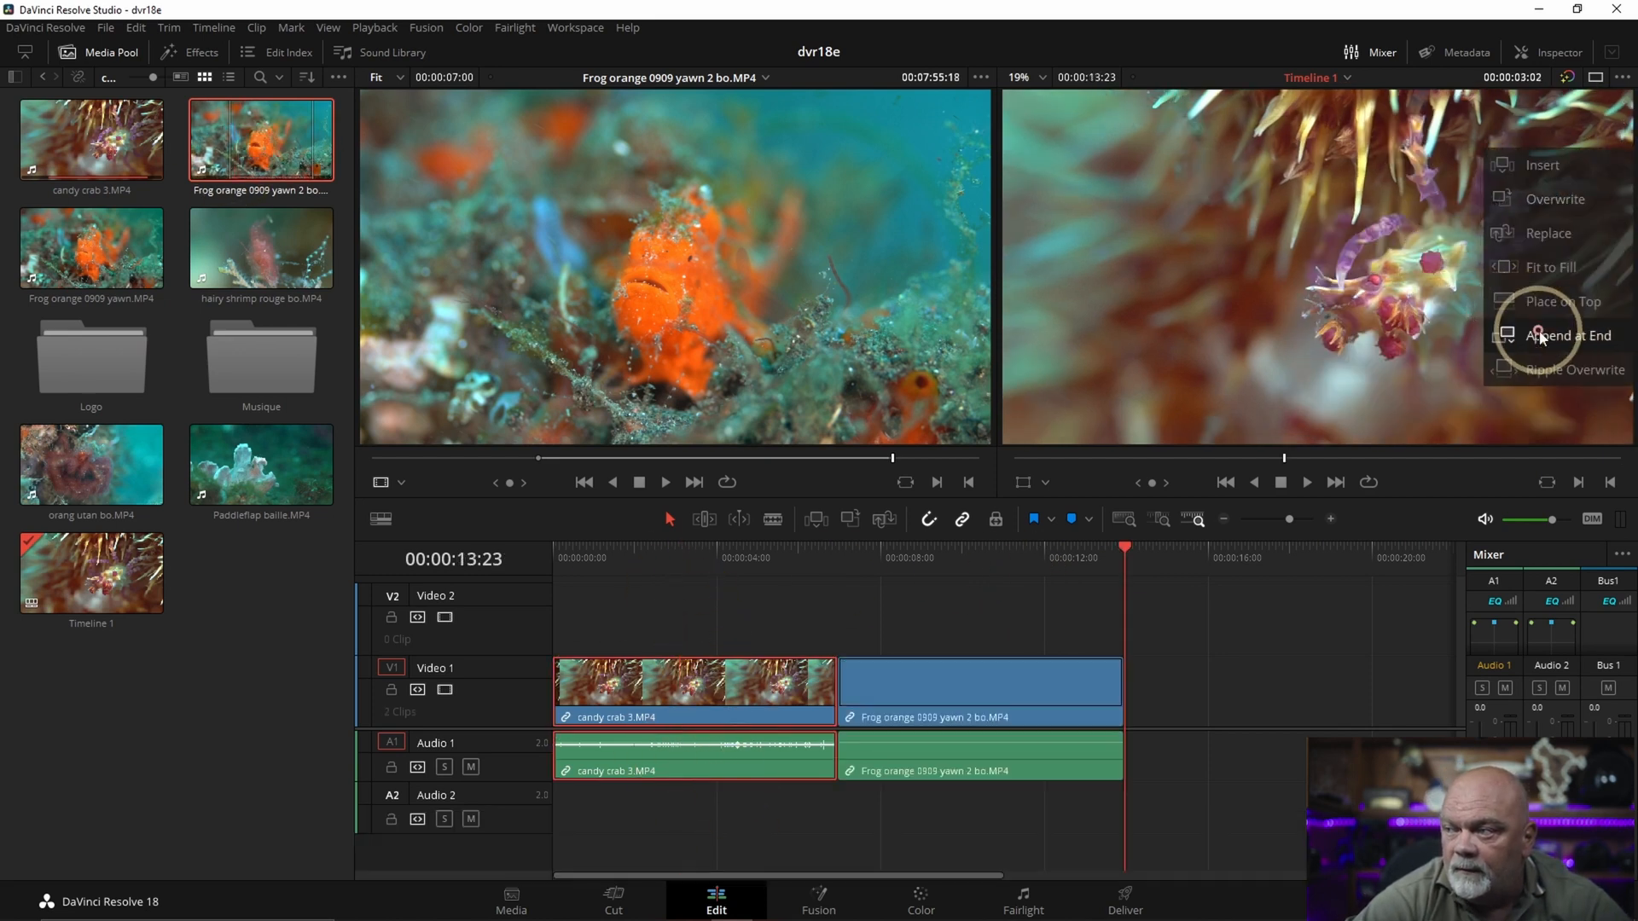
pyautogui.click(1543, 337)
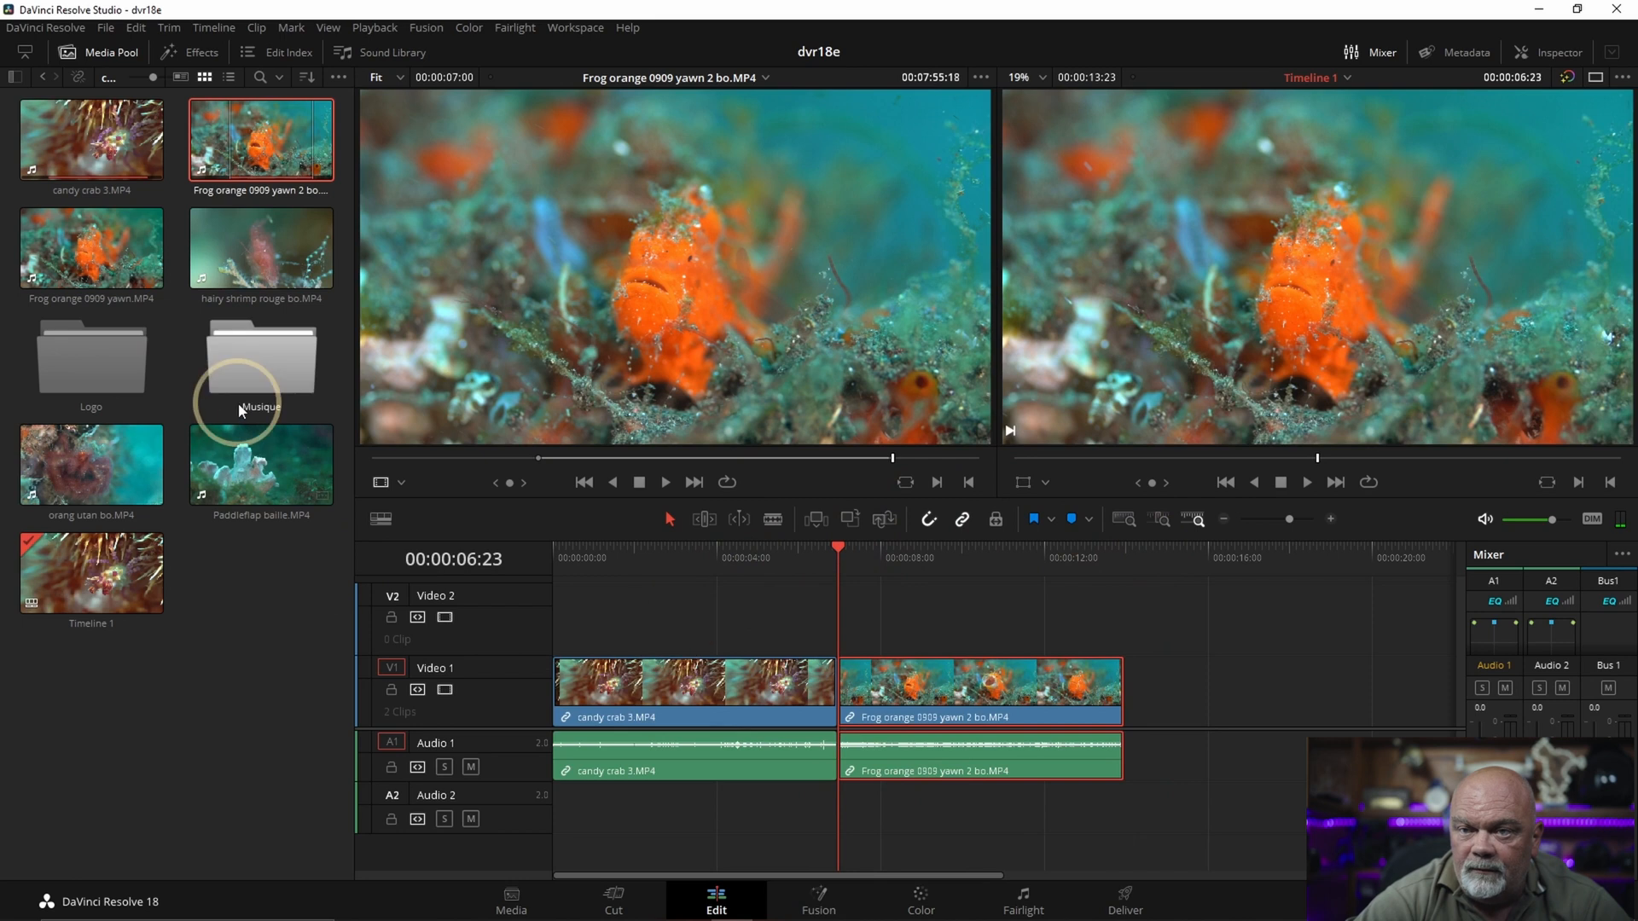
# Step: Load hairy shrimp rouge bo in the source viewer and skim it to pick a section
pyautogui.click(260, 249)
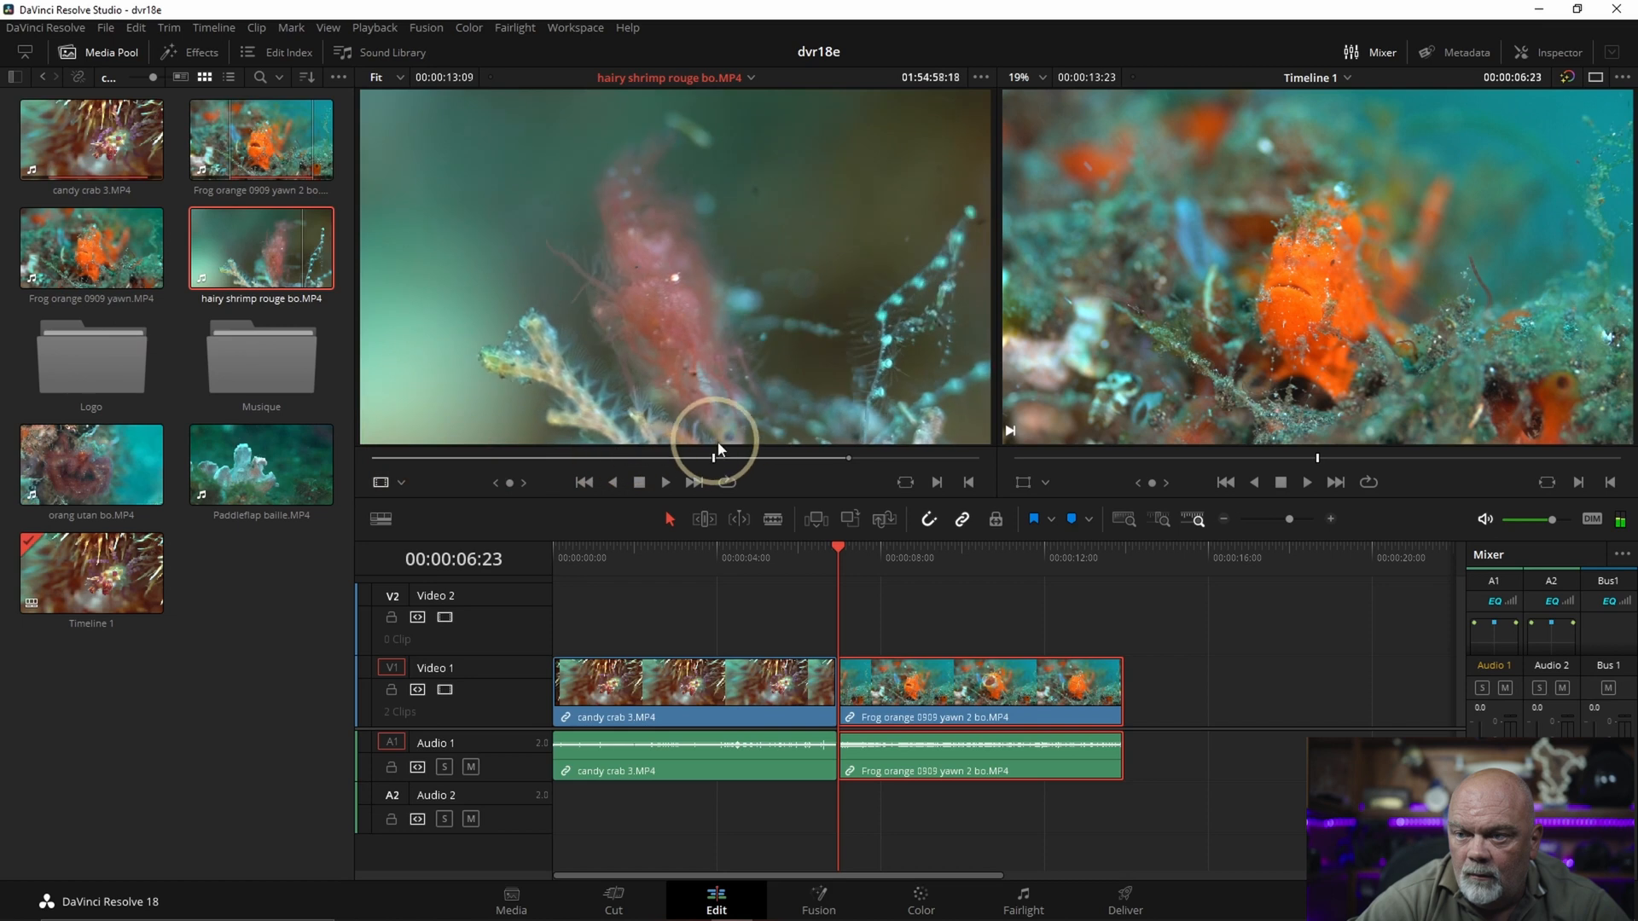
pyautogui.moveTo(720, 457); pyautogui.dragTo(471, 458)
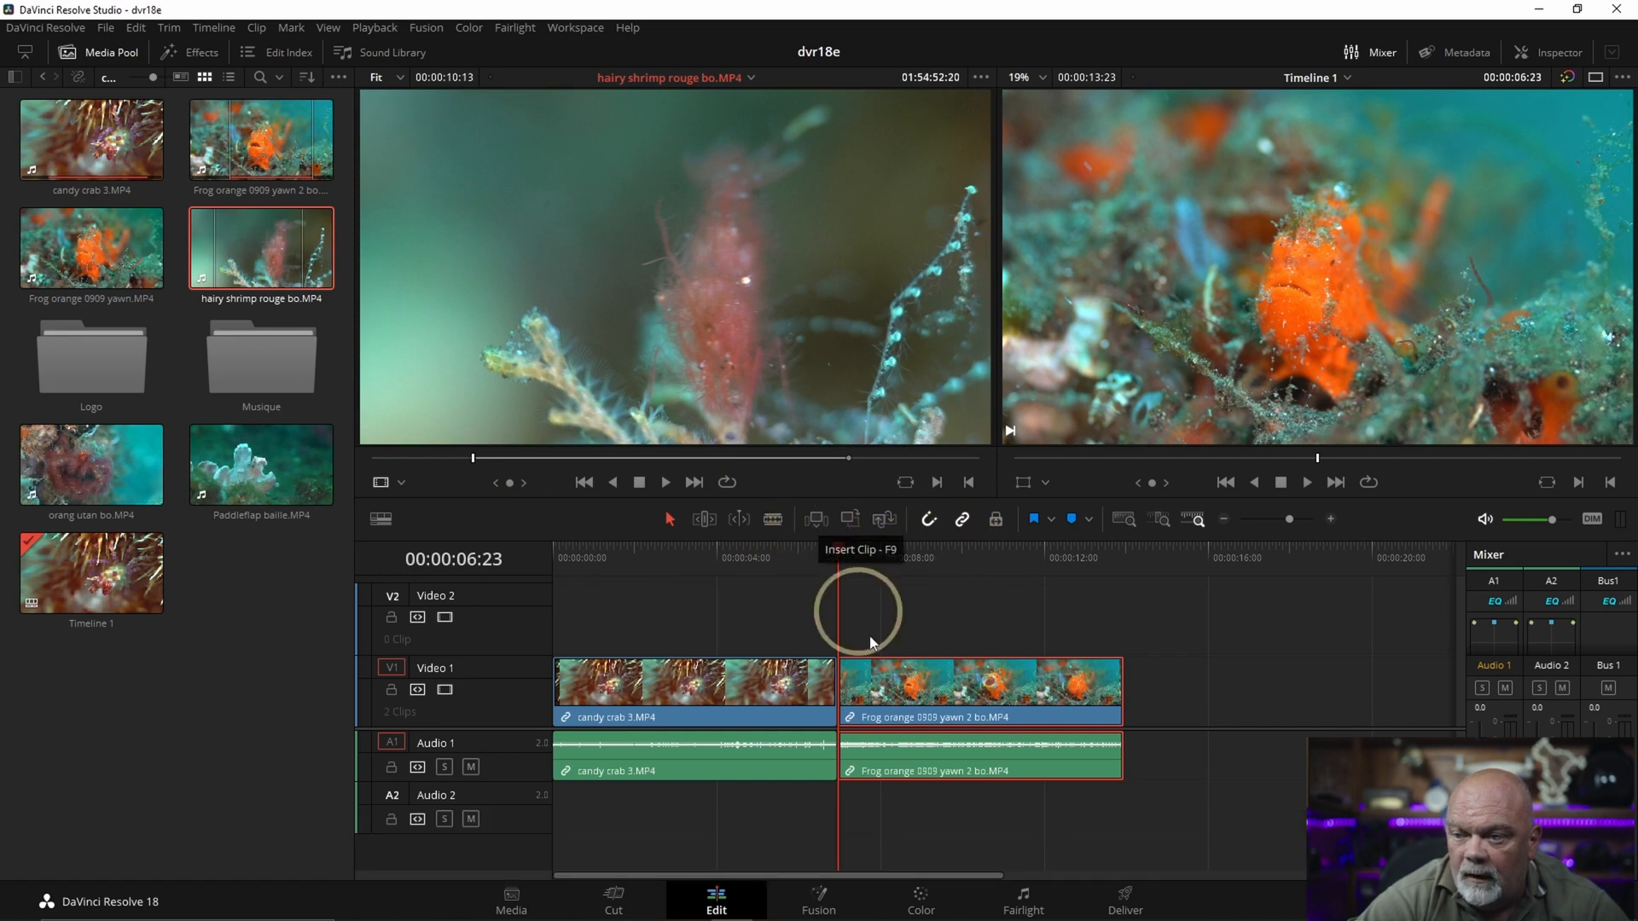
pyautogui.moveTo(1442, 652)
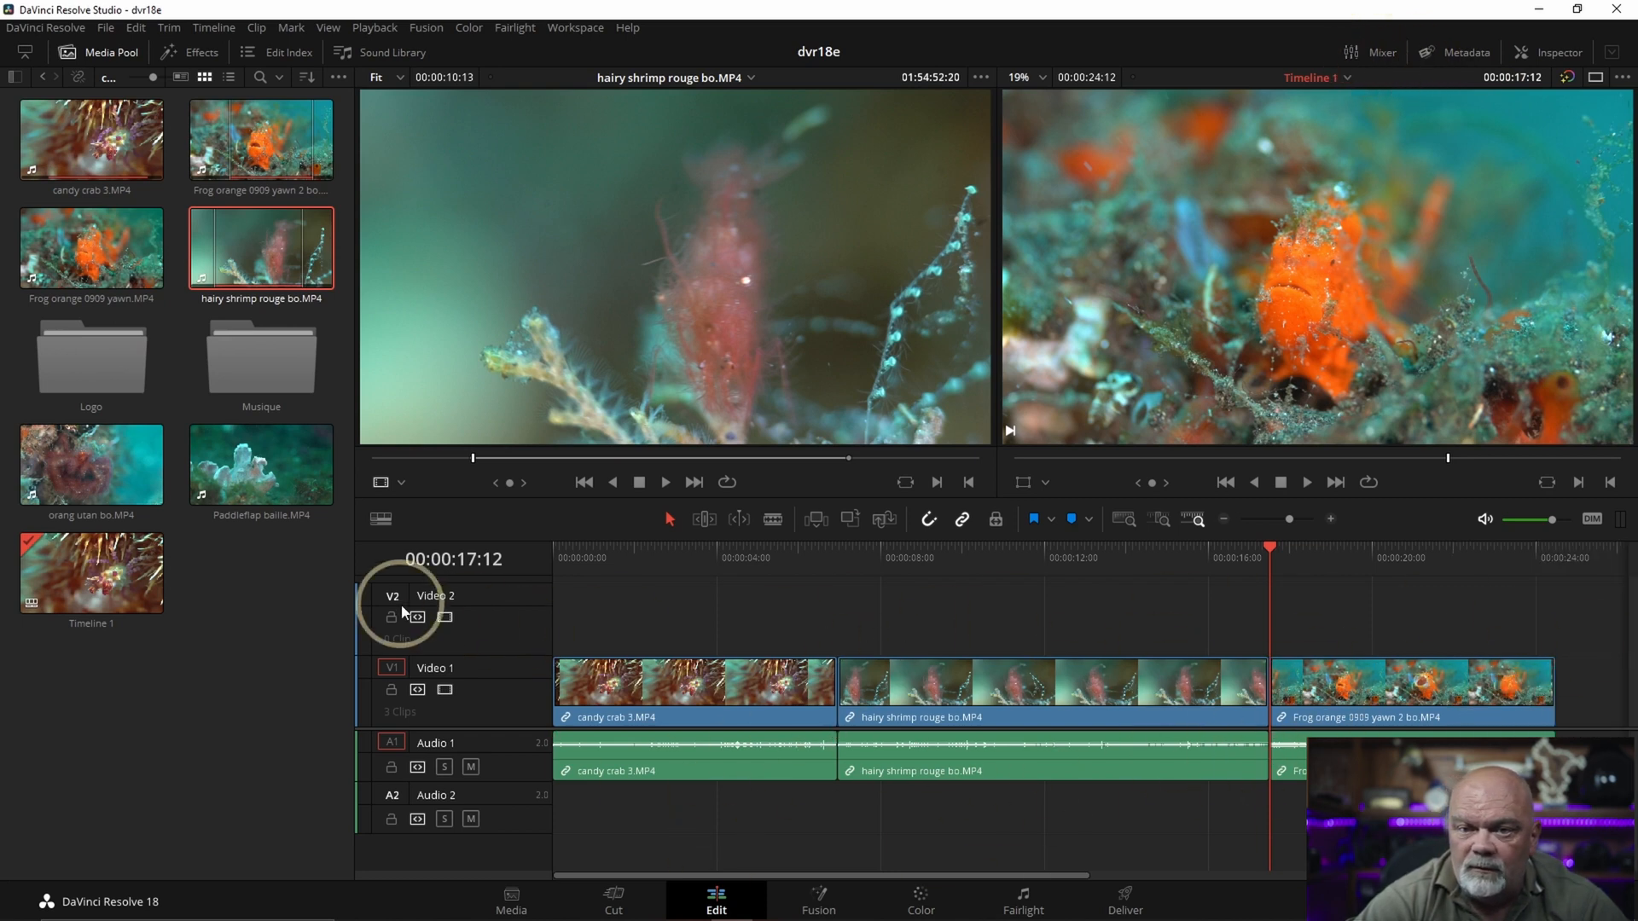
pyautogui.moveTo(99, 474)
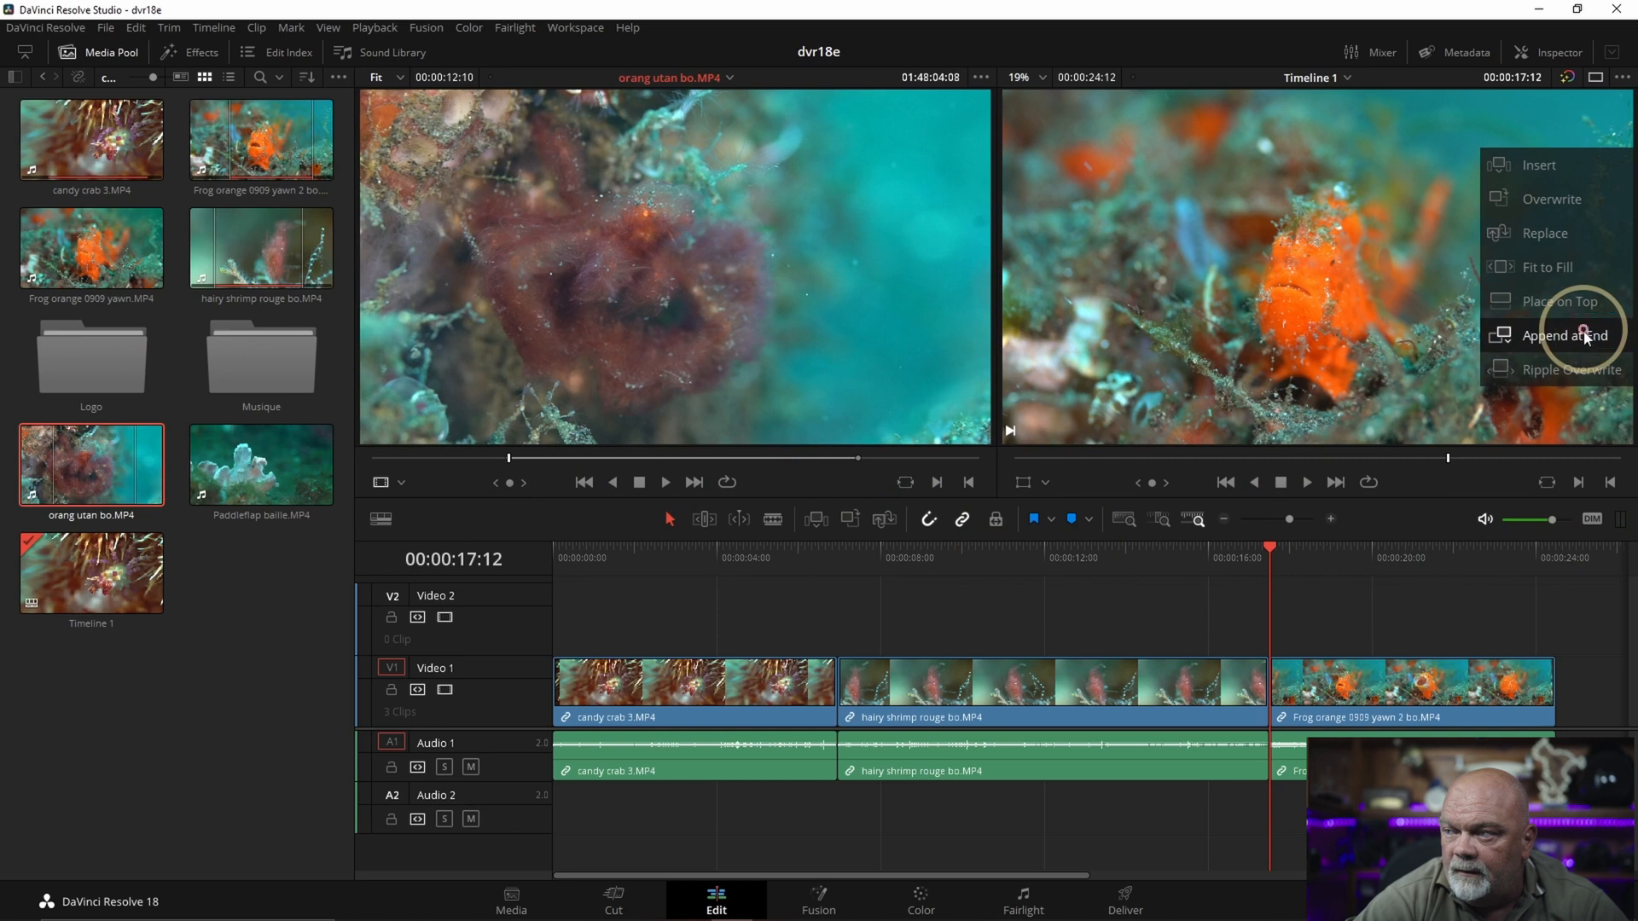
pyautogui.click(1577, 336)
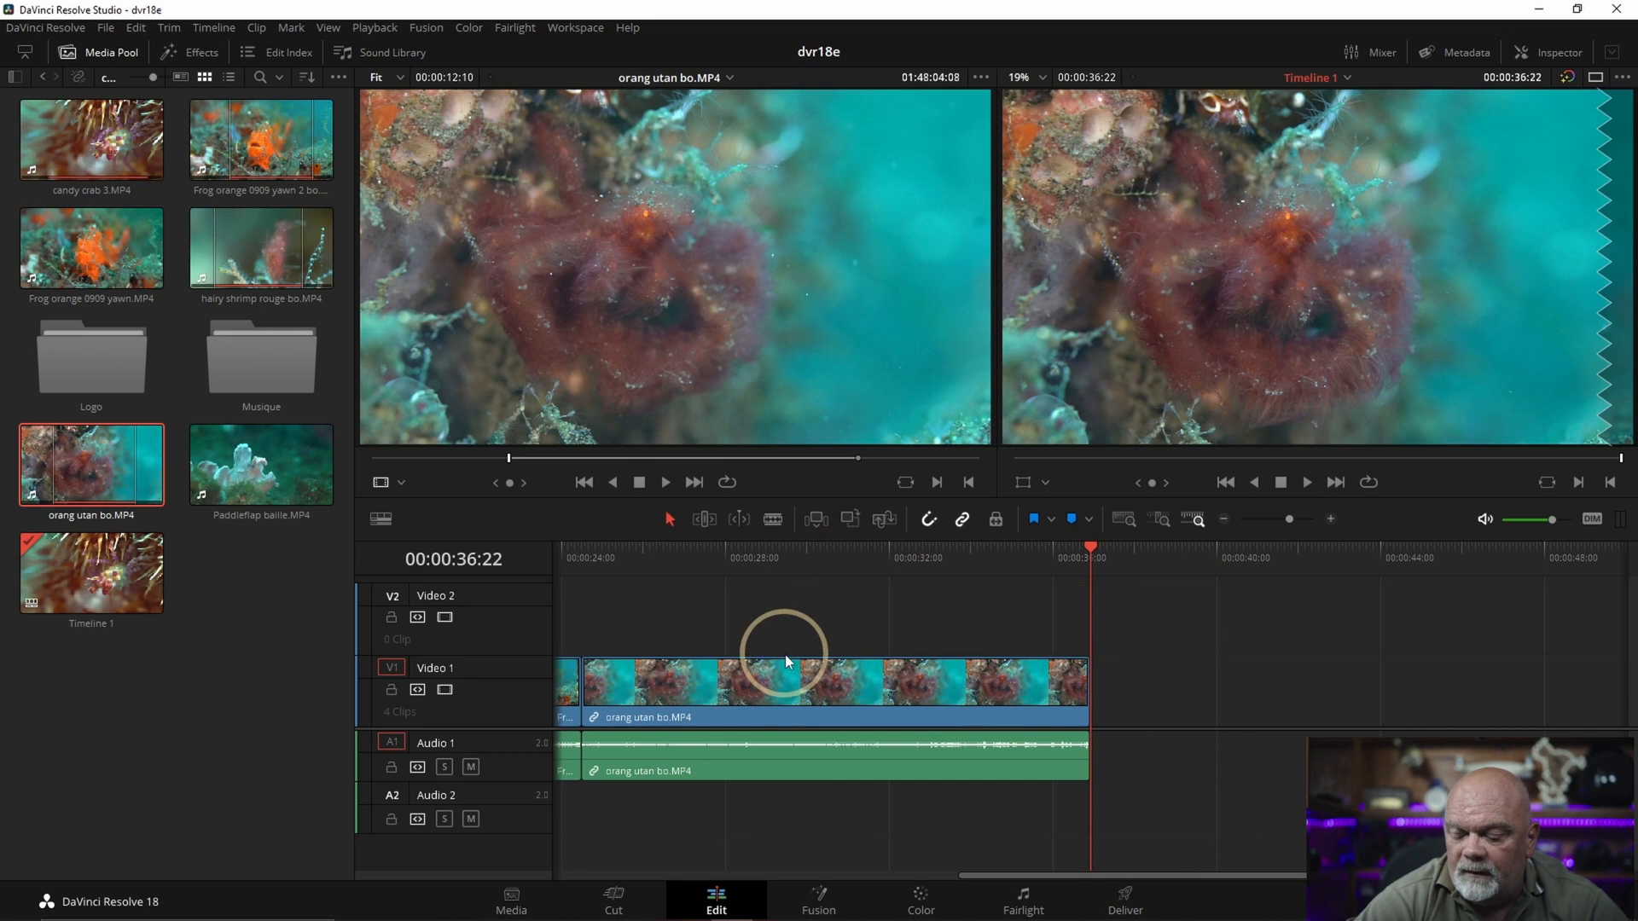
pyautogui.moveTo(800, 619)
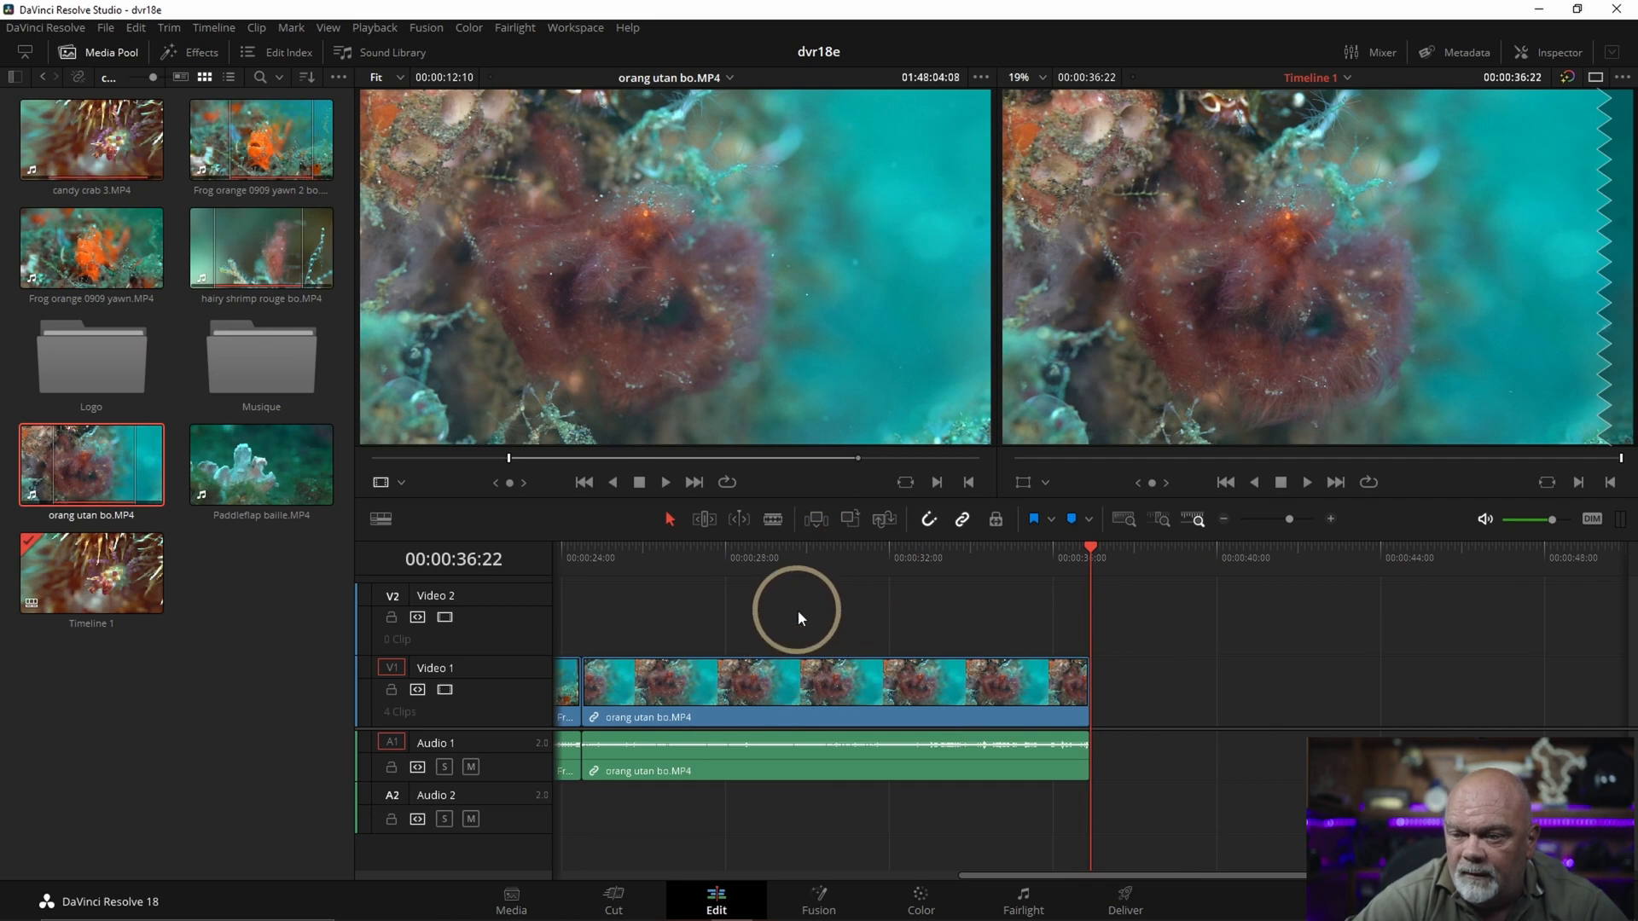
pyautogui.hscroll(-3)
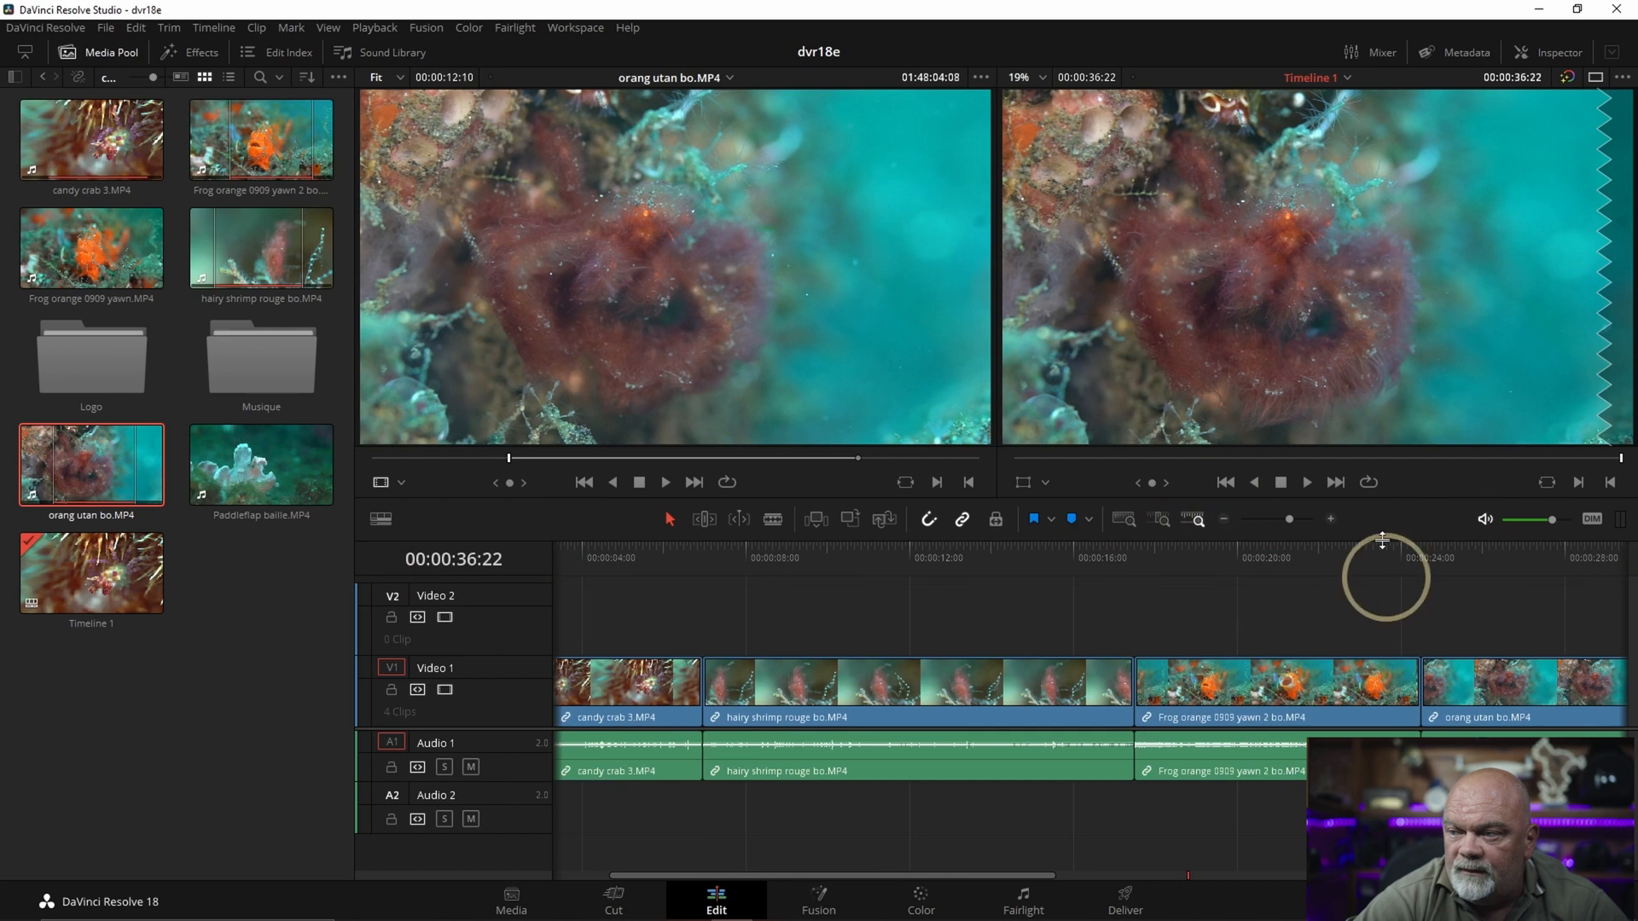
pyautogui.moveTo(1225, 524)
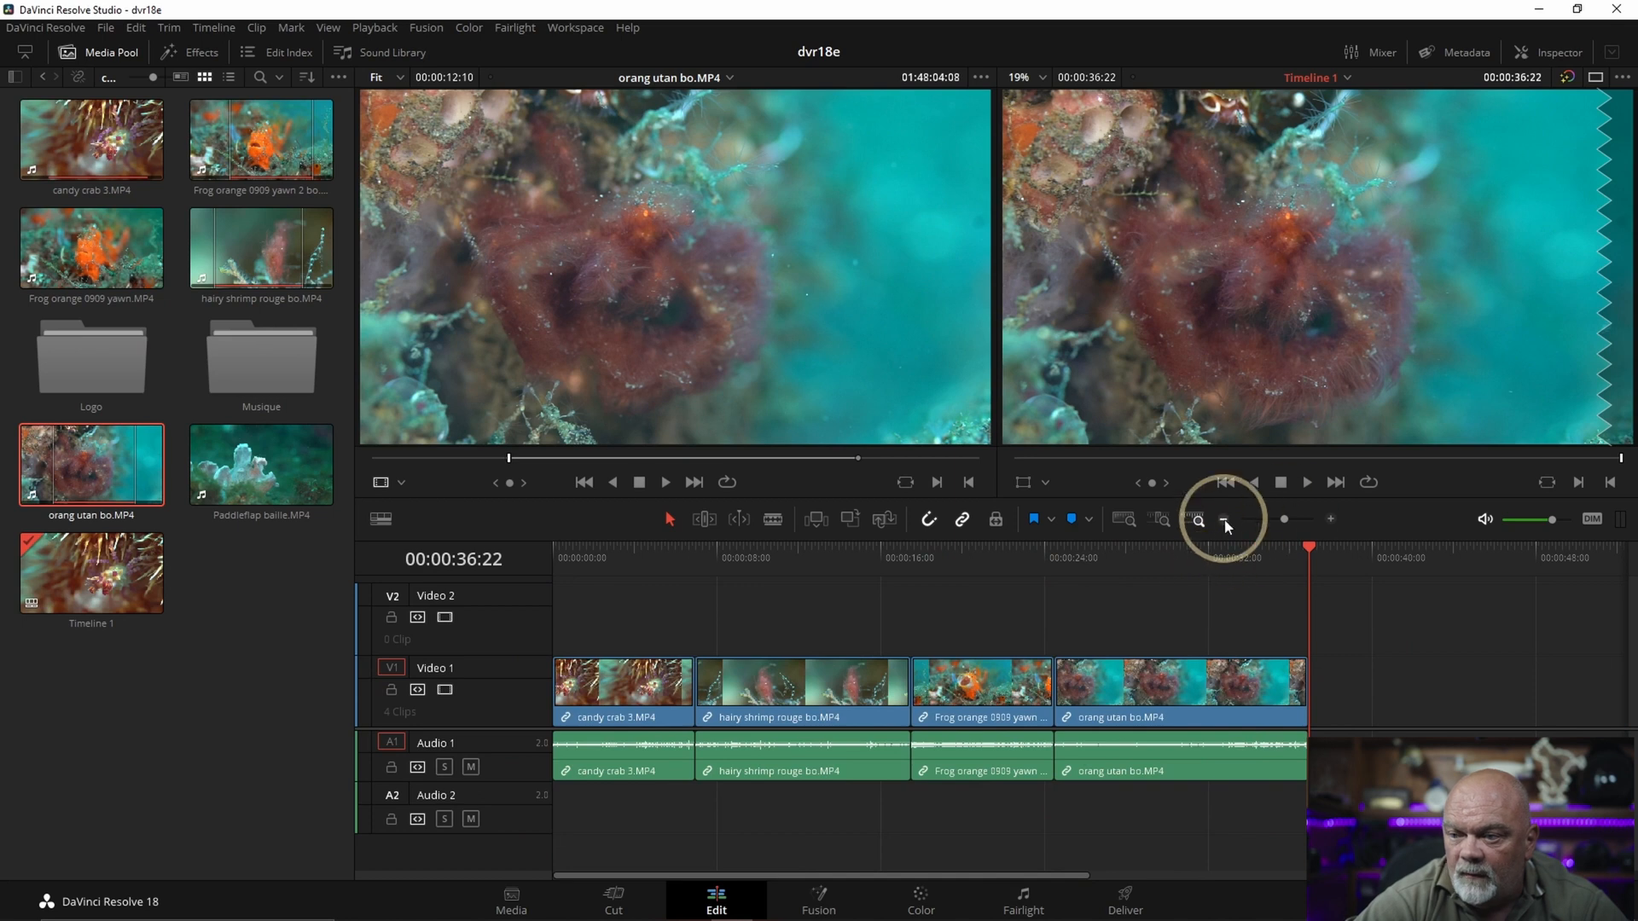
# Step: Zoom the timeline out and fit the whole edit into view
pyautogui.click(1225, 518)
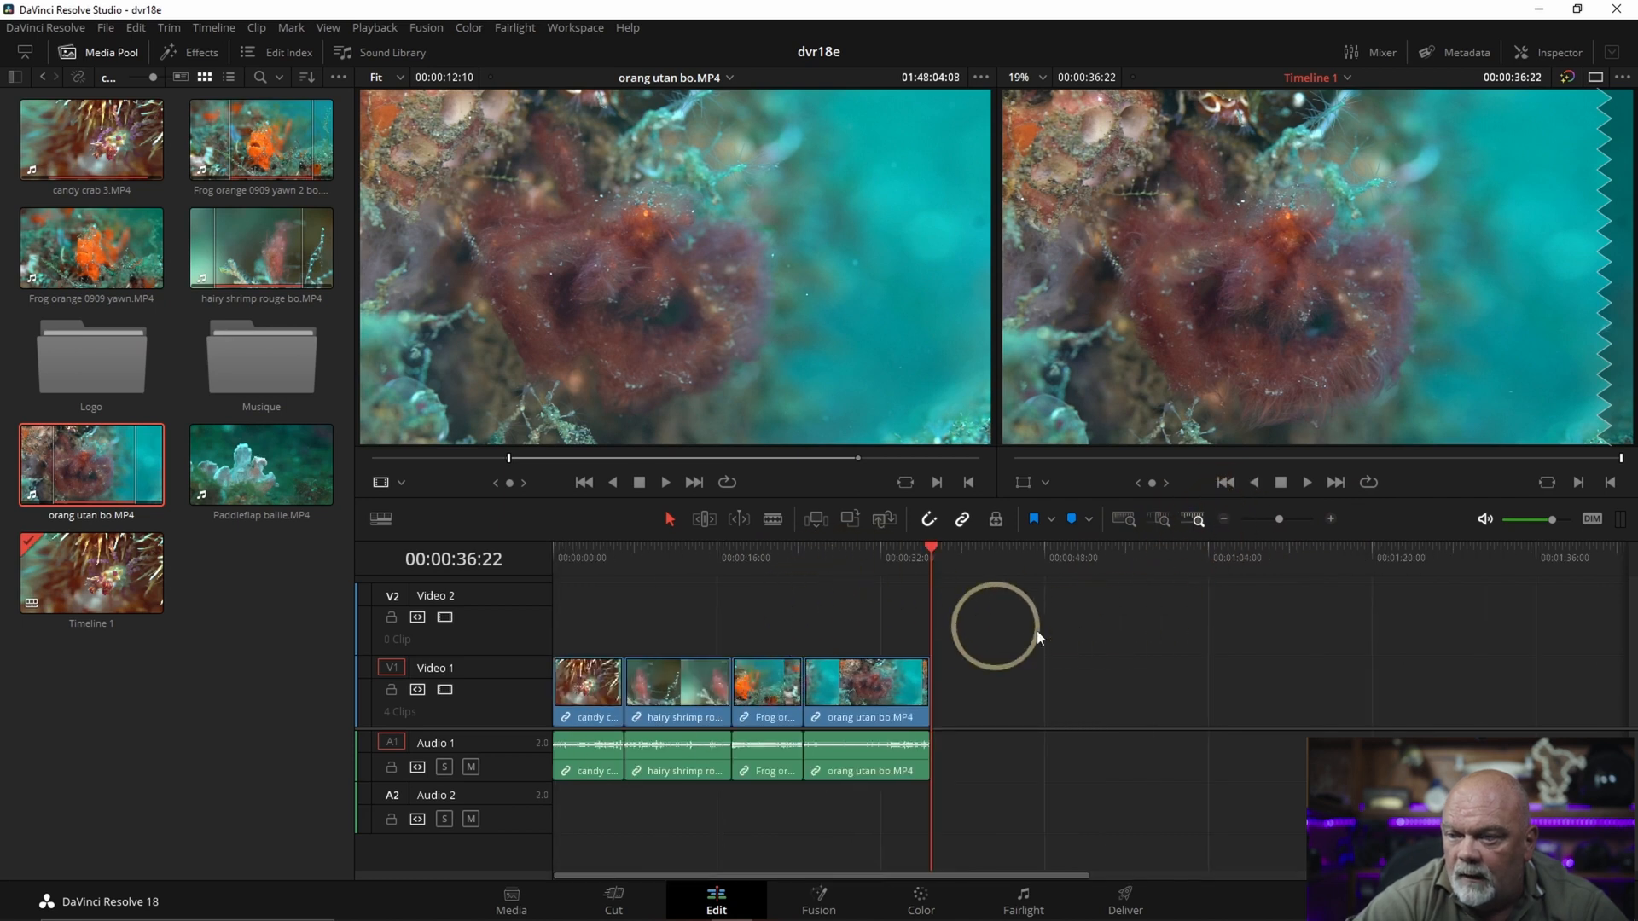
pyautogui.moveTo(1162, 518)
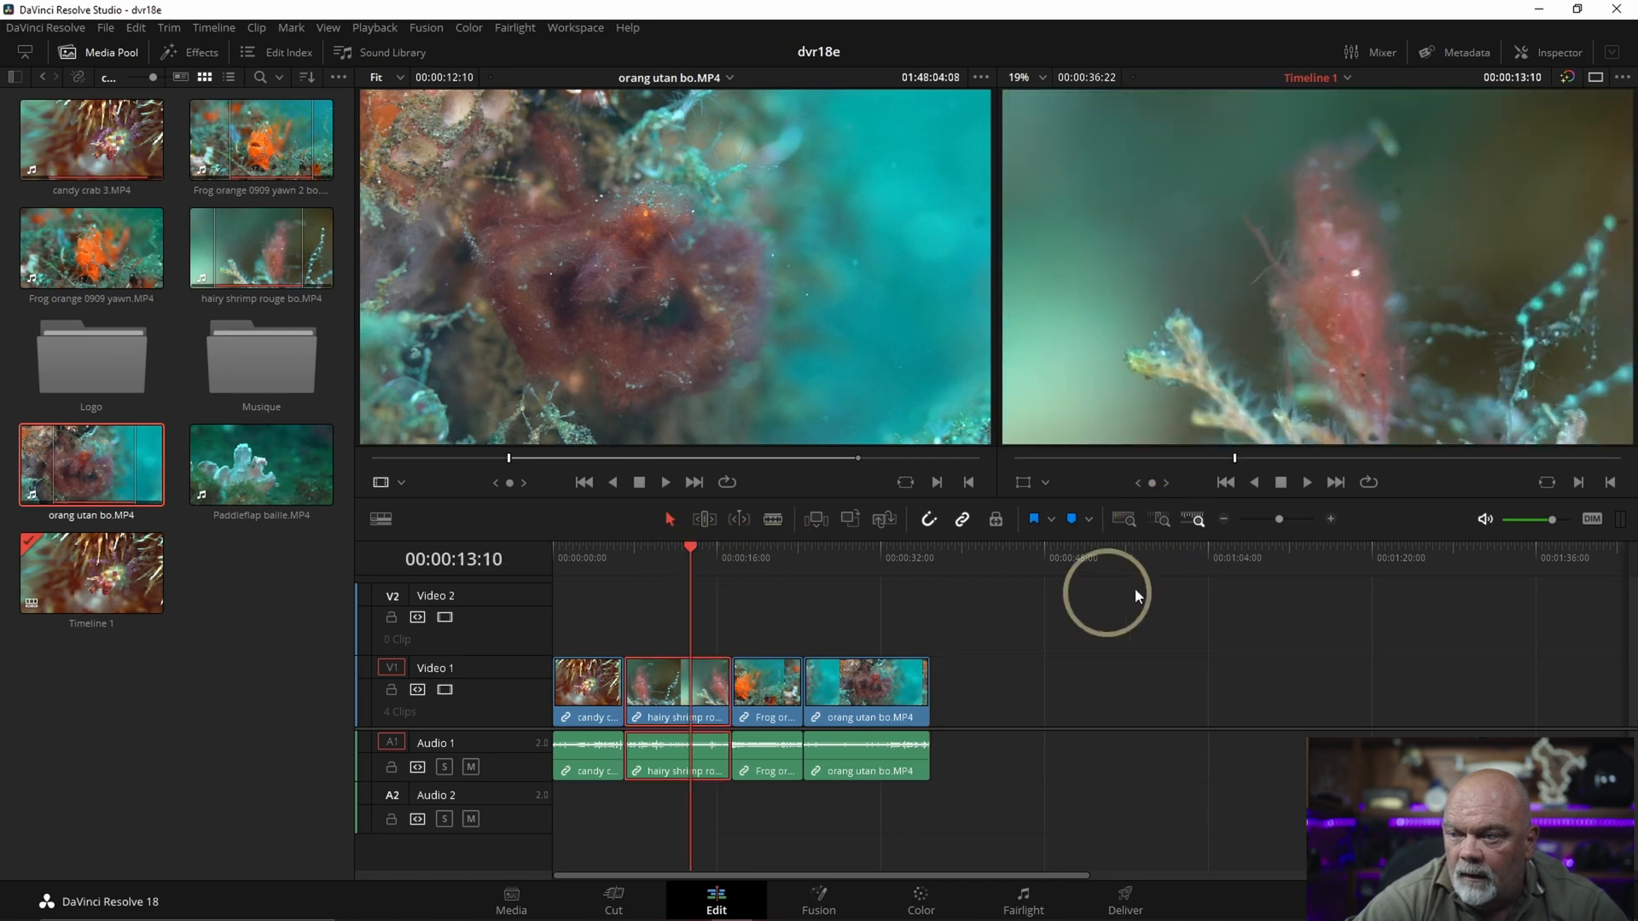
pyautogui.click(1159, 518)
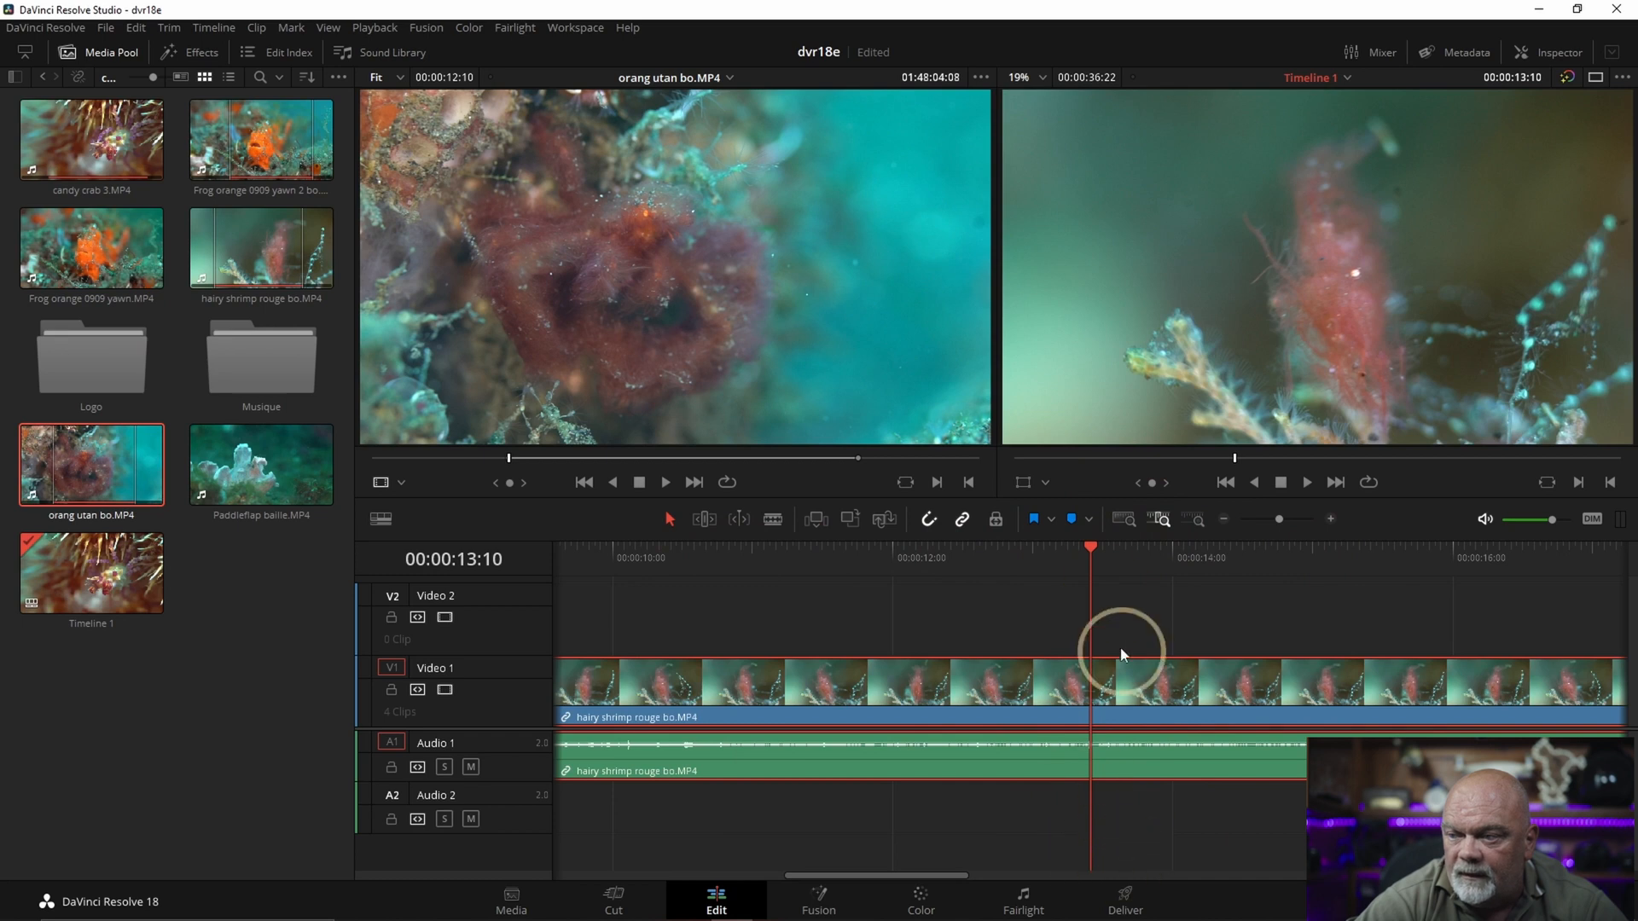
pyautogui.moveTo(1188, 529)
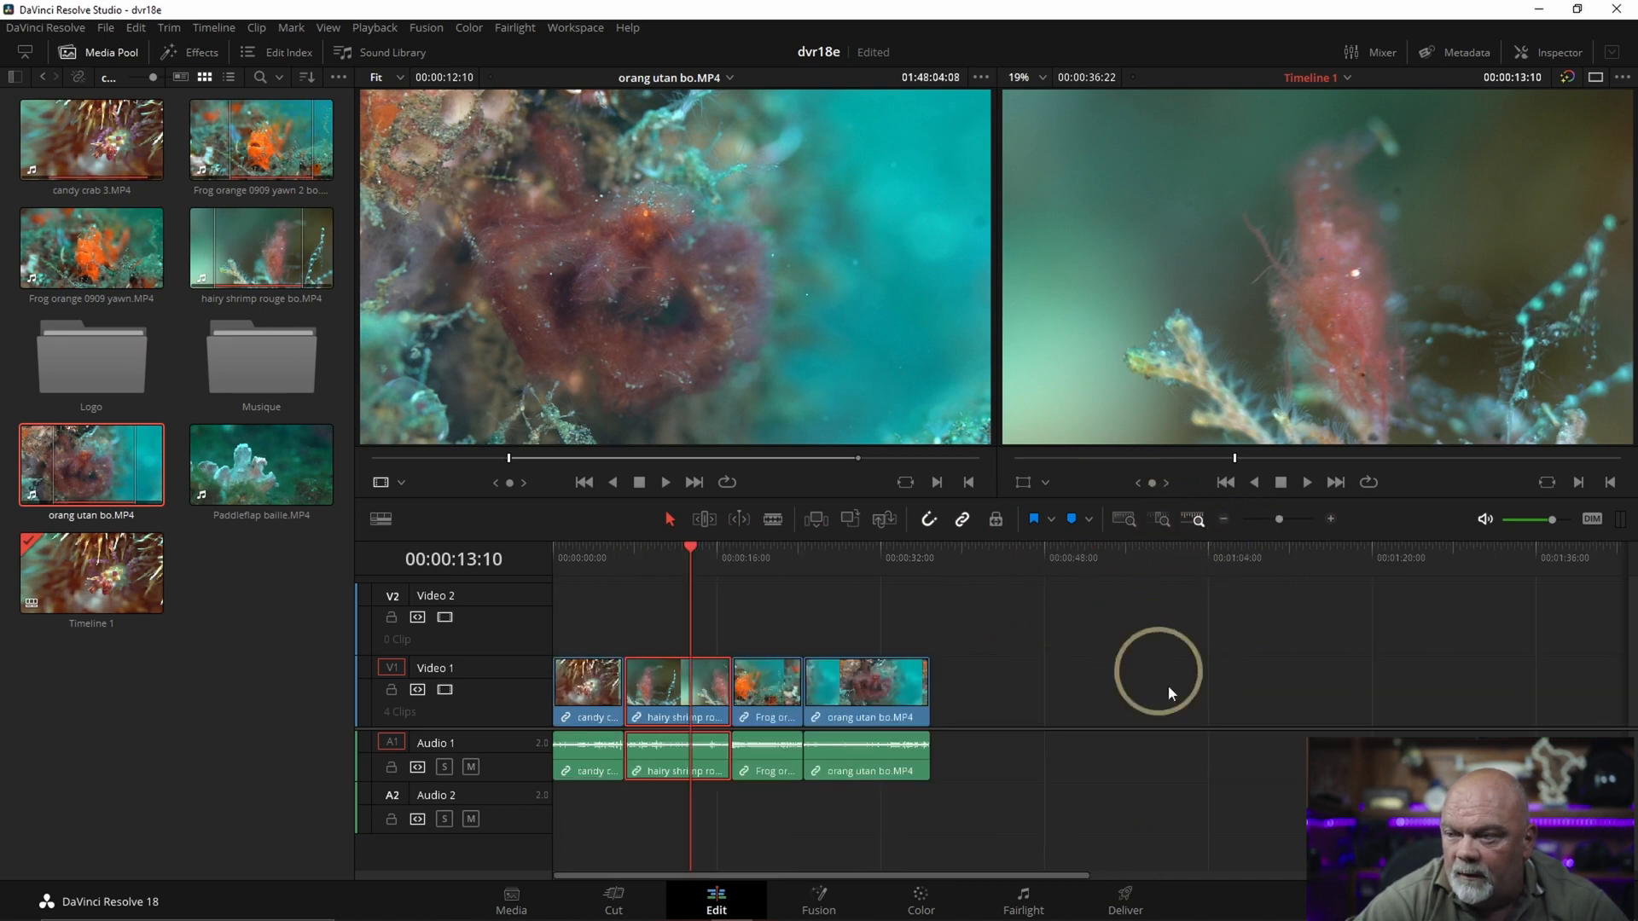
pyautogui.moveTo(1124, 525)
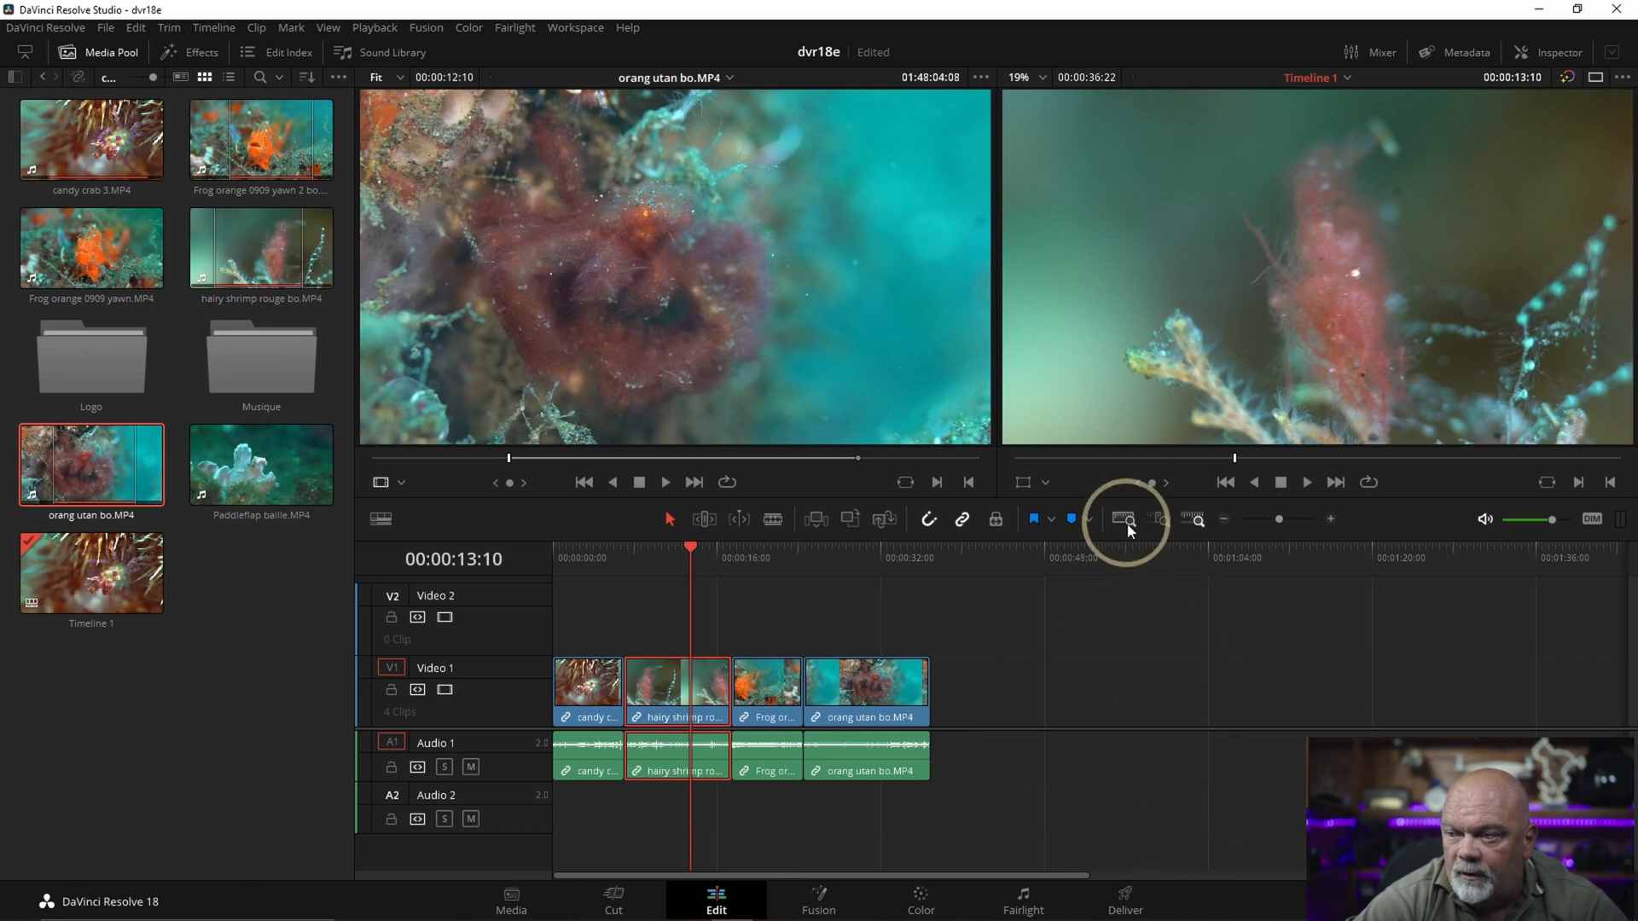
pyautogui.moveTo(1122, 520)
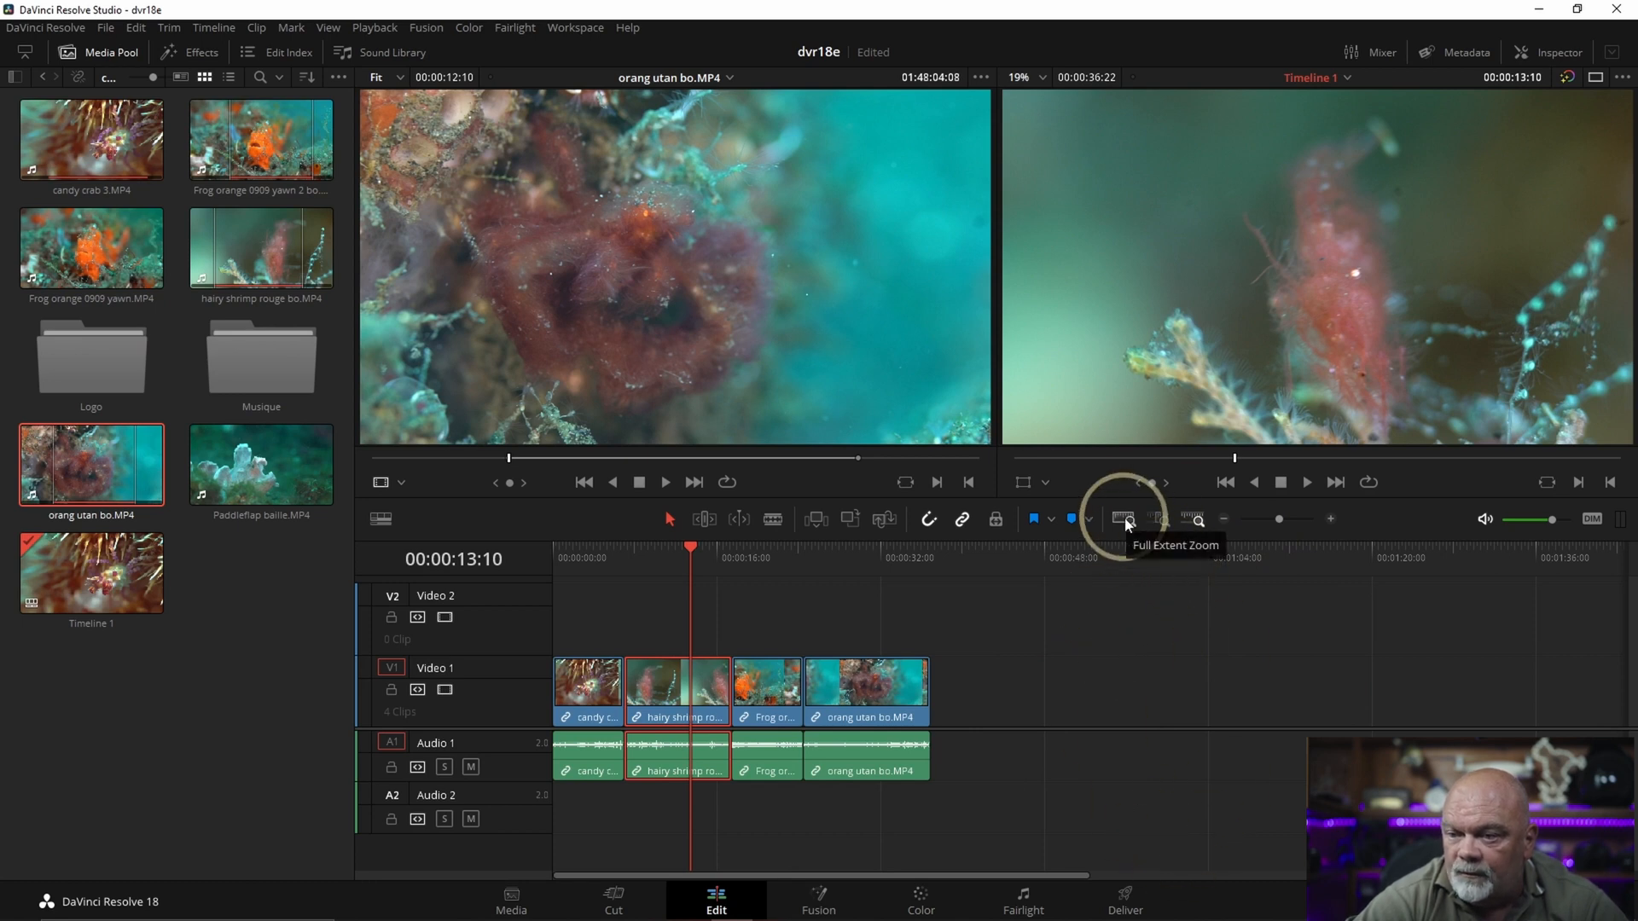
pyautogui.click(1126, 519)
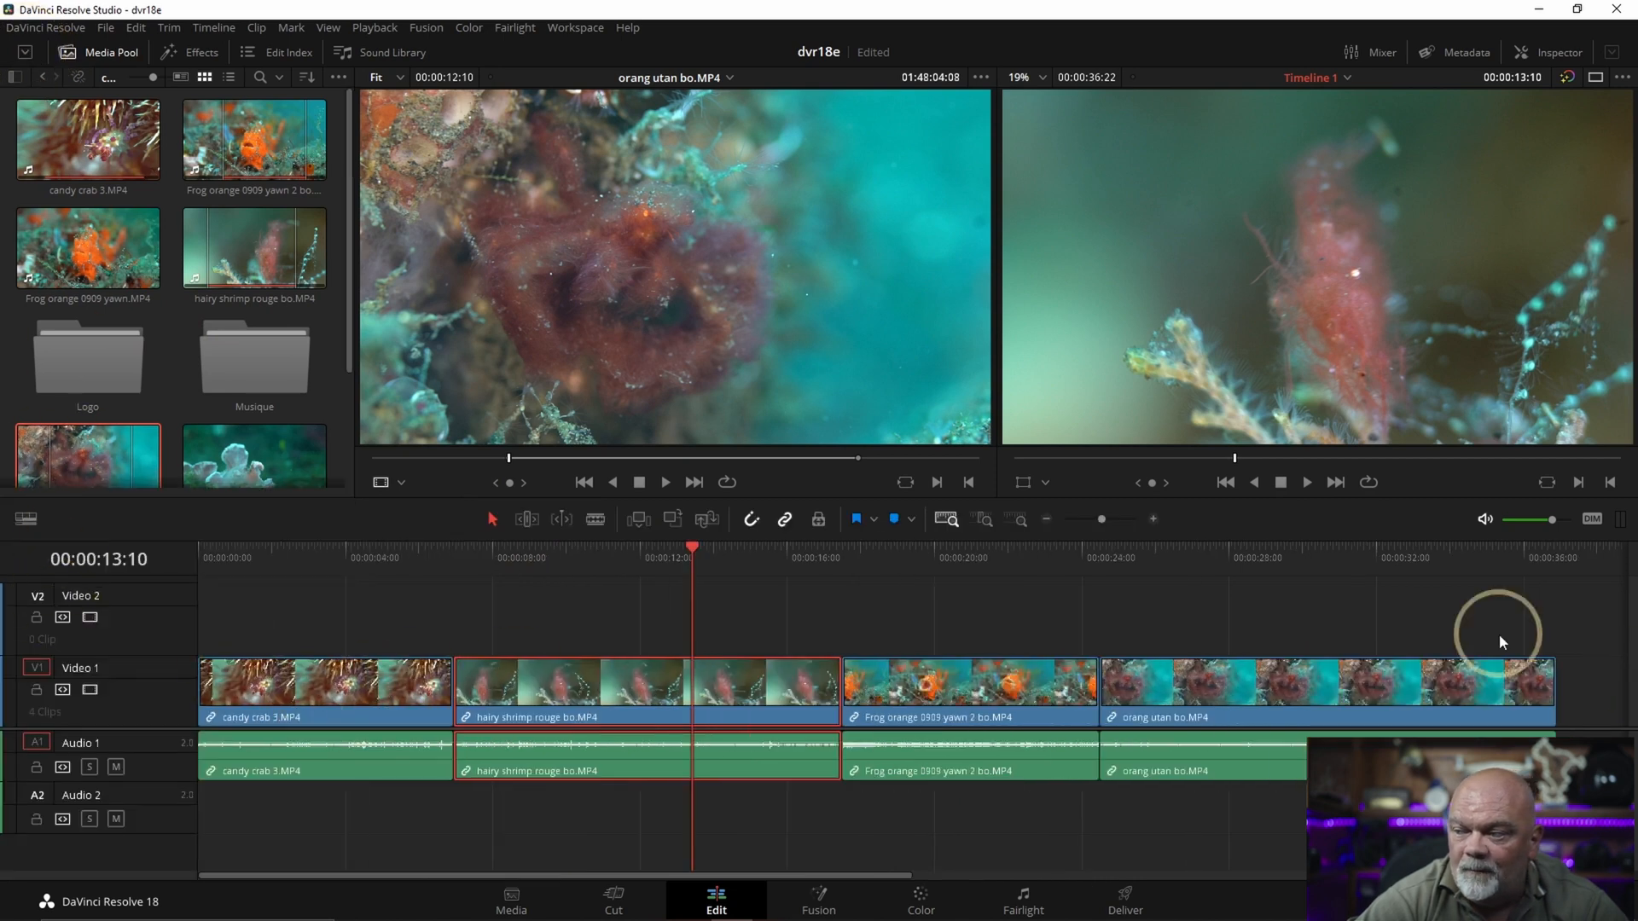
pyautogui.moveTo(350, 652)
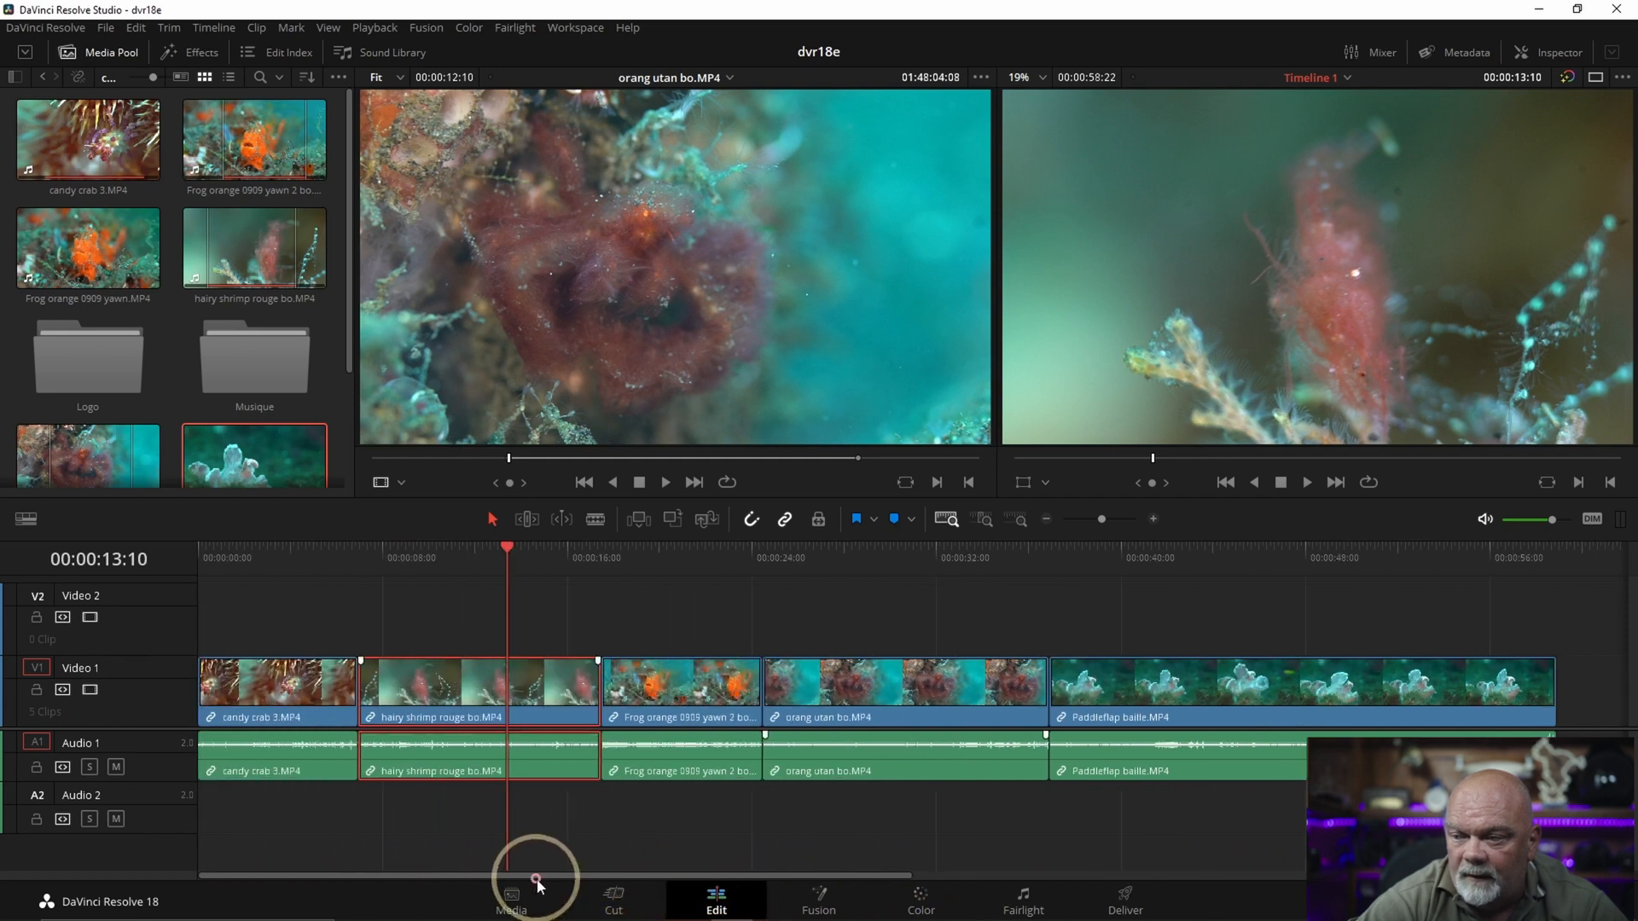
pyautogui.moveTo(548, 813)
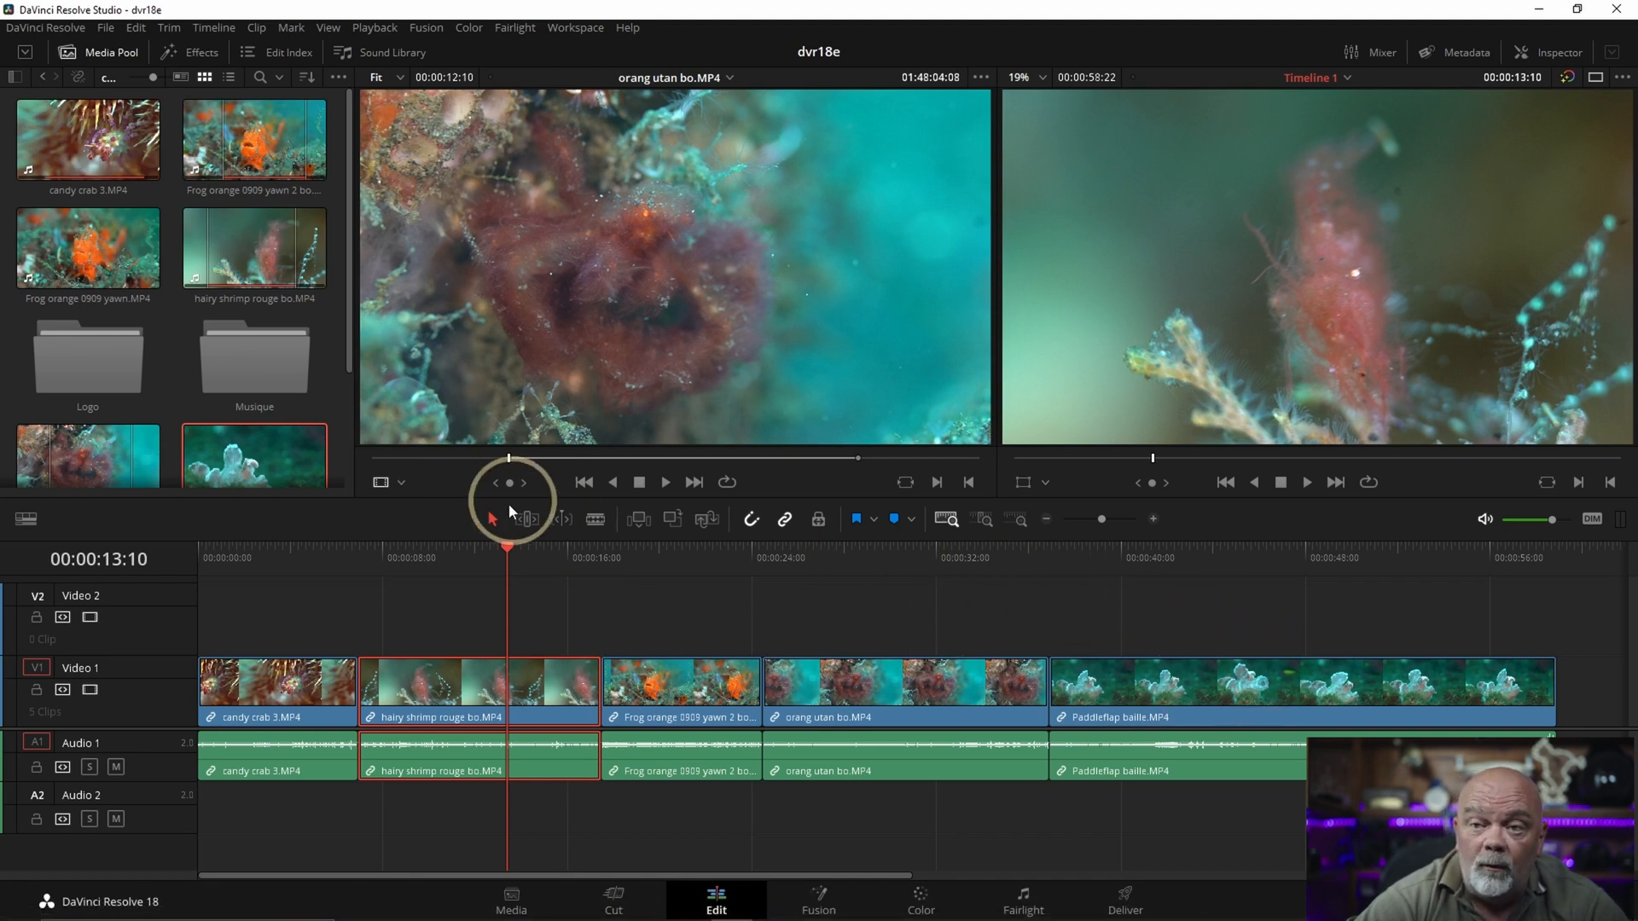
pyautogui.moveTo(1098, 625)
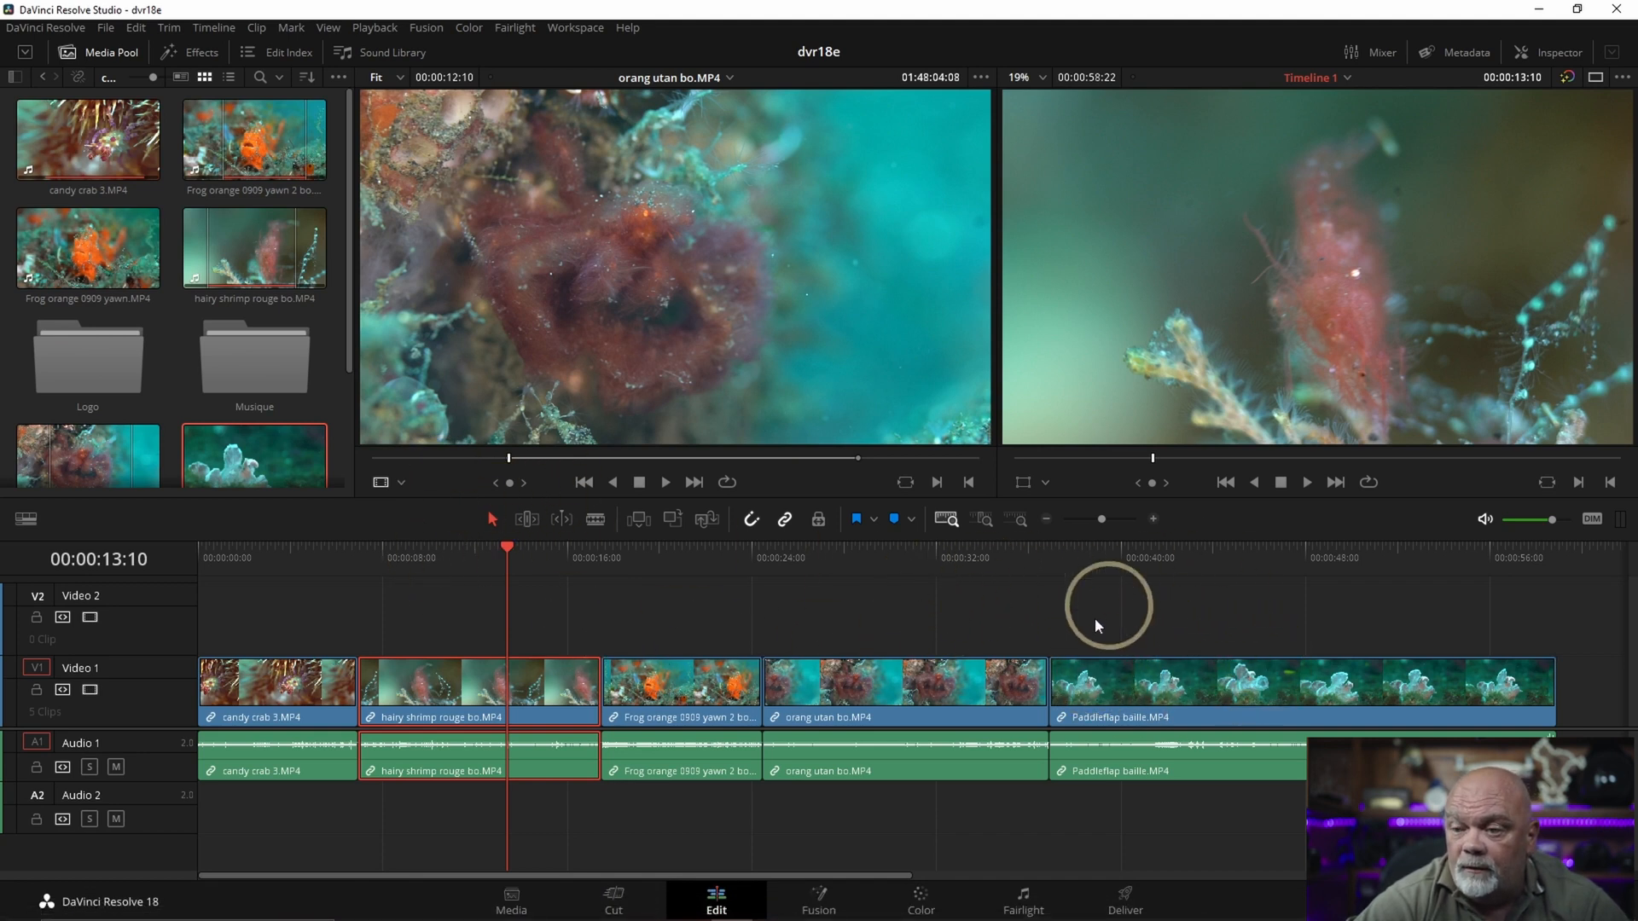
pyautogui.moveTo(1068, 603)
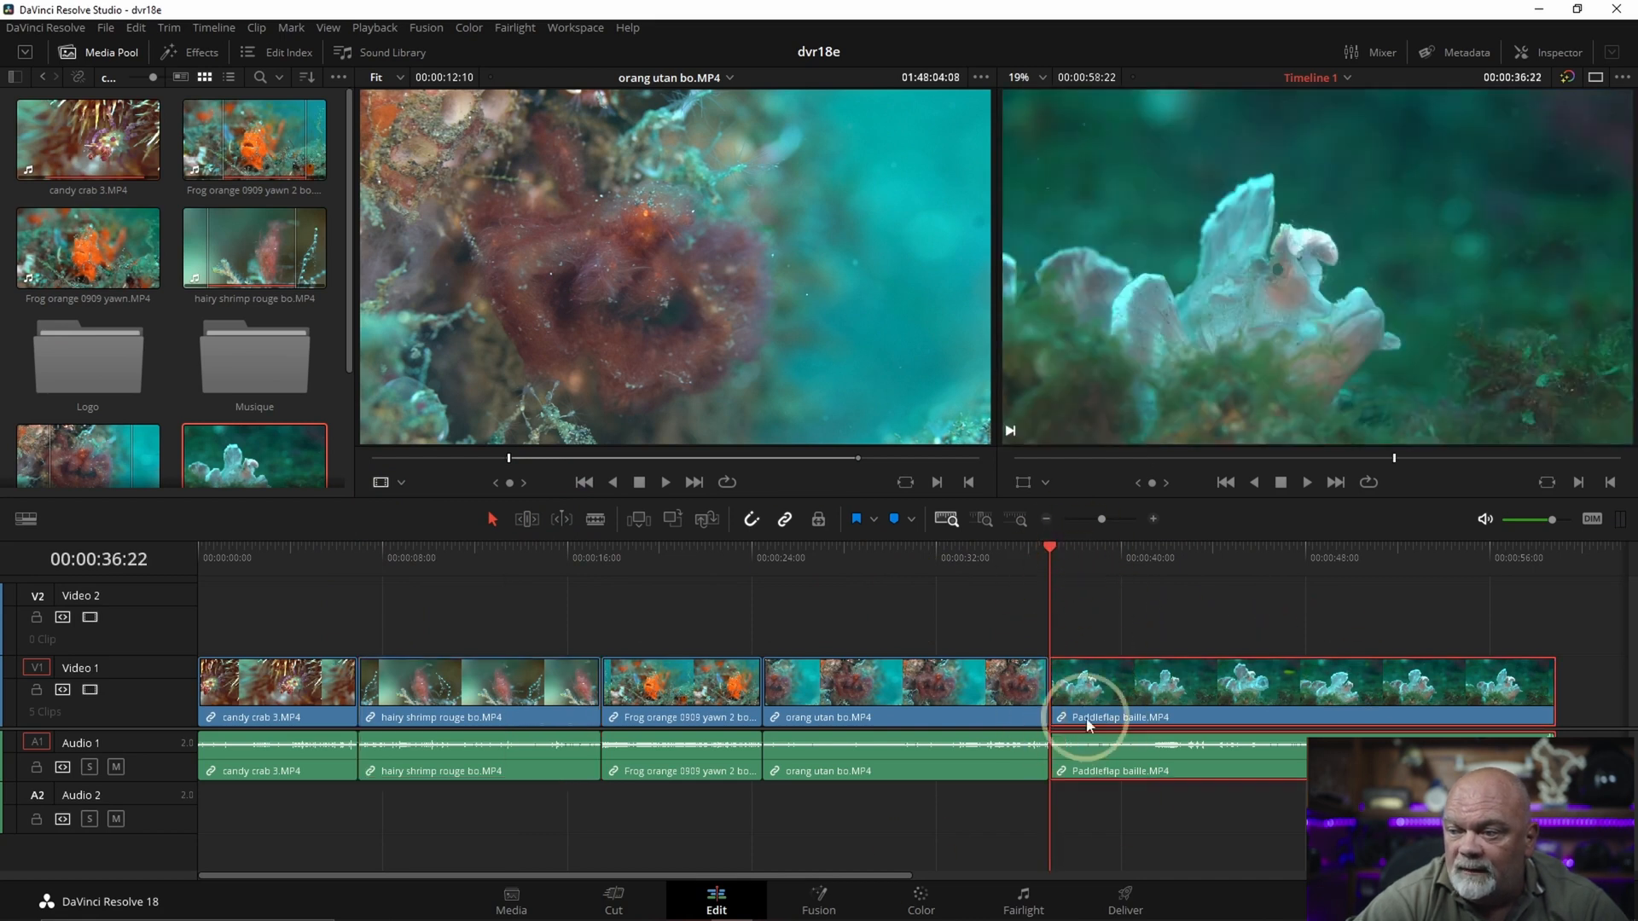
# Step: Ripple-trim the Paddleflap baille clip's start to the playhead and scrub it to find the closing shot's end
pyautogui.click(1099, 558)
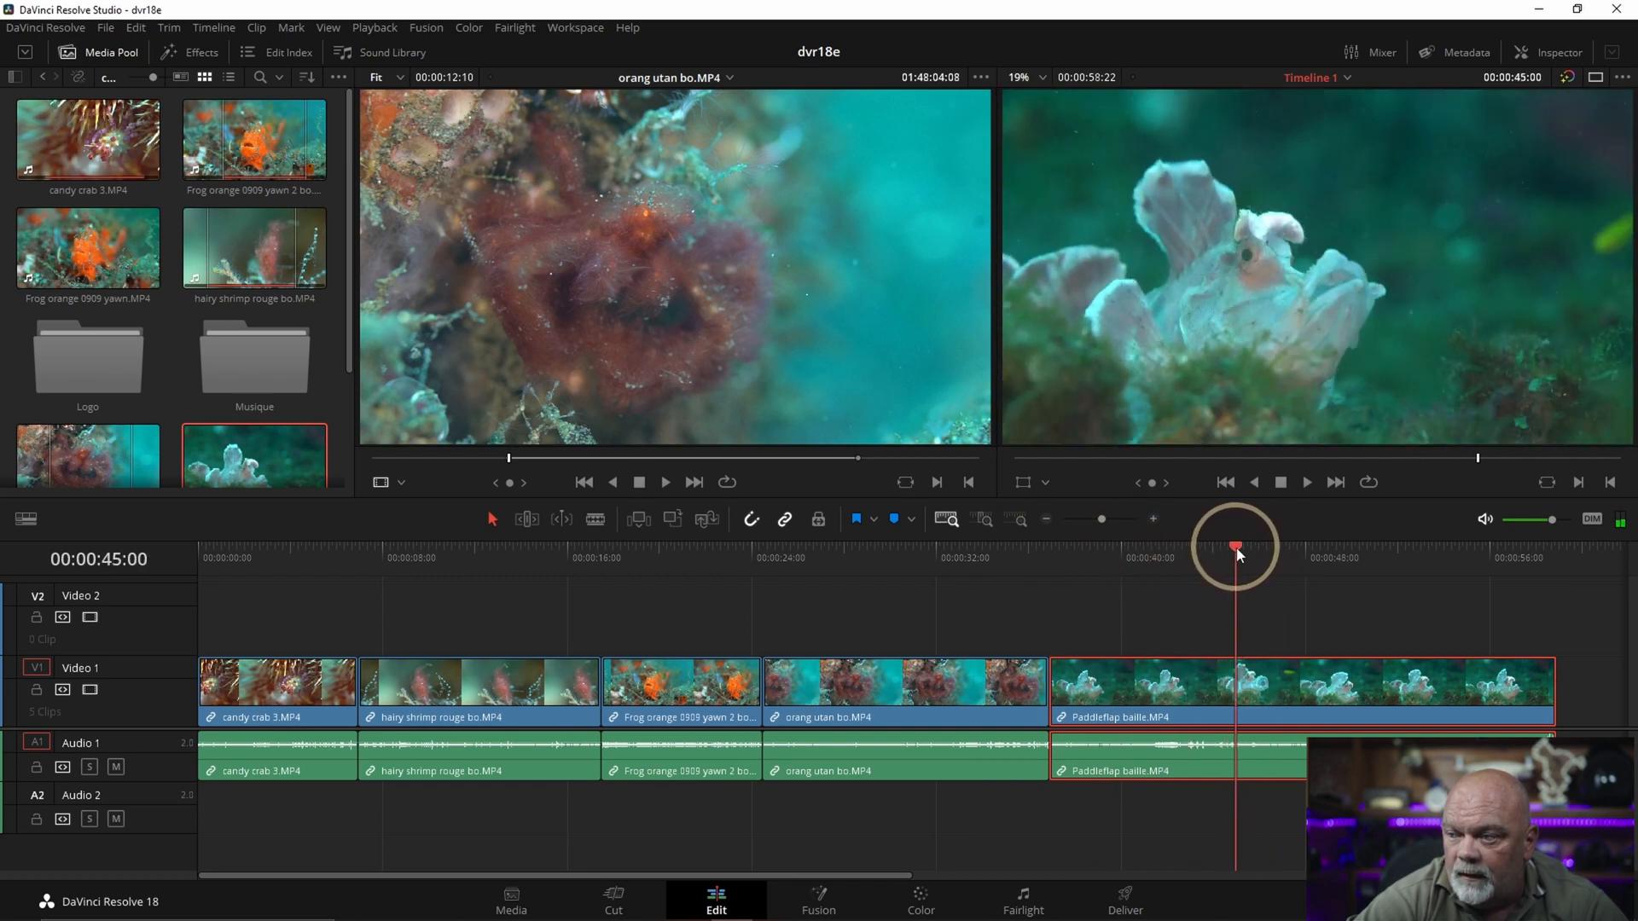
pyautogui.press('Ctrl')
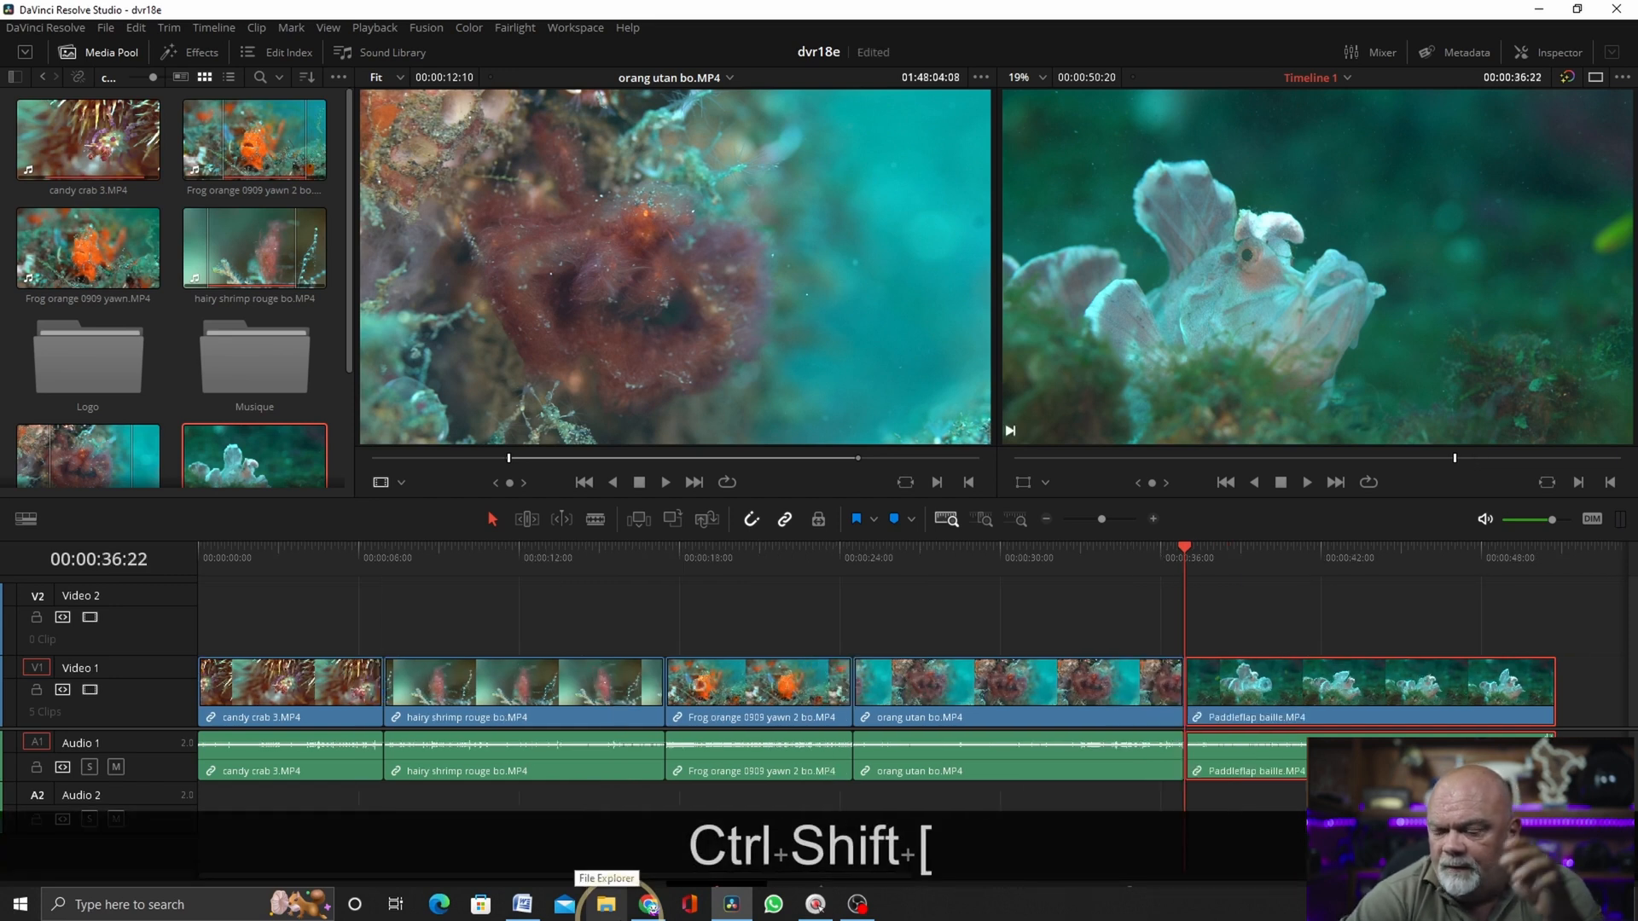
pyautogui.click(1263, 546)
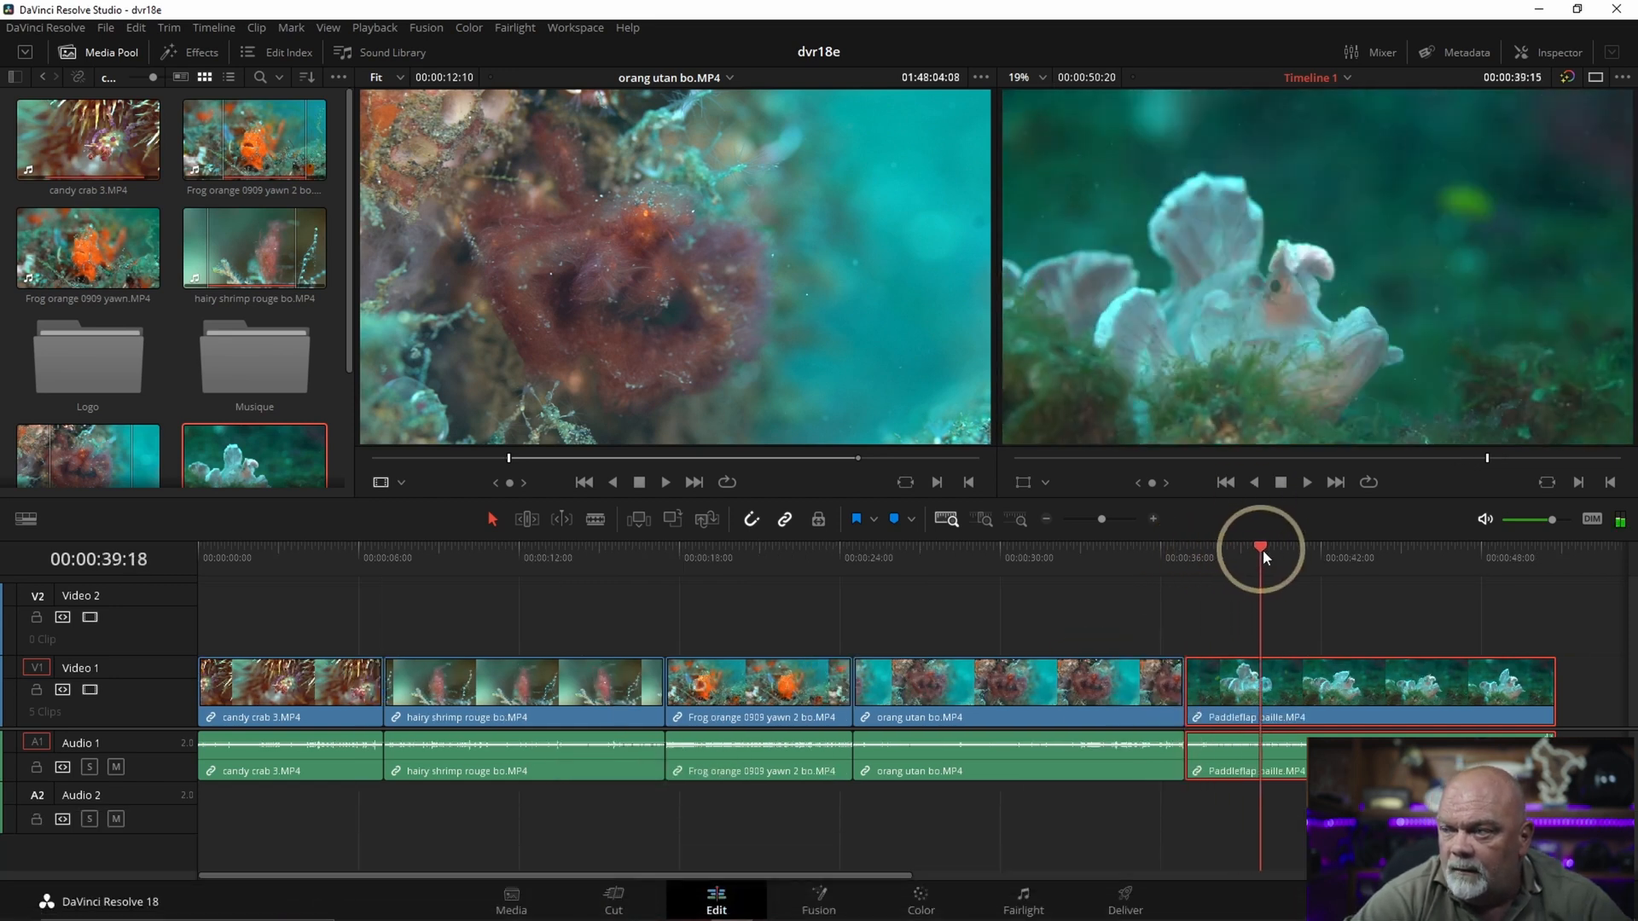
pyautogui.moveTo(1263, 548); pyautogui.dragTo(1211, 548)
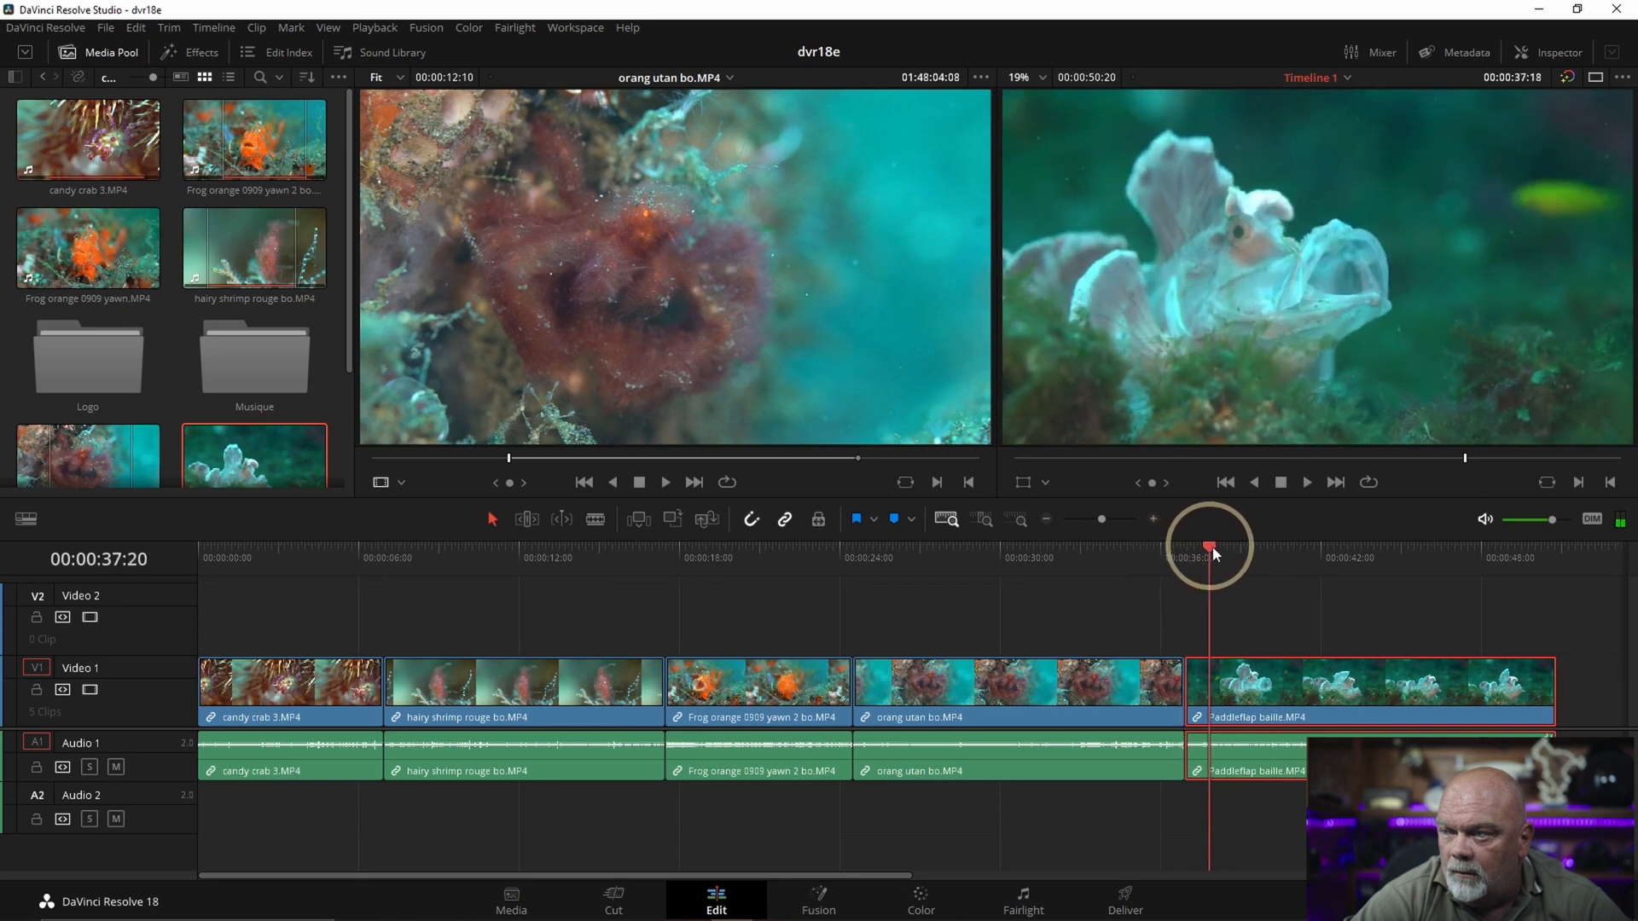
pyautogui.moveTo(1211, 547); pyautogui.dragTo(1283, 548)
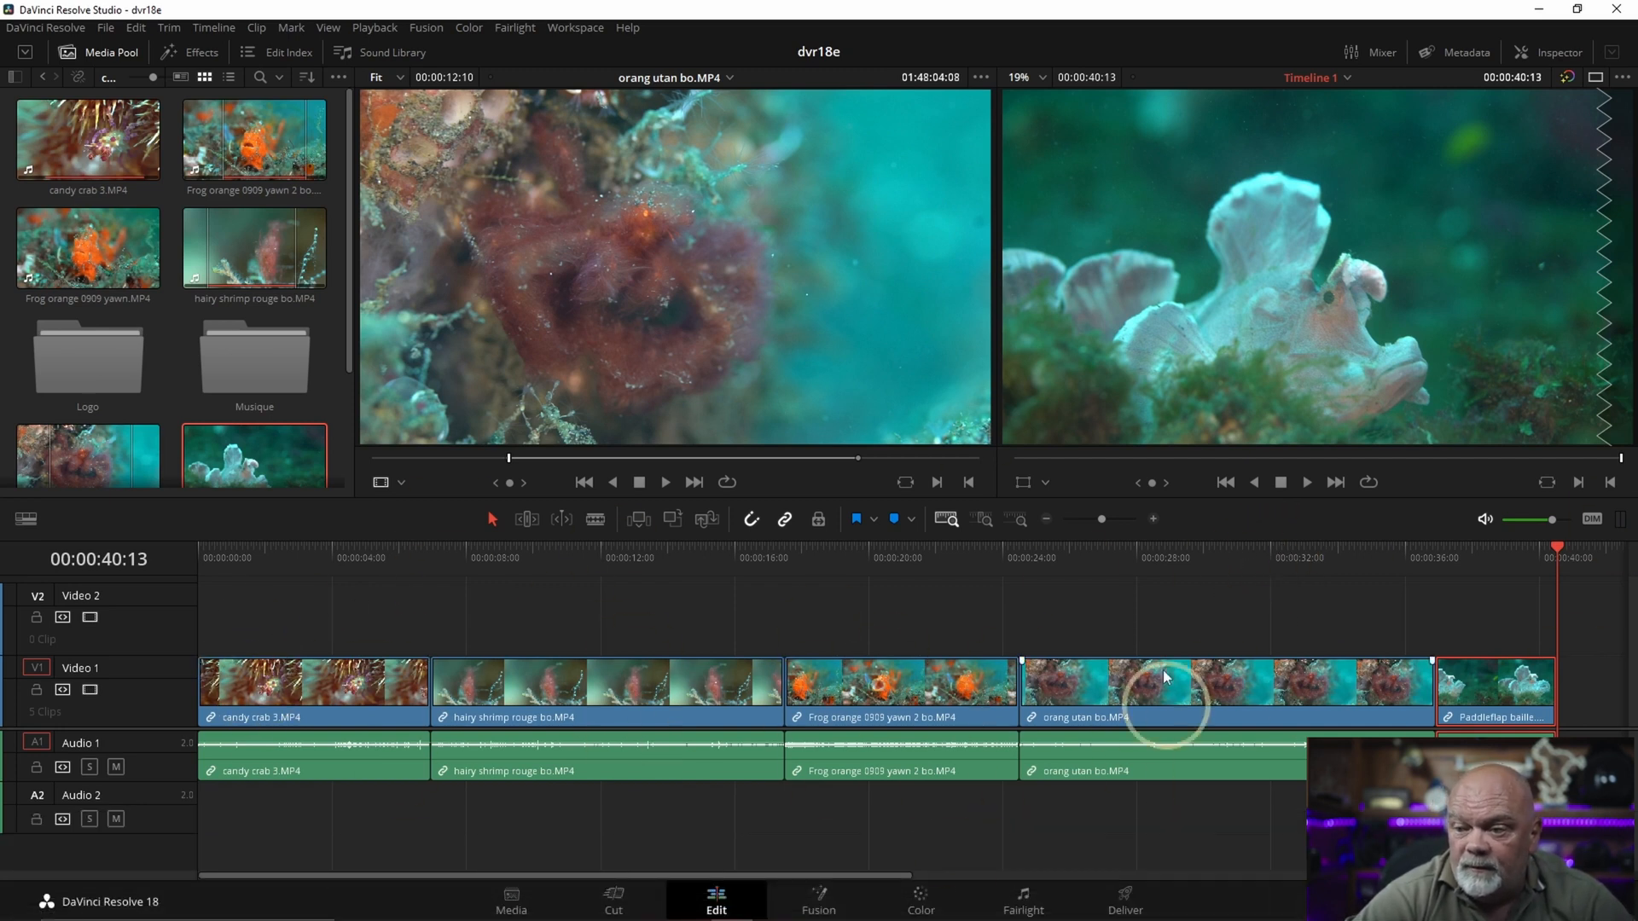
pyautogui.moveTo(243, 423)
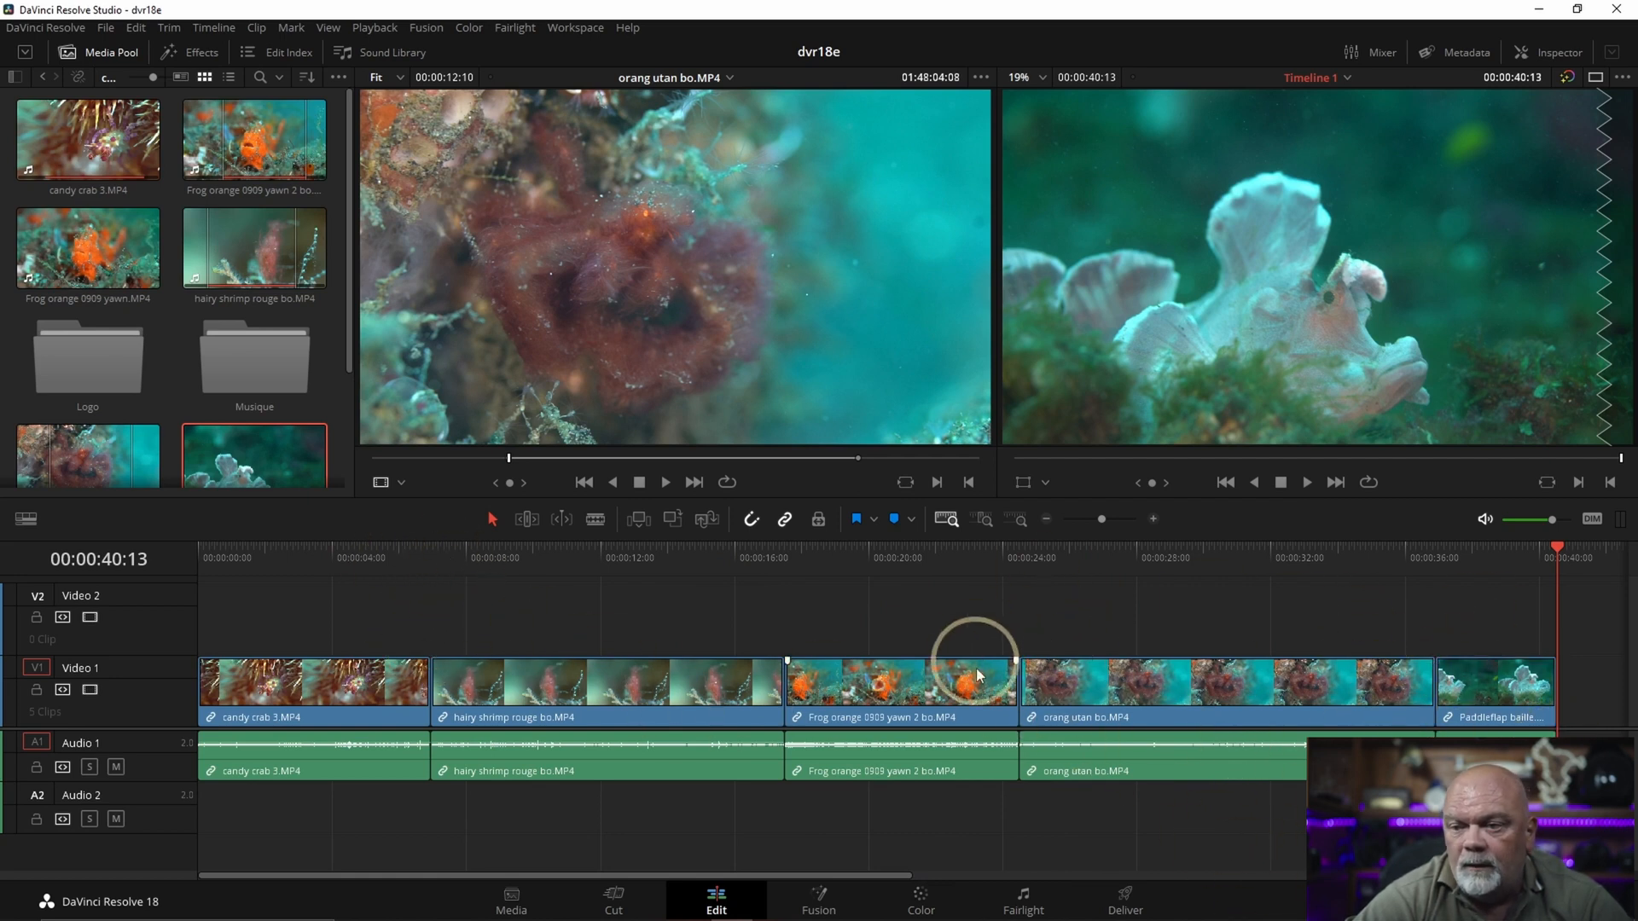
pyautogui.moveTo(1168, 674)
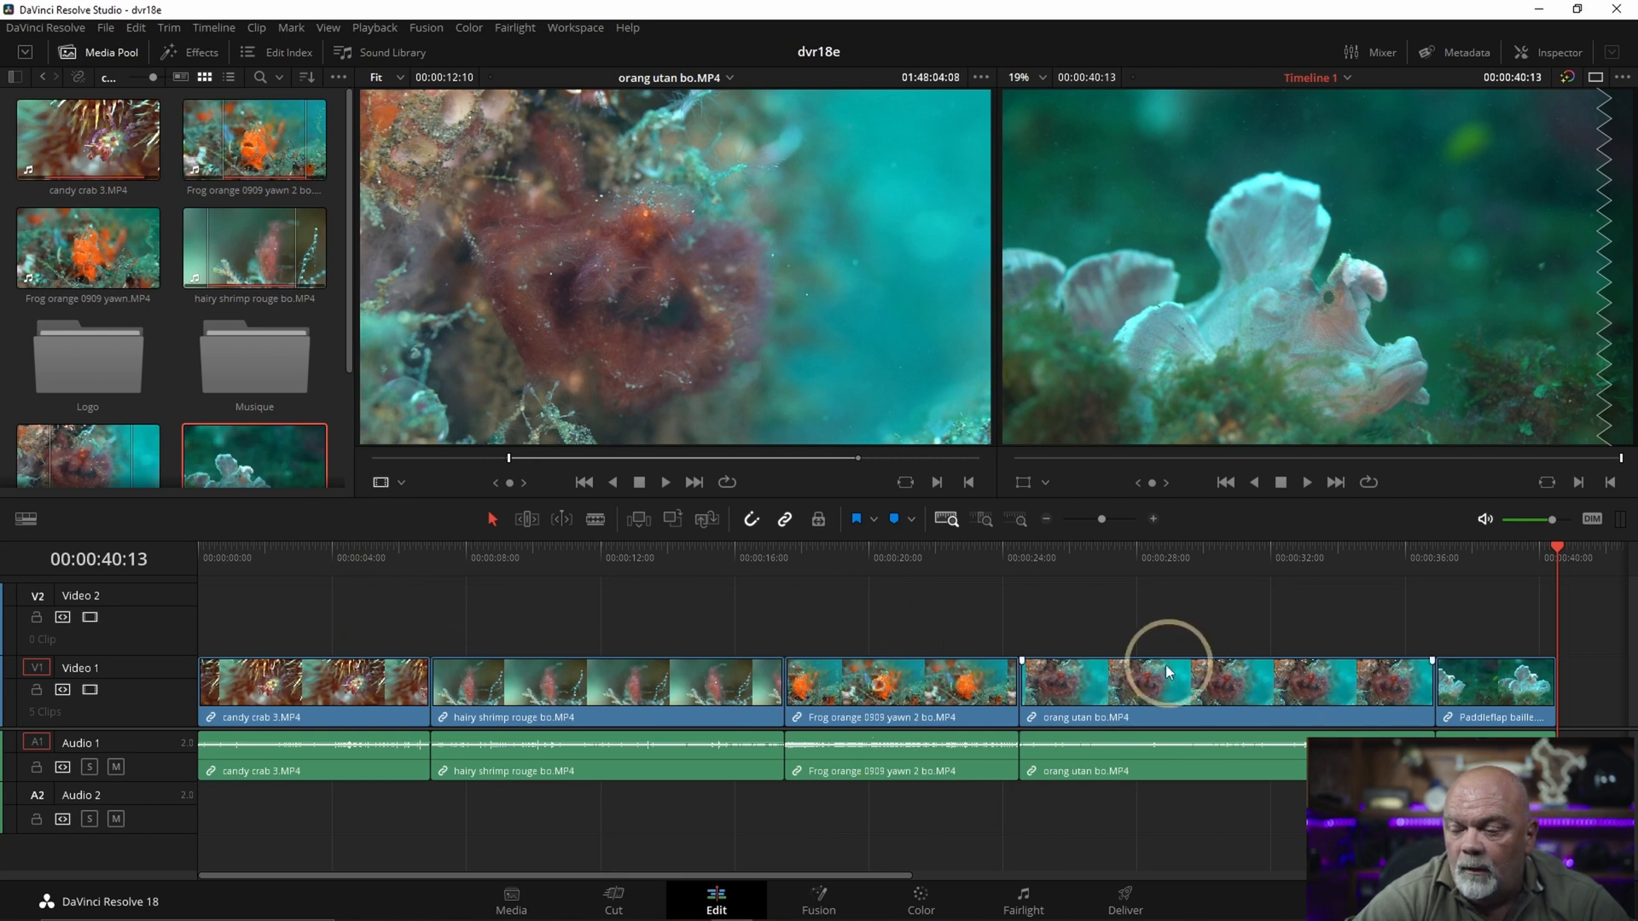
pyautogui.moveTo(1235, 780)
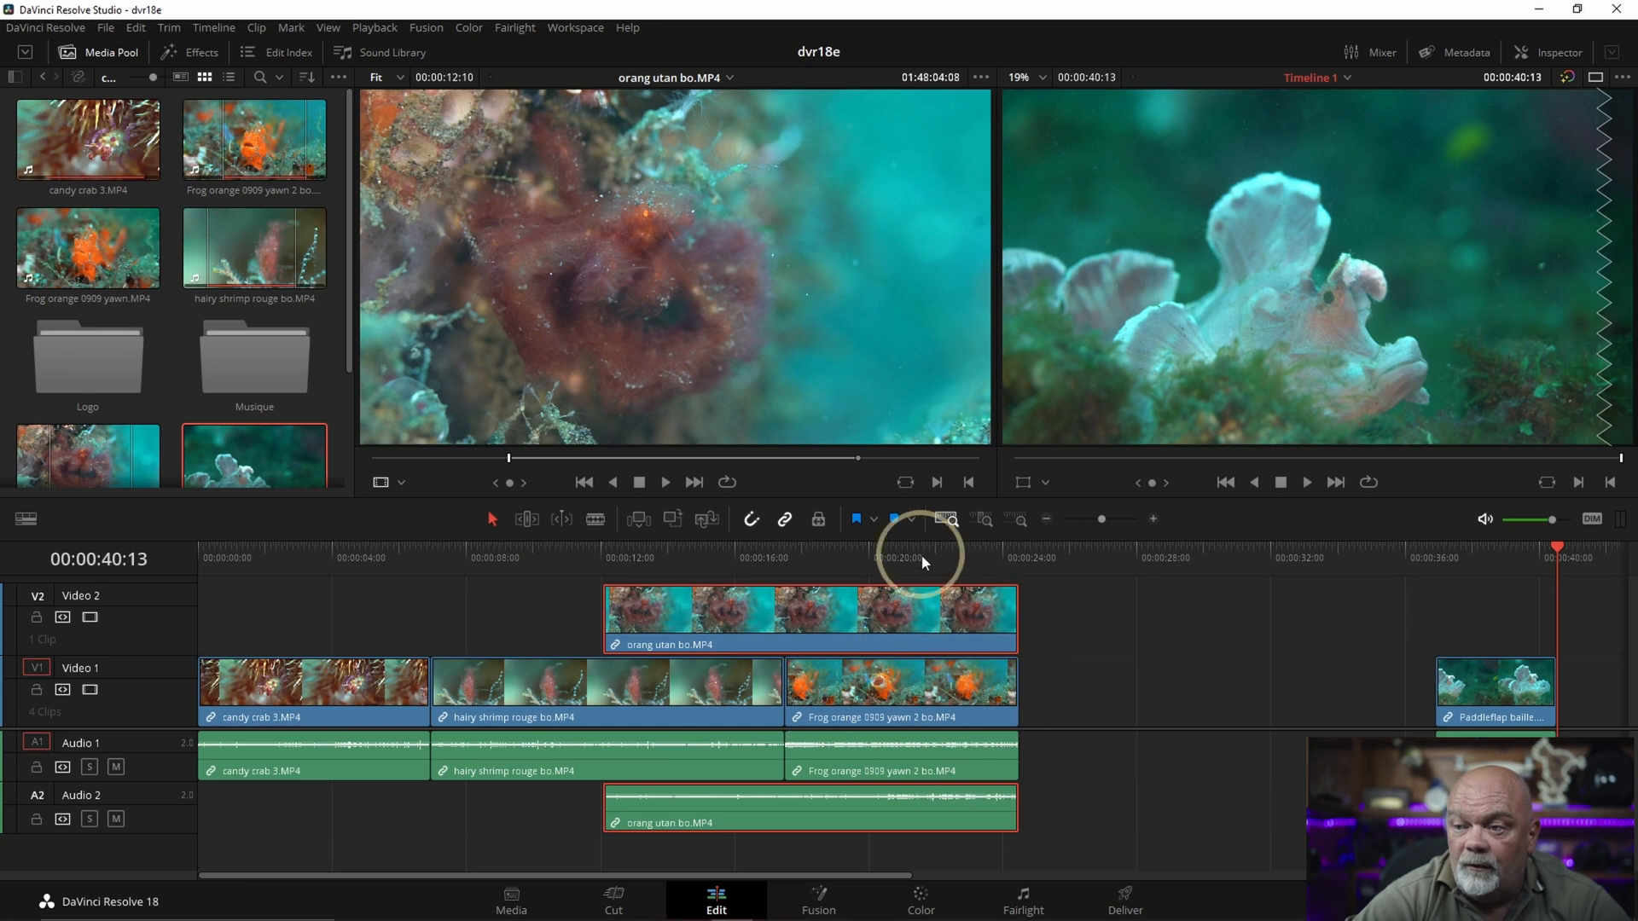
pyautogui.click(920, 563)
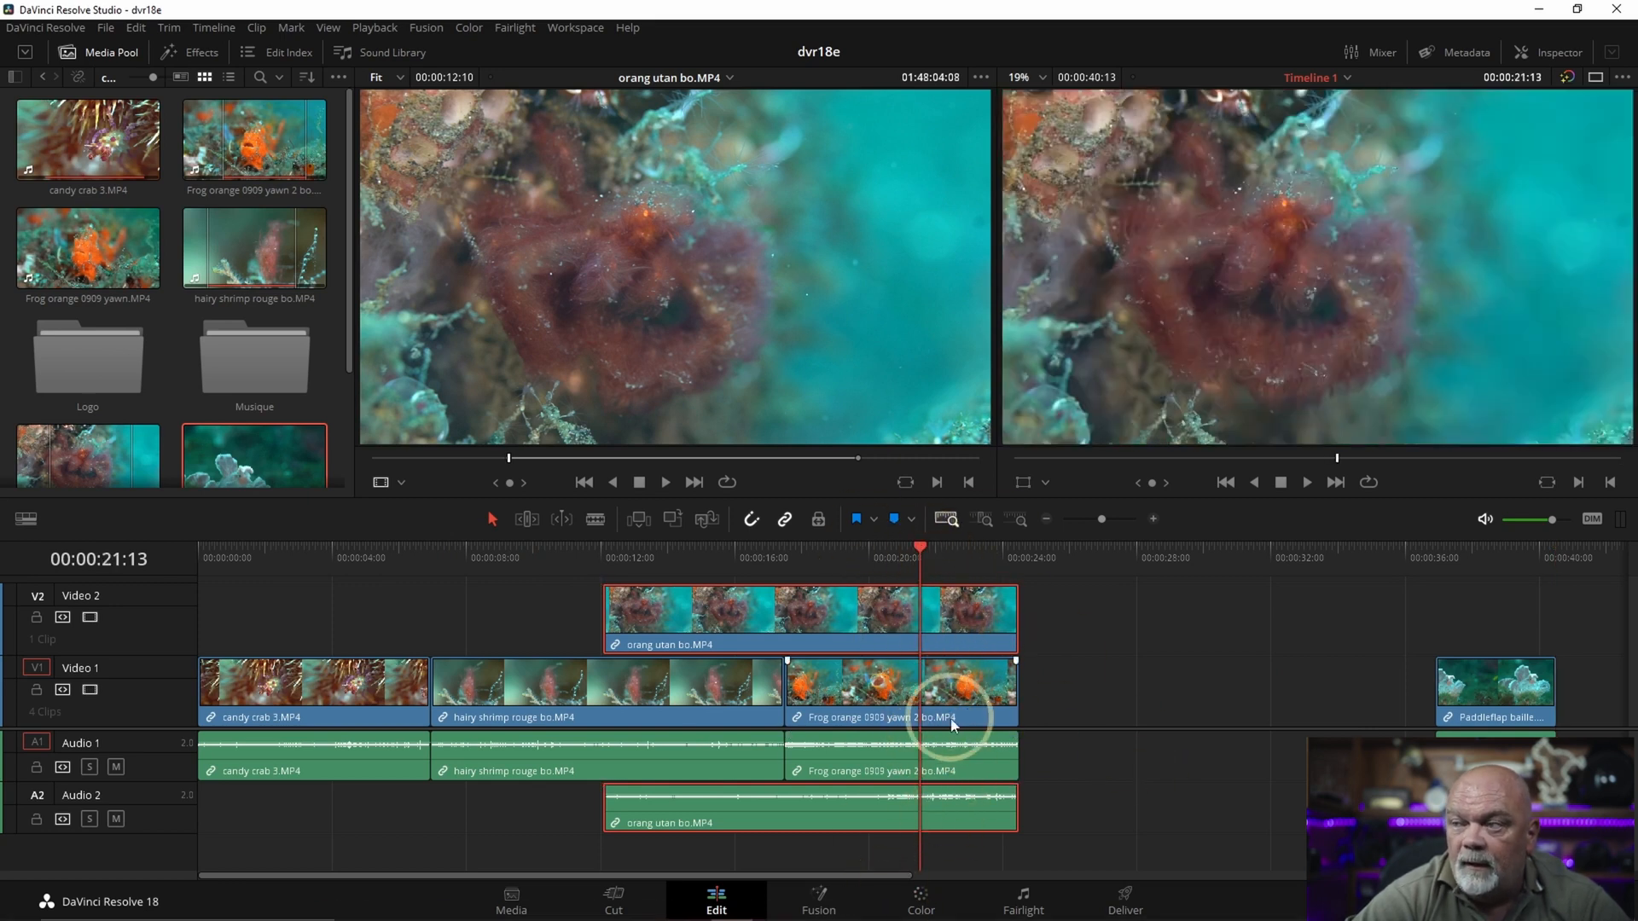
pyautogui.click(809, 621)
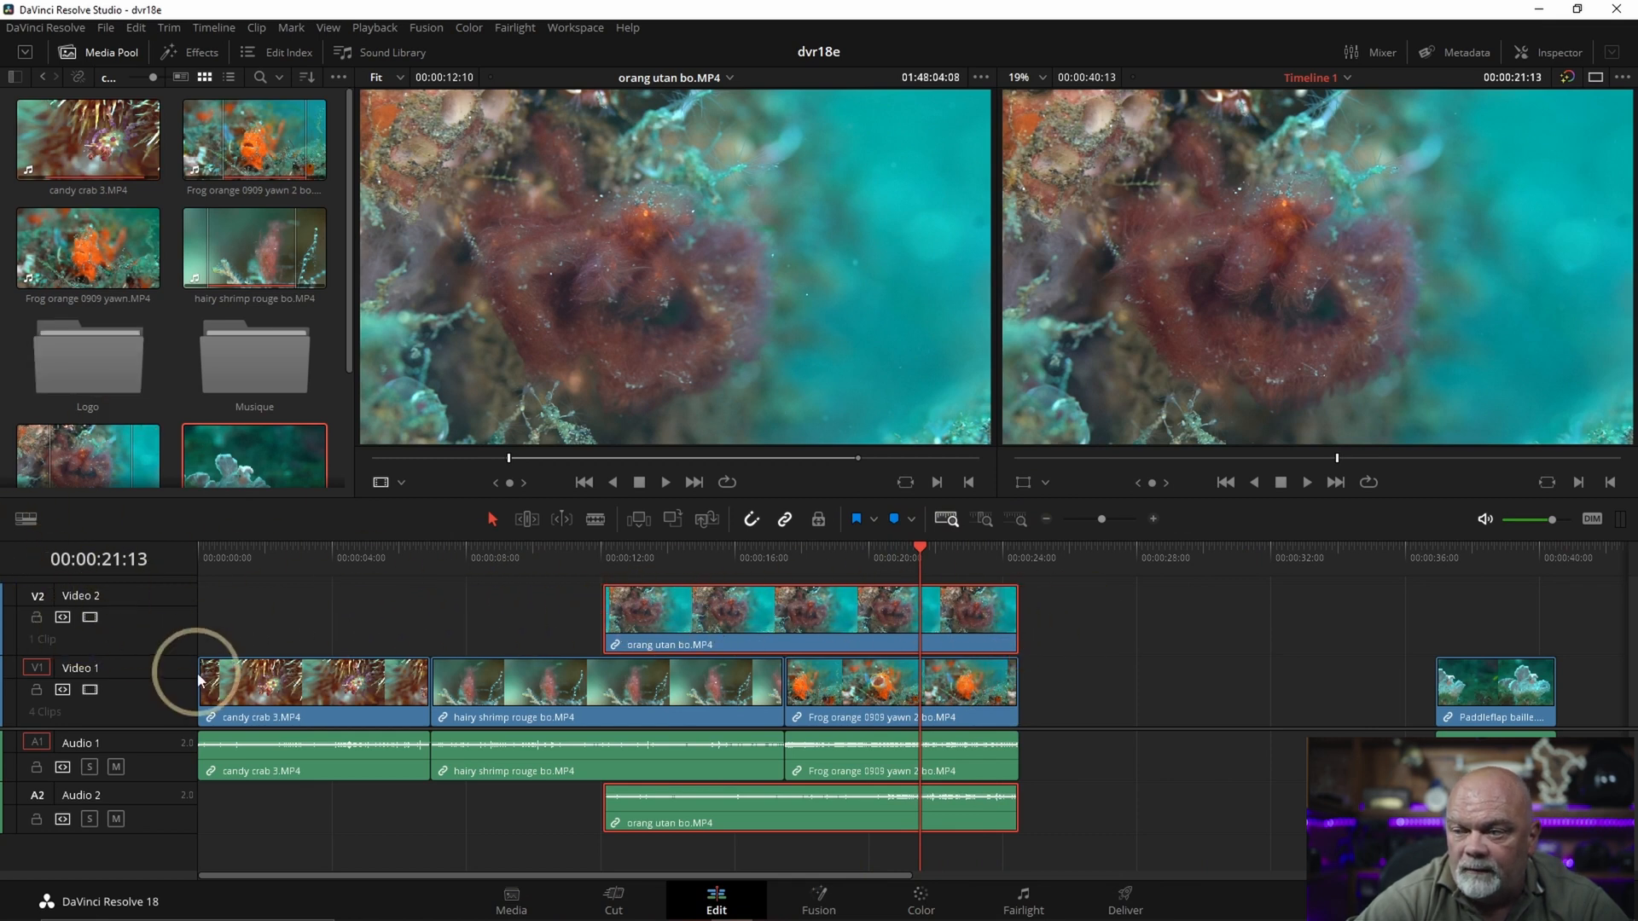
pyautogui.click(953, 652)
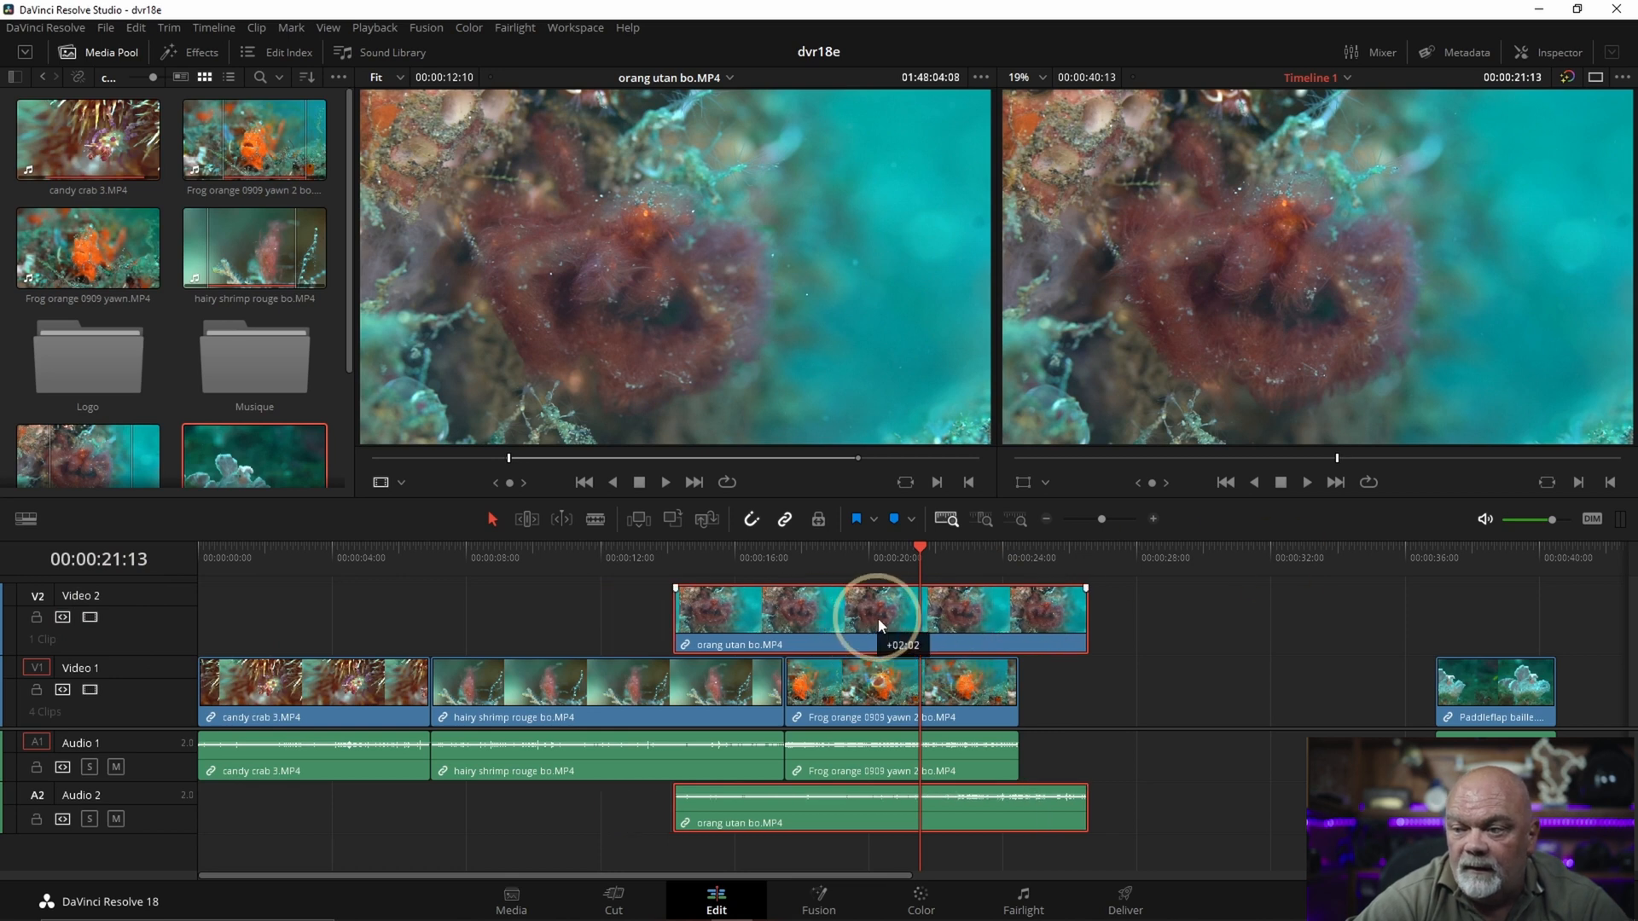
pyautogui.moveTo(877, 616); pyautogui.dragTo(1065, 616)
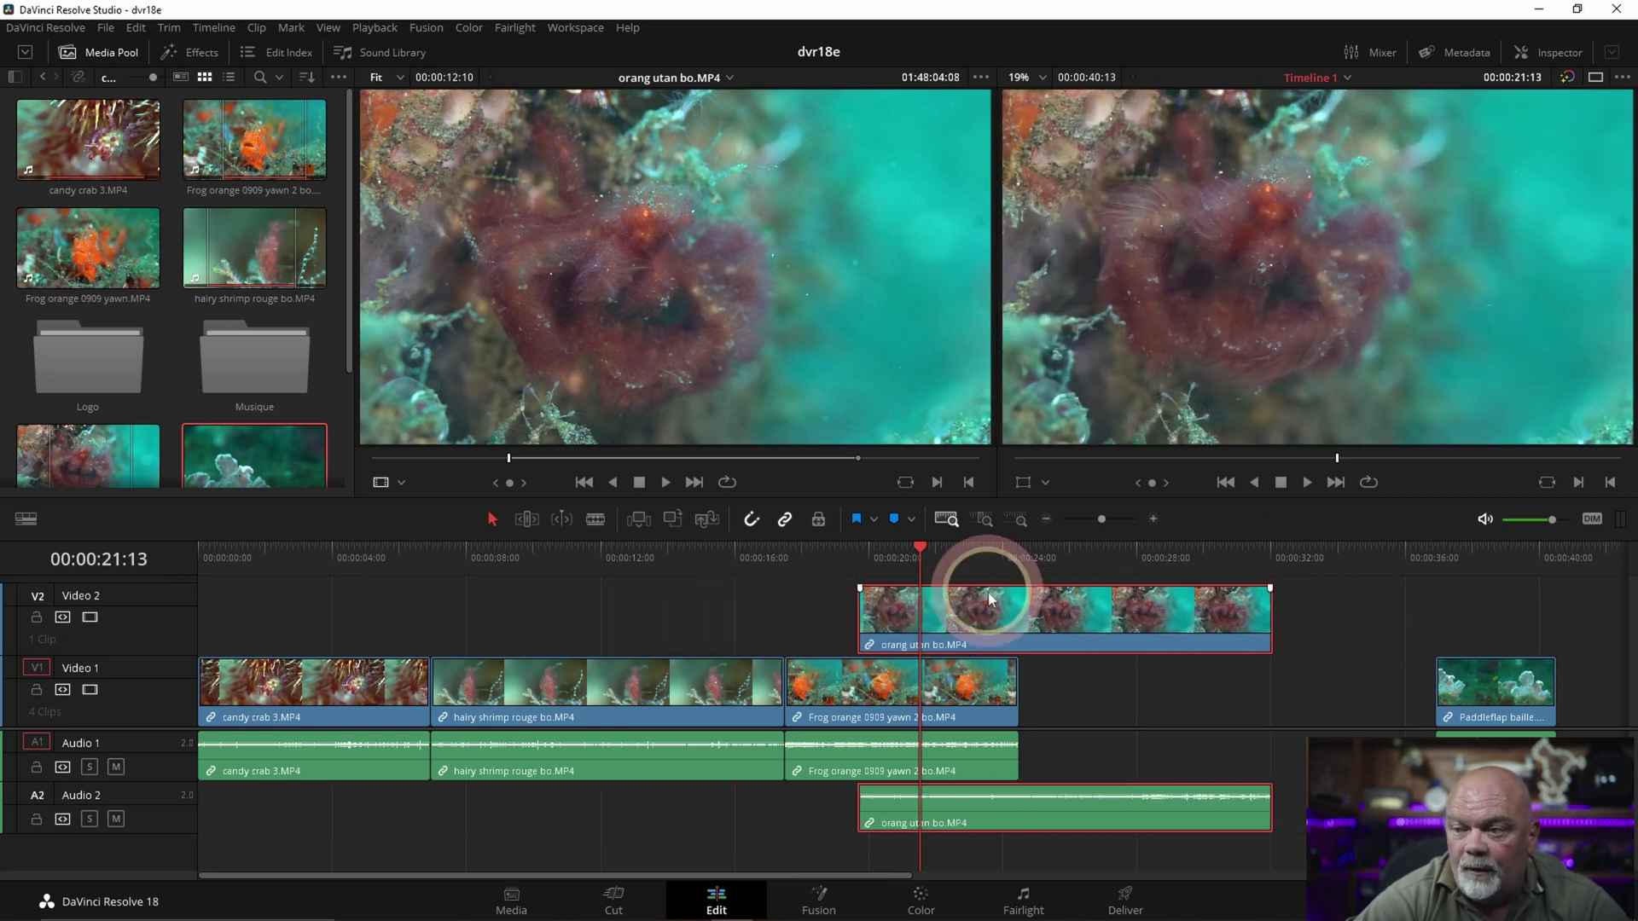
pyautogui.moveTo(900, 623)
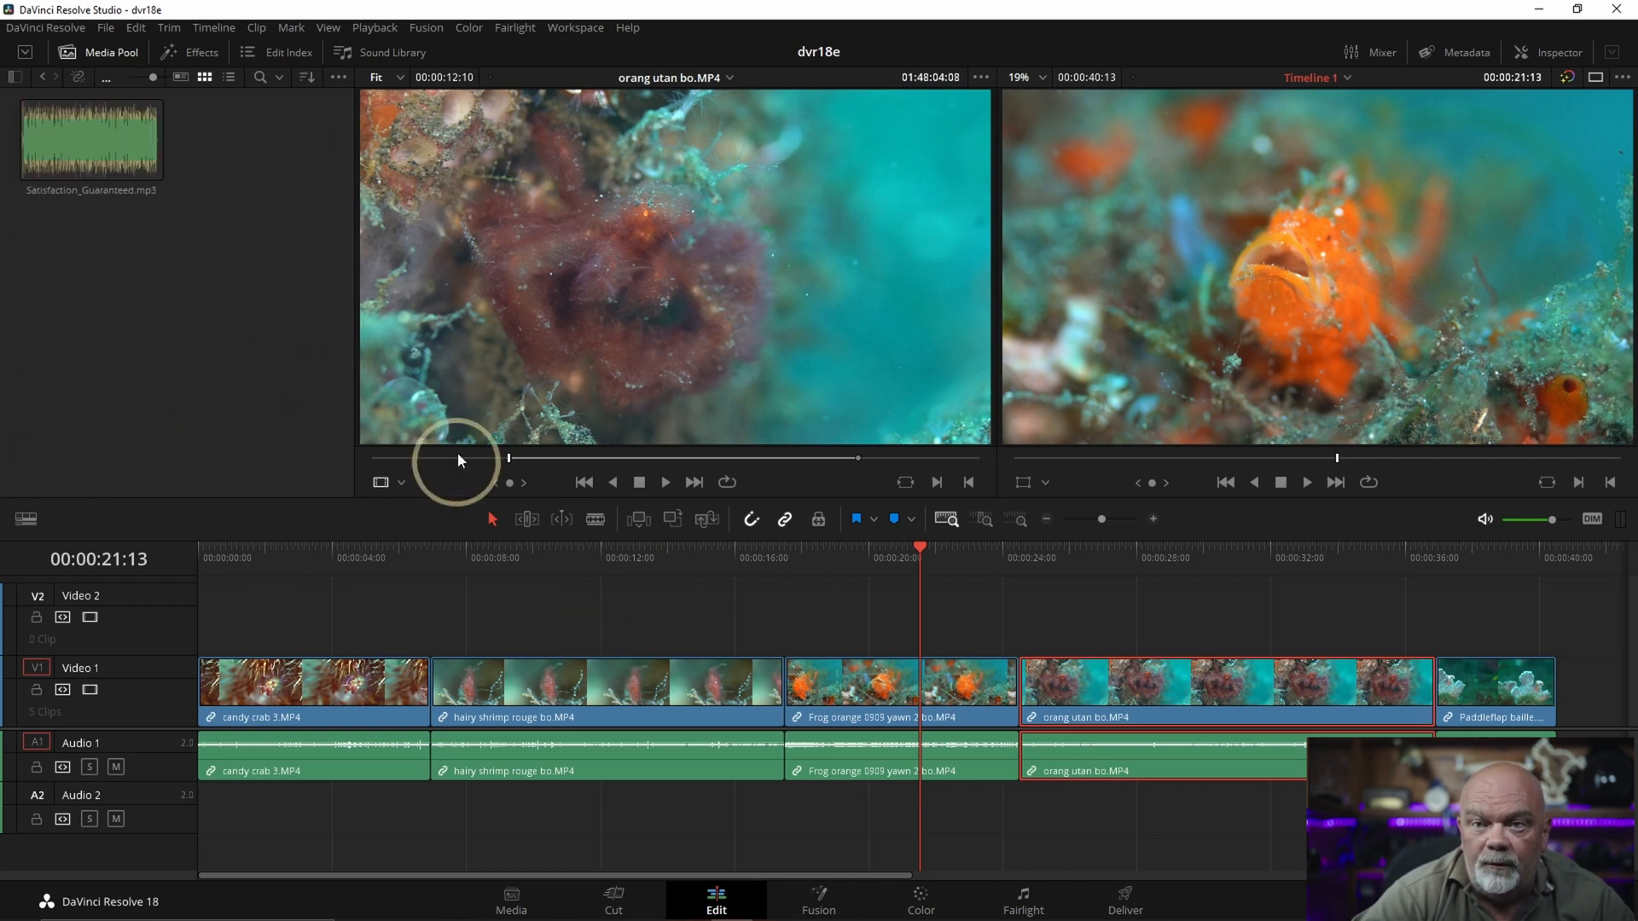
pyautogui.moveTo(90, 140); pyautogui.dragTo(277, 841)
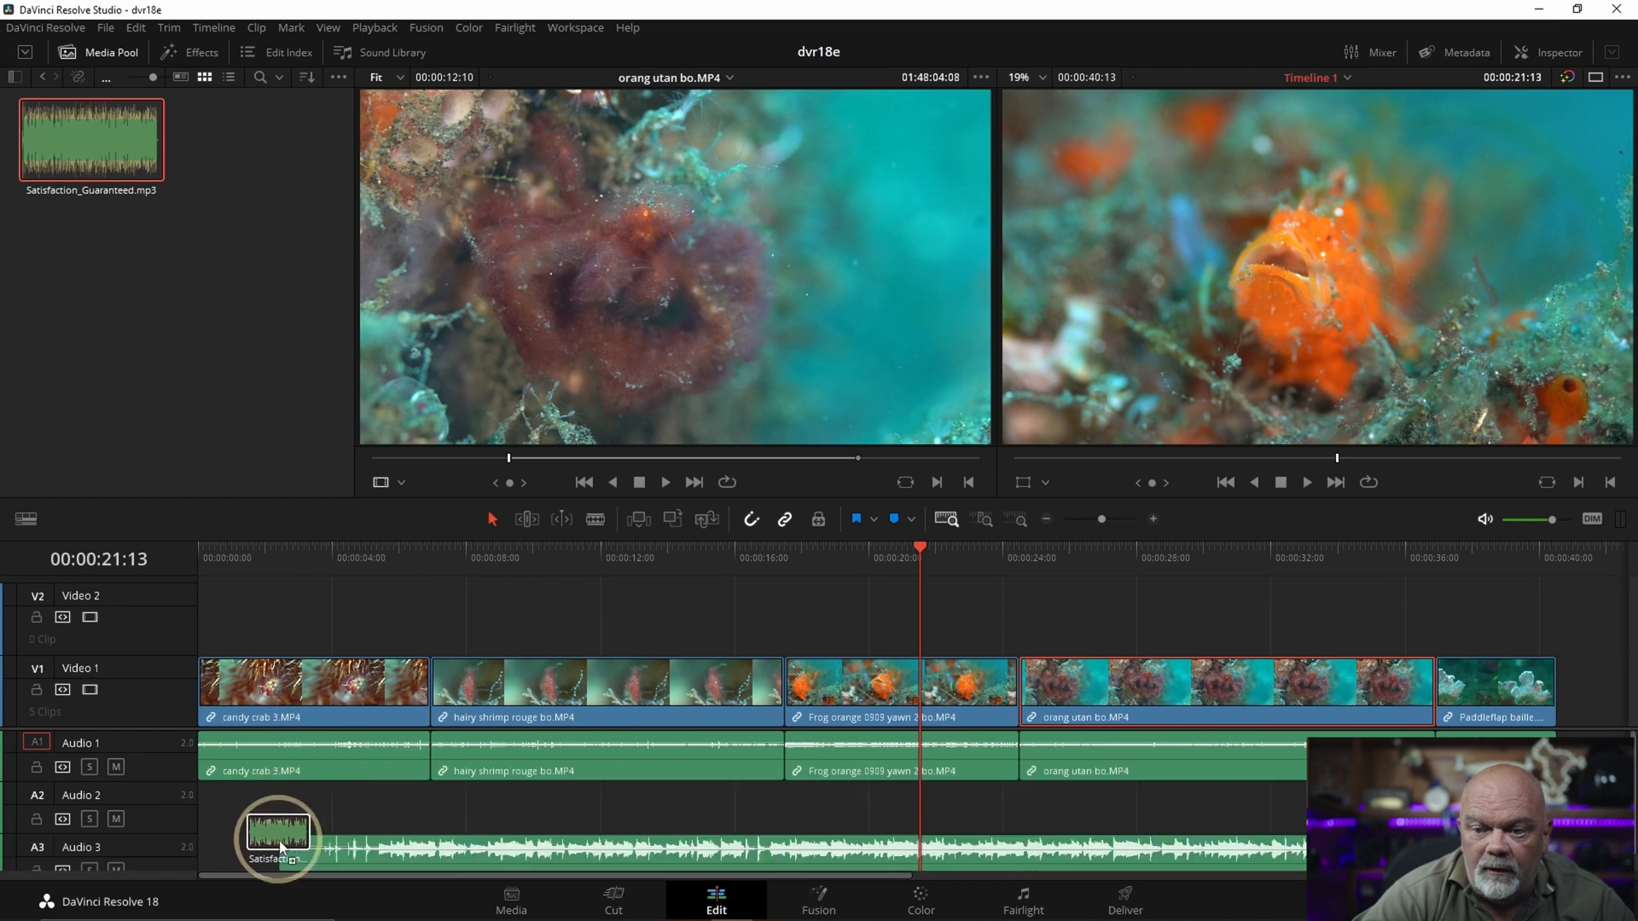
pyautogui.moveTo(277, 836); pyautogui.dragTo(215, 799)
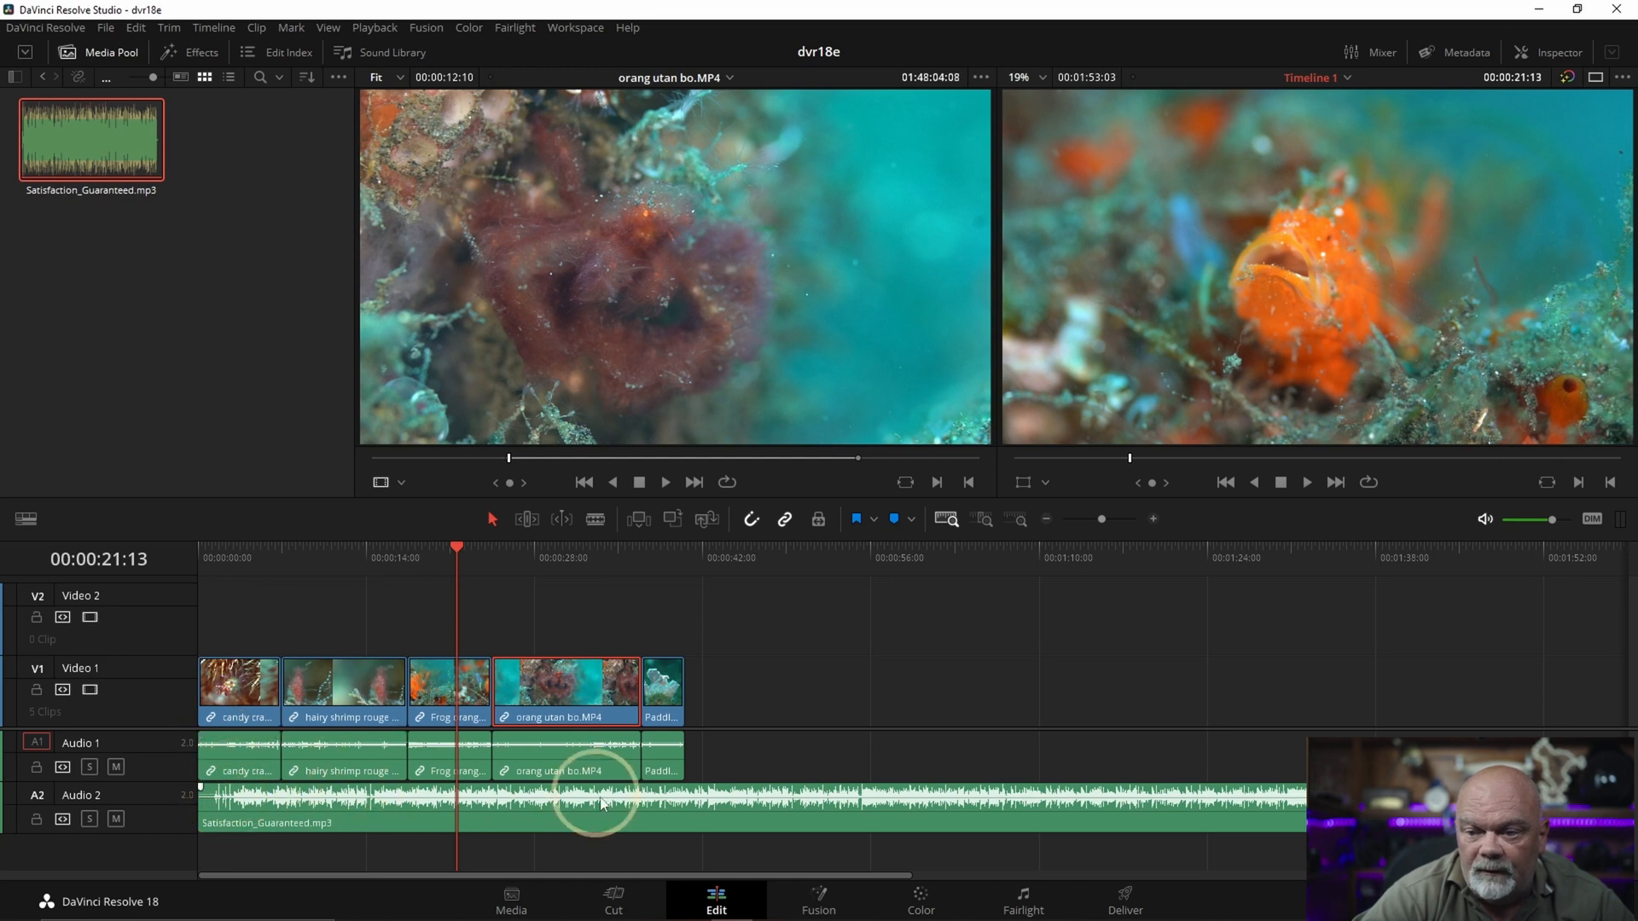
pyautogui.moveTo(963, 739)
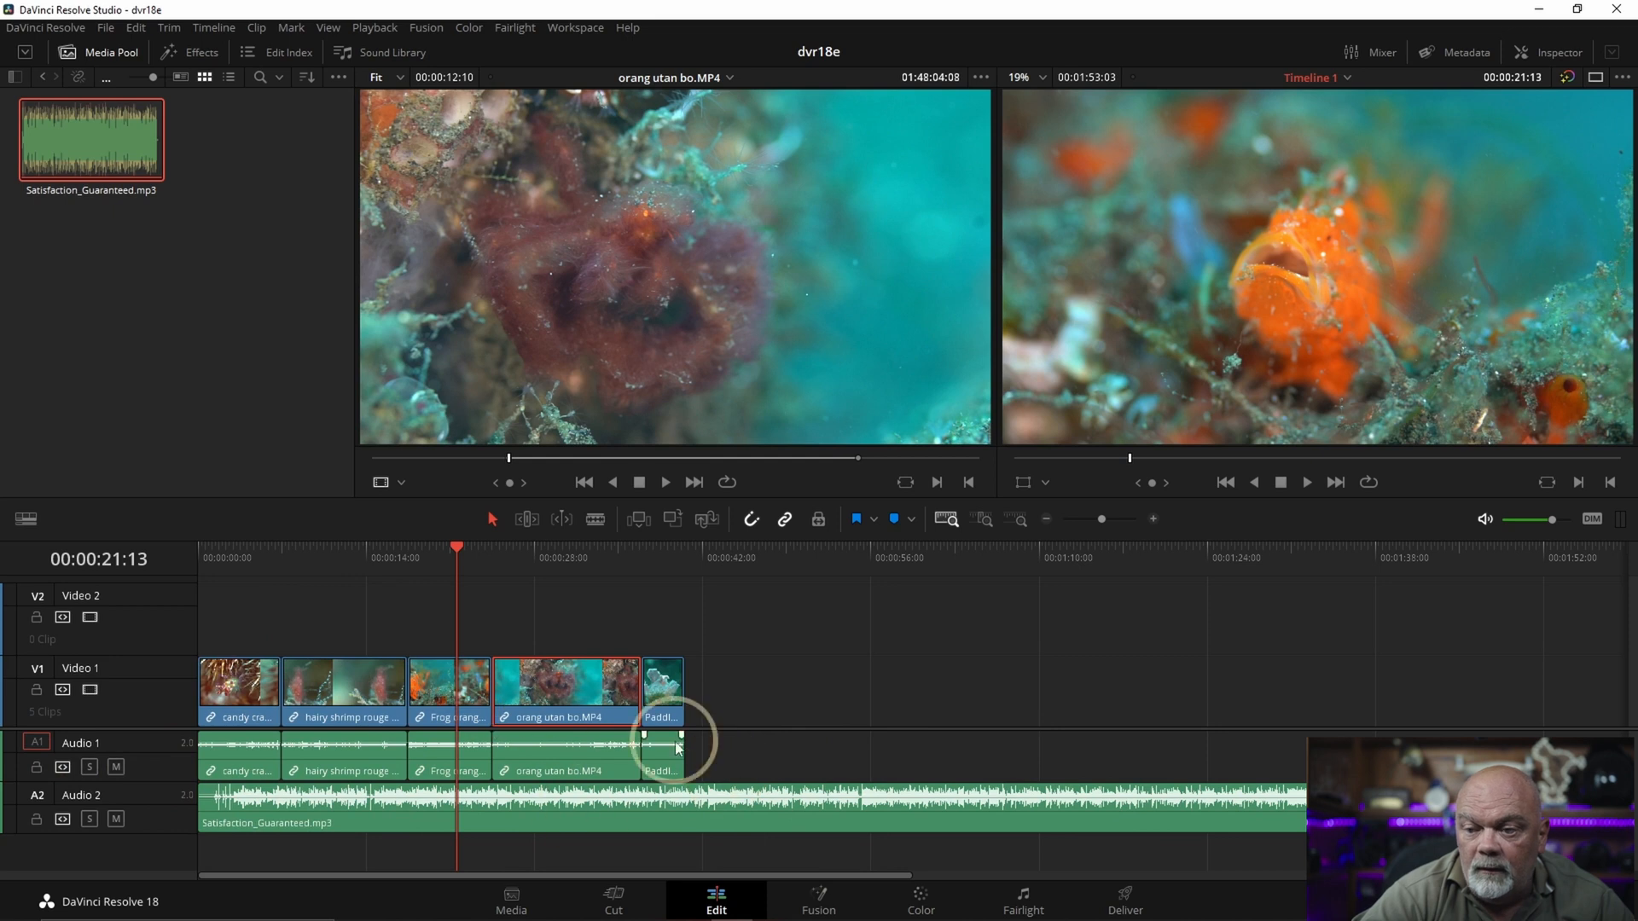
pyautogui.moveTo(202, 751)
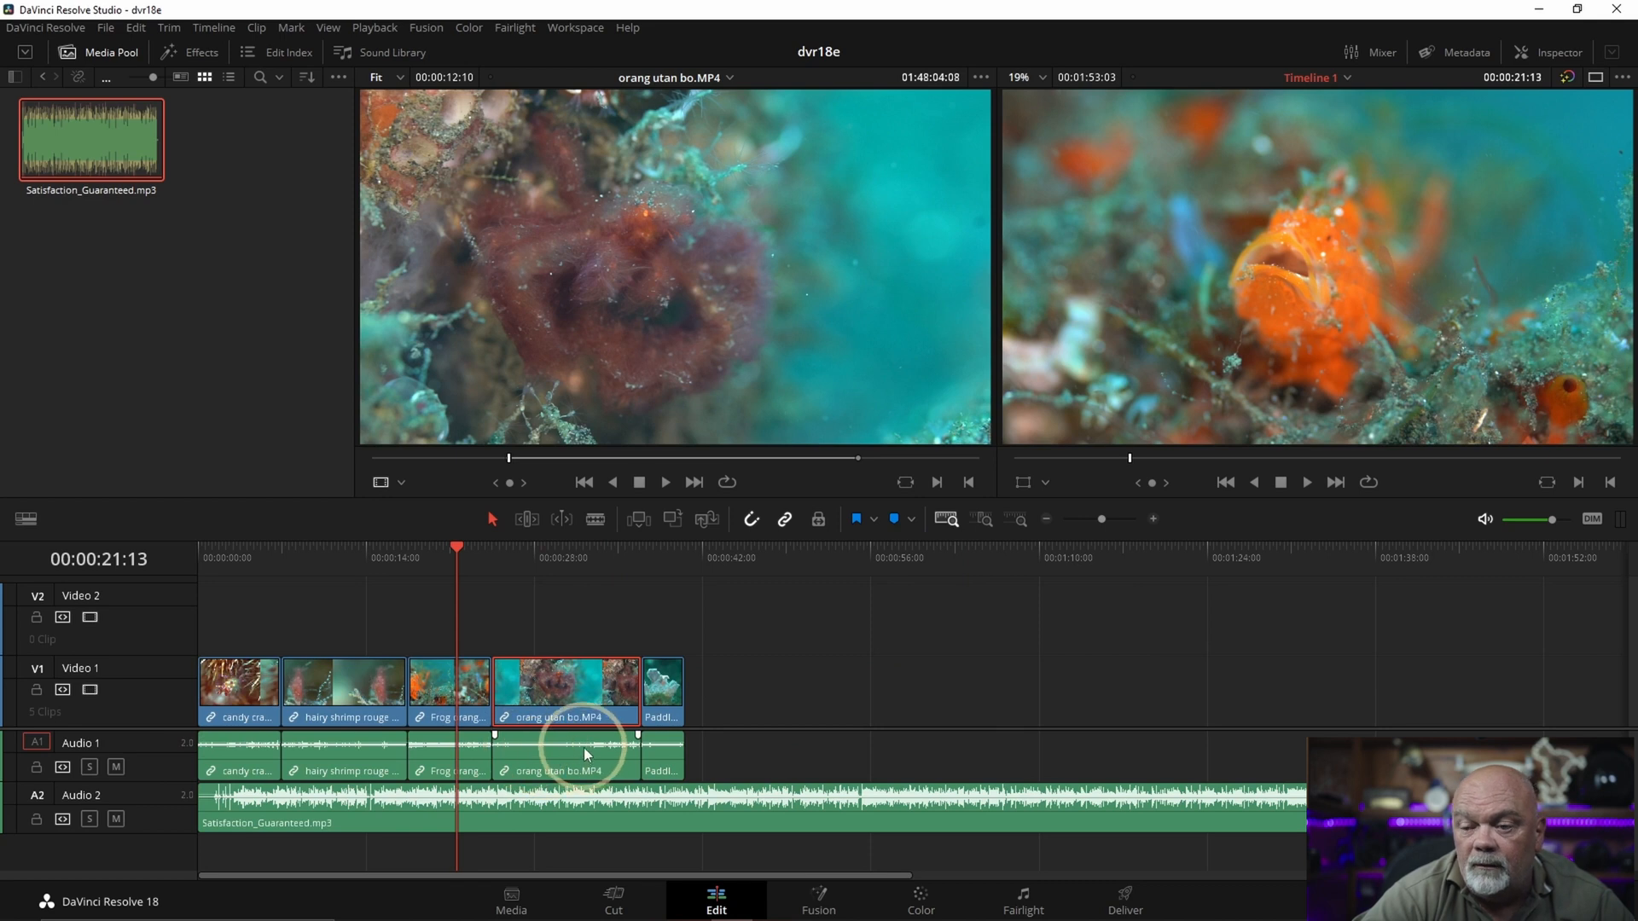
pyautogui.moveTo(228, 581)
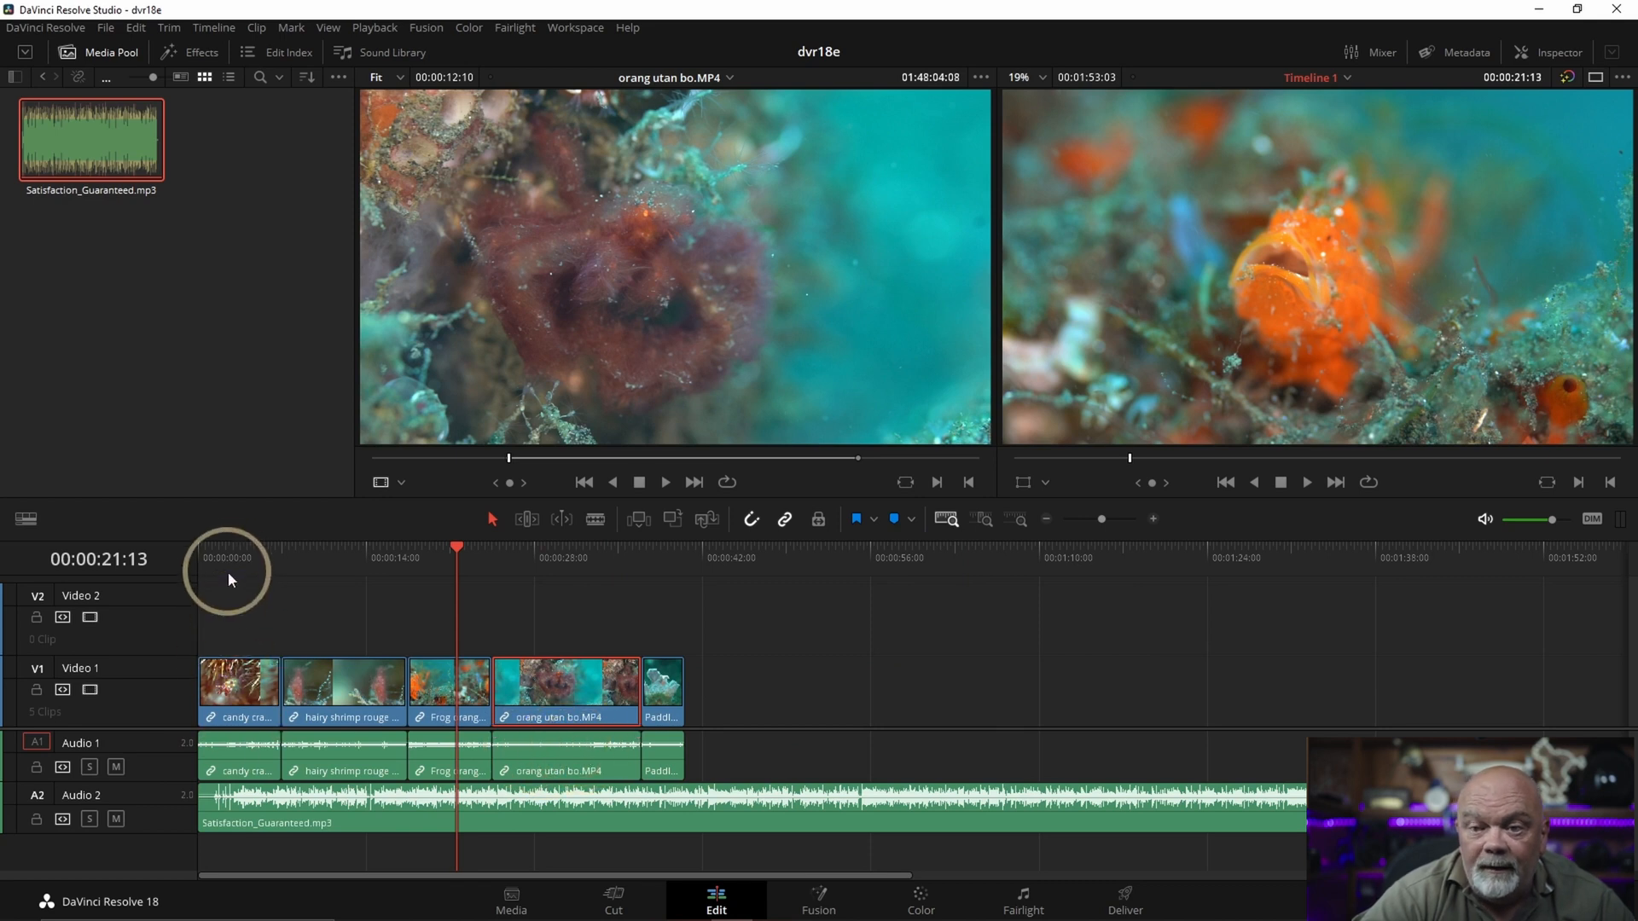
# Step: Select all five underwater clips on V1 together with their A1 audio
pyautogui.click(225, 568)
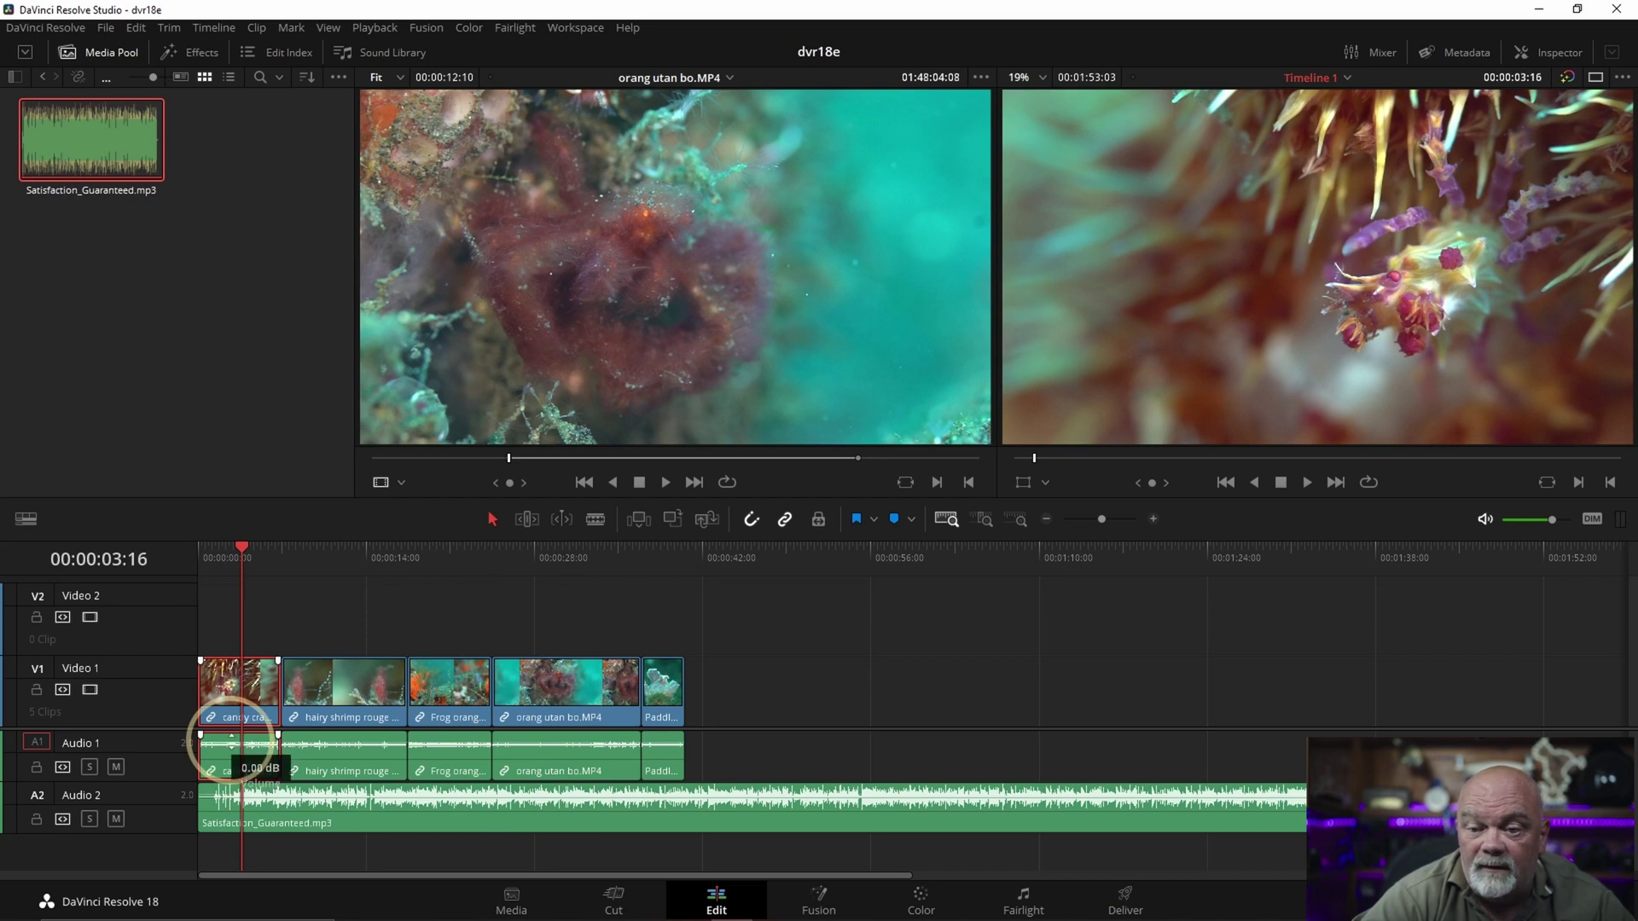
pyautogui.moveTo(215, 752); pyautogui.dragTo(214, 768)
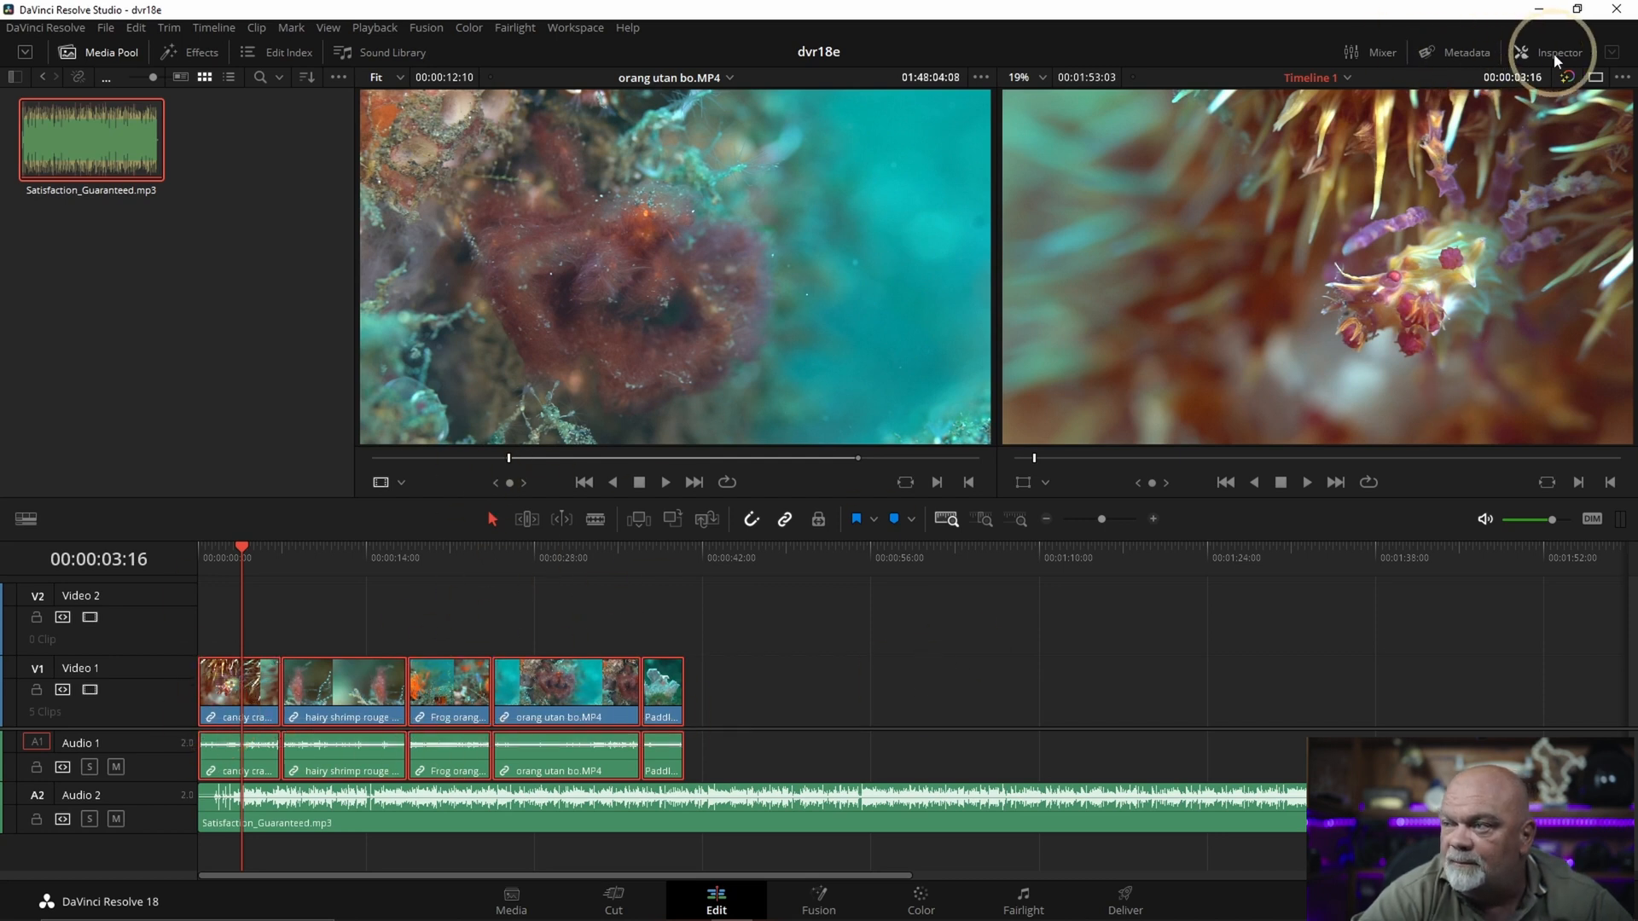
# Step: Set the selected clips' Volume to about -11.68 dB in the Inspector's Audio settings
pyautogui.click(1560, 51)
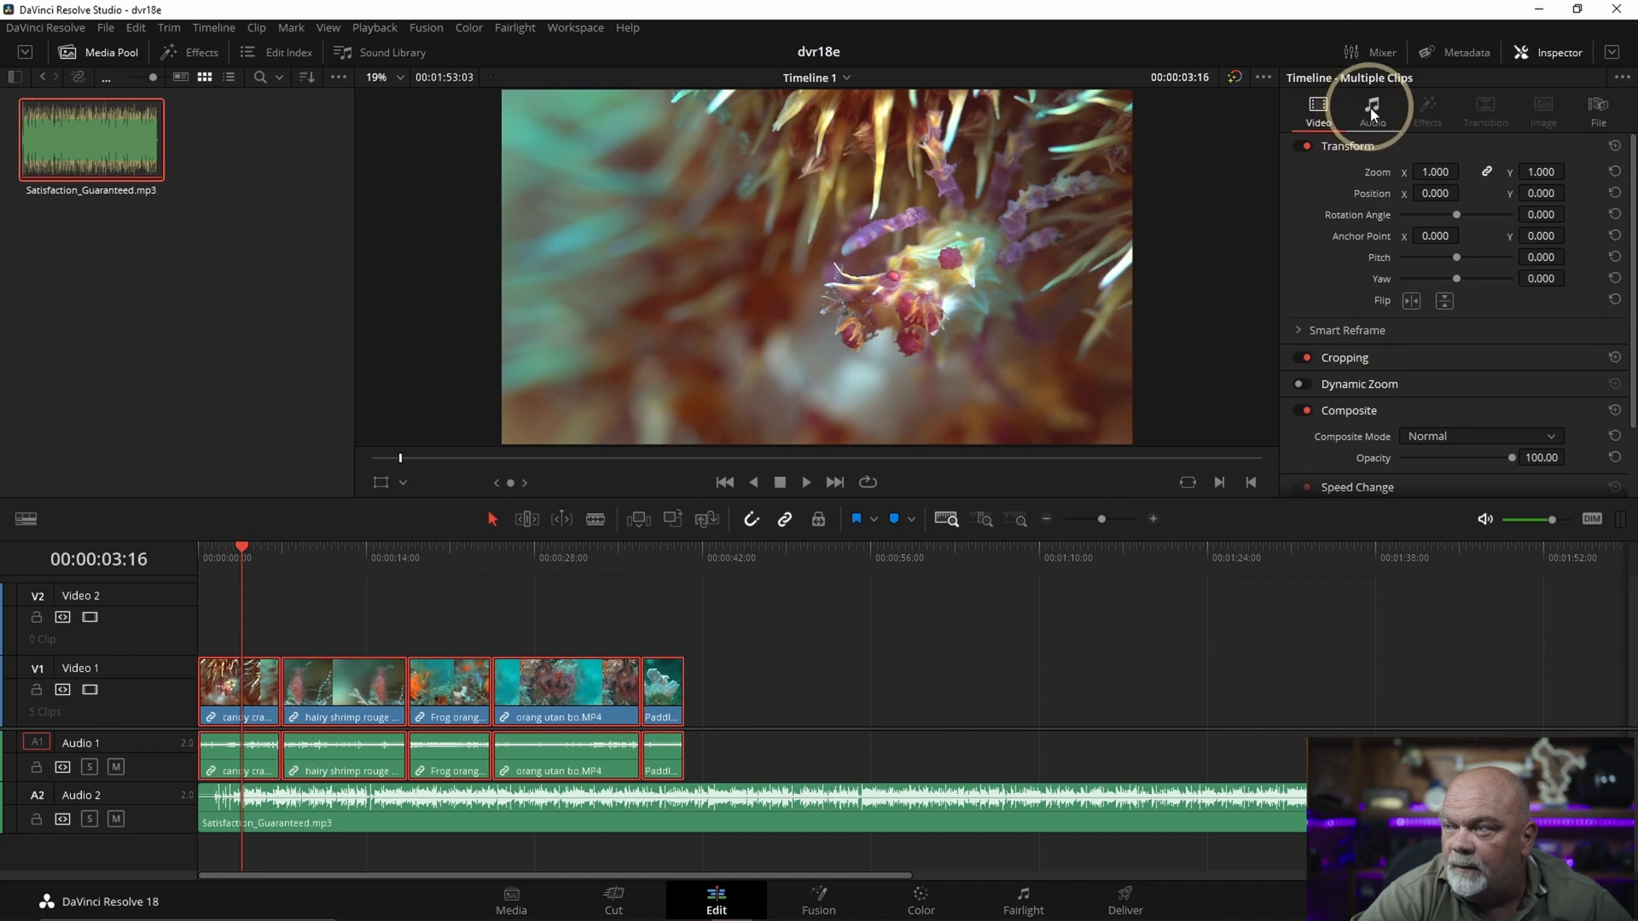
pyautogui.click(1372, 111)
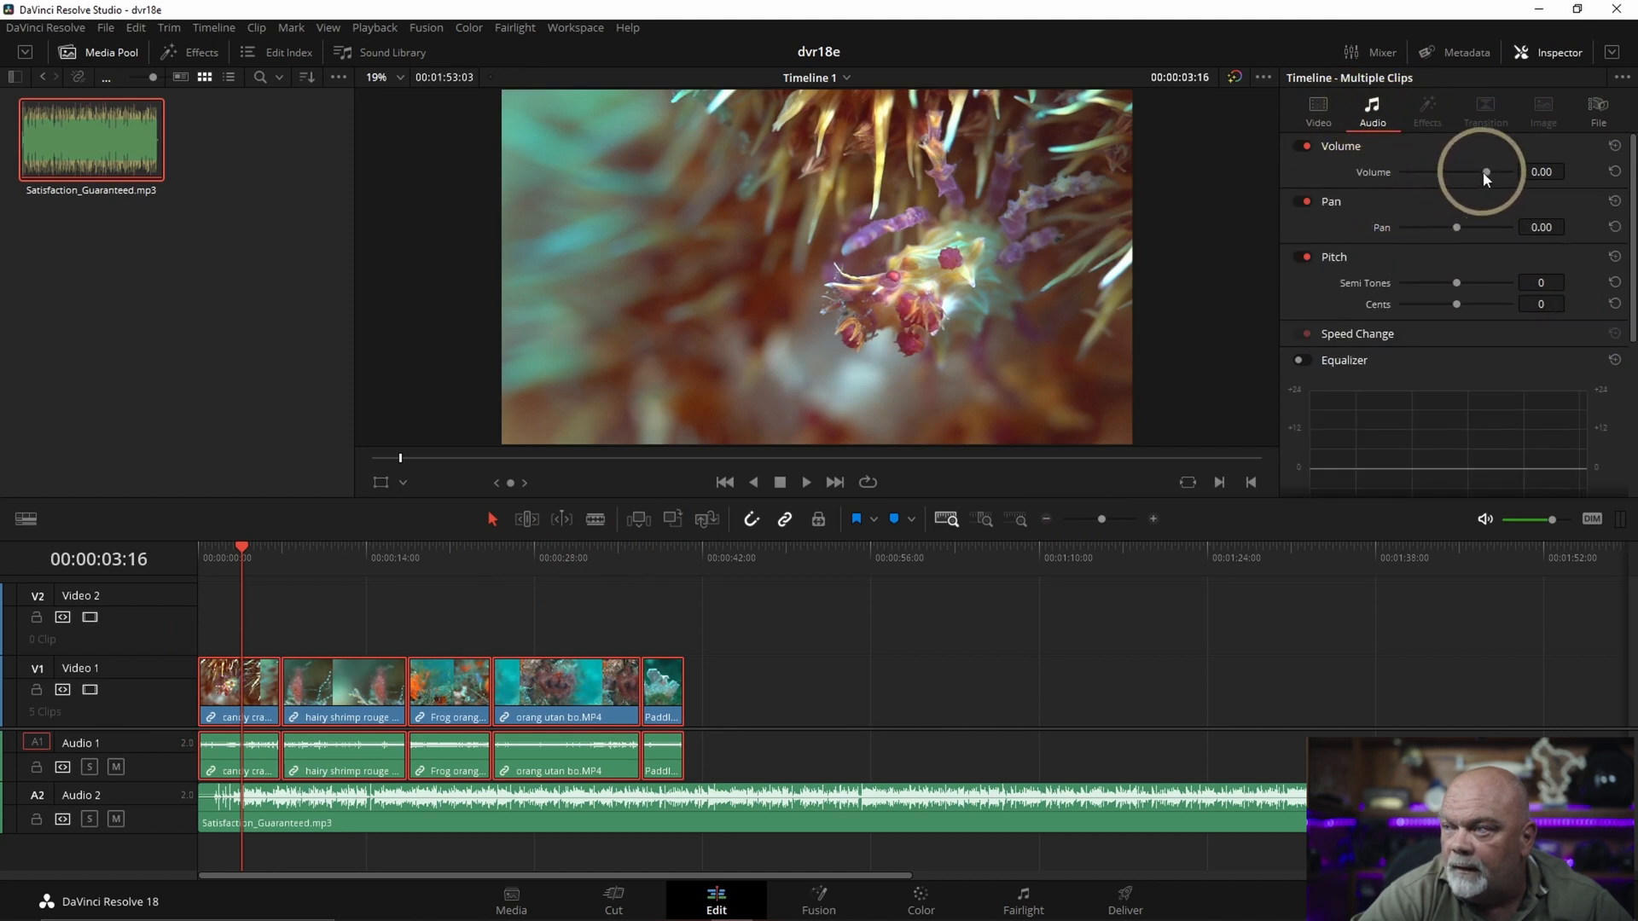
pyautogui.moveTo(1482, 172); pyautogui.dragTo(1440, 172)
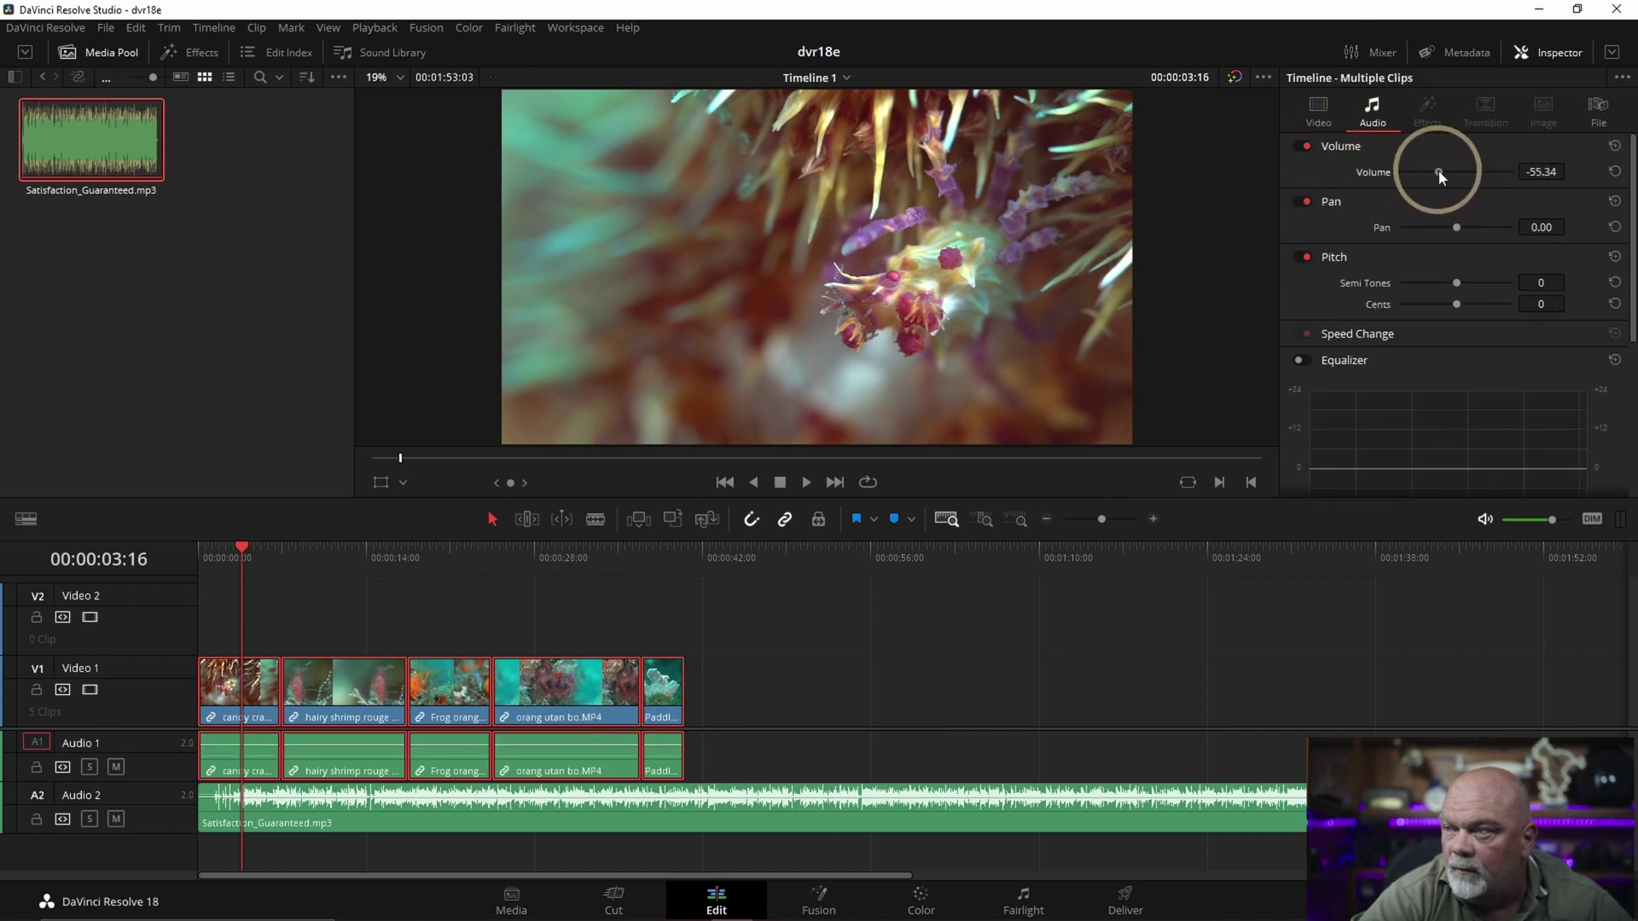
pyautogui.moveTo(1440, 171); pyautogui.dragTo(1477, 170)
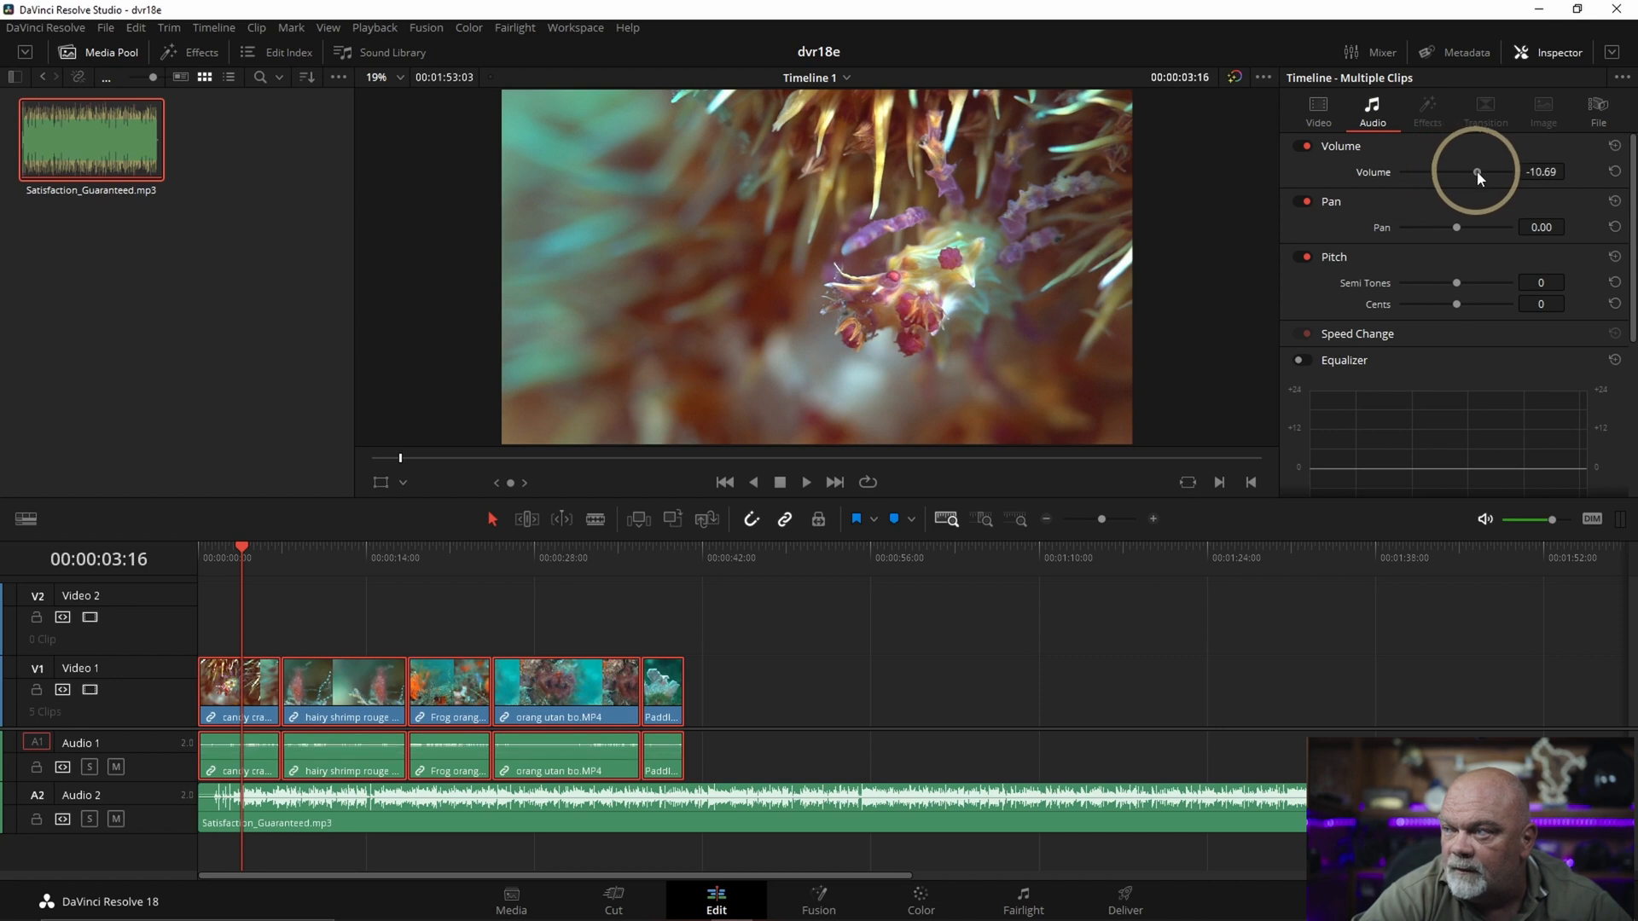
pyautogui.moveTo(1478, 173); pyautogui.dragTo(1474, 174)
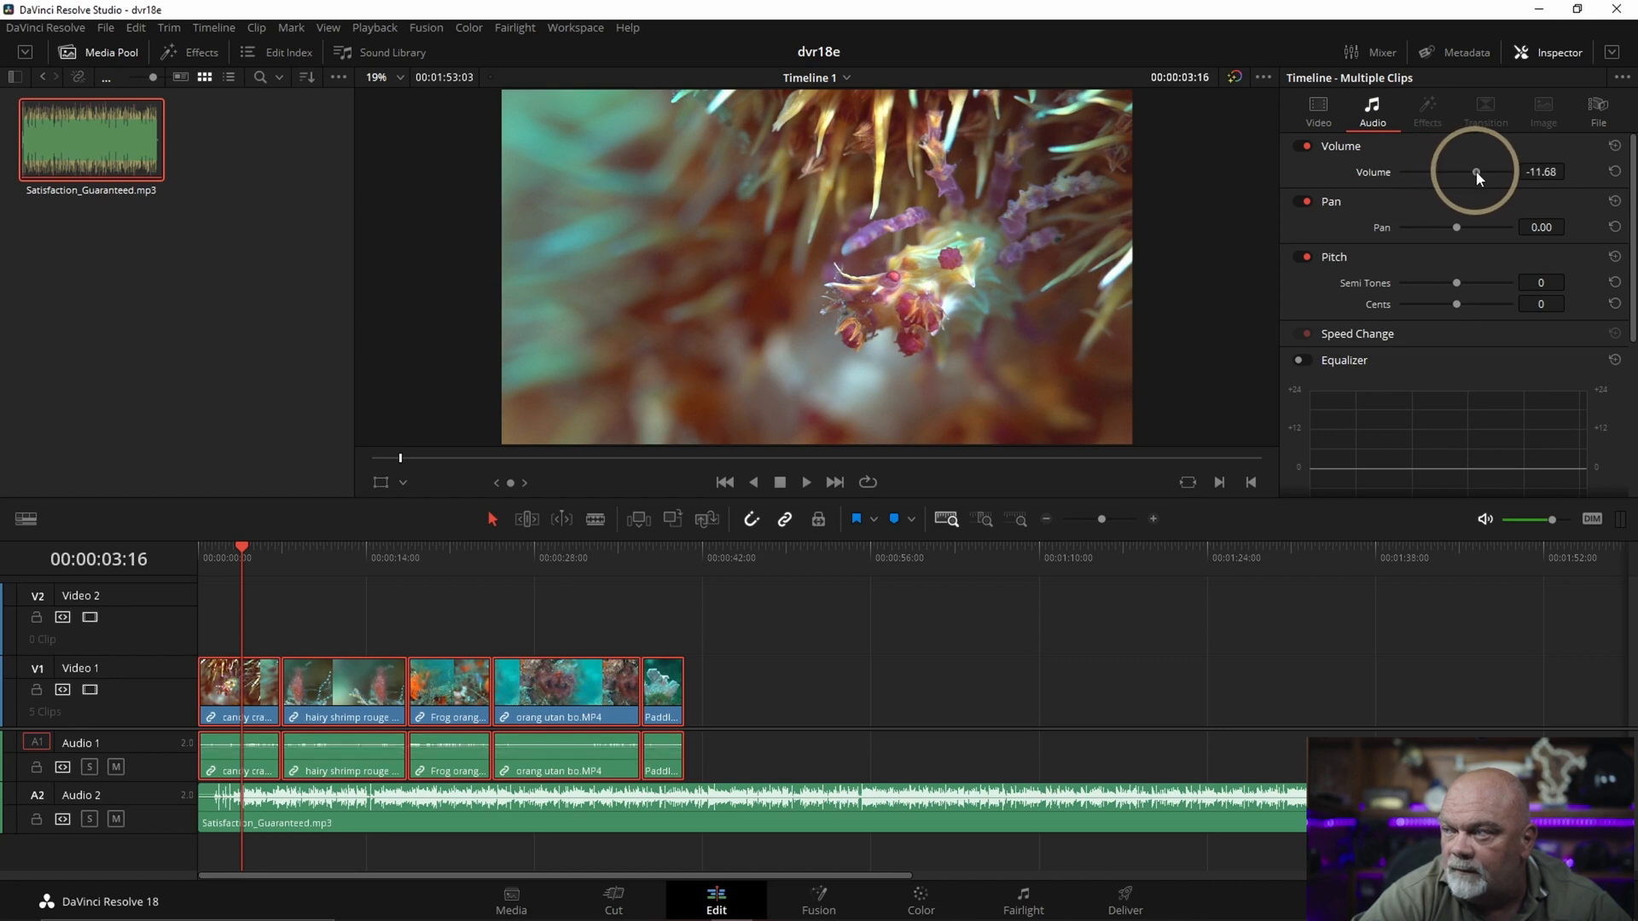
pyautogui.click(237, 760)
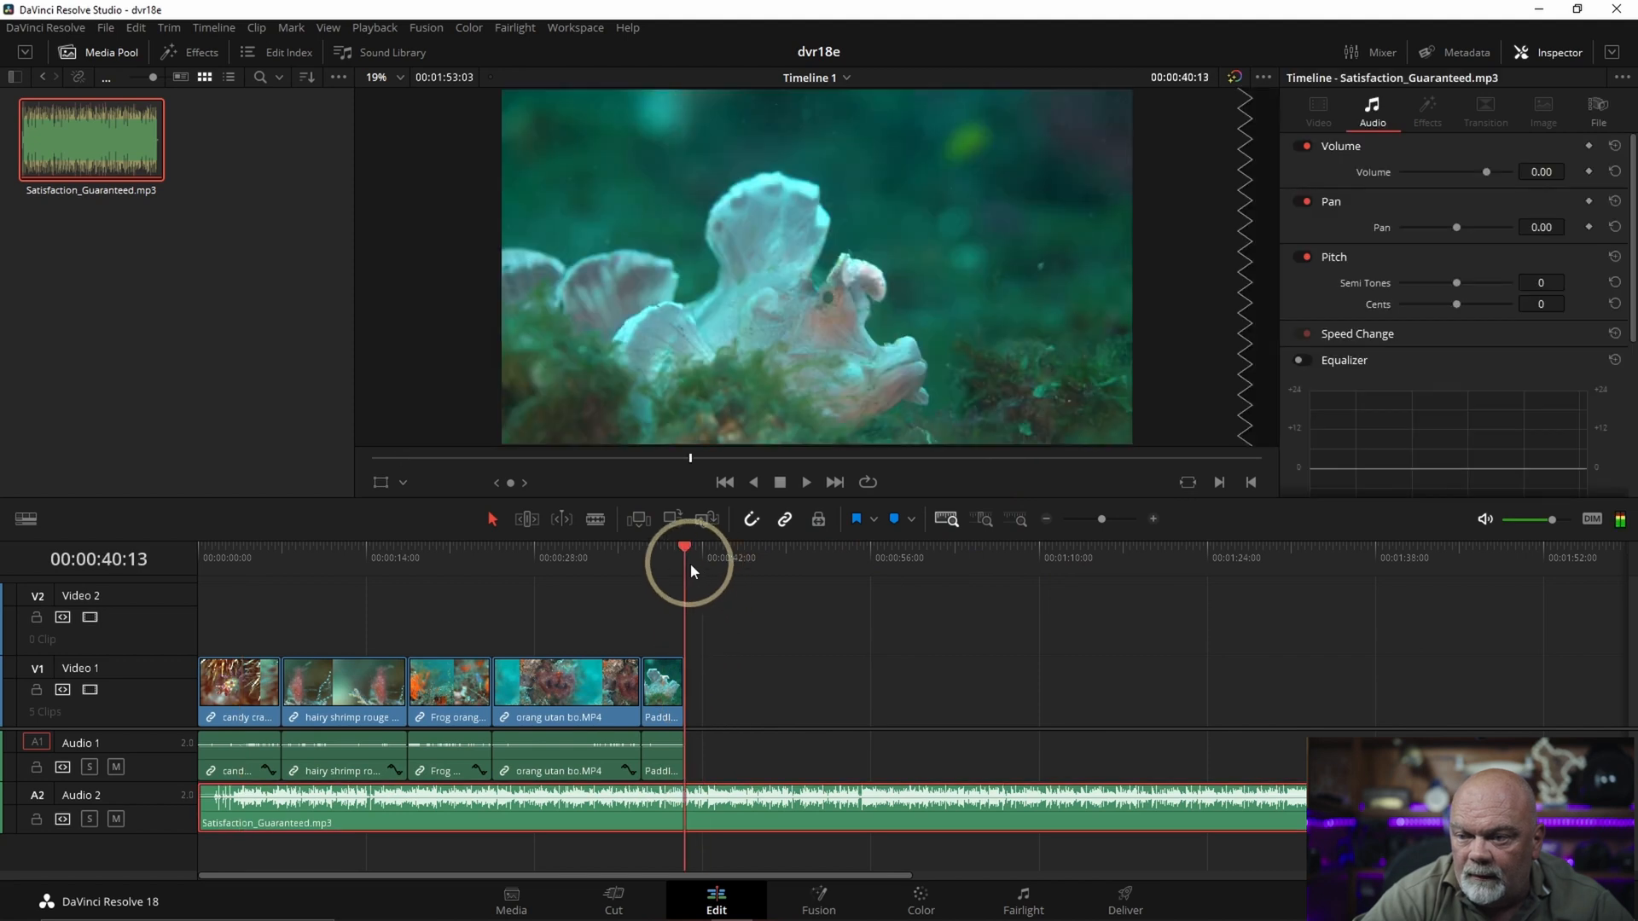
pyautogui.moveTo(764, 714)
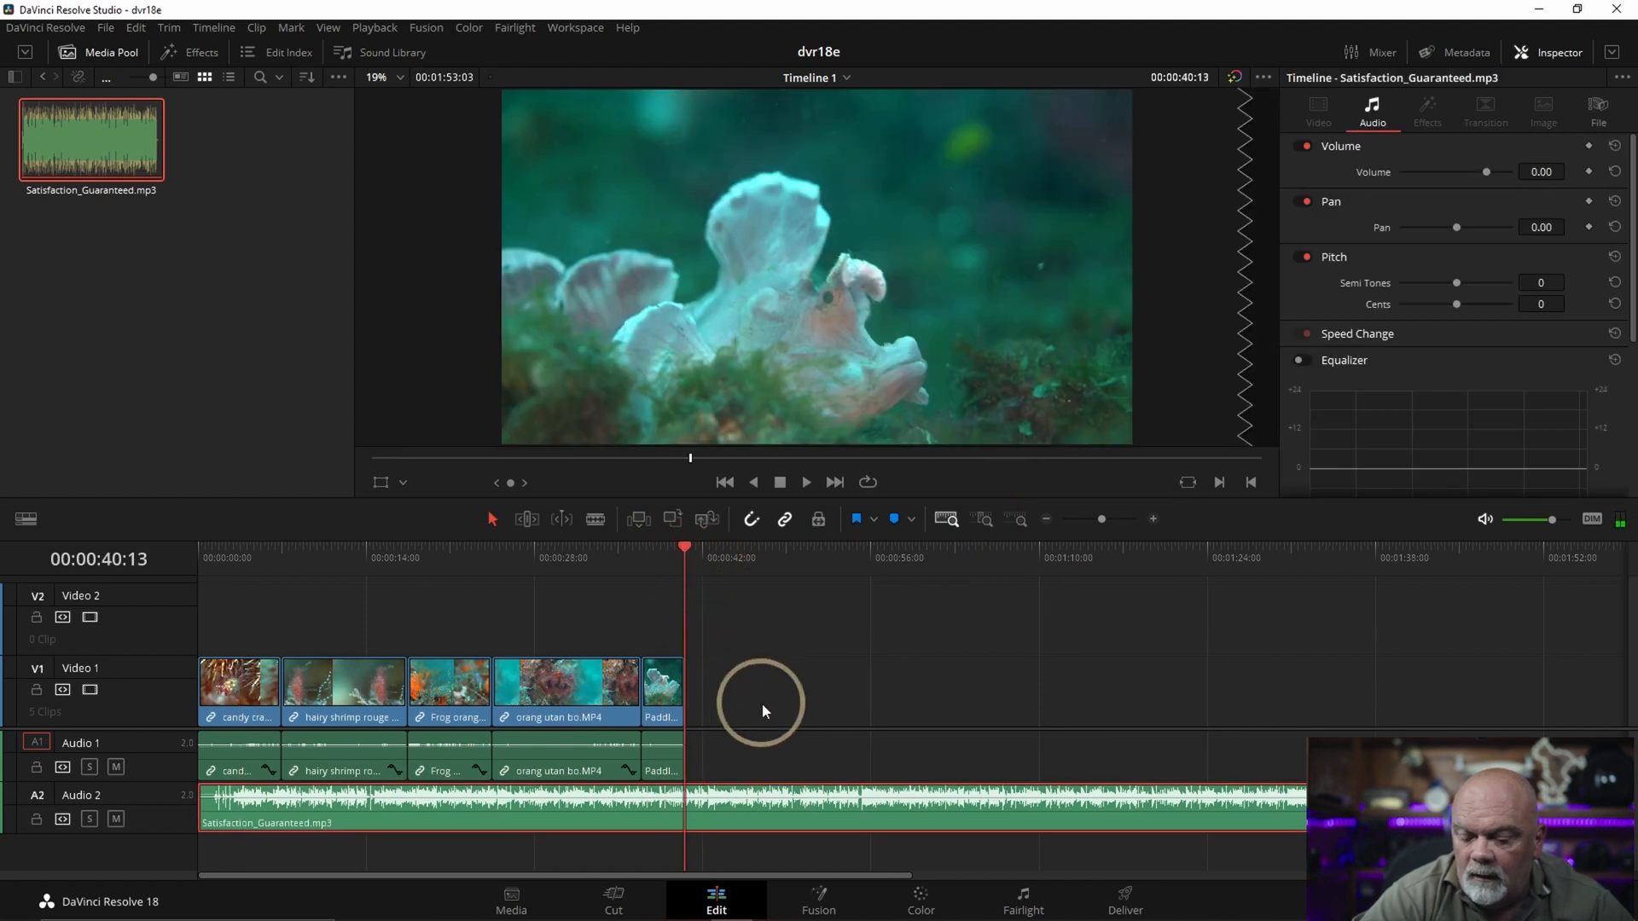
# Step: Zoom Timeline 1 so the five clips fill its whole width
pyautogui.press('Ctrl+B')
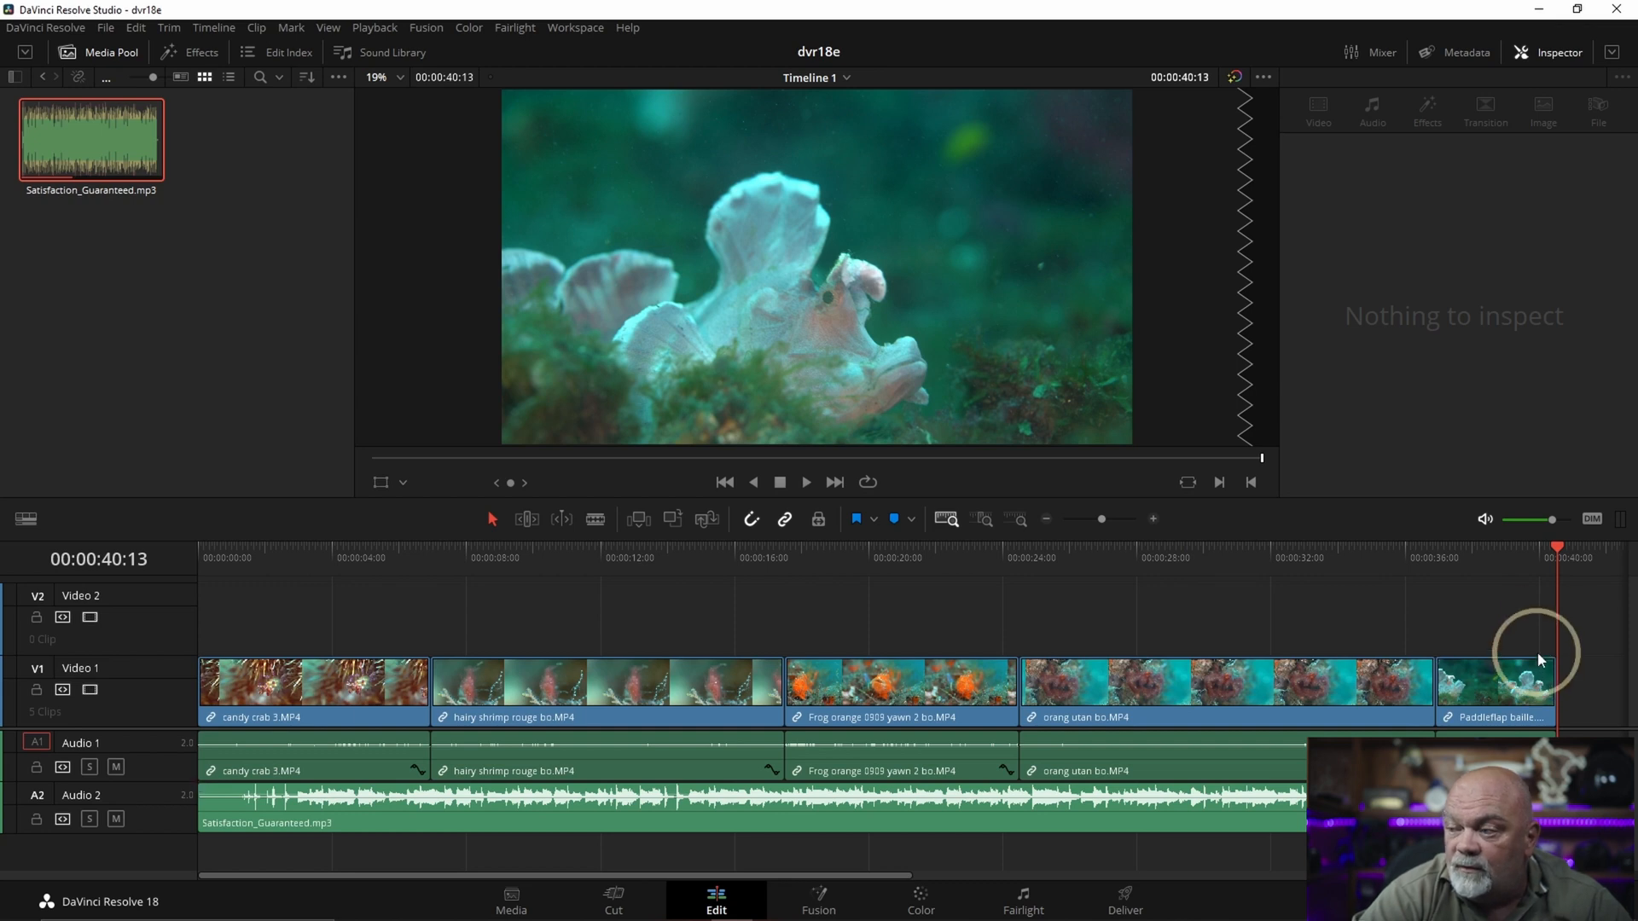
# Step: Drag candy crab 3's fade-in handle inward and play the edit from the very start
pyautogui.click(1494, 685)
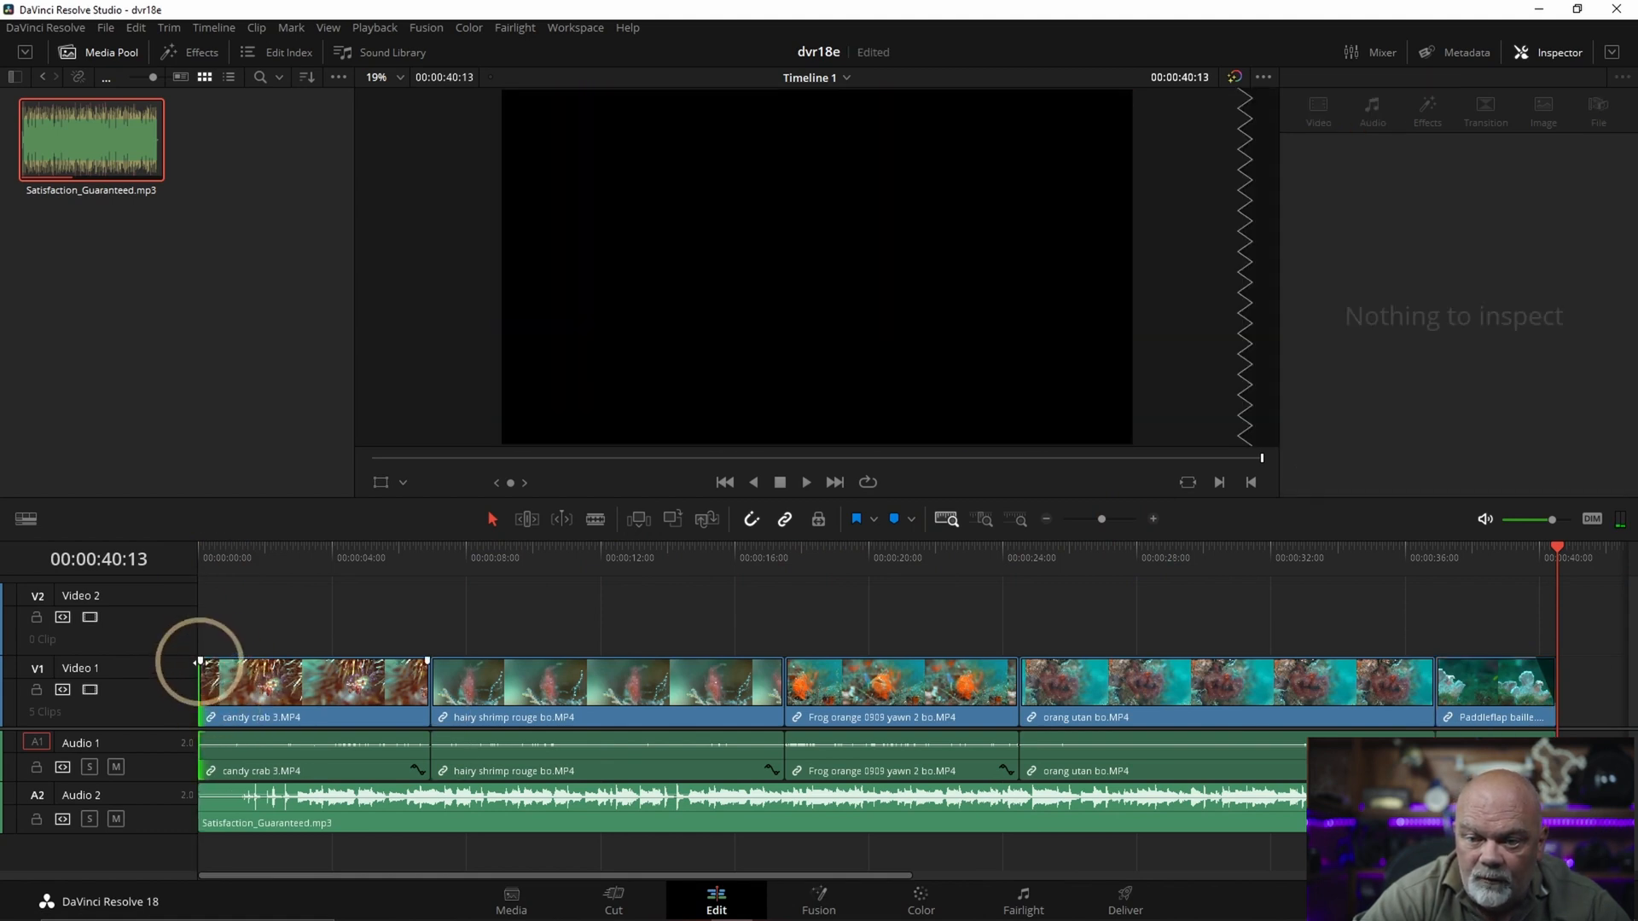
pyautogui.moveTo(202, 685); pyautogui.dragTo(226, 685)
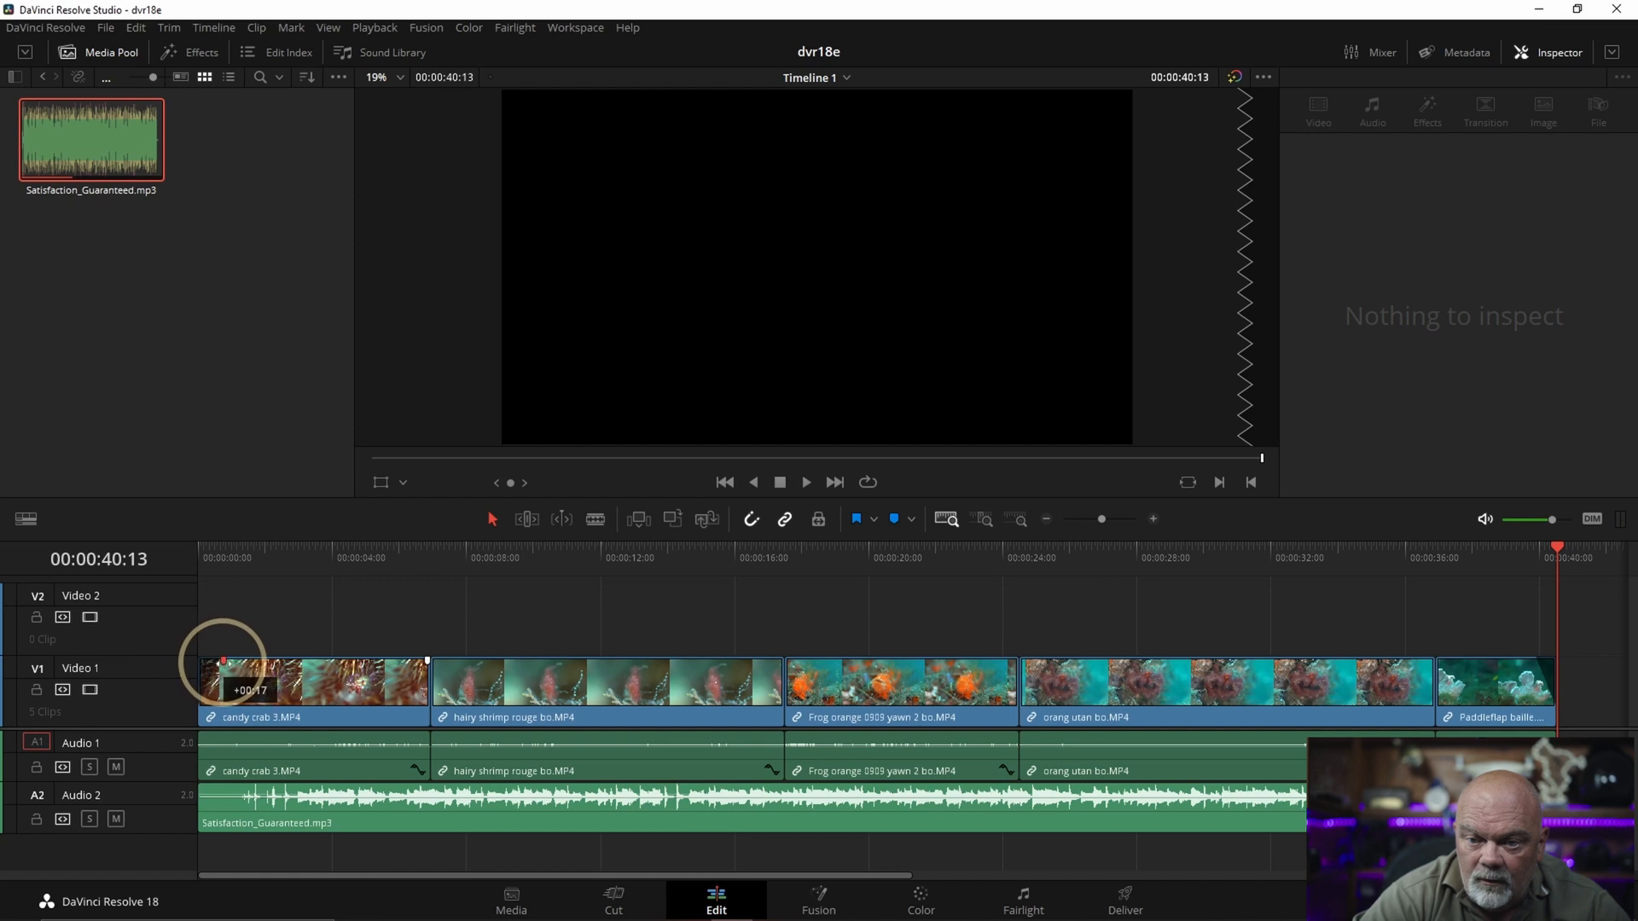
pyautogui.click(314, 696)
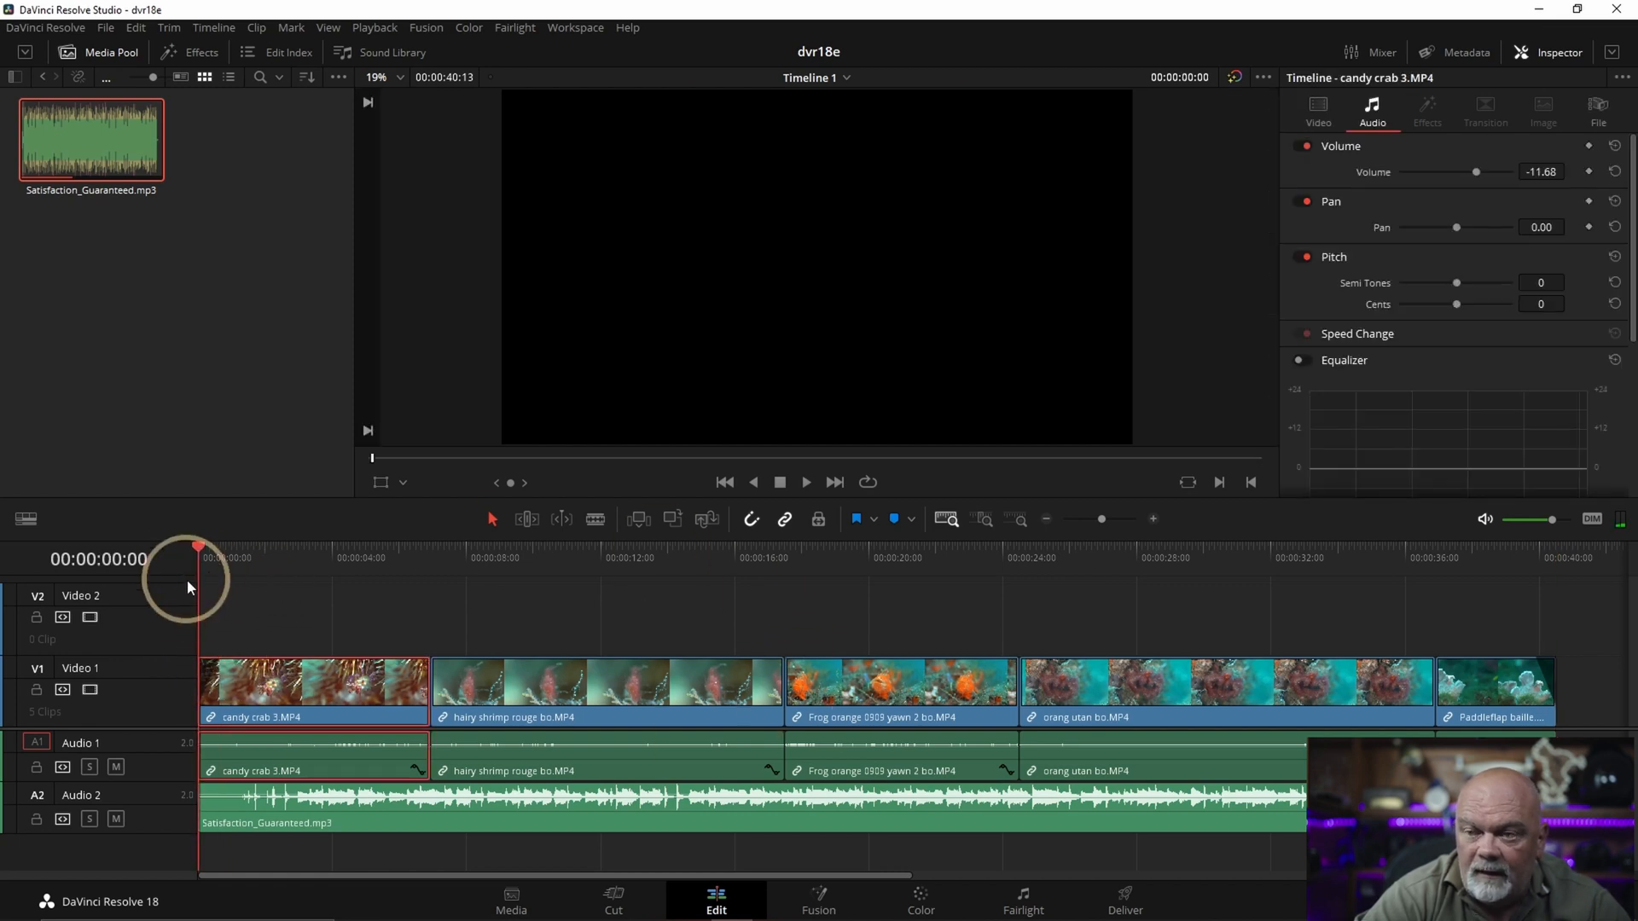
pyautogui.press('Space')
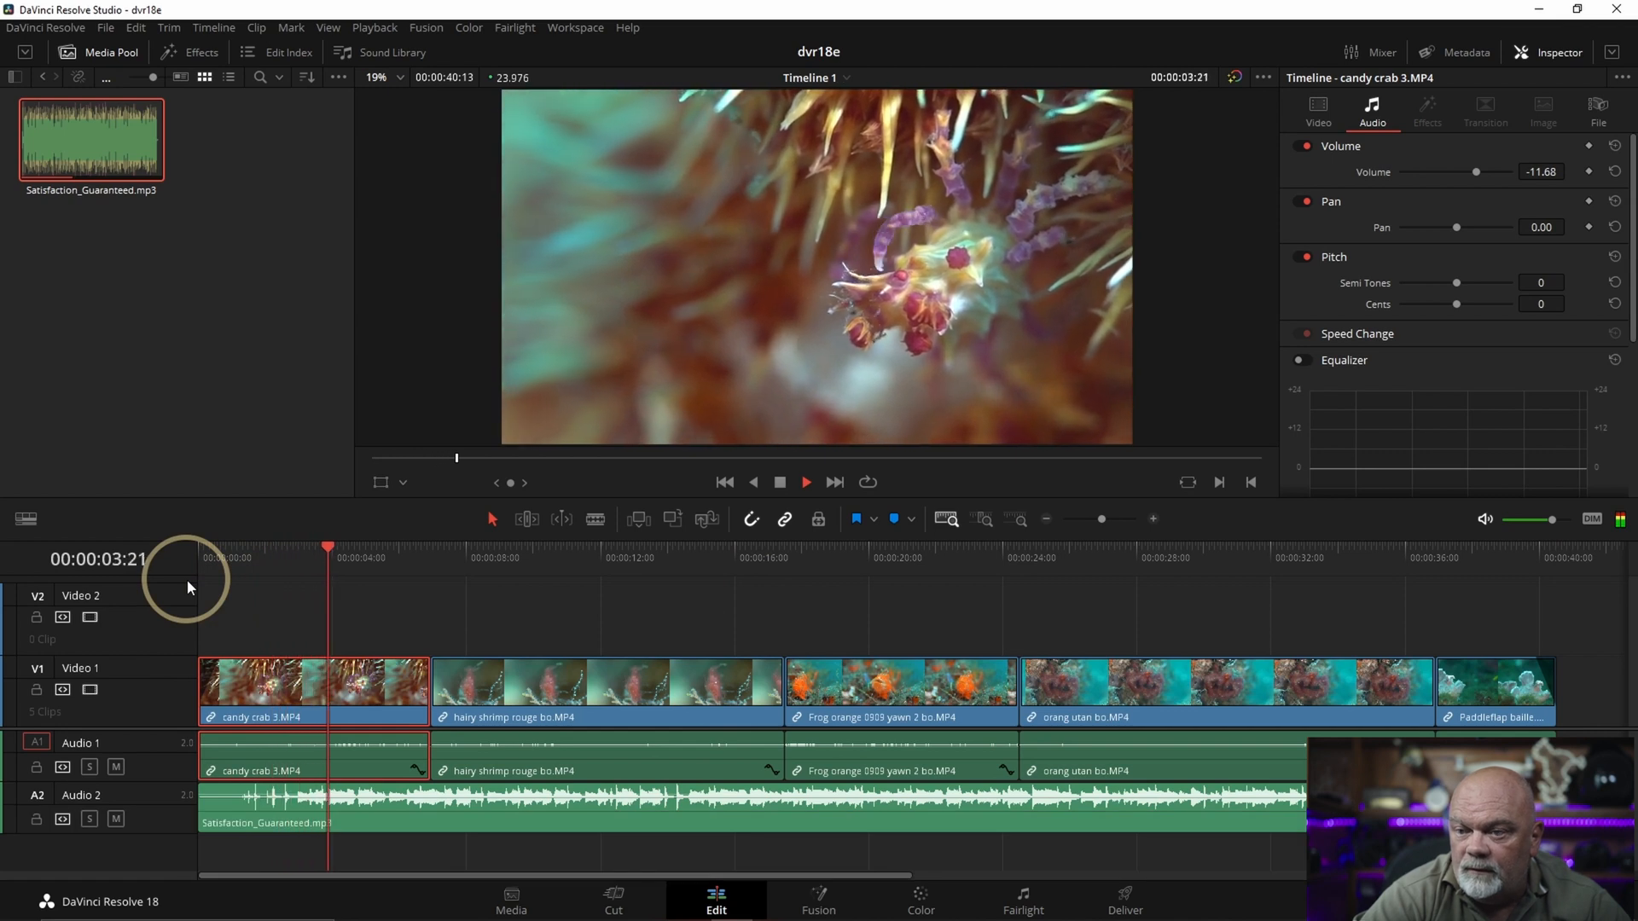
pyautogui.click(805, 481)
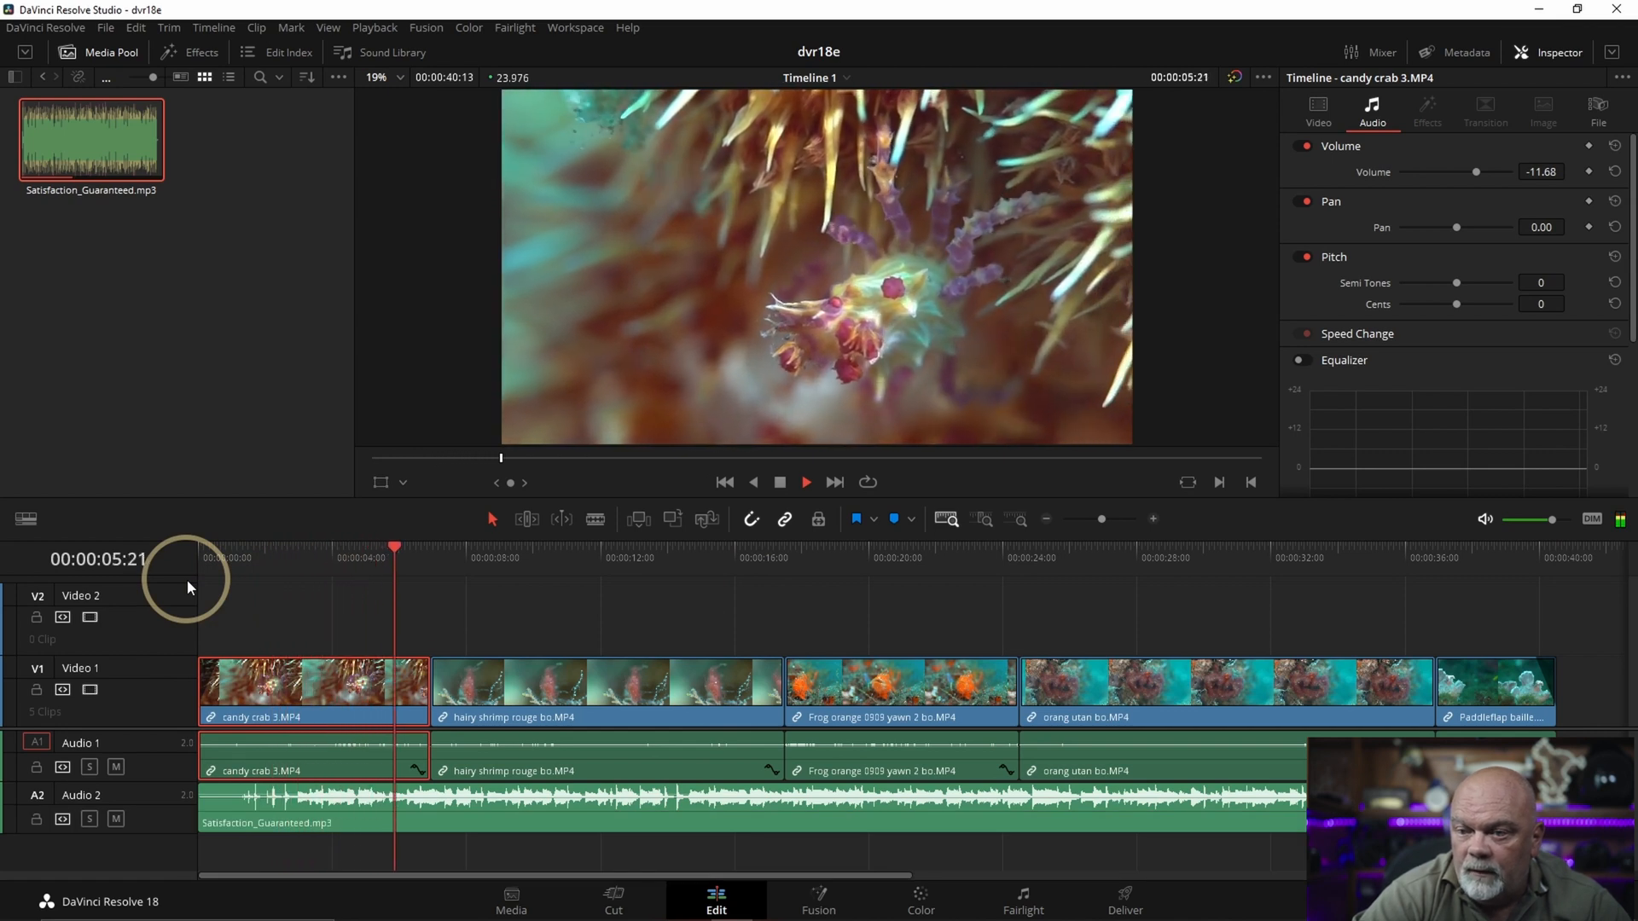
pyautogui.click(605, 690)
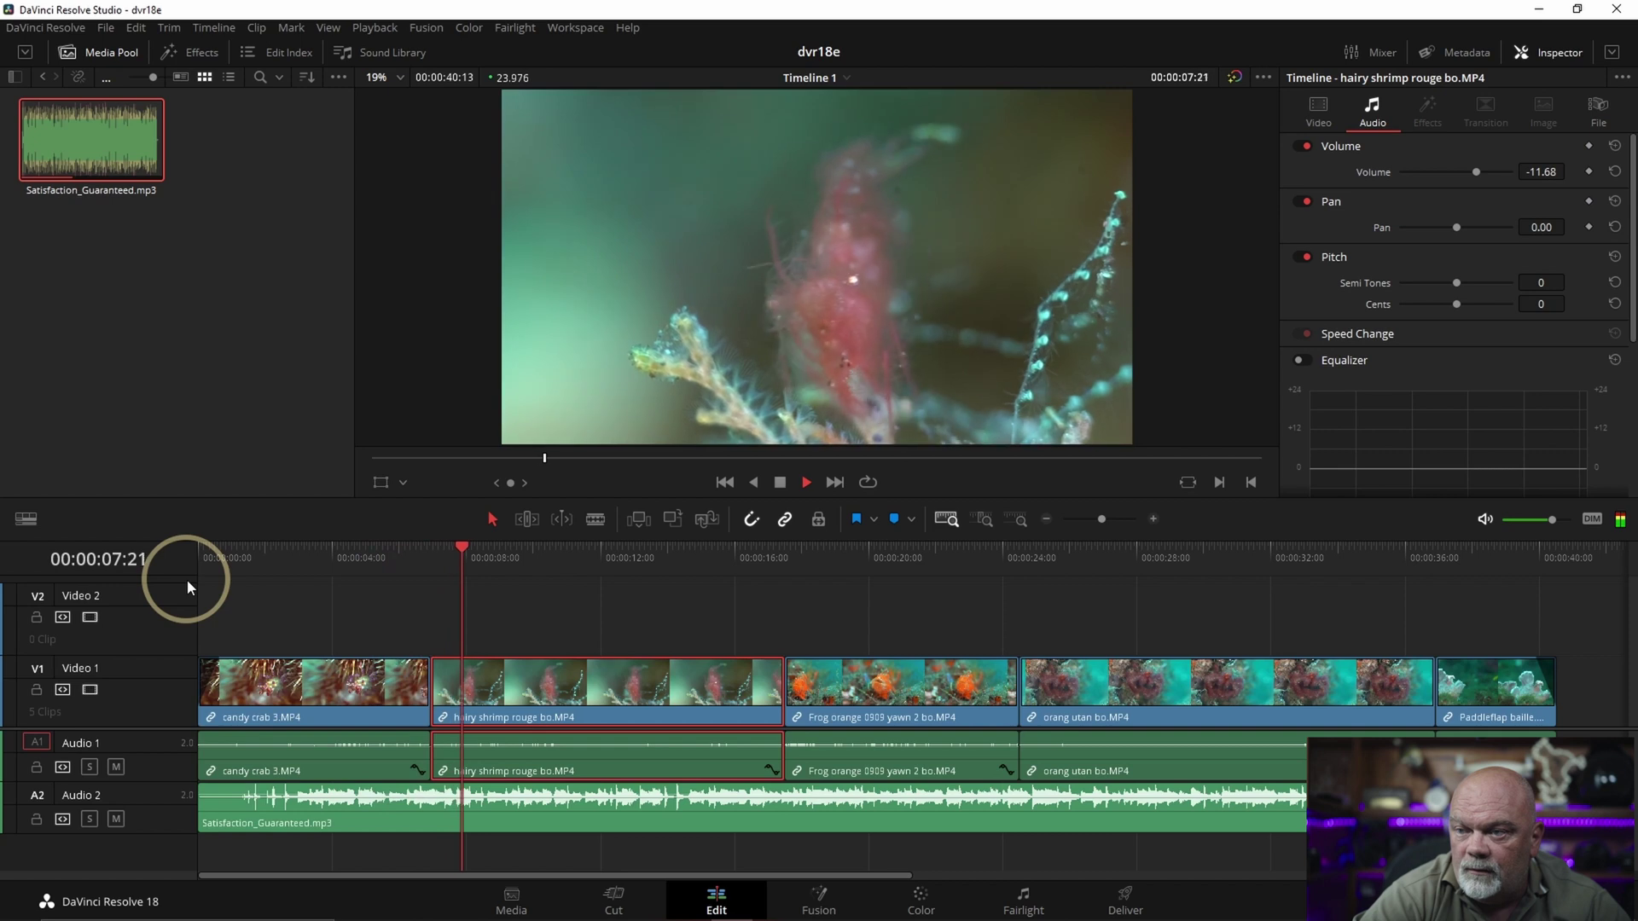
pyautogui.press('Space')
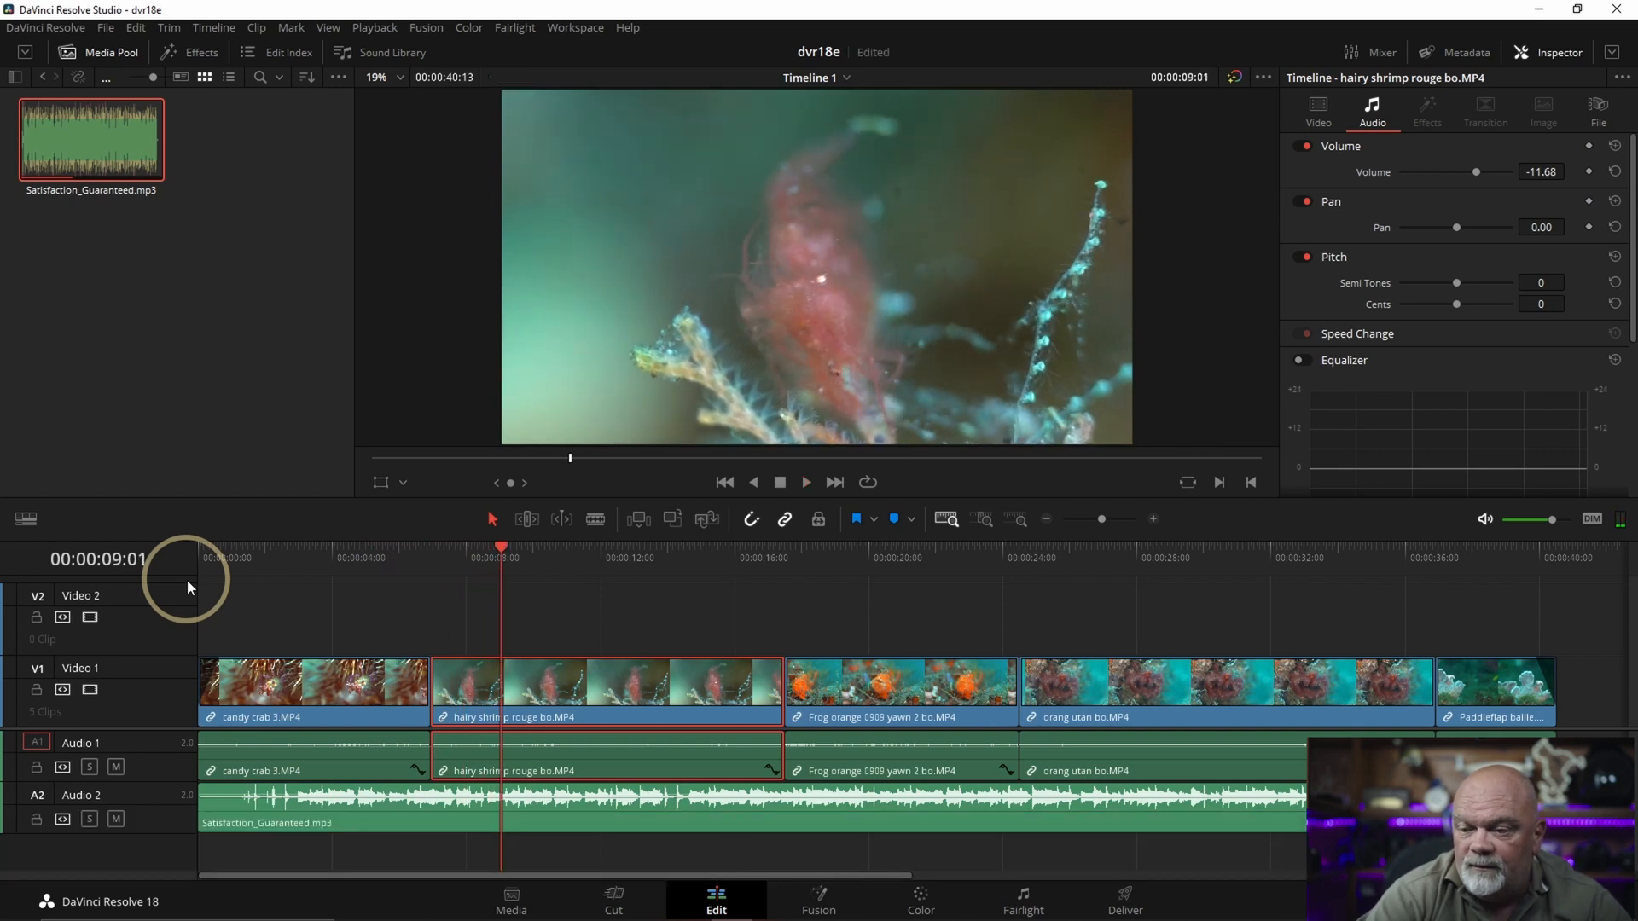
pyautogui.press('Down')
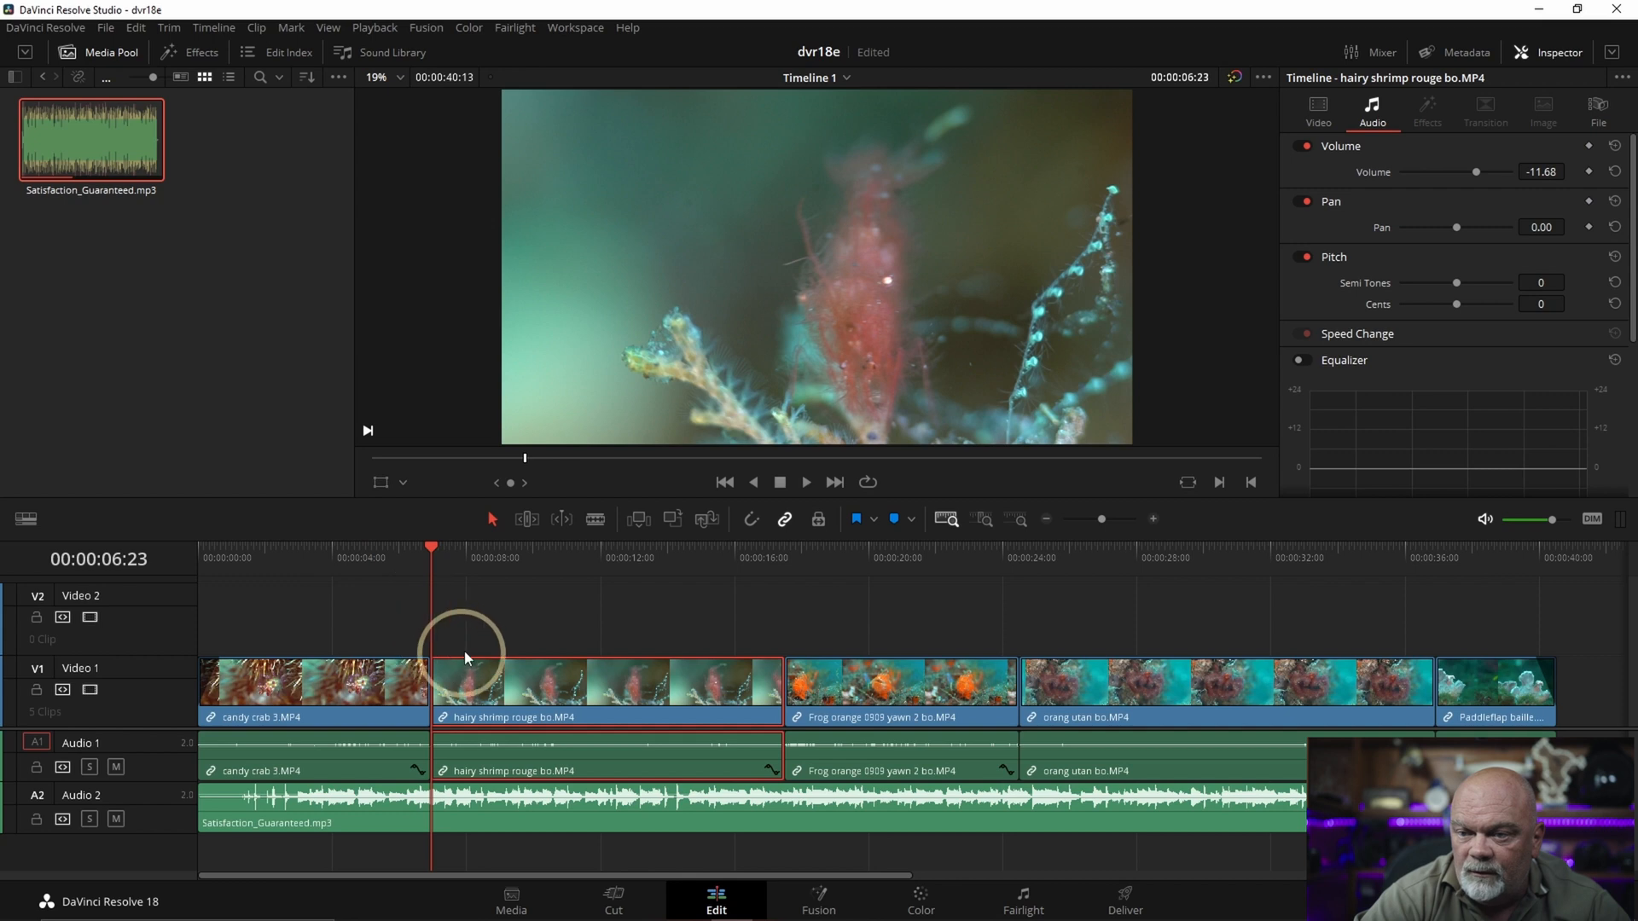
# Step: Ripple-trim a few frames at the hairy shrimp-to-frog cut around 7 seconds
pyautogui.click(460, 551)
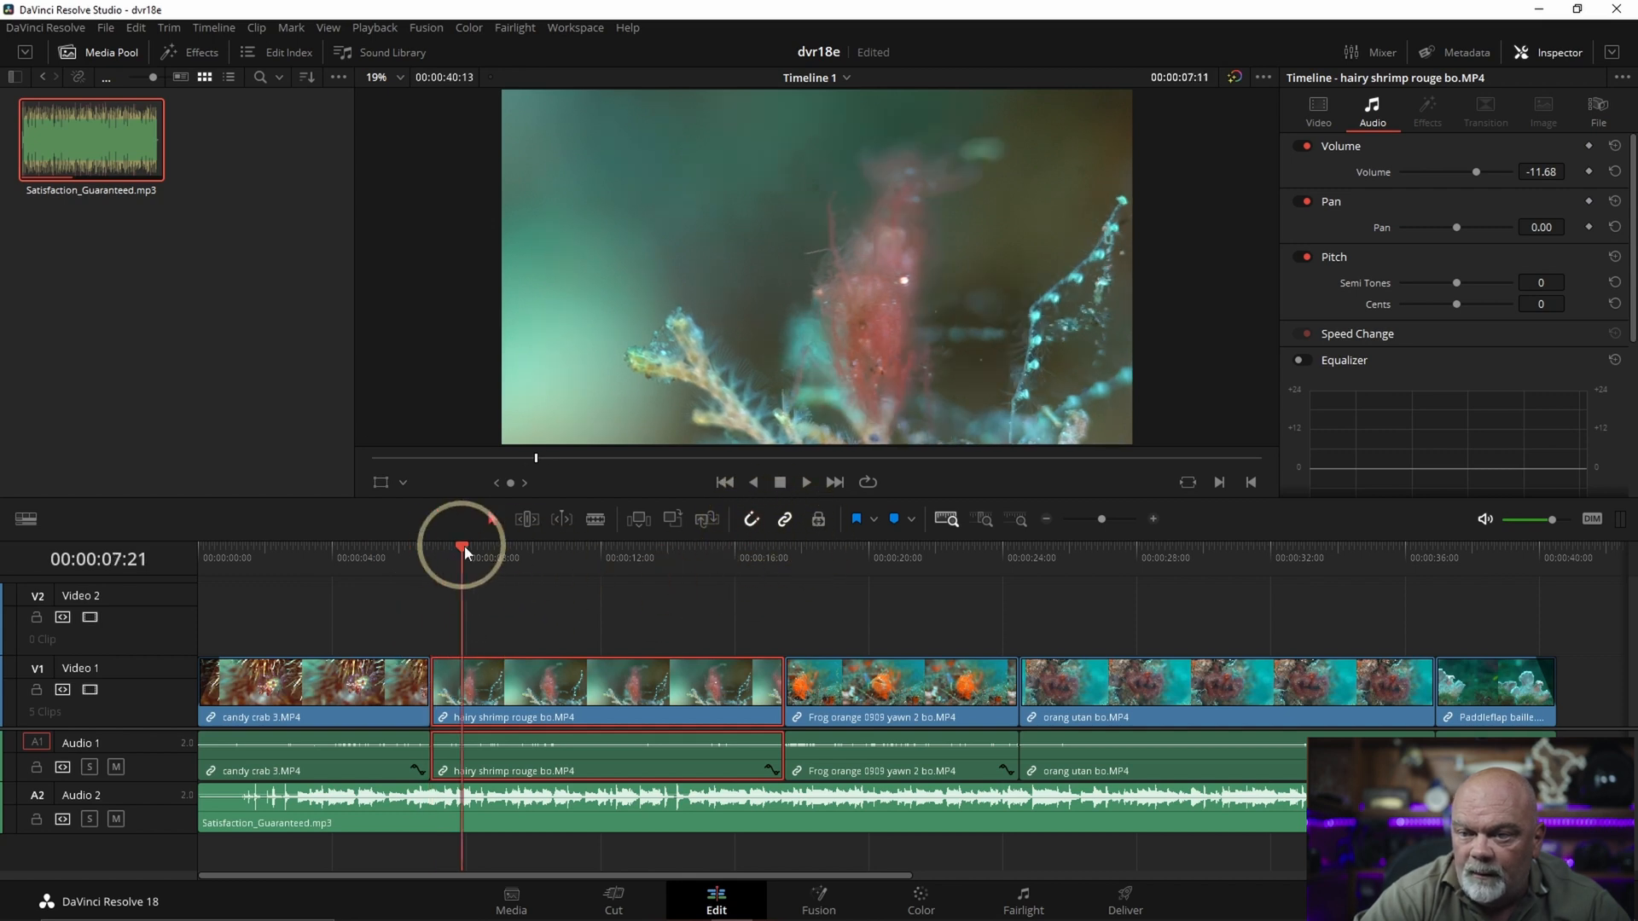
pyautogui.click(781, 751)
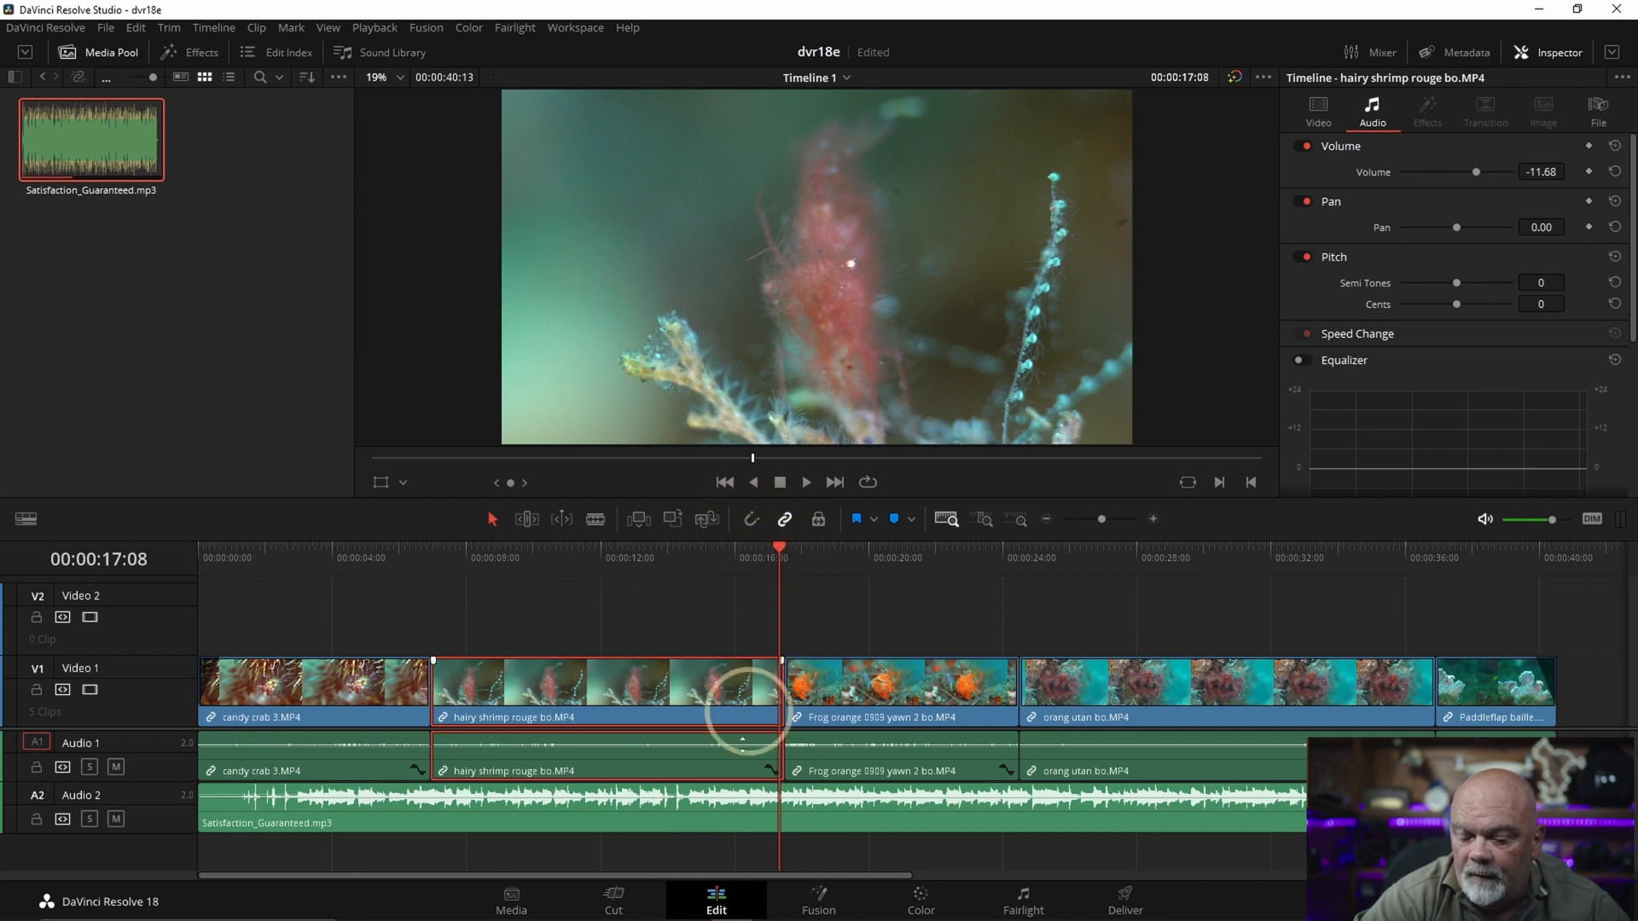
pyautogui.press('Ctrl+Shift+]')
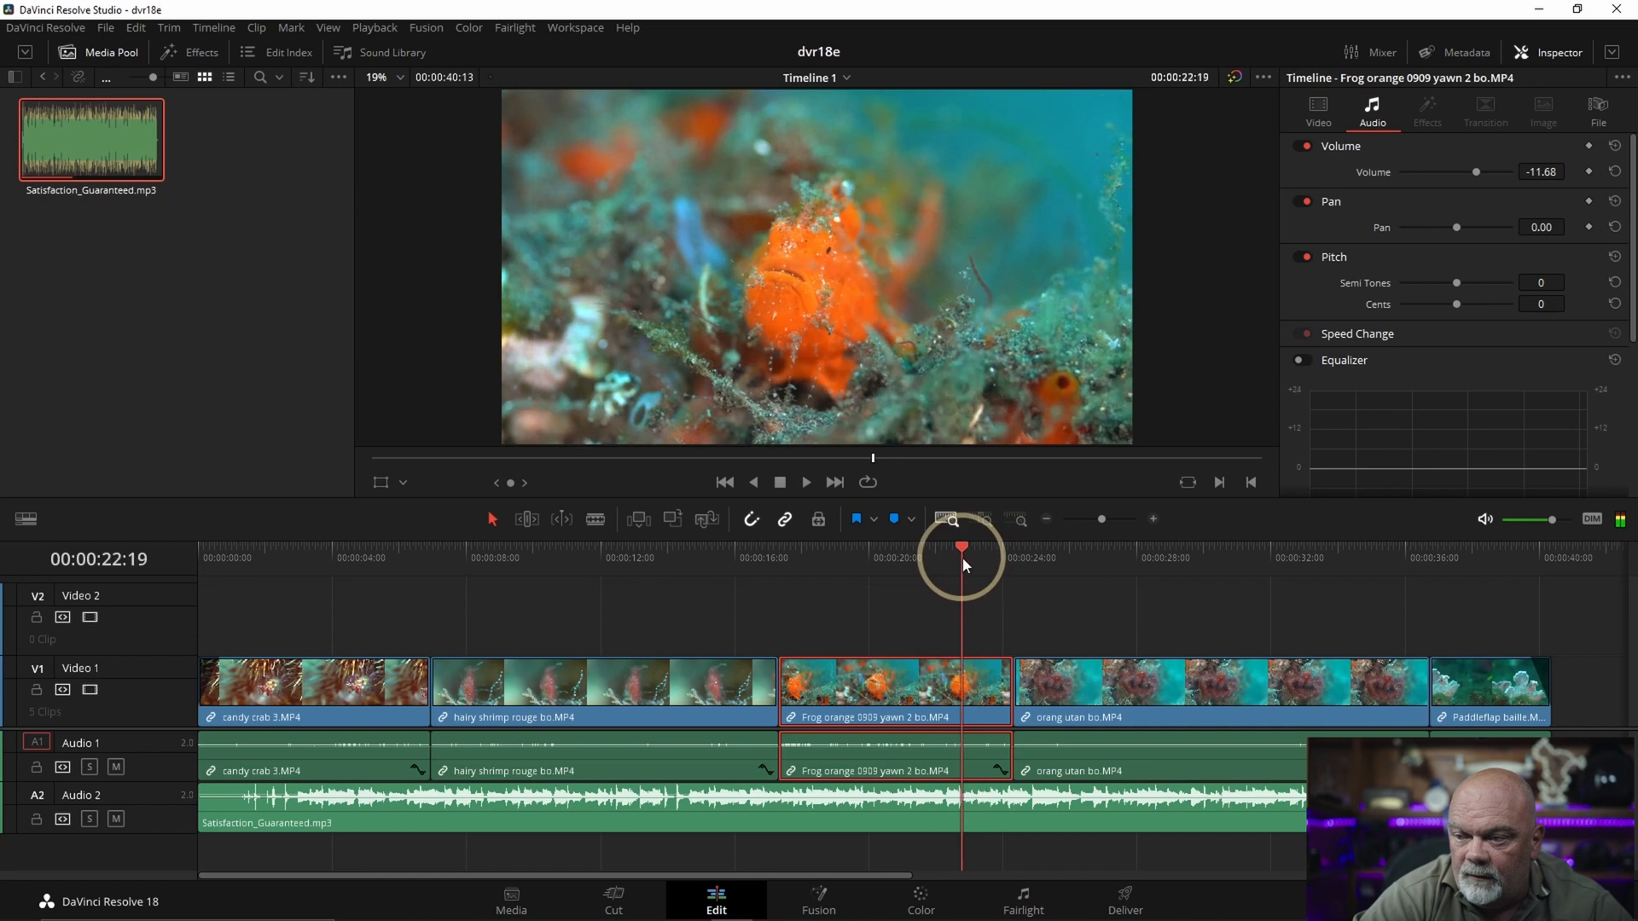
# Step: Scrub through the frog clip and jump to the start of the orang utan clip
pyautogui.click(1380, 684)
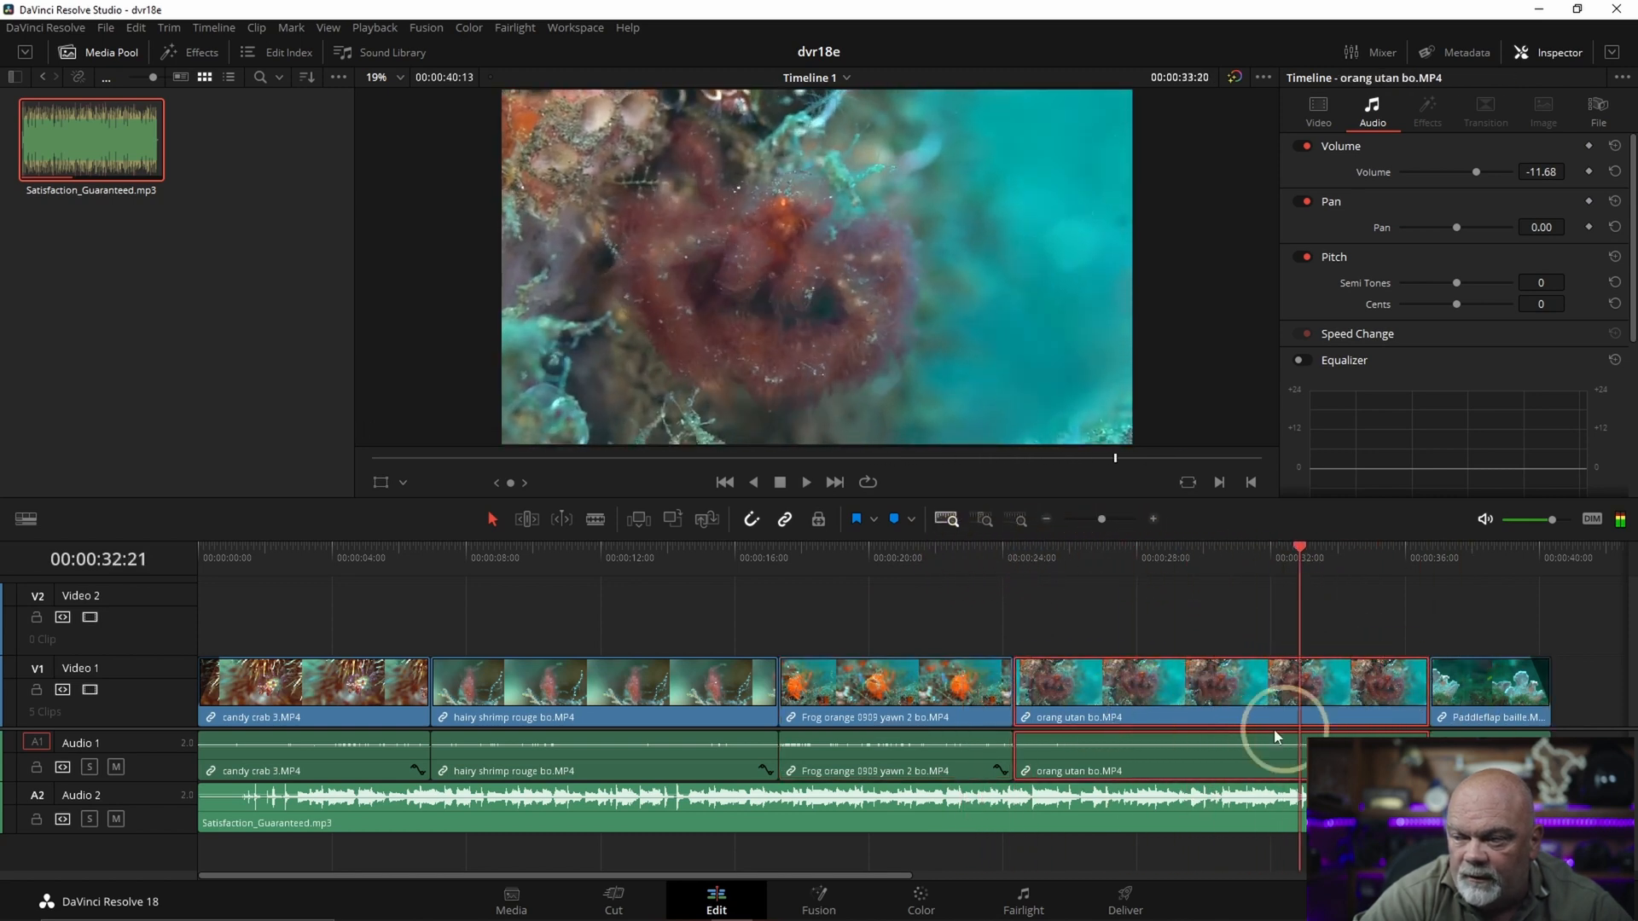
pyautogui.click(1038, 556)
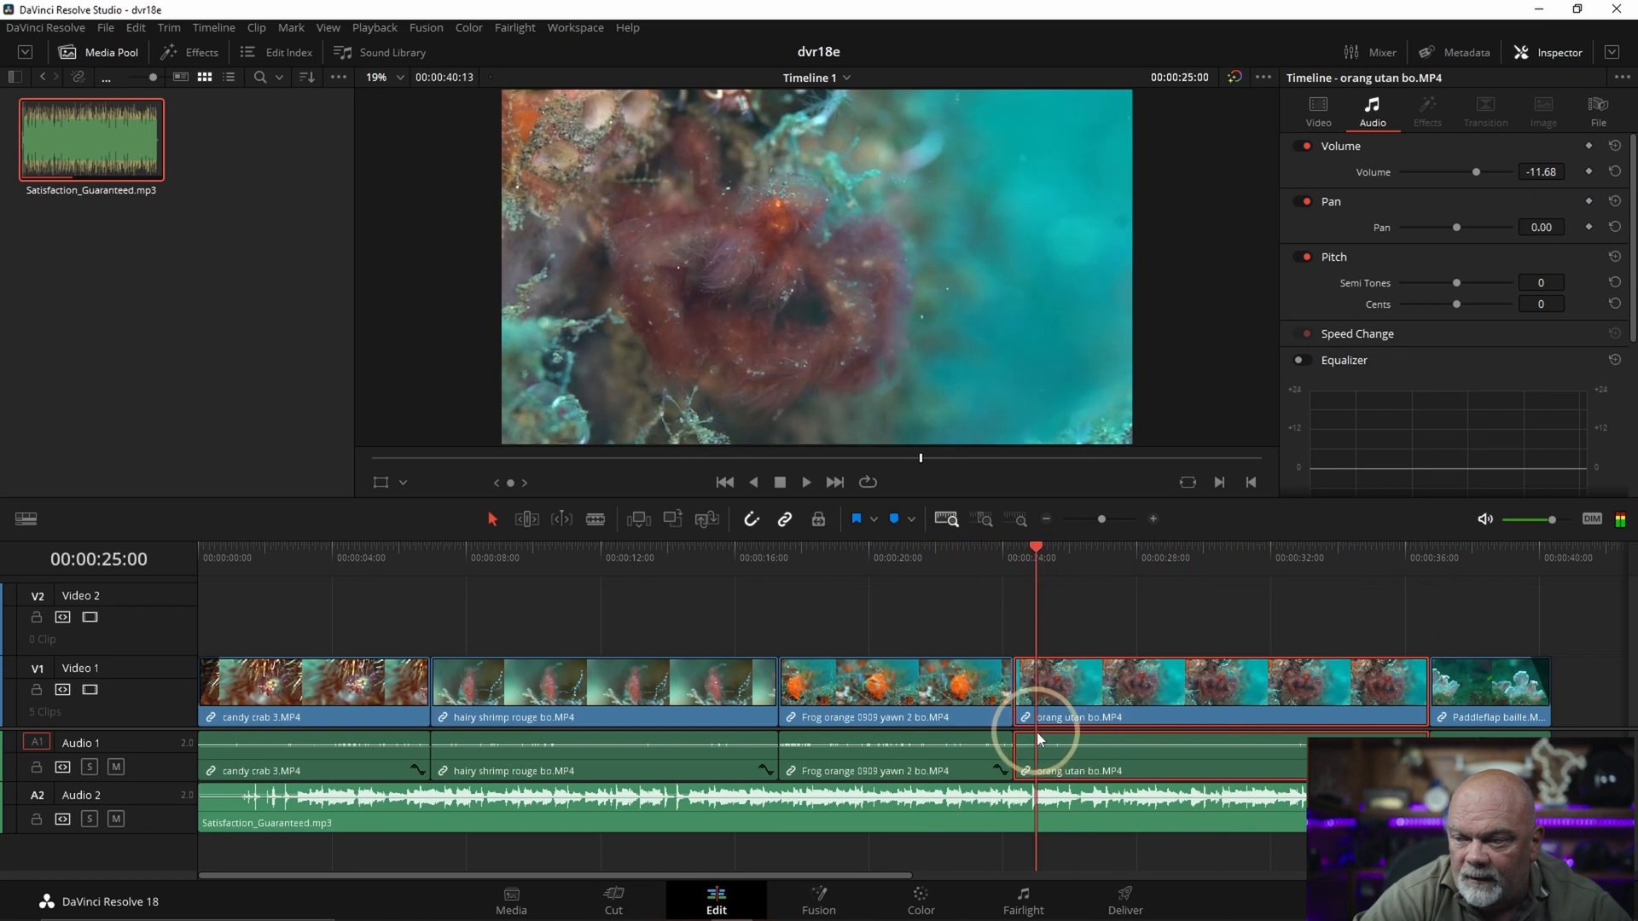